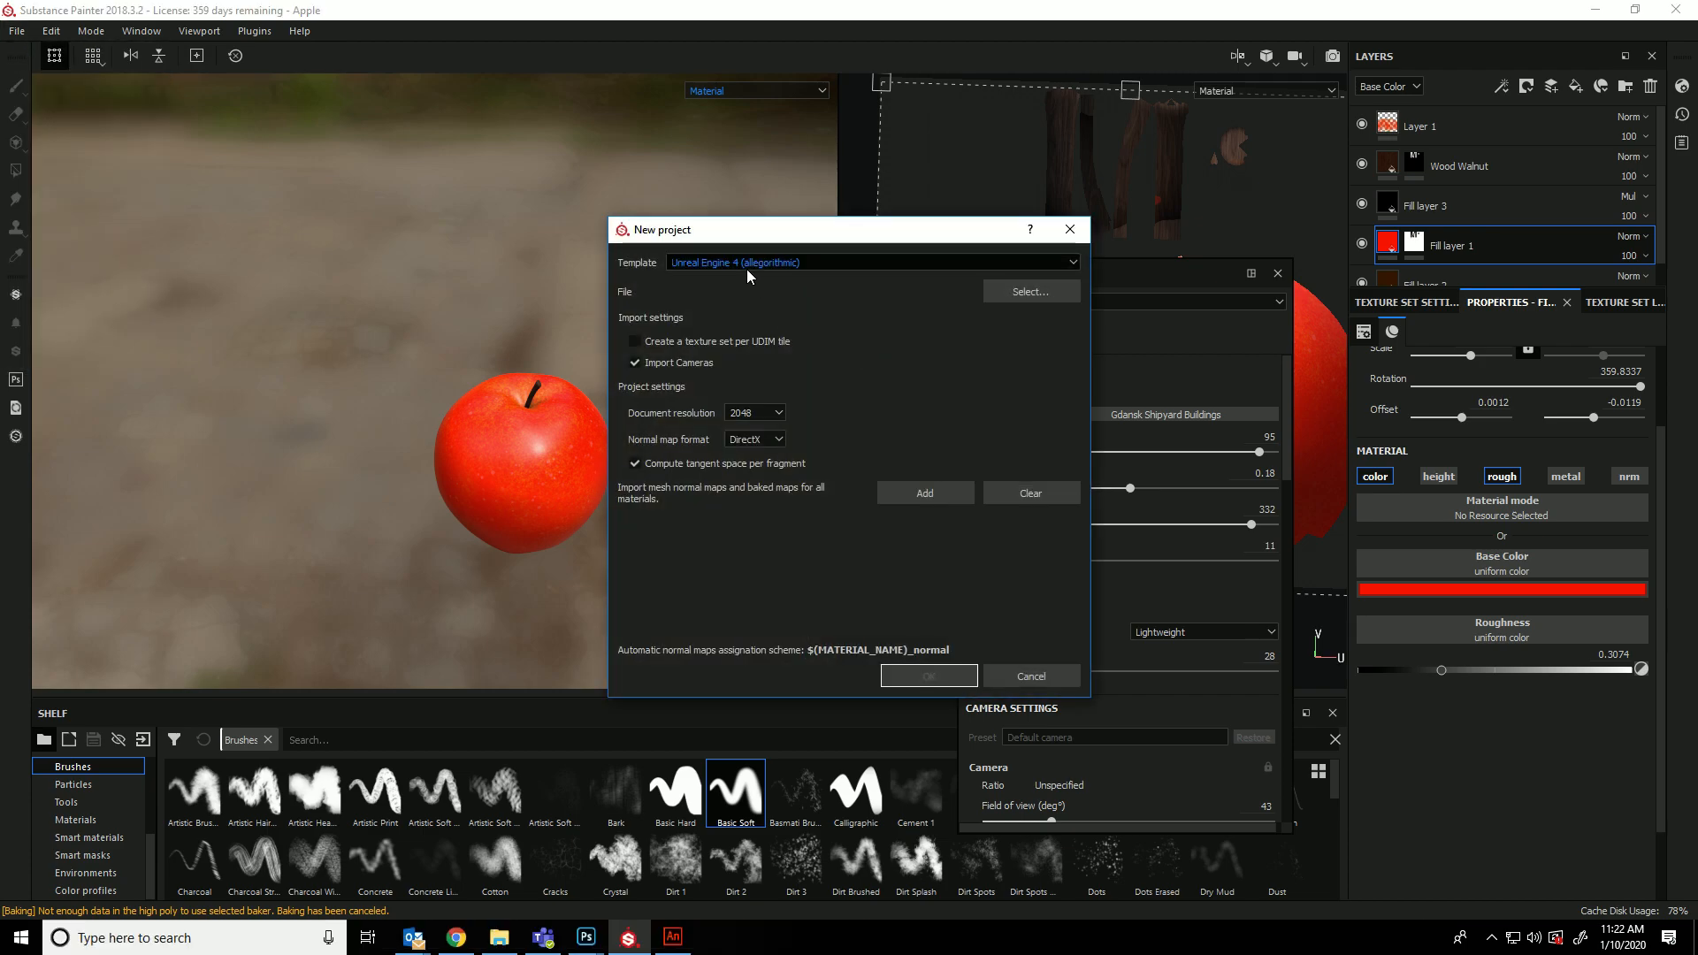
Set the new project's document resolution to 4096 and choose the apple mesh file.
{"action": "left_click", "coordinate": [754, 412]}
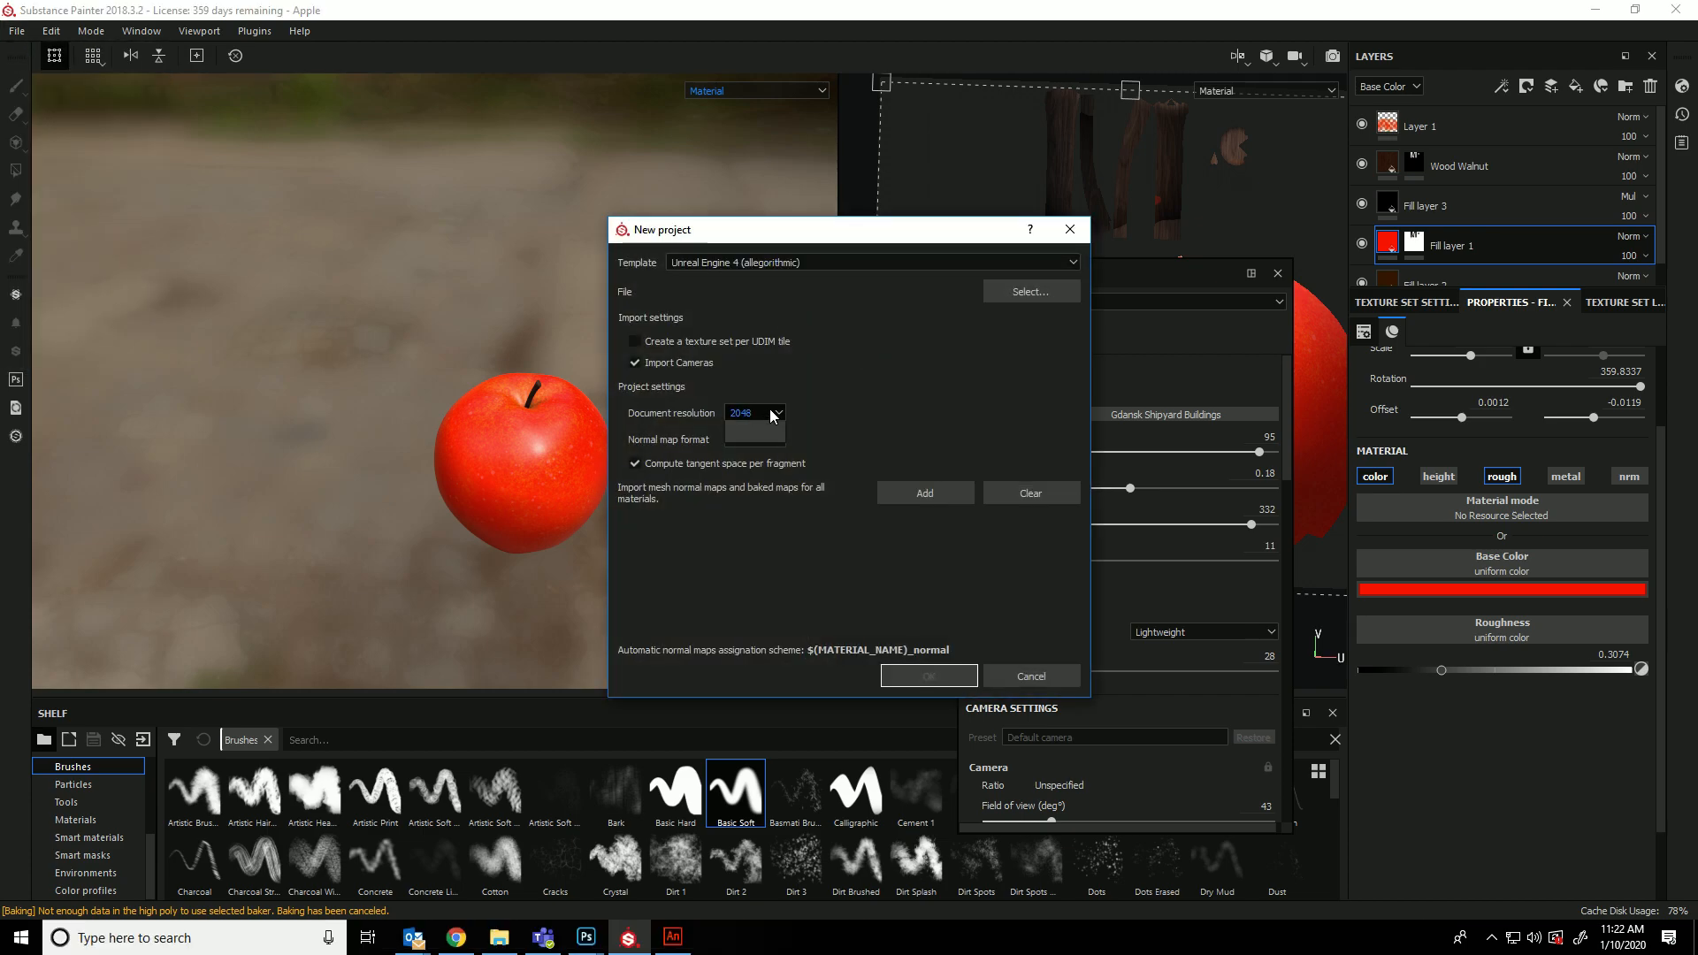
{"action": "left_click", "coordinate": [773, 412]}
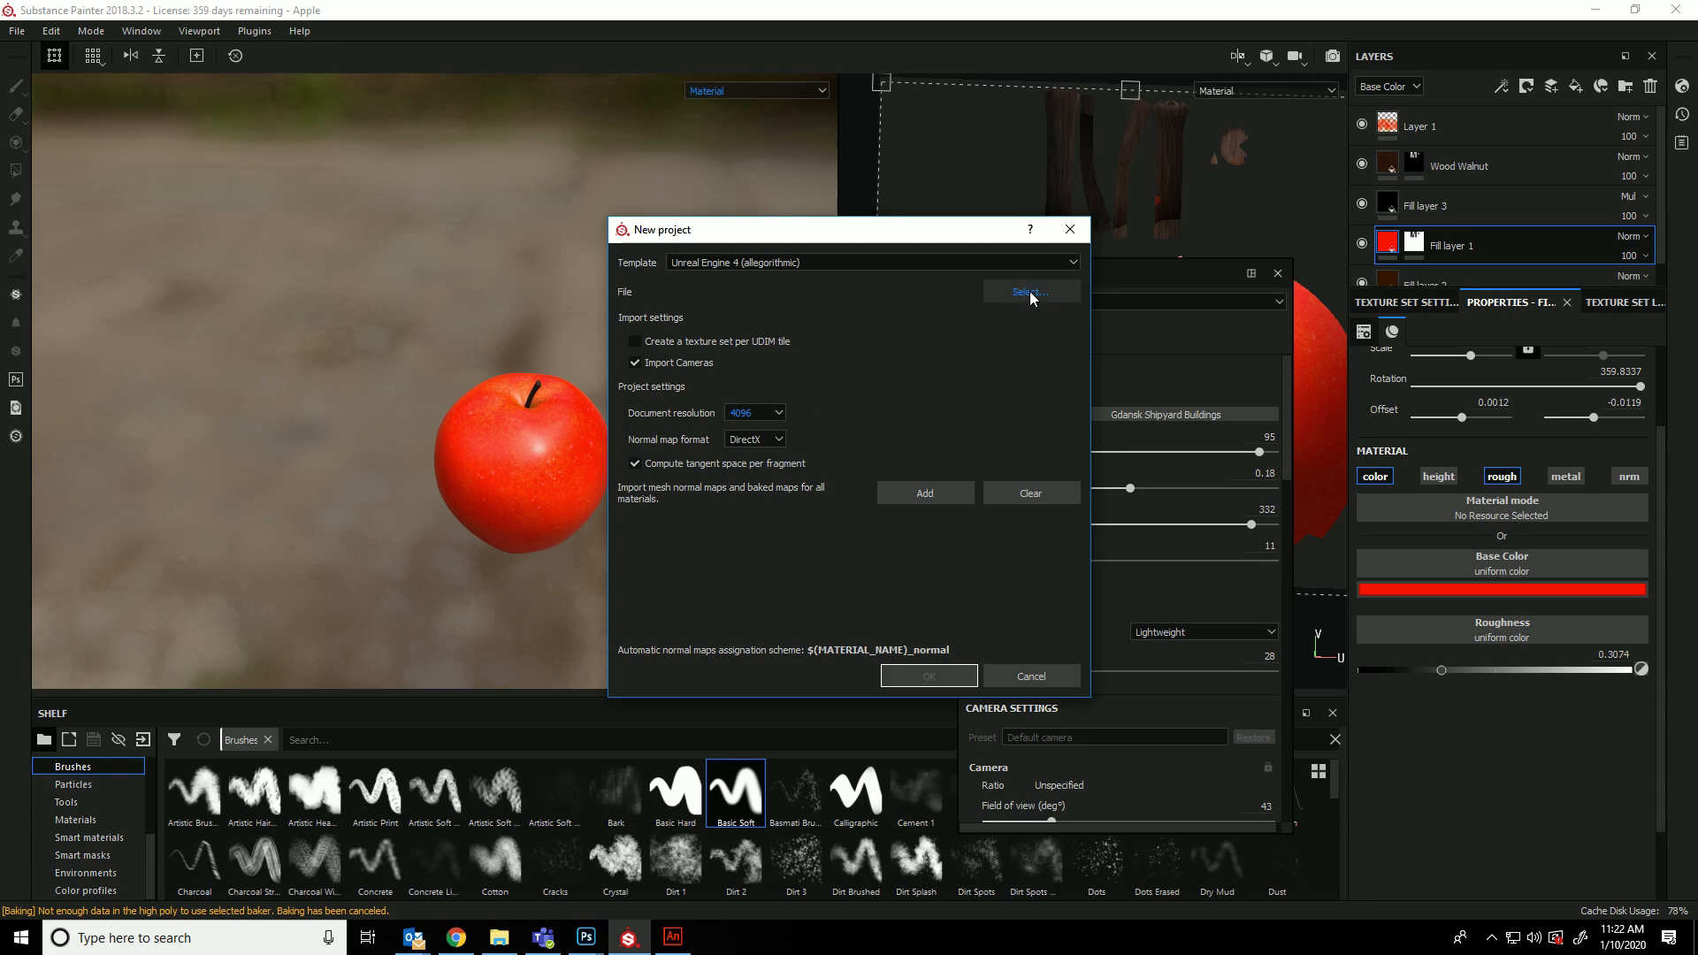
{"action": "left_click", "coordinate": [1026, 292]}
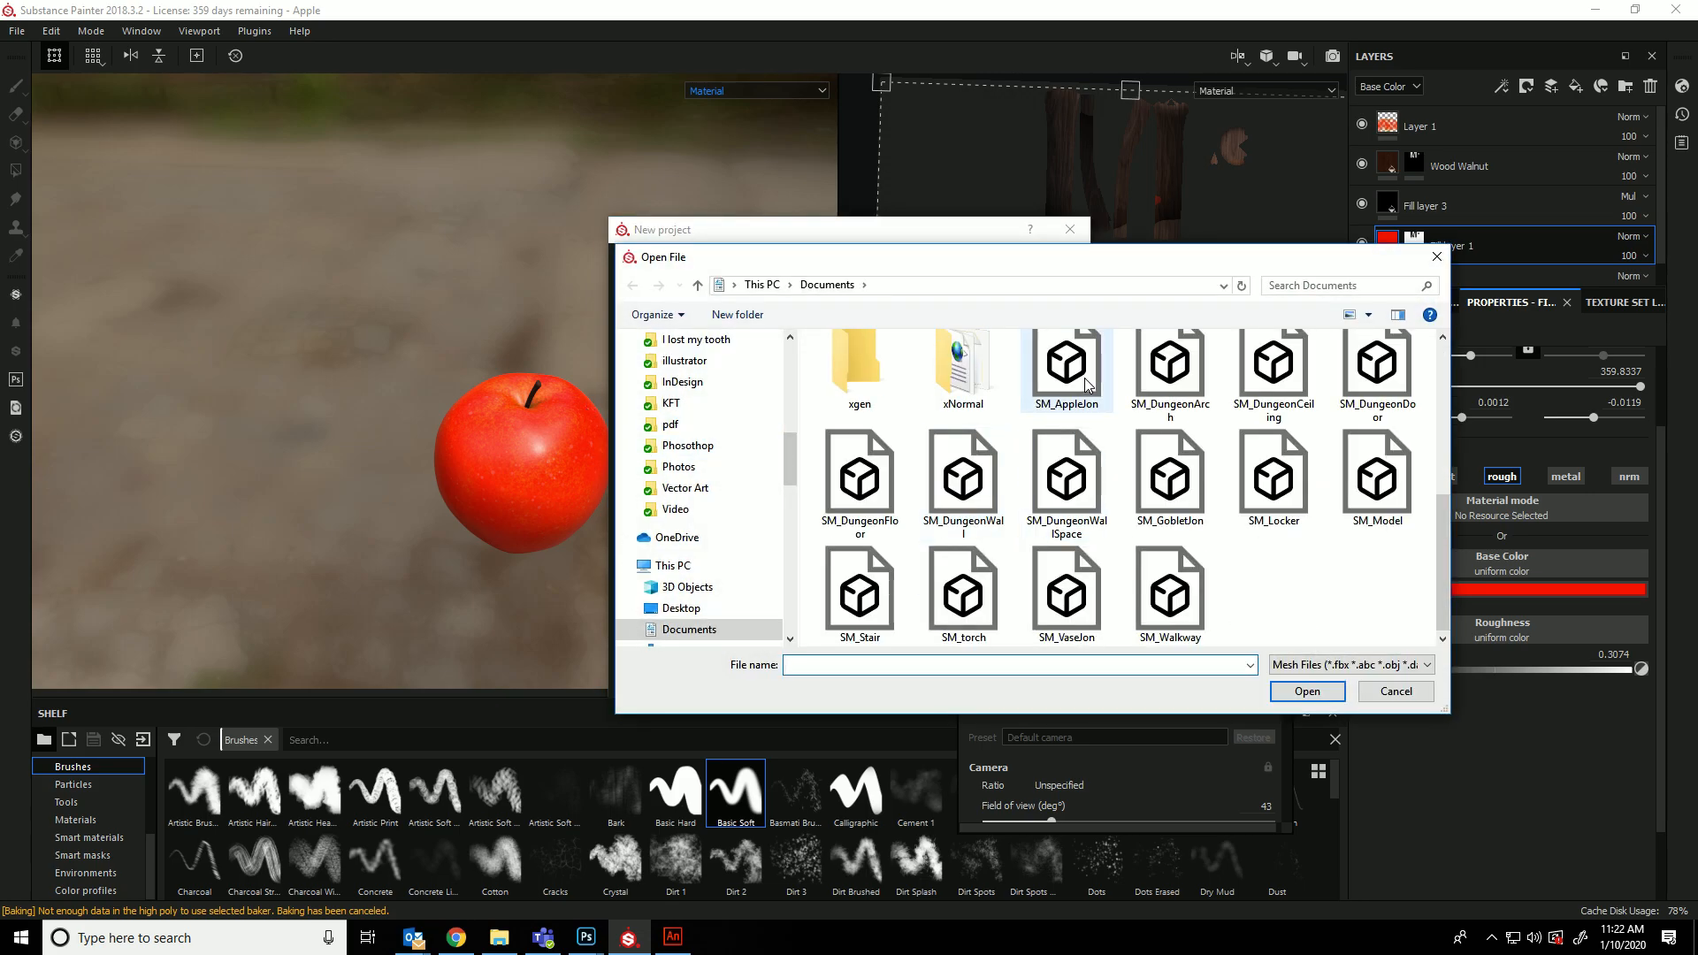
{"action": "left_click", "coordinate": [1396, 692]}
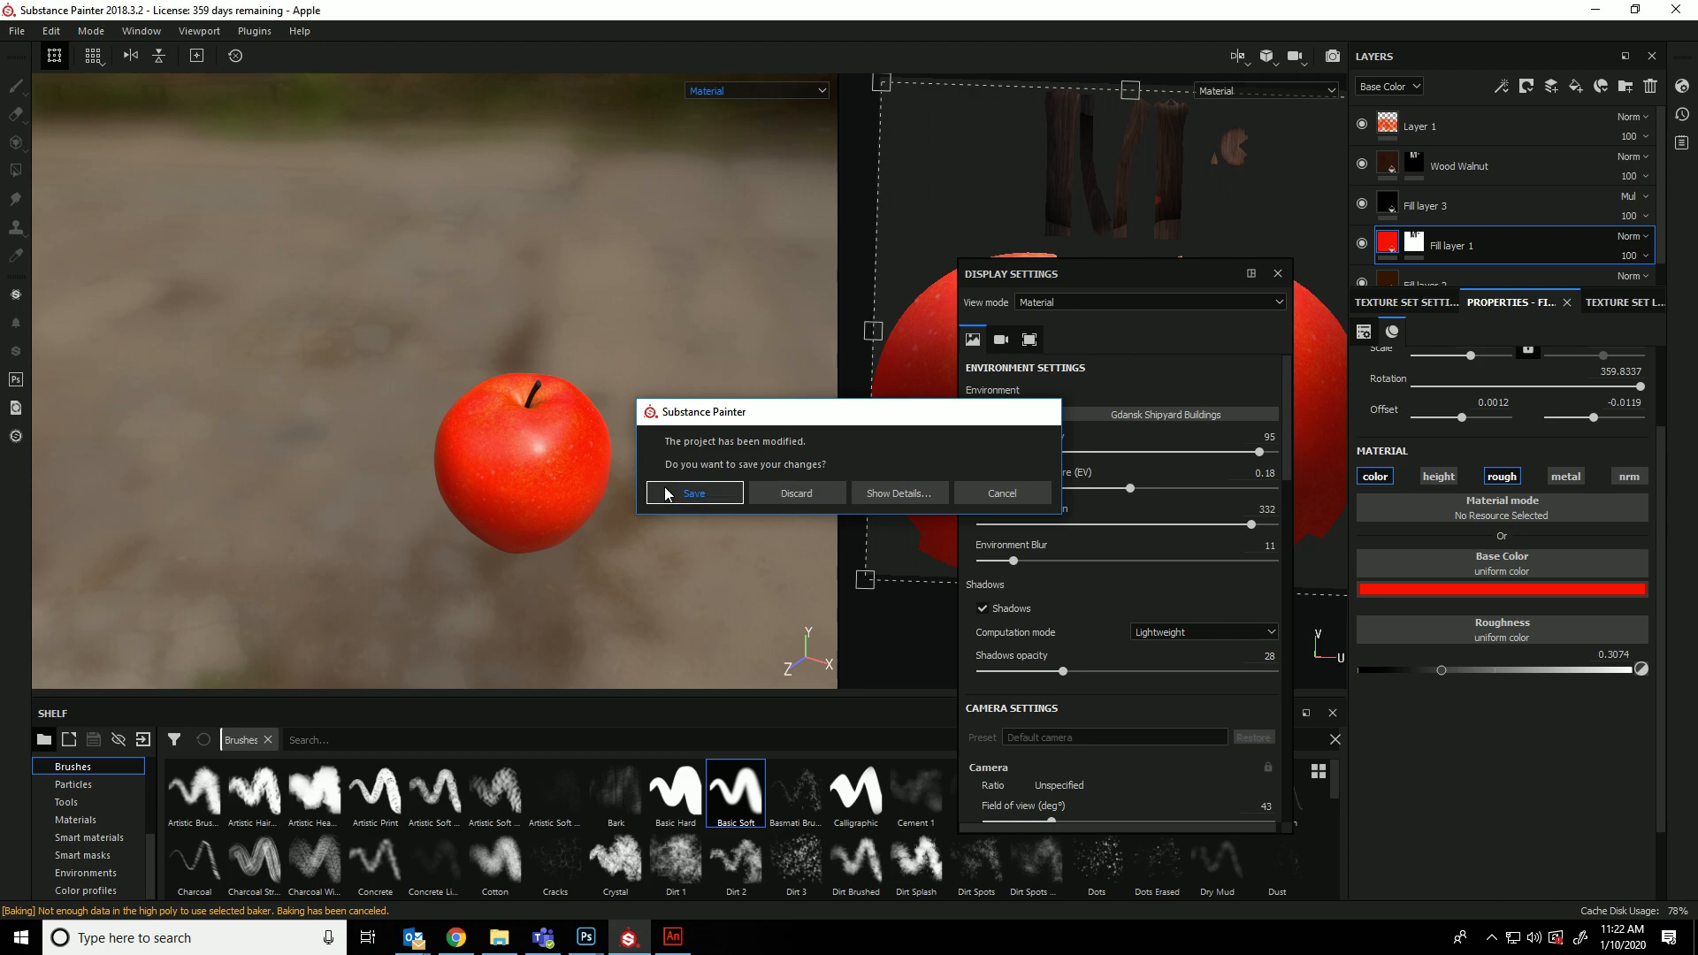
Save the previous project and dismiss Display Settings, leaving the untextured apple.
{"action": "left_click", "coordinate": [694, 493]}
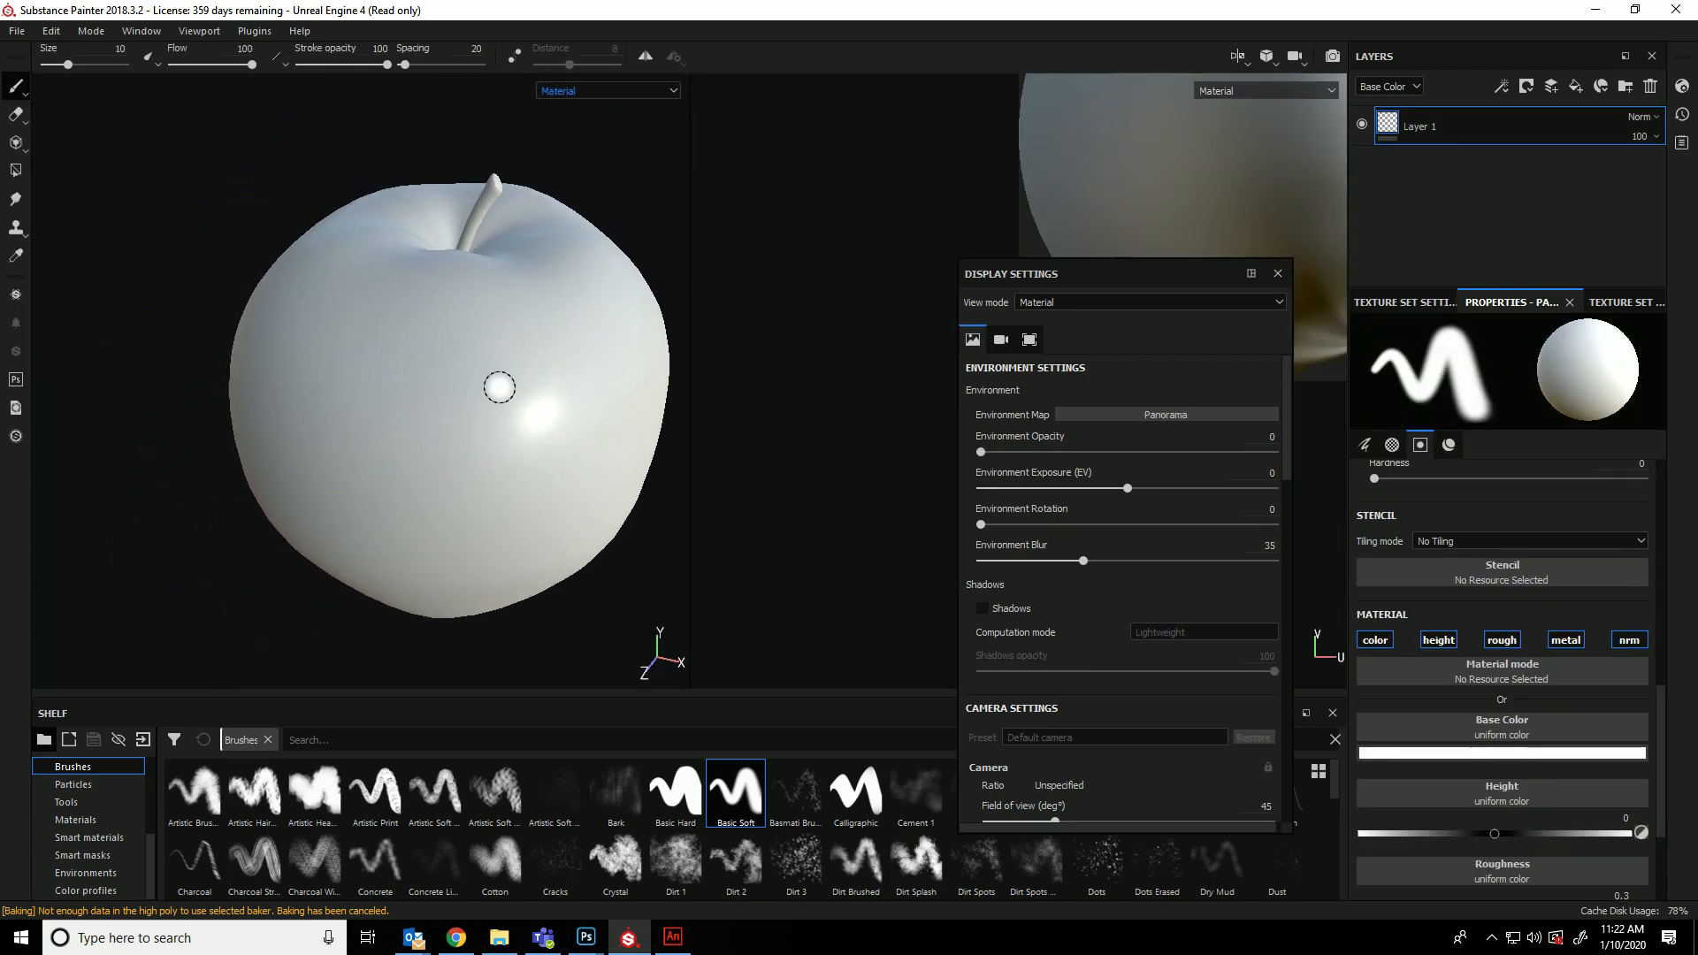
{"action": "mouse_move", "coordinate": [1265, 295]}
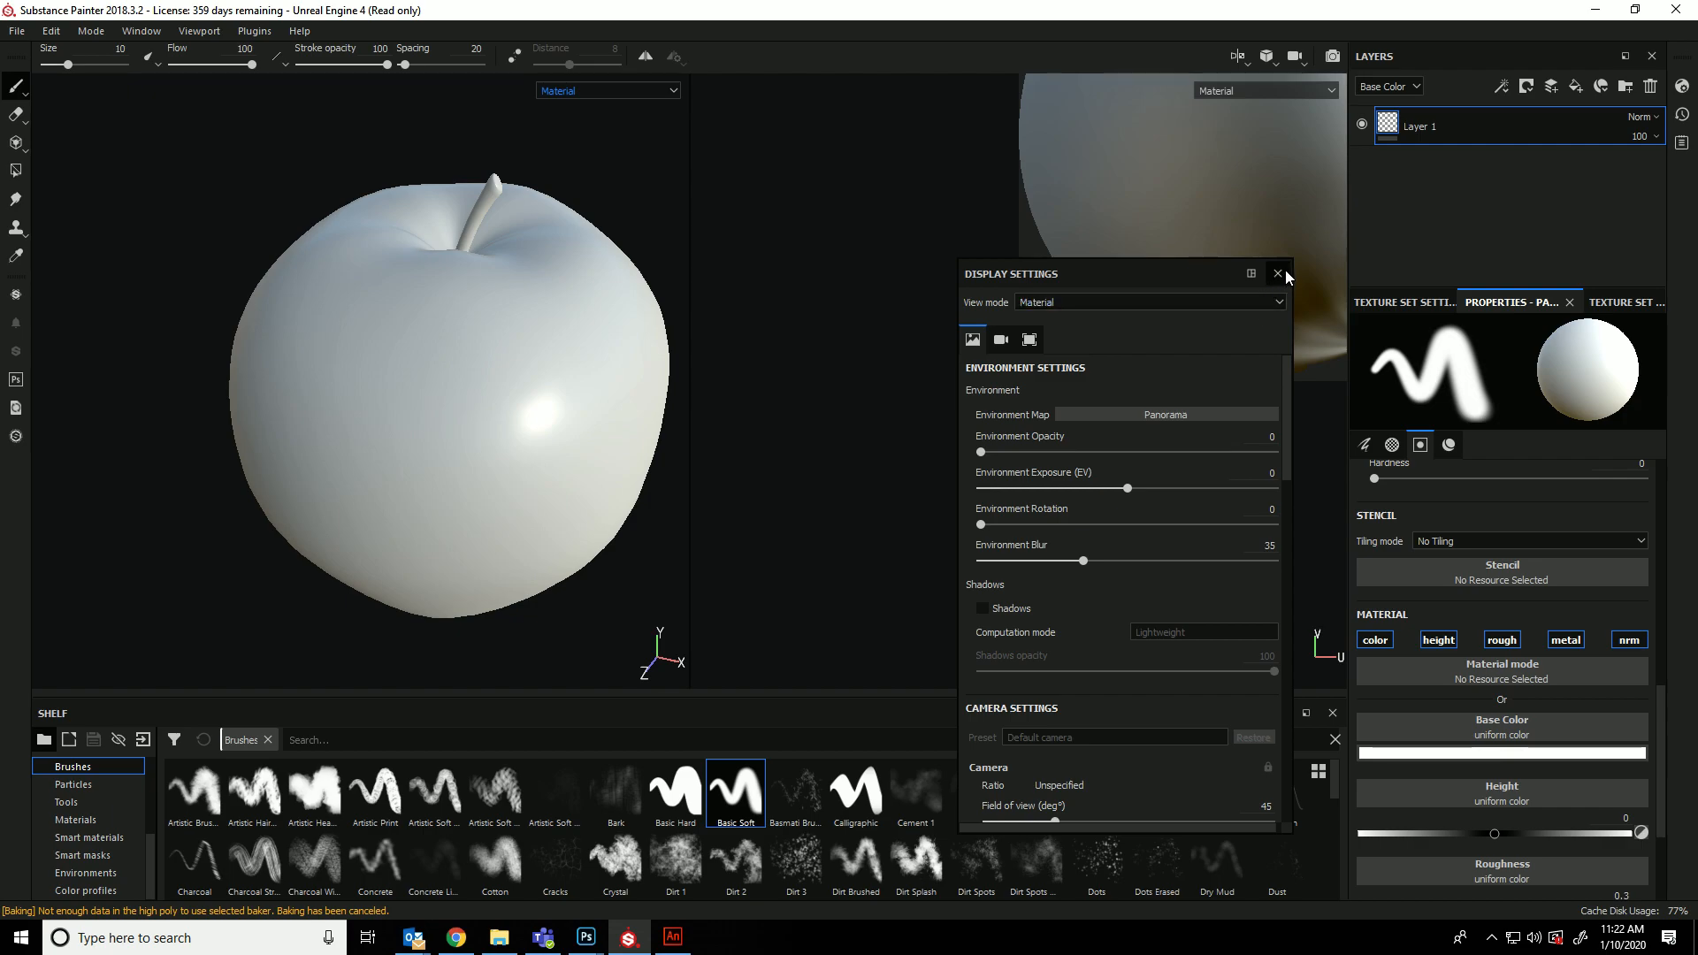
{"action": "left_click", "coordinate": [1277, 273]}
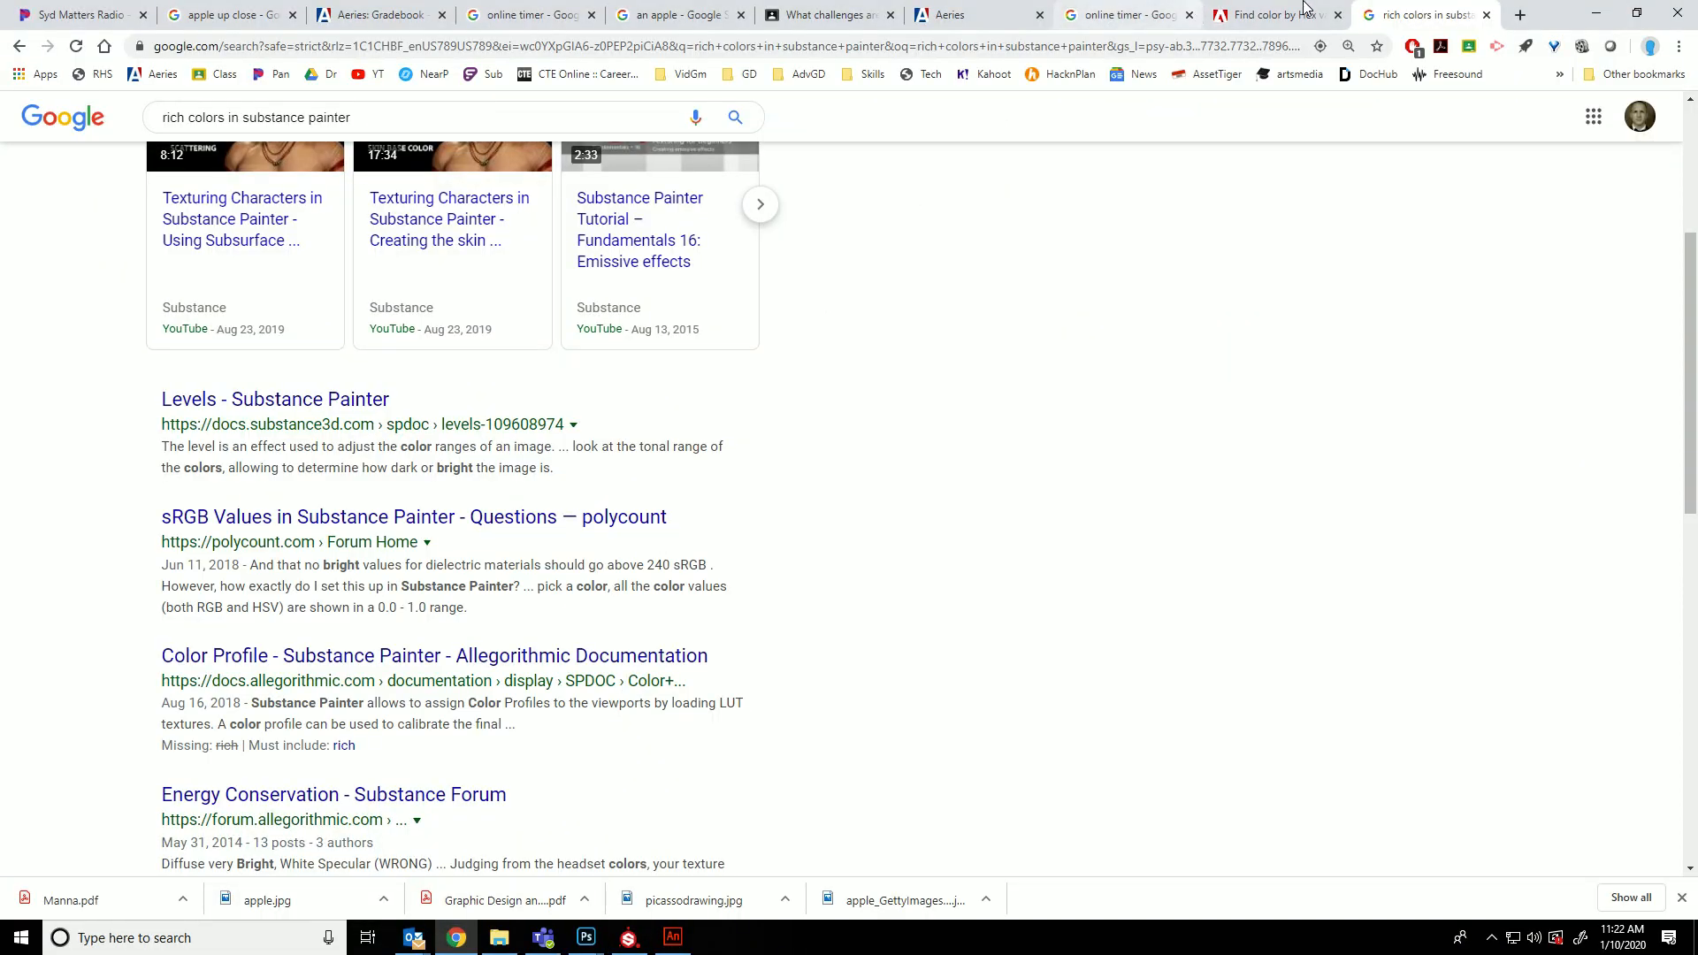
Browse Google image results for 'an apple' and preview a red apple photo large.
{"action": "left_click", "coordinate": [704, 46]}
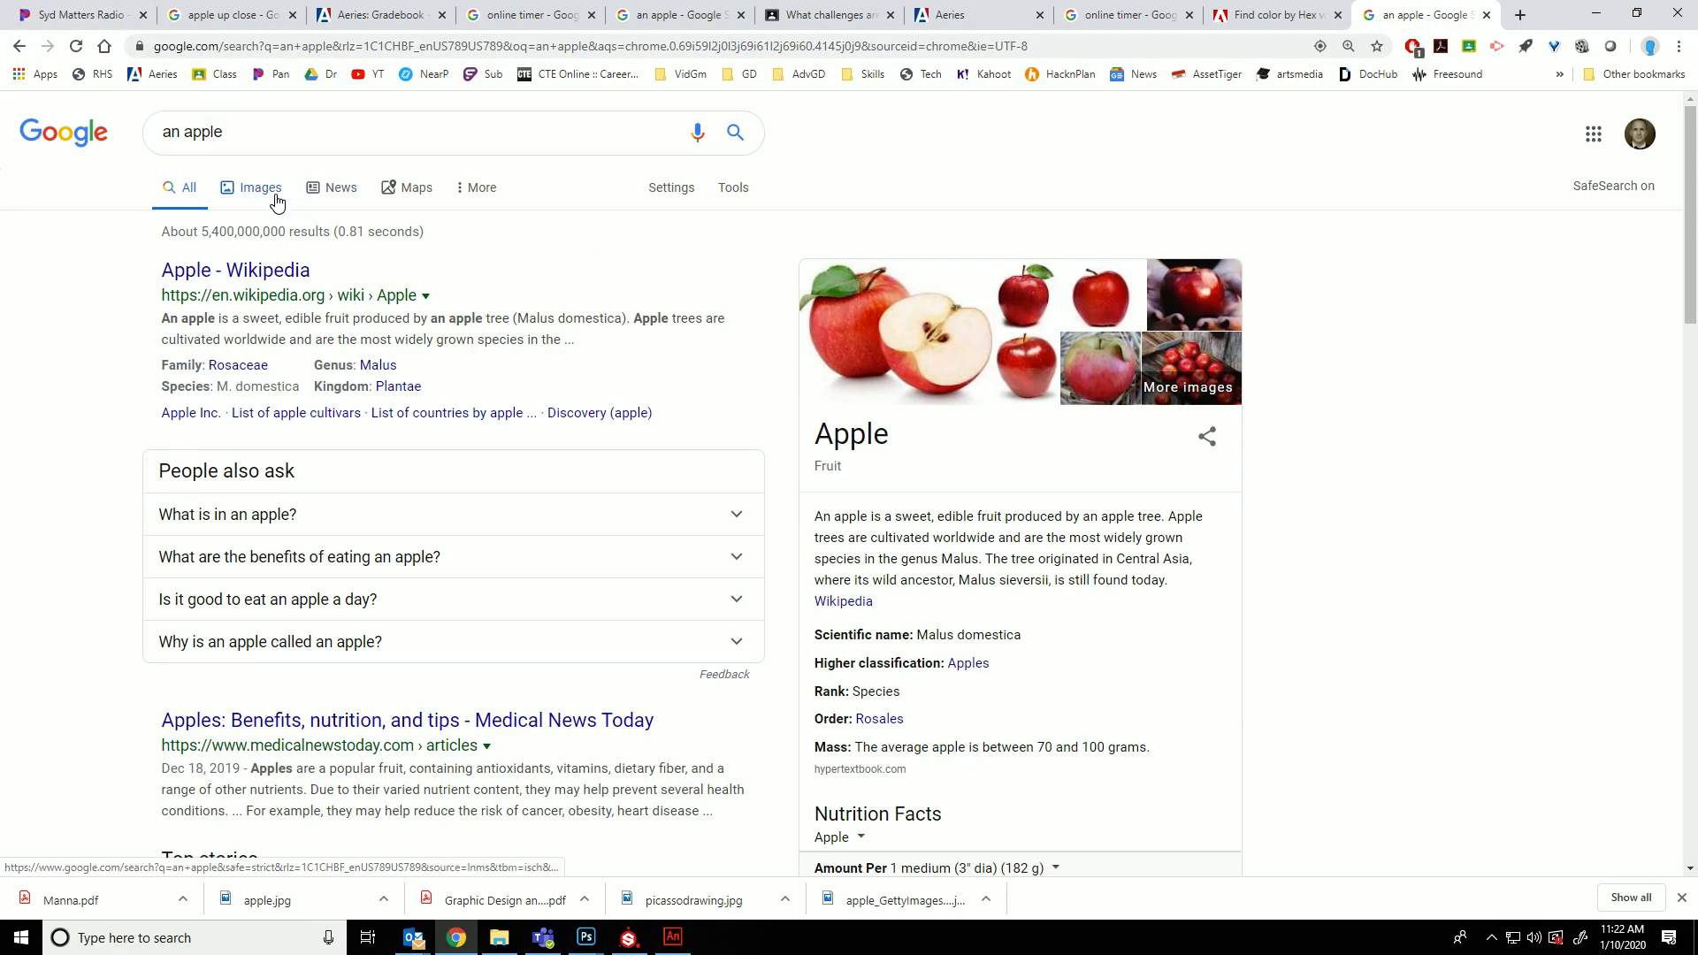
{"action": "left_click", "coordinate": [262, 187]}
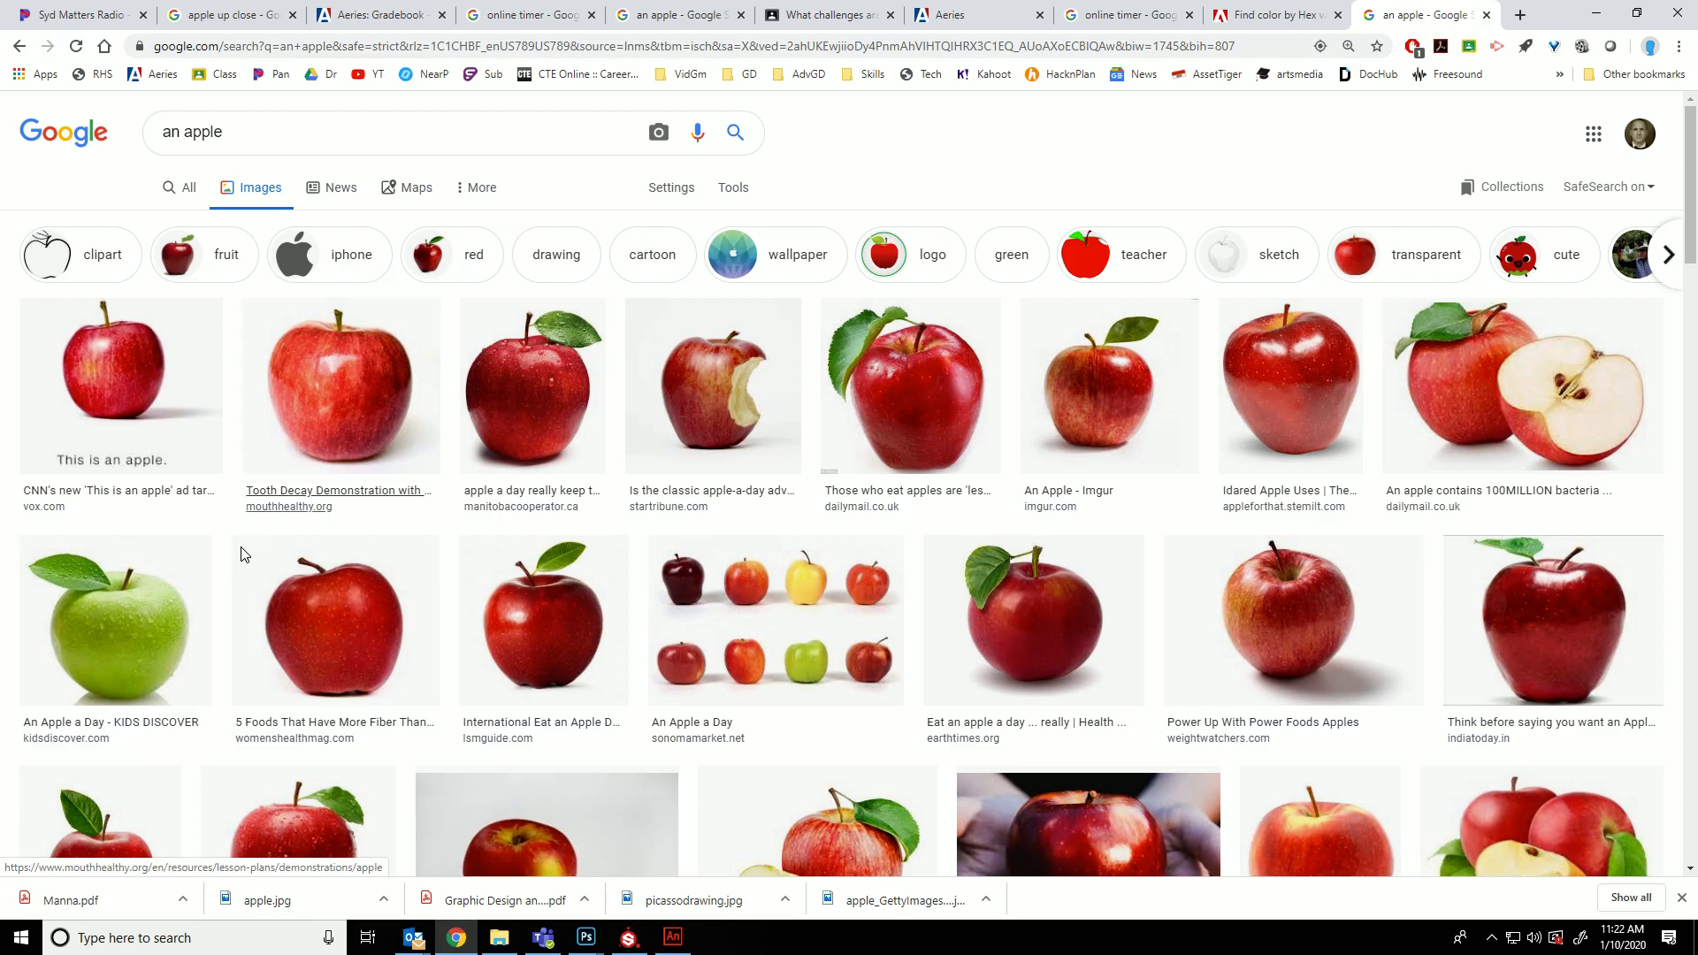
{"action": "mouse_move", "coordinate": [792, 520]}
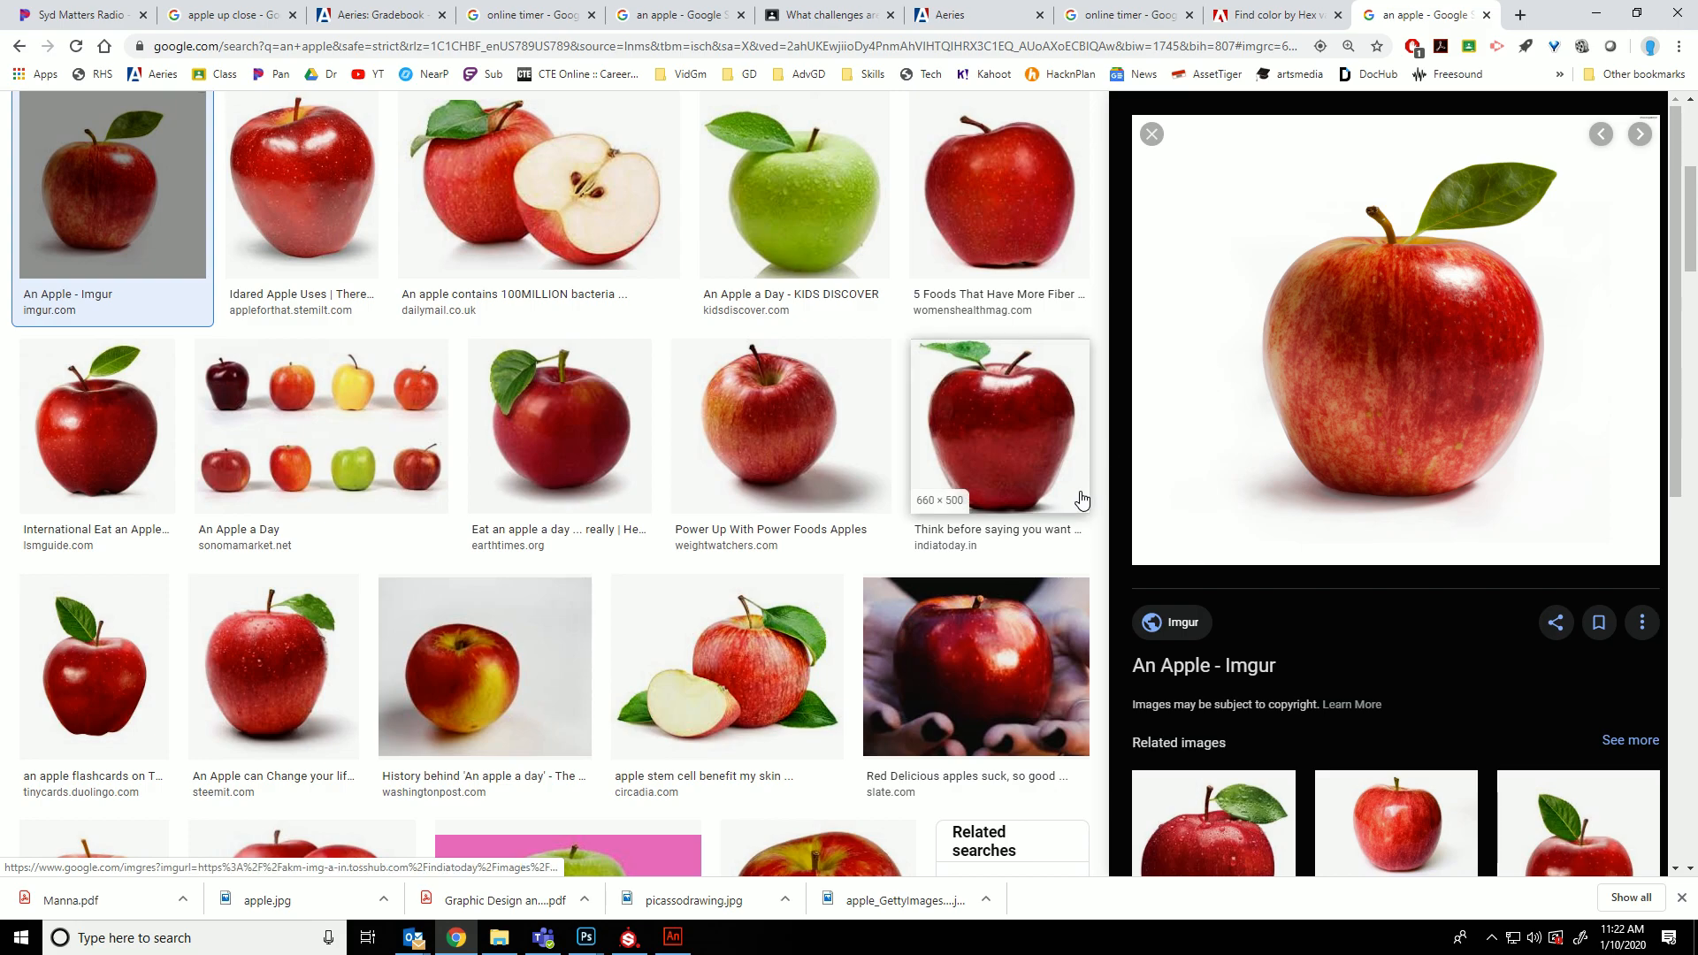
{"action": "mouse_move", "coordinate": [1056, 463]}
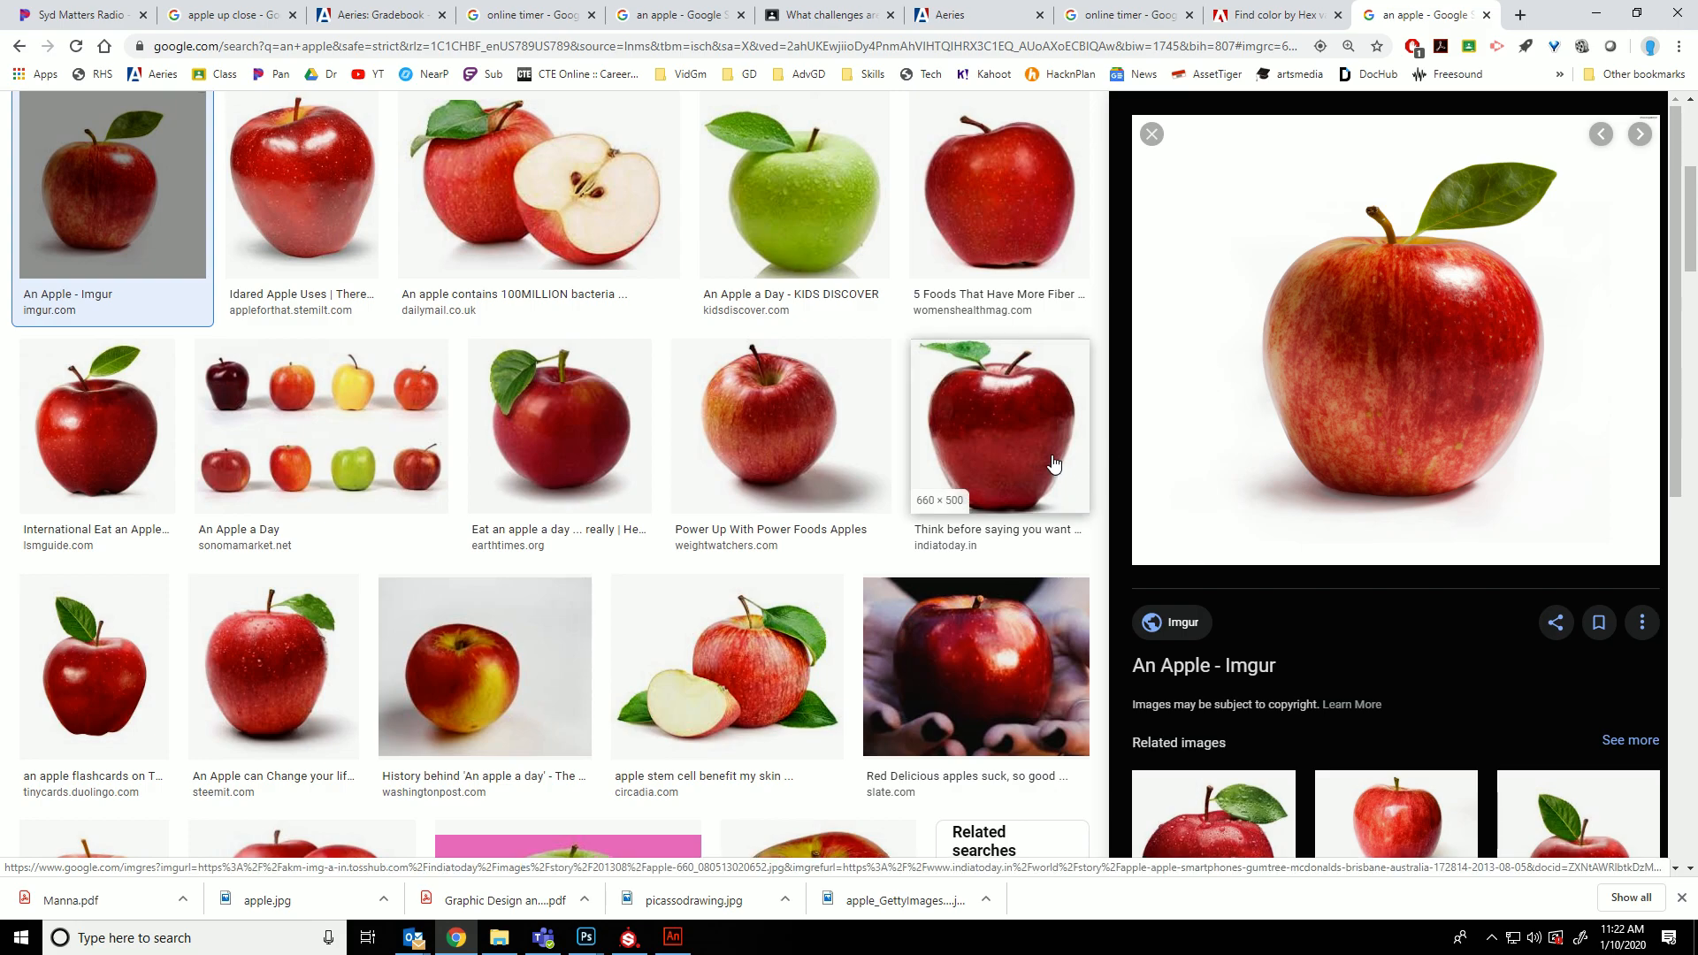
{"action": "scroll", "scroll_direction": "down", "scroll_amount": 3}
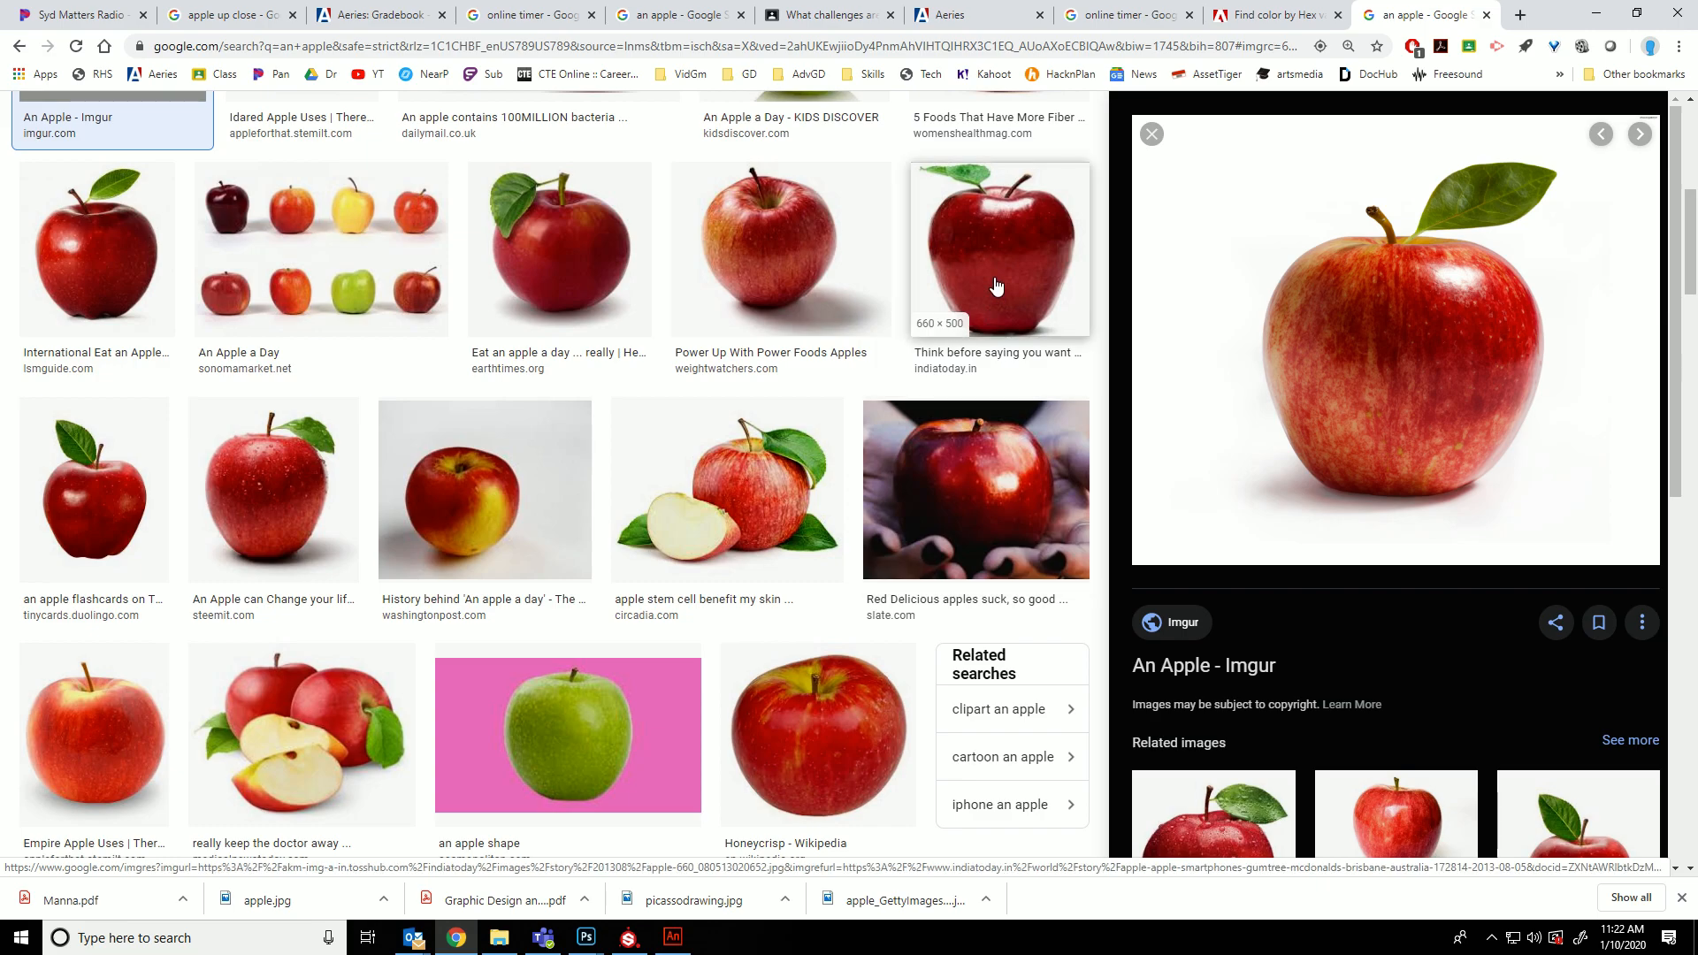
{"action": "left_click", "coordinate": [997, 249]}
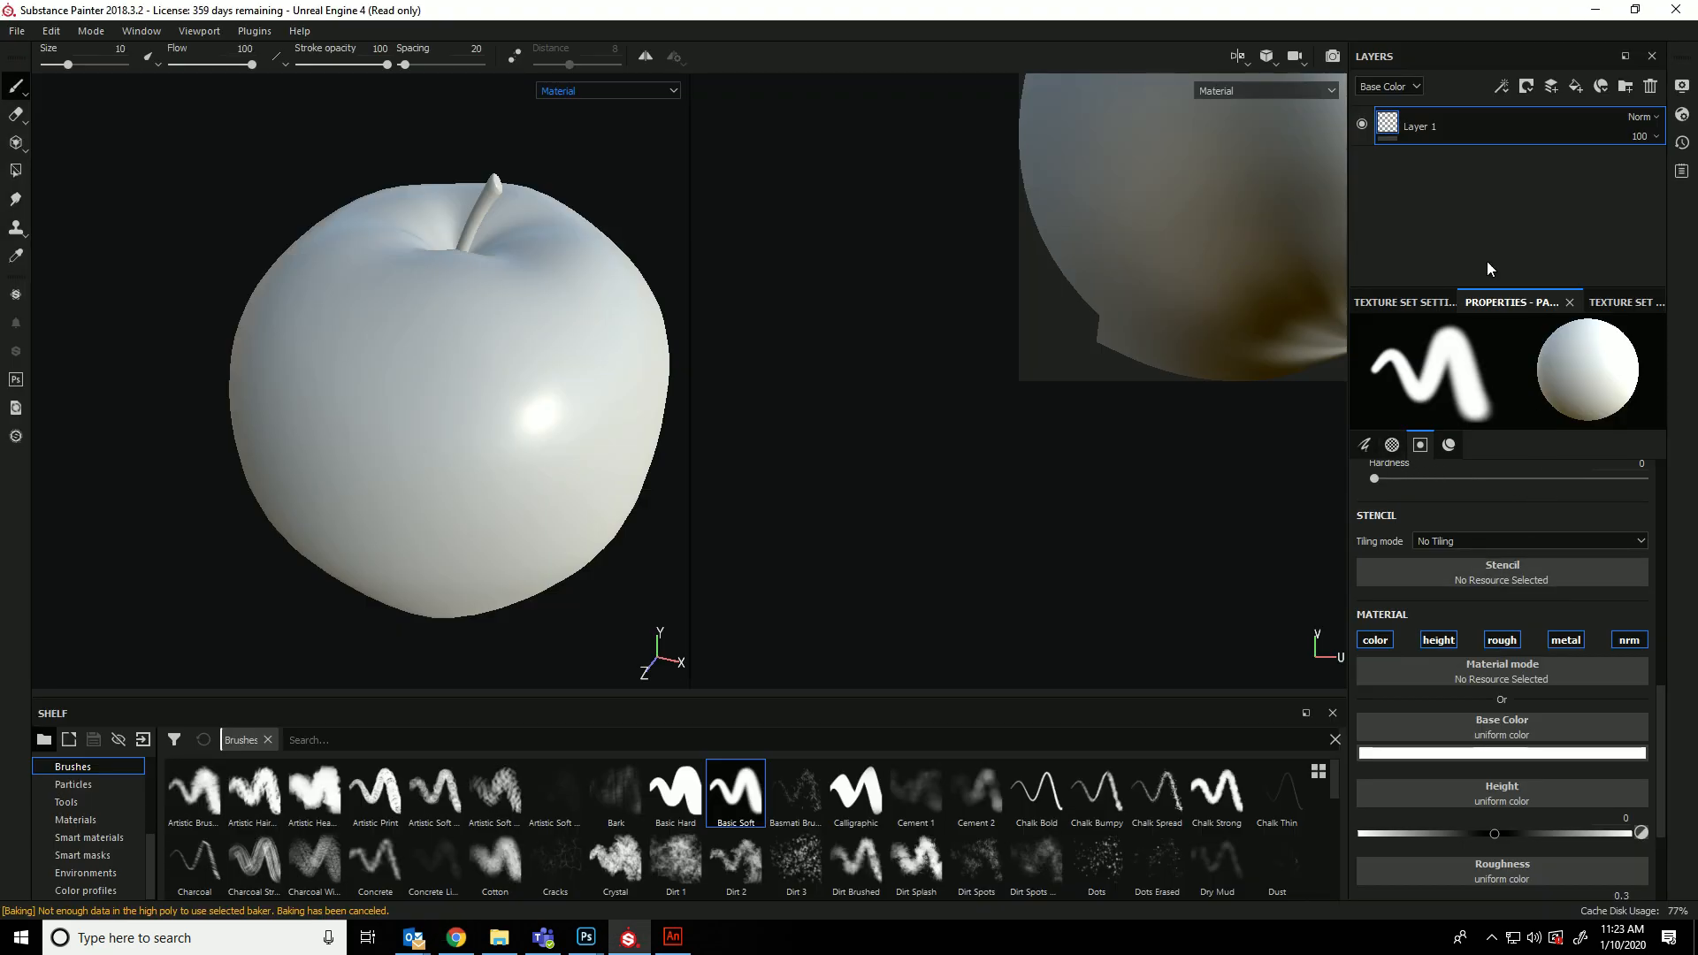
{"action": "mouse_move", "coordinate": [1551, 85]}
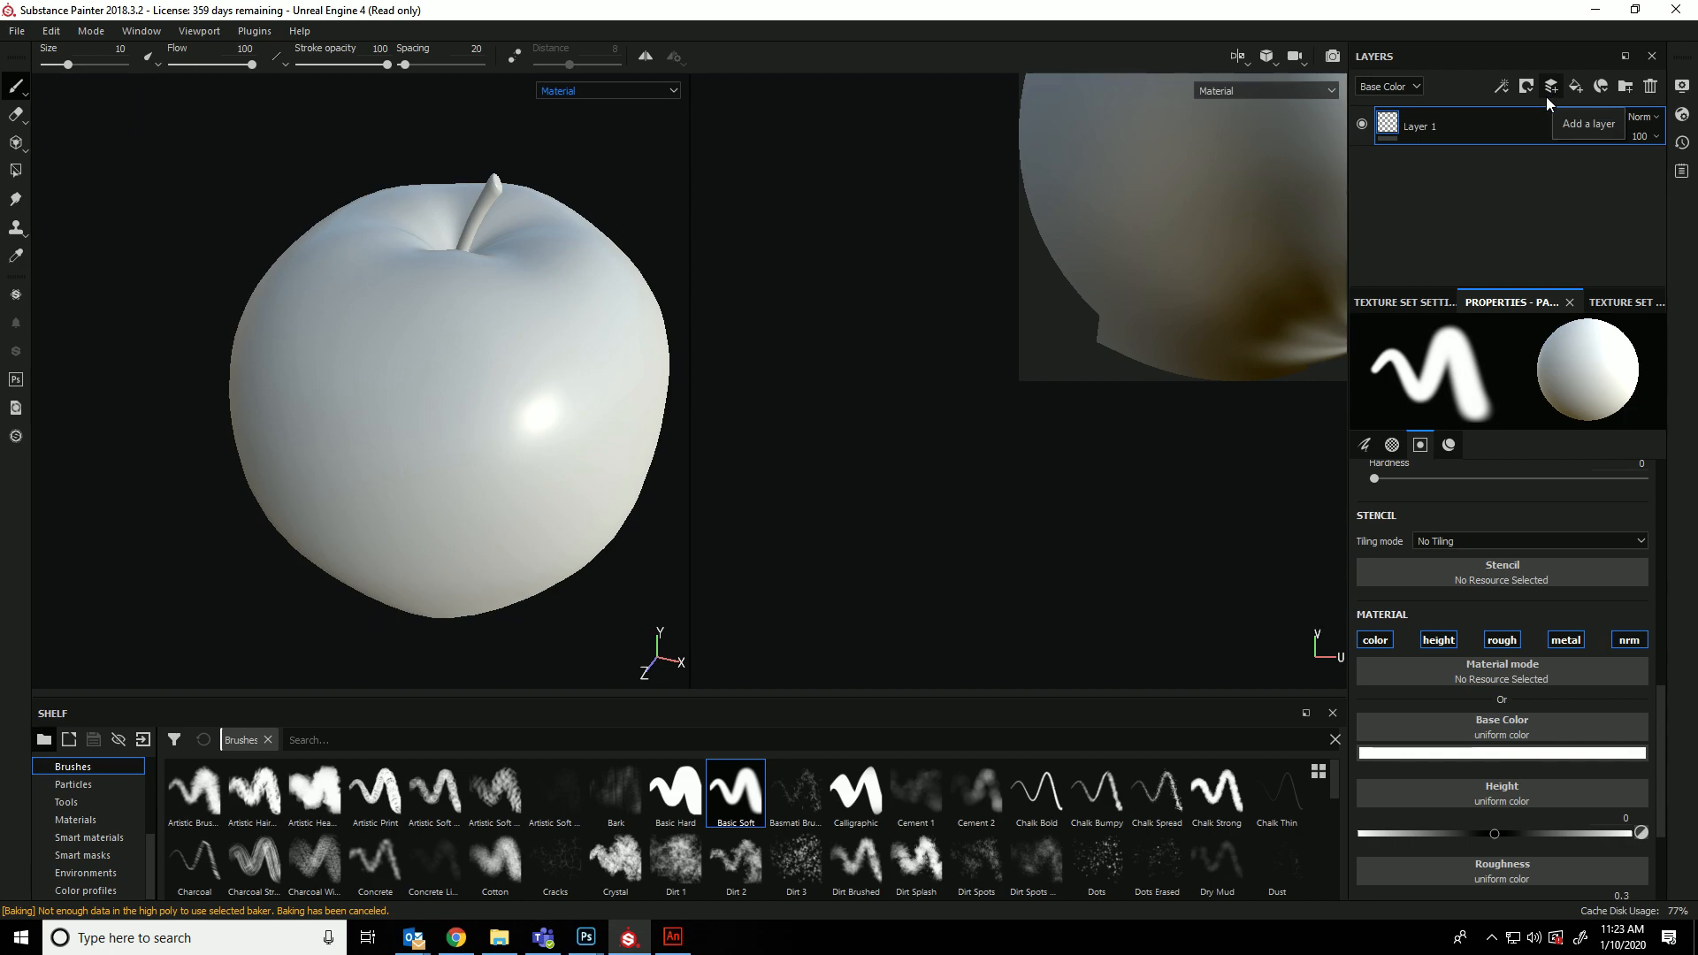
Add a fill layer to the apple and show the materials collection.
{"action": "left_click", "coordinate": [1576, 84]}
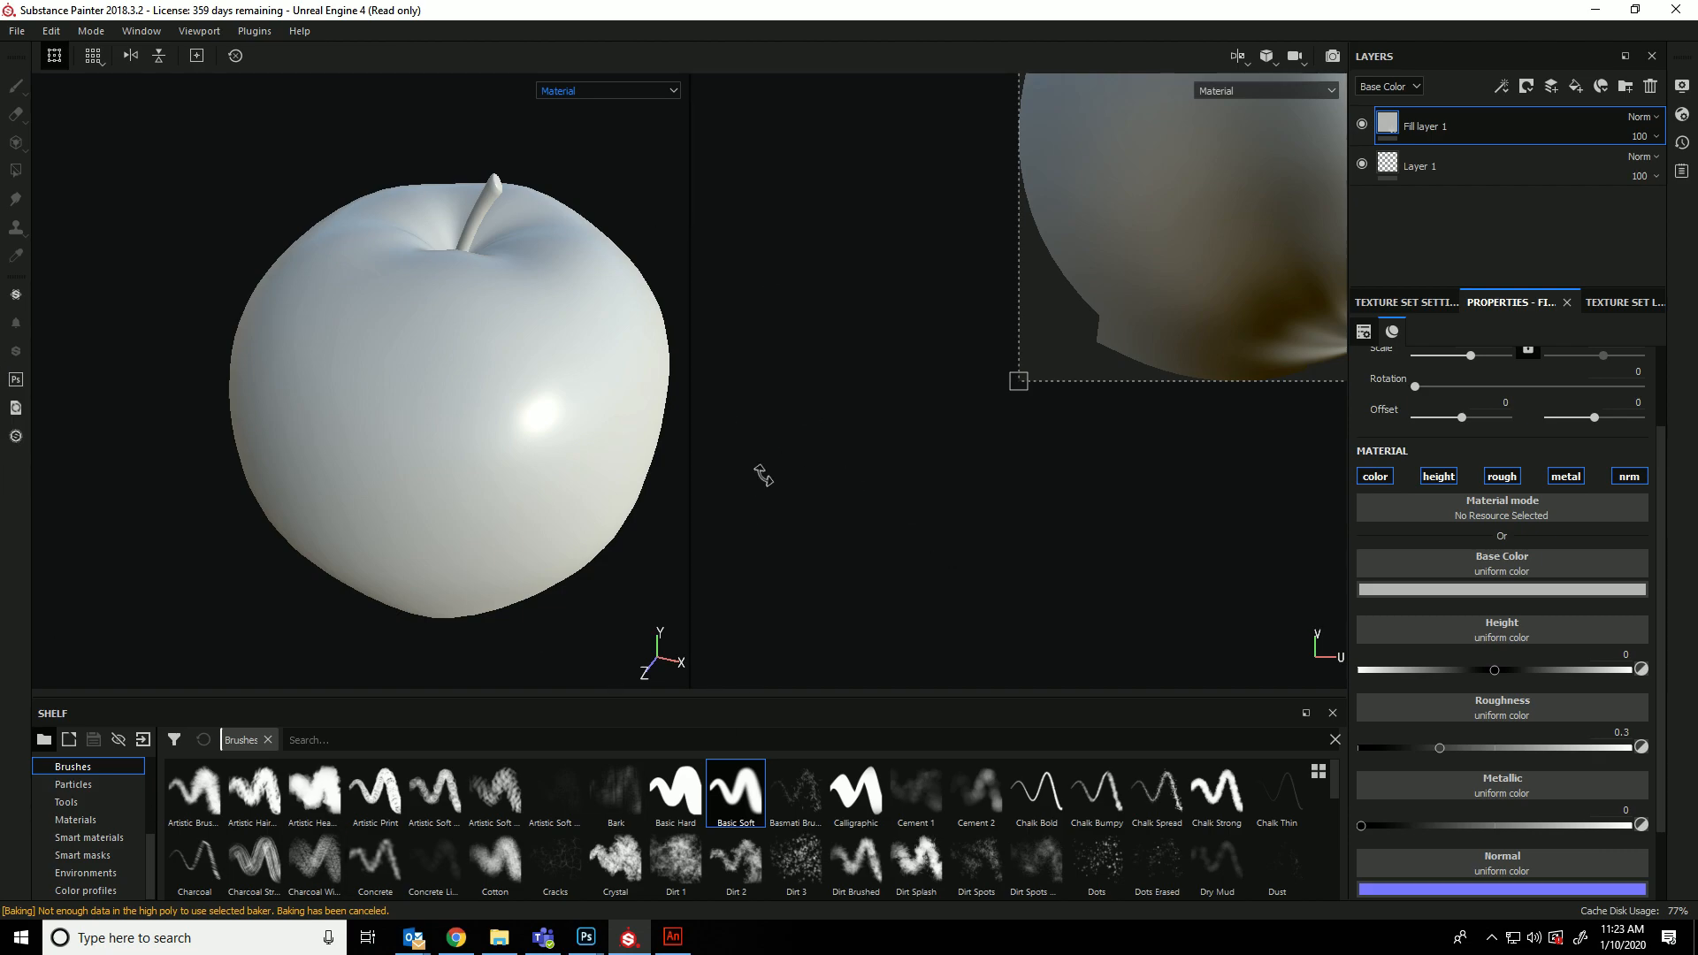
{"action": "mouse_move", "coordinate": [68, 824]}
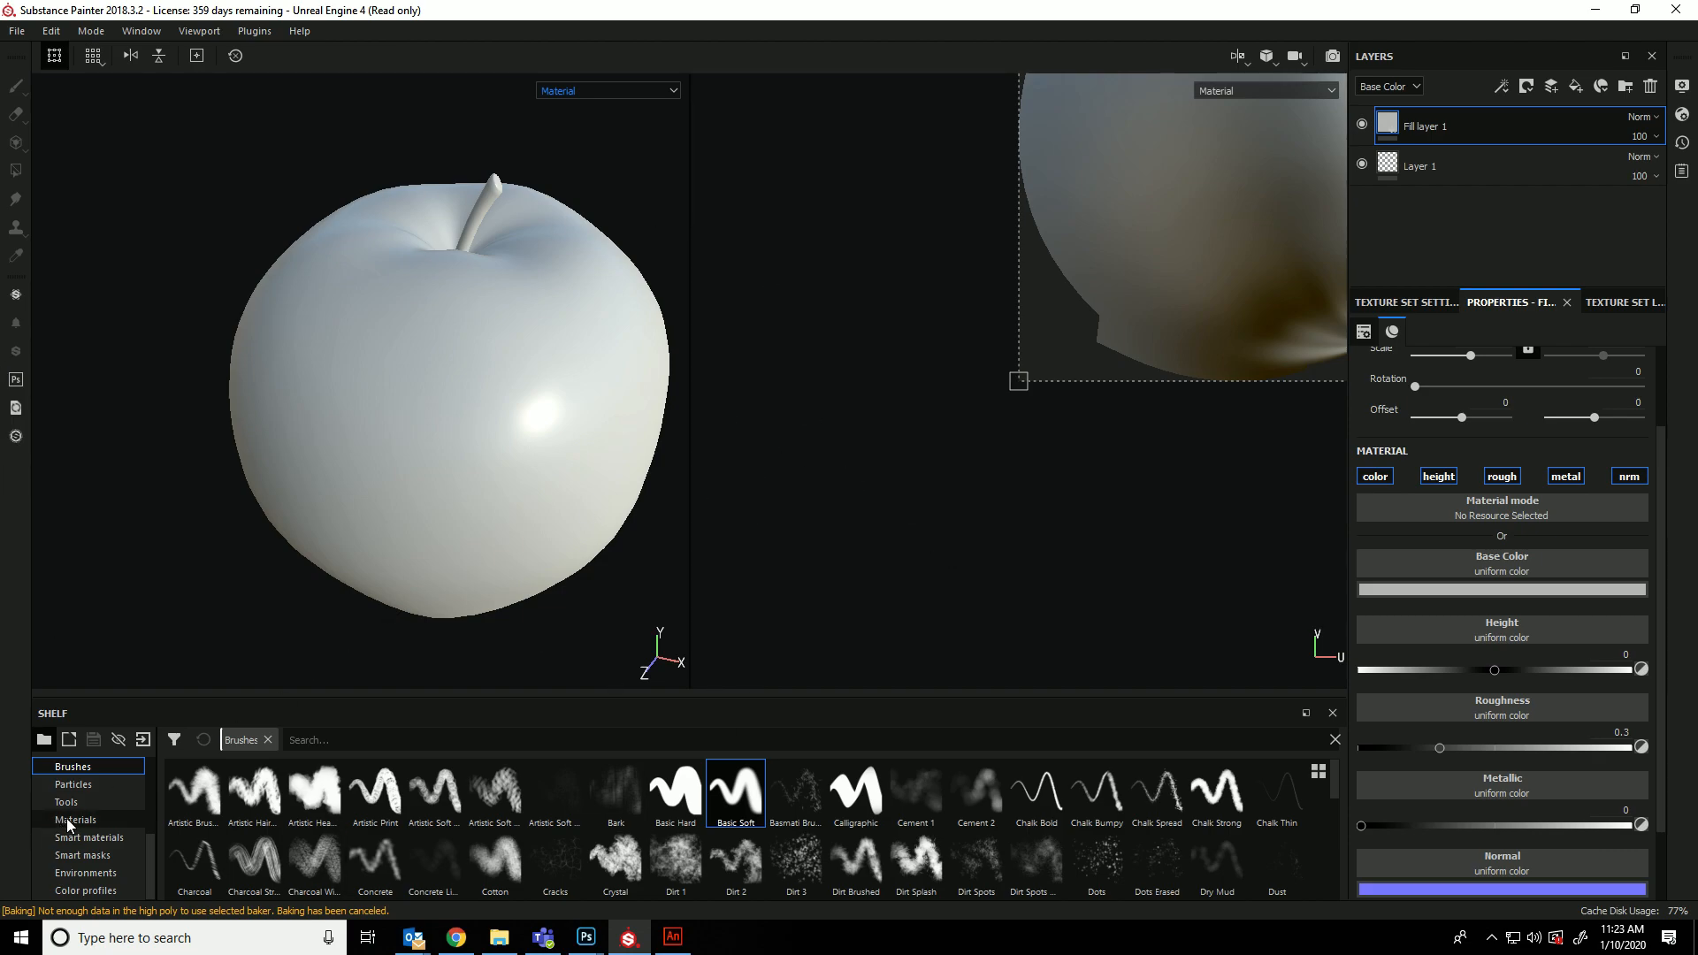
{"action": "left_click", "coordinate": [1502, 587]}
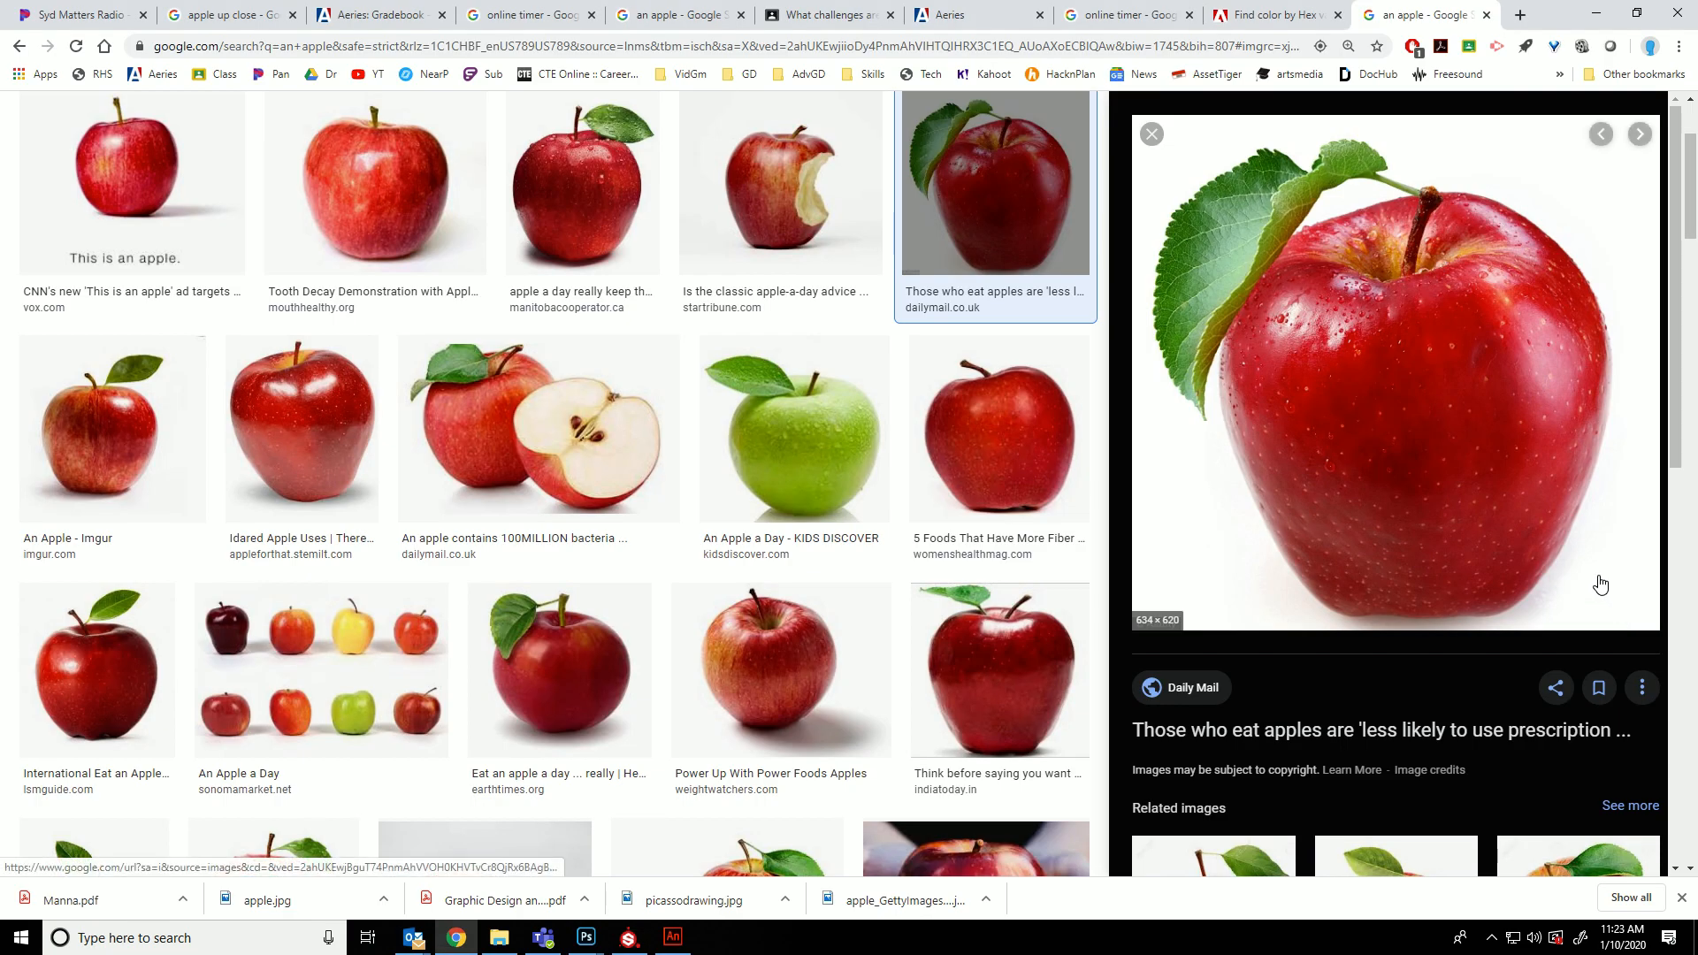
Enlarge the Daily Mail glossy red apple photo as colour reference.
{"action": "left_click", "coordinate": [626, 937]}
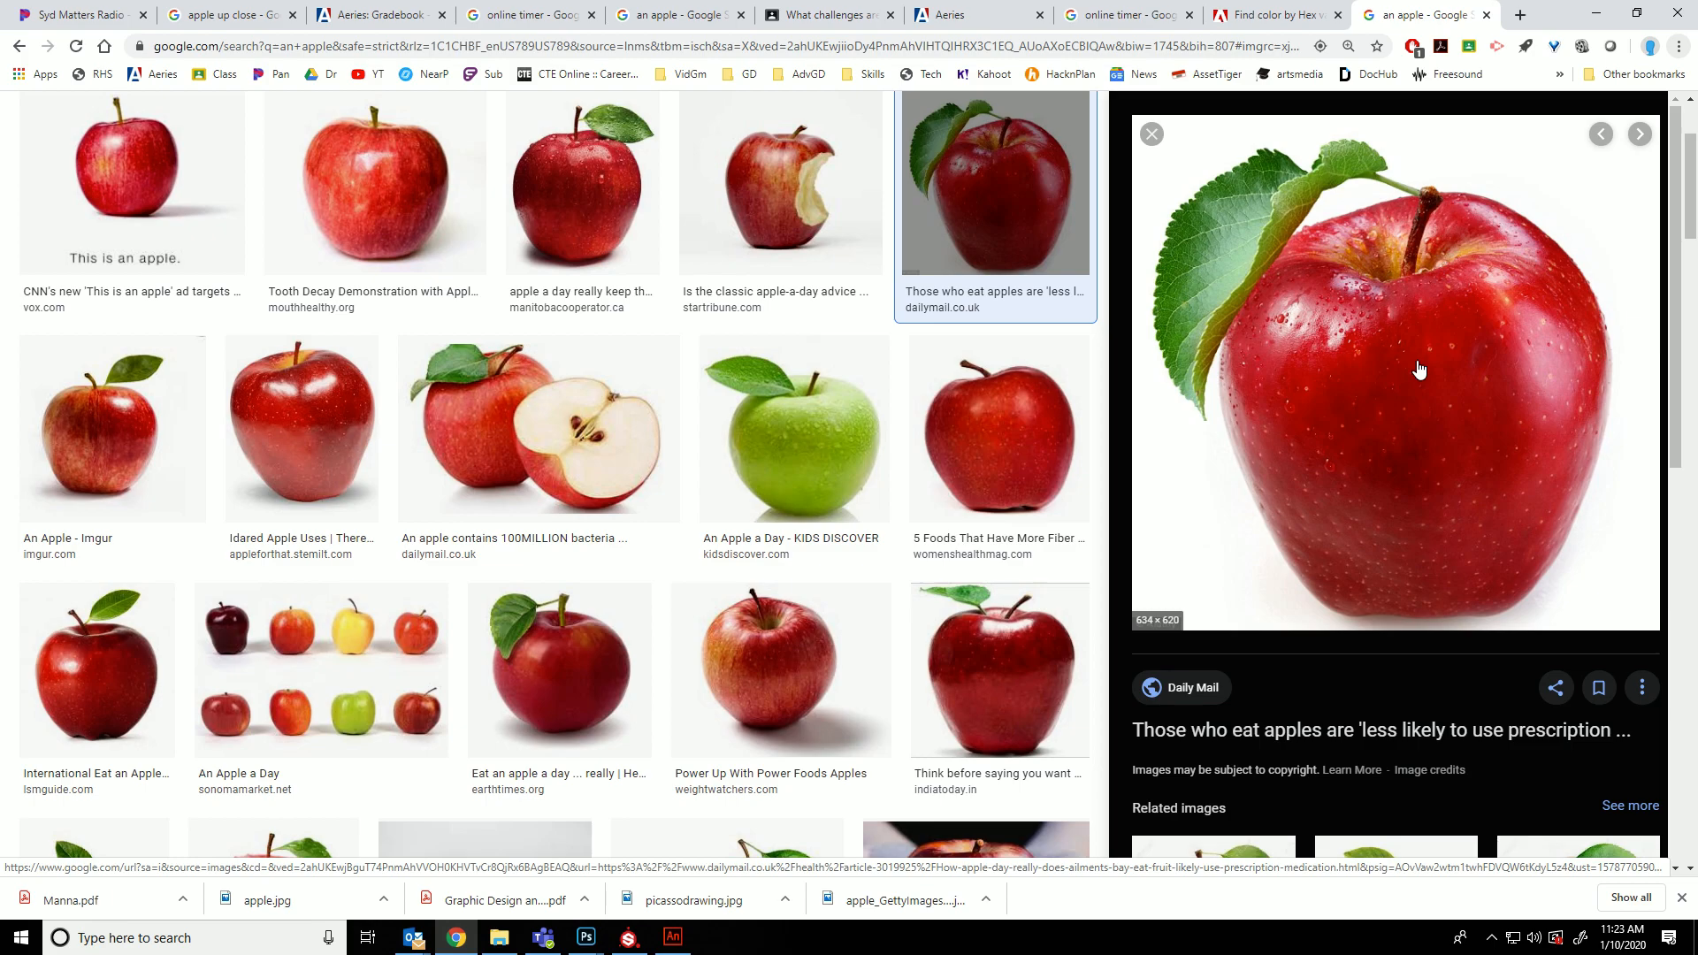
{"action": "mouse_move", "coordinate": [1435, 378]}
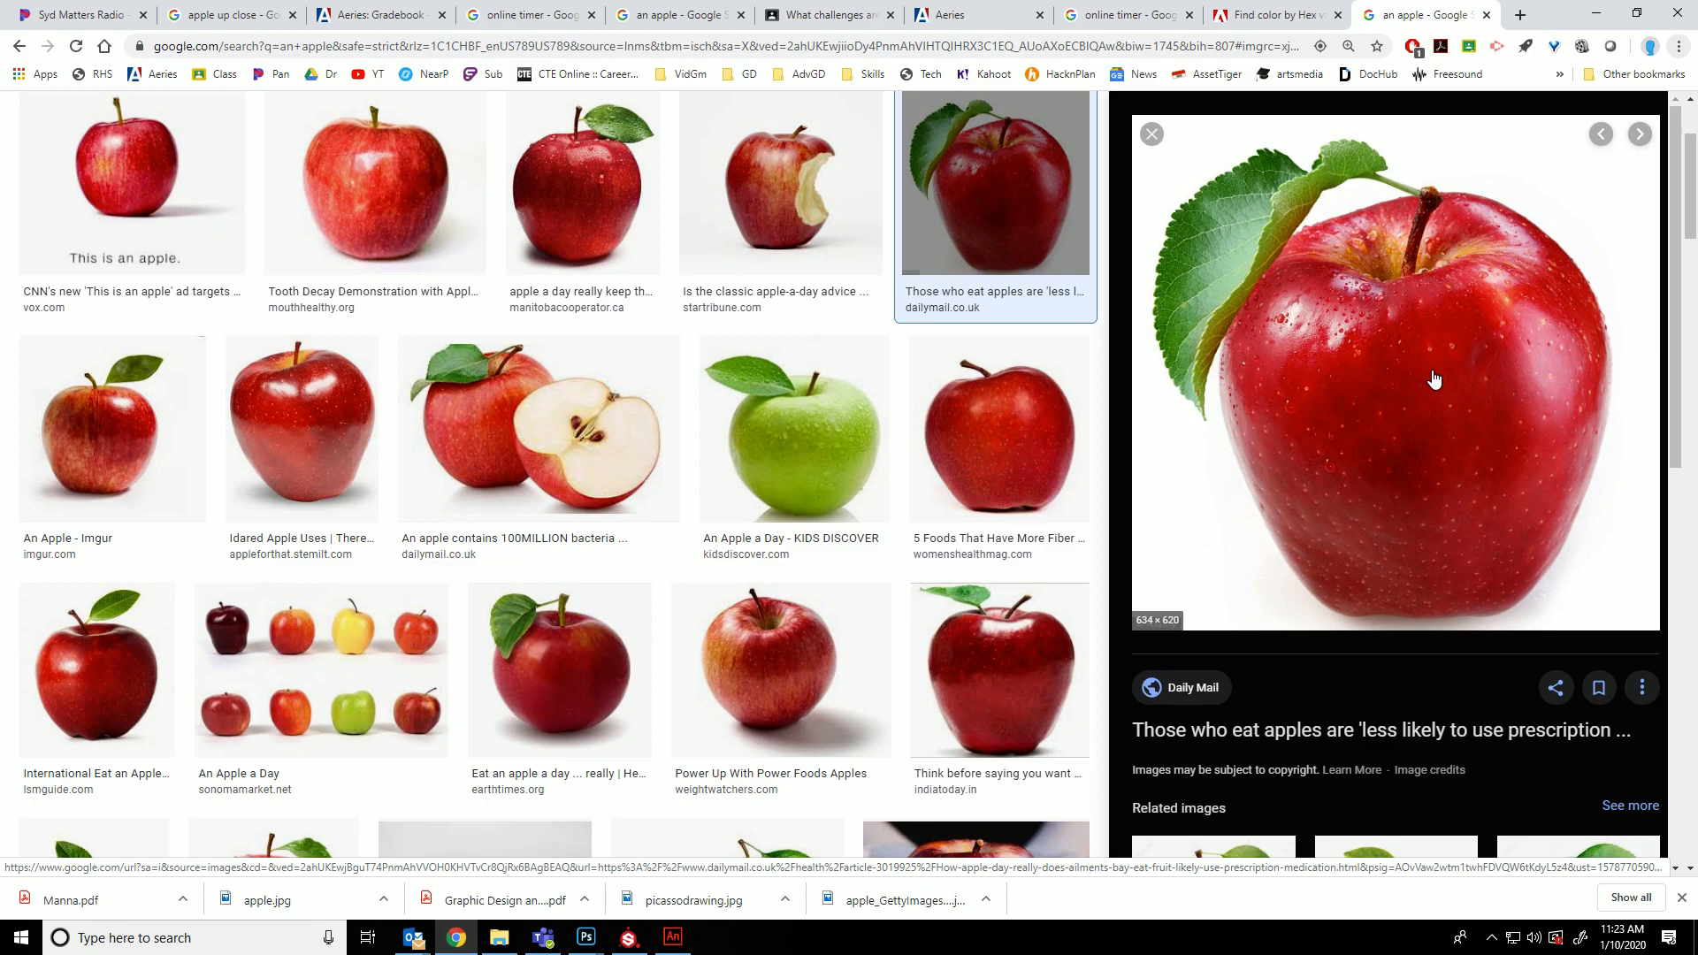
{"action": "mouse_move", "coordinate": [1512, 626]}
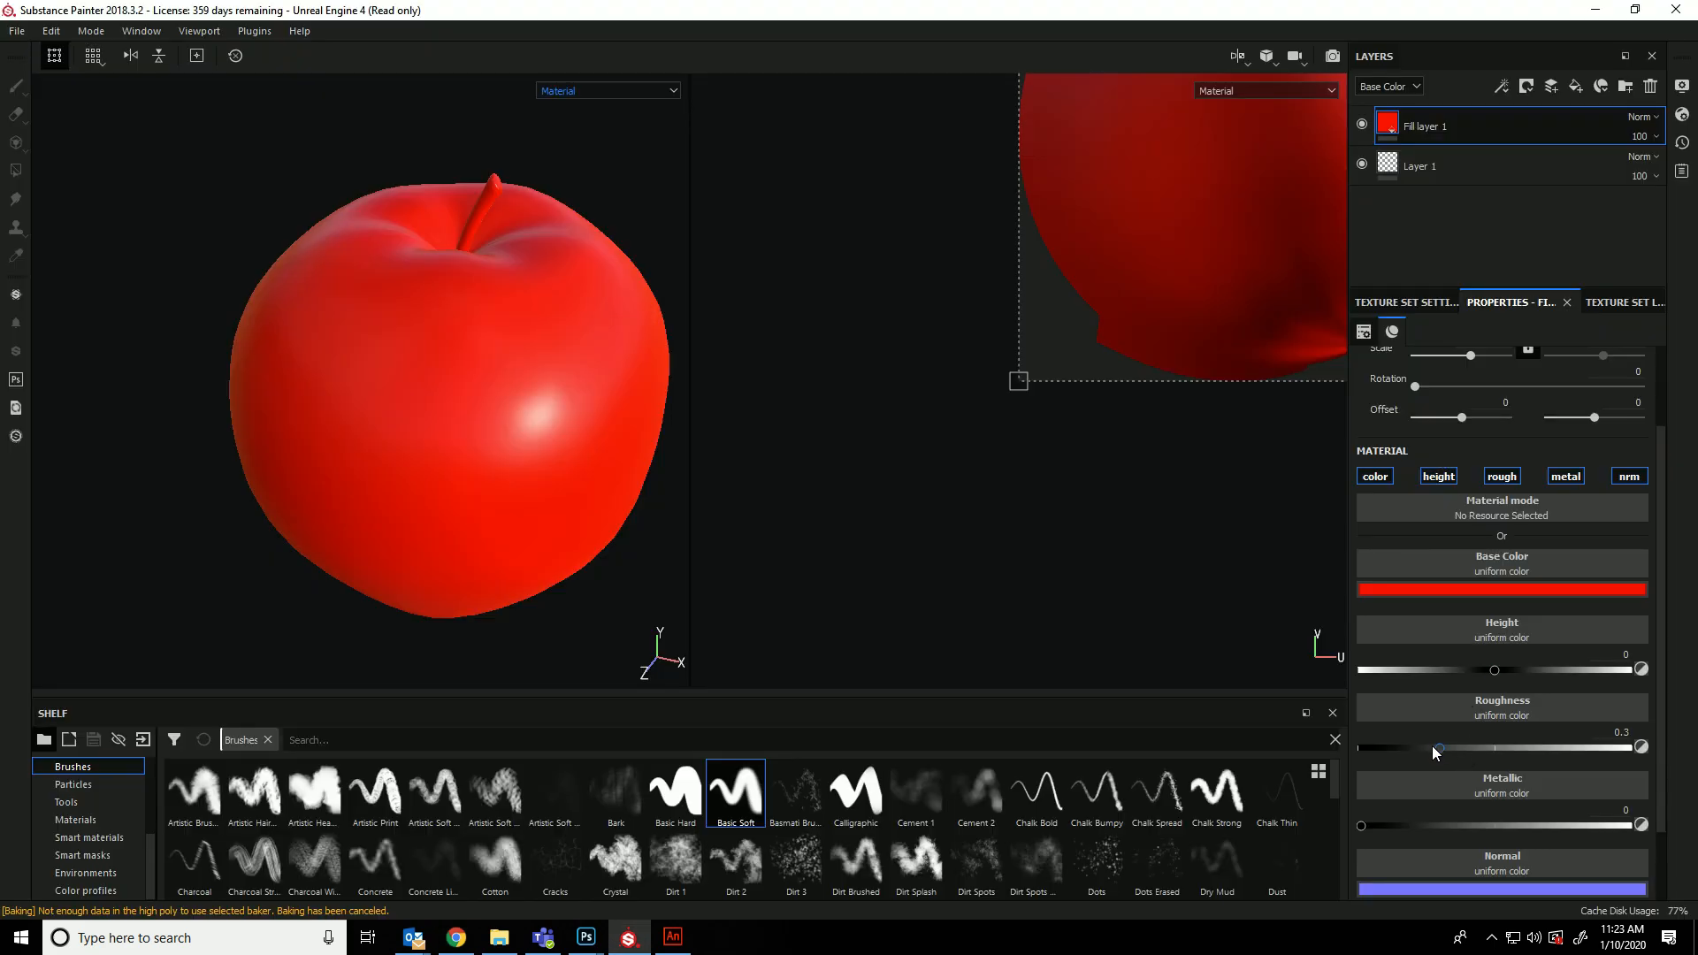
Give the red fill roughness about 0.26 and keep only colour and roughness channels.
{"action": "left_click_drag", "start_coordinate": [1436, 746], "coordinate": [1431, 747]}
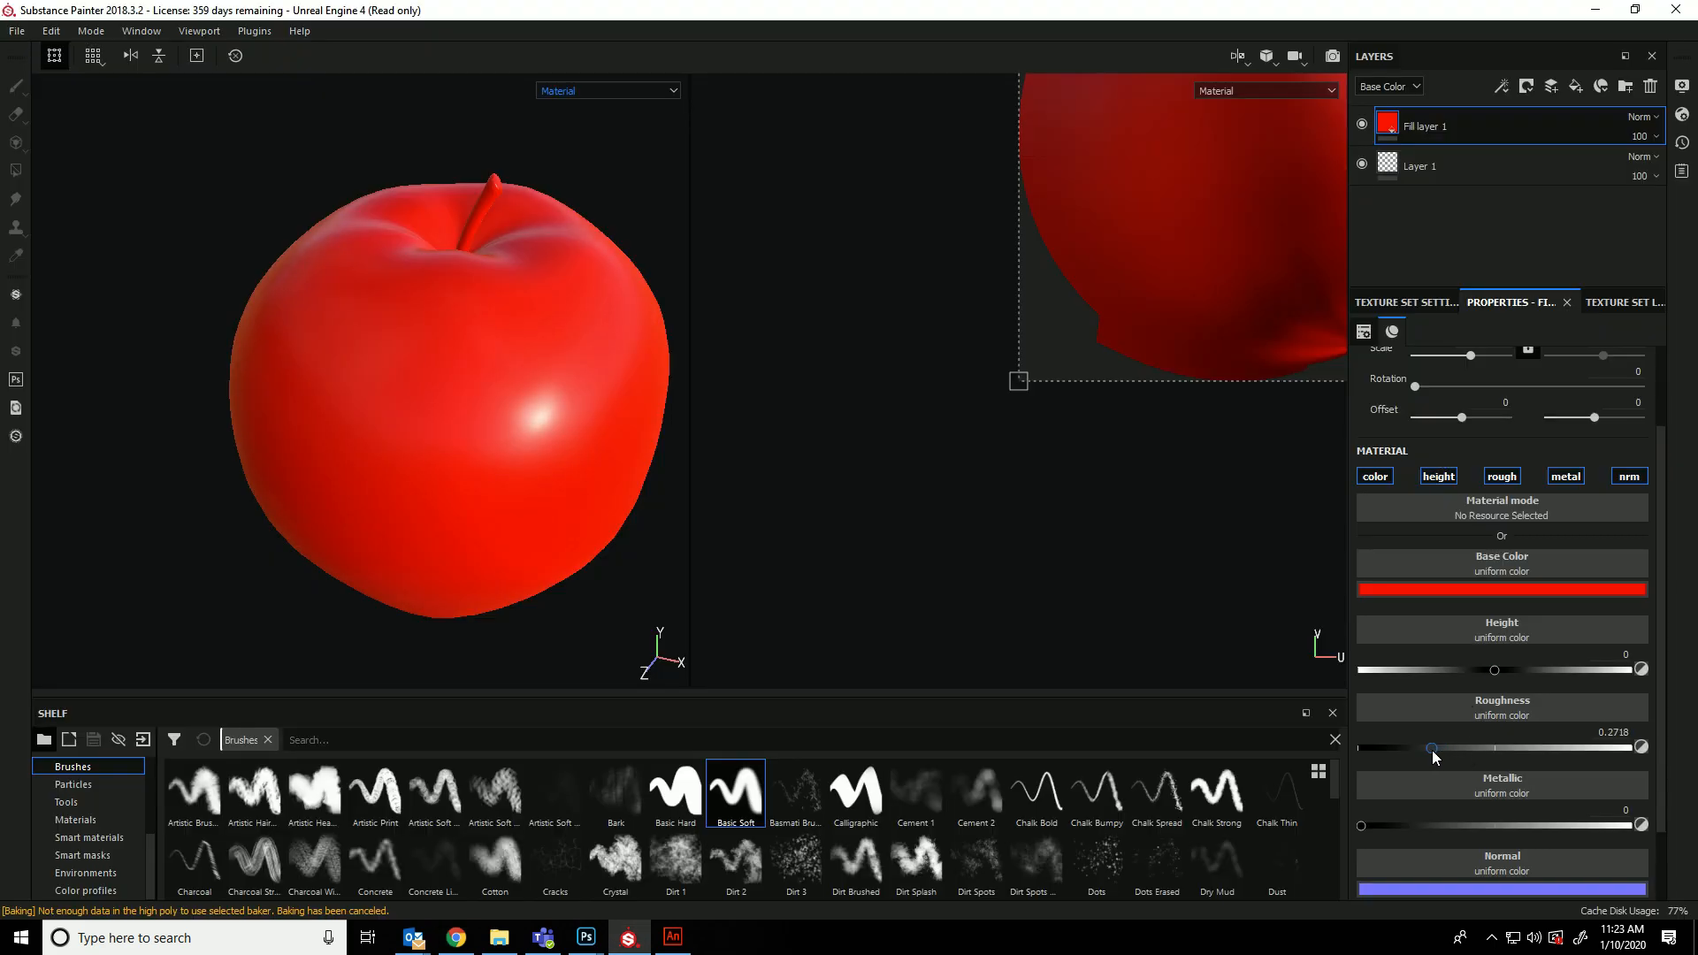
{"action": "left_click_drag", "start_coordinate": [1431, 746], "coordinate": [1392, 747]}
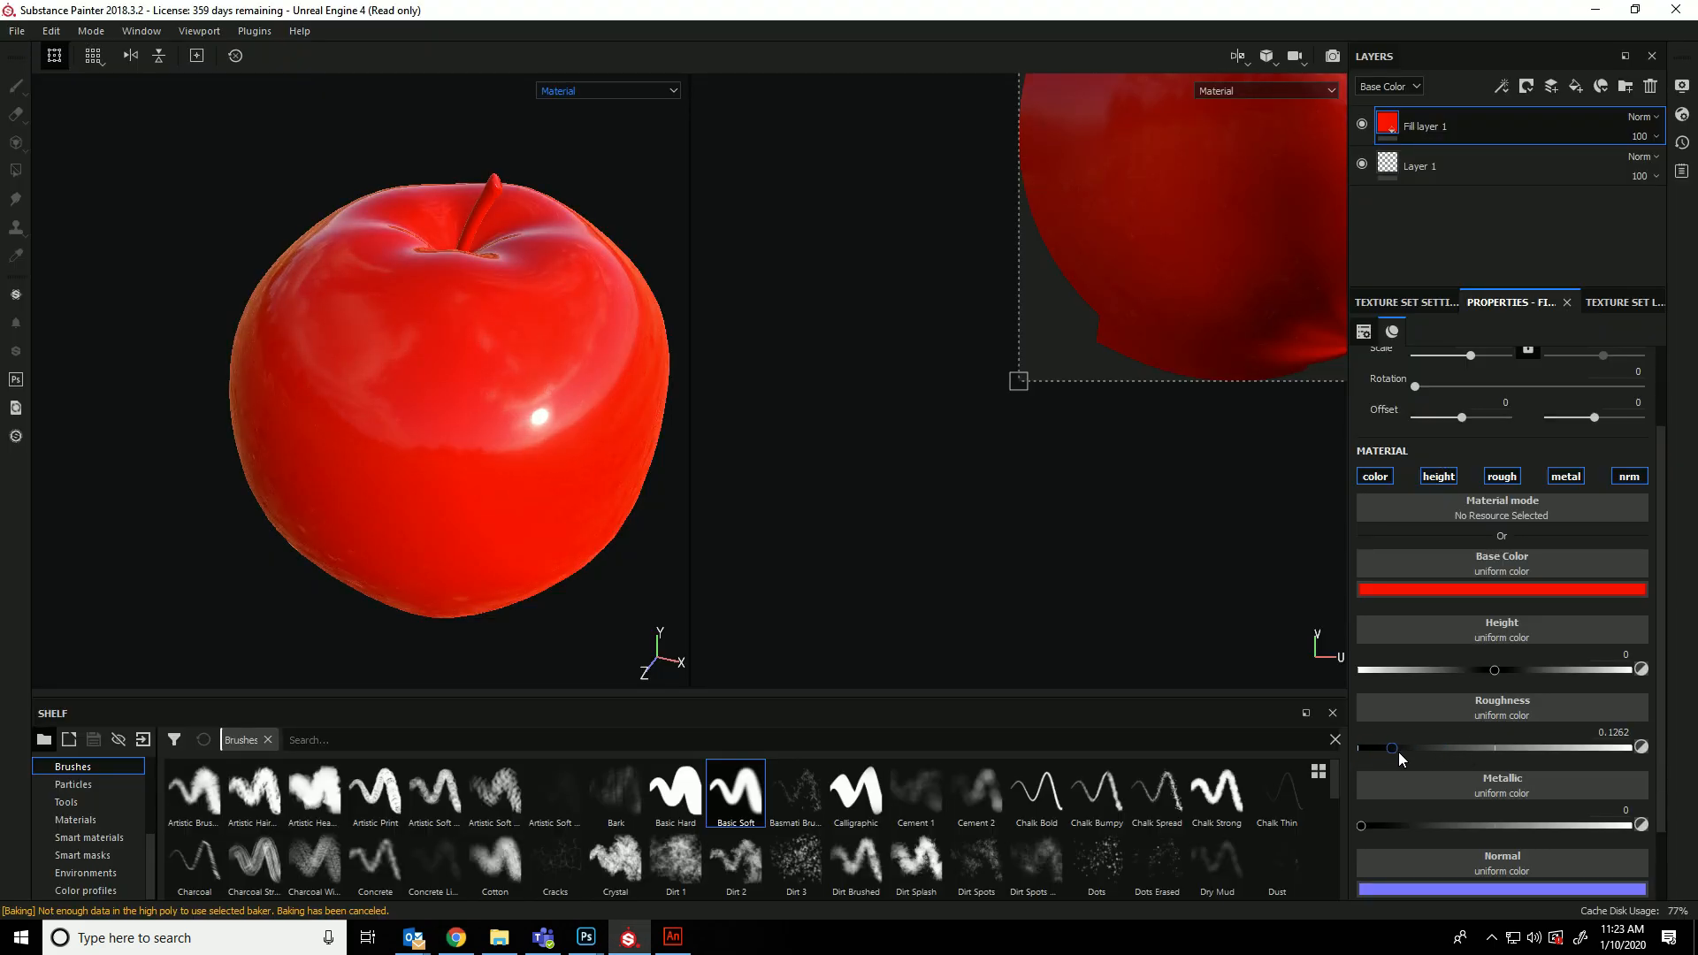
{"action": "left_click_drag", "start_coordinate": [1392, 747], "coordinate": [1423, 747]}
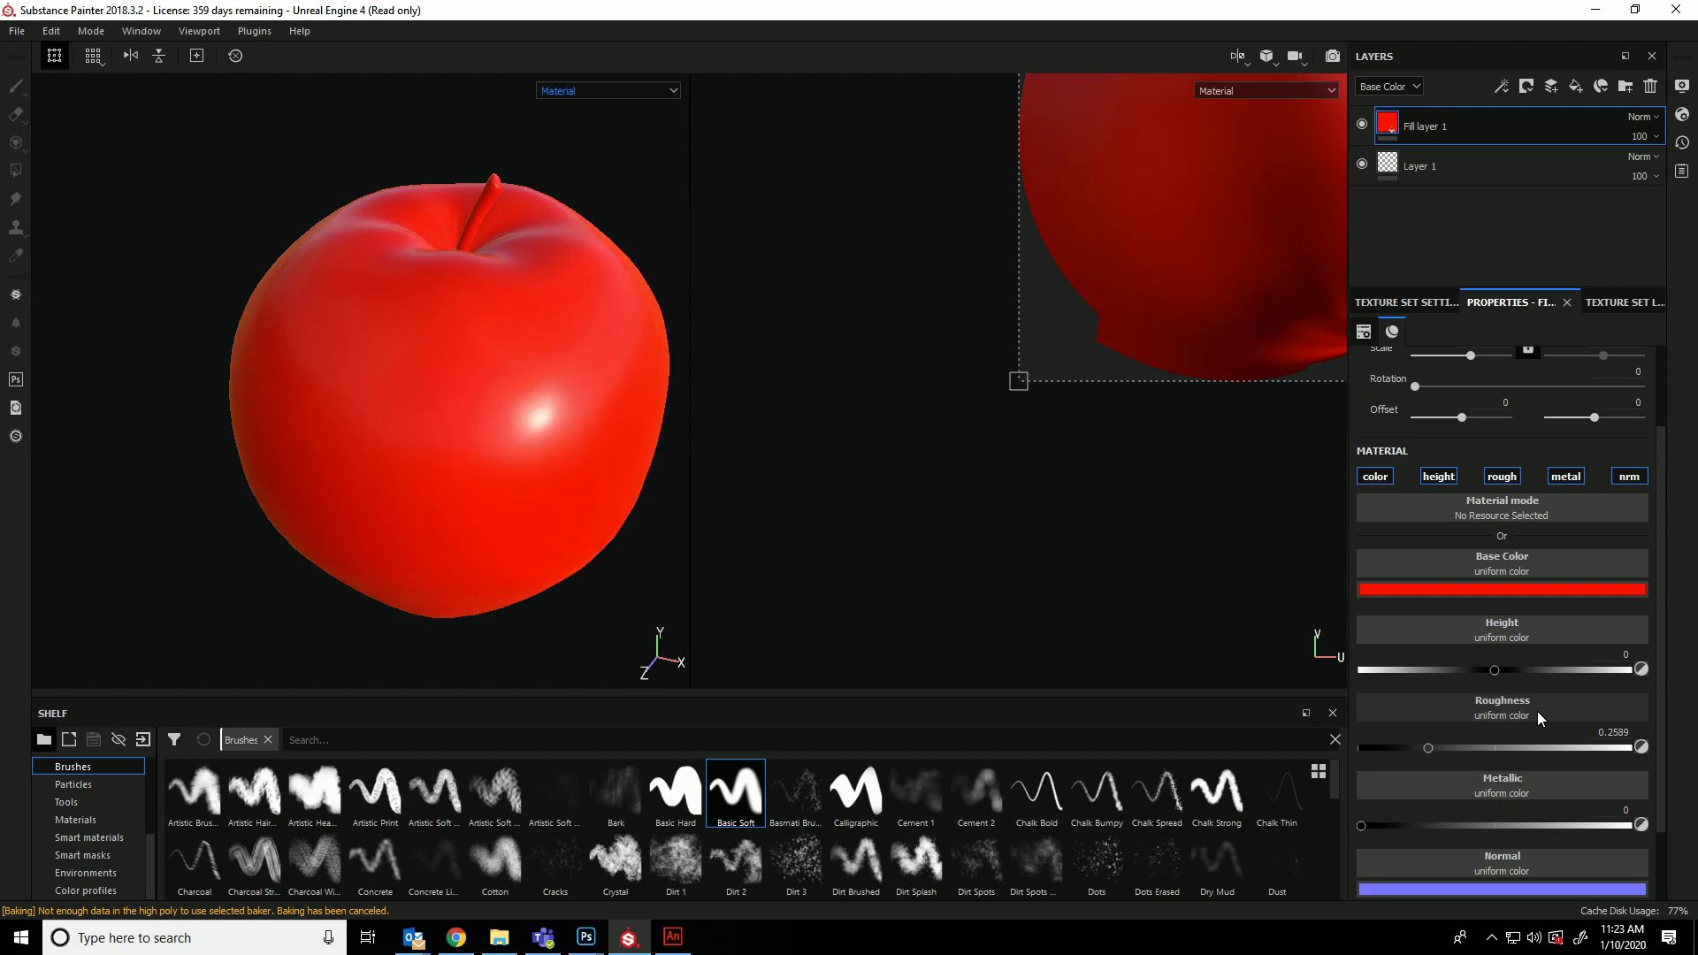
{"action": "left_click_drag", "start_coordinate": [1360, 826], "coordinate": [1367, 826]}
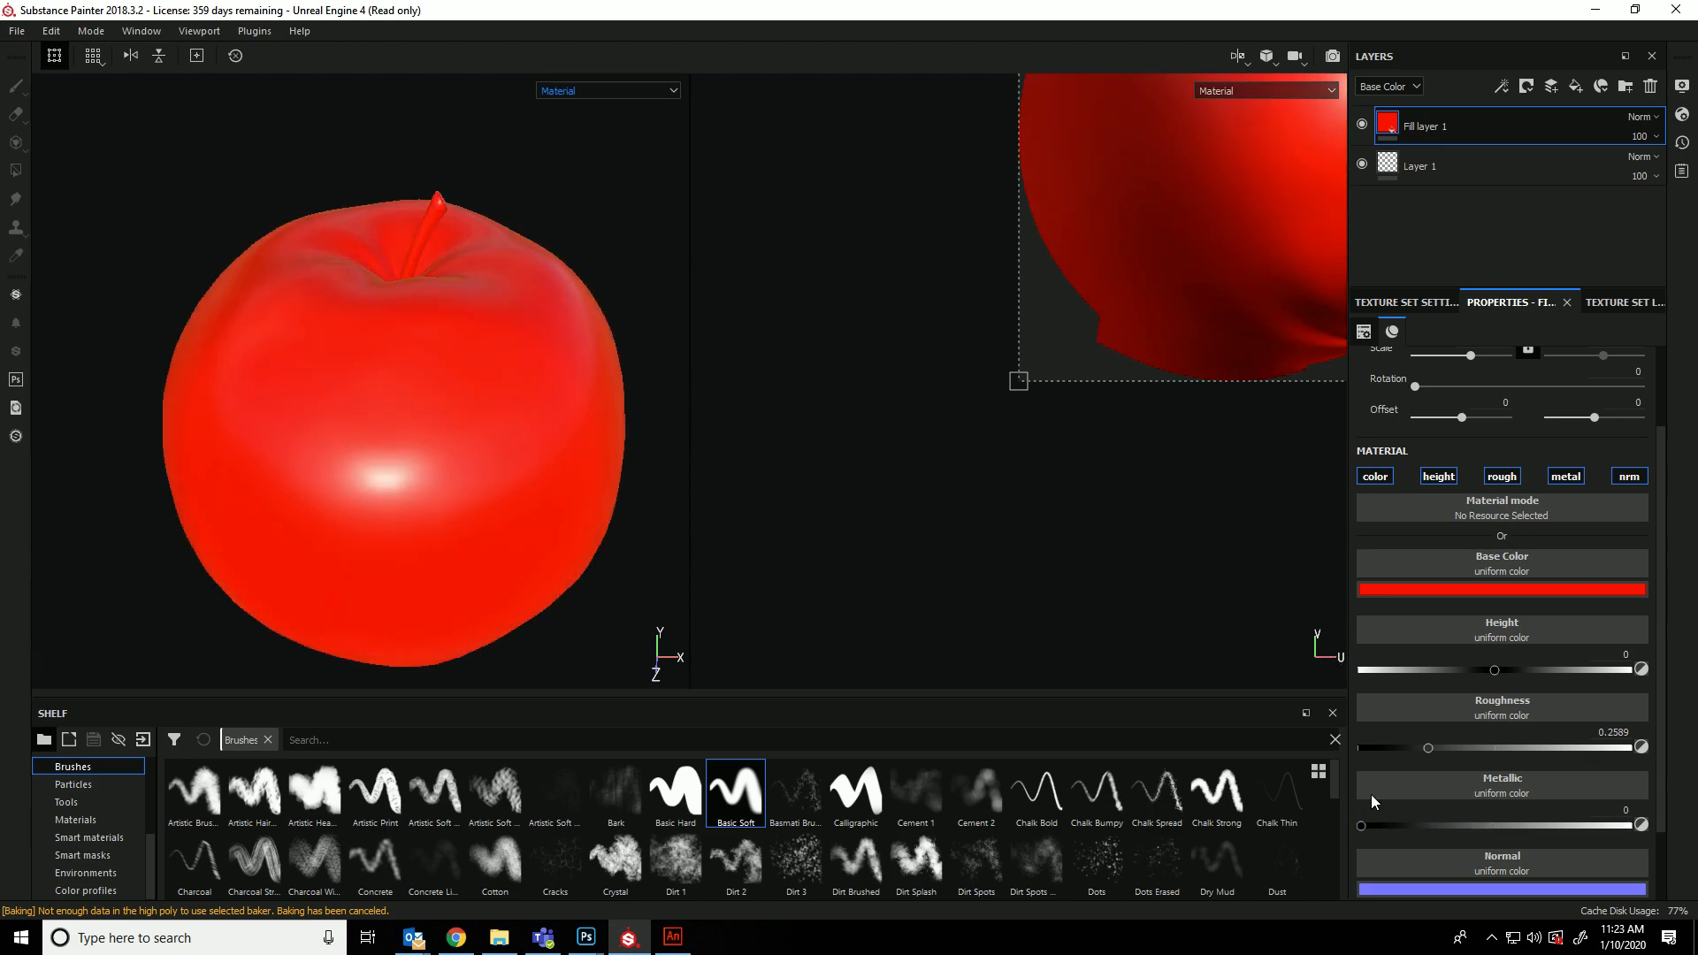
{"action": "left_click", "coordinate": [1565, 476]}
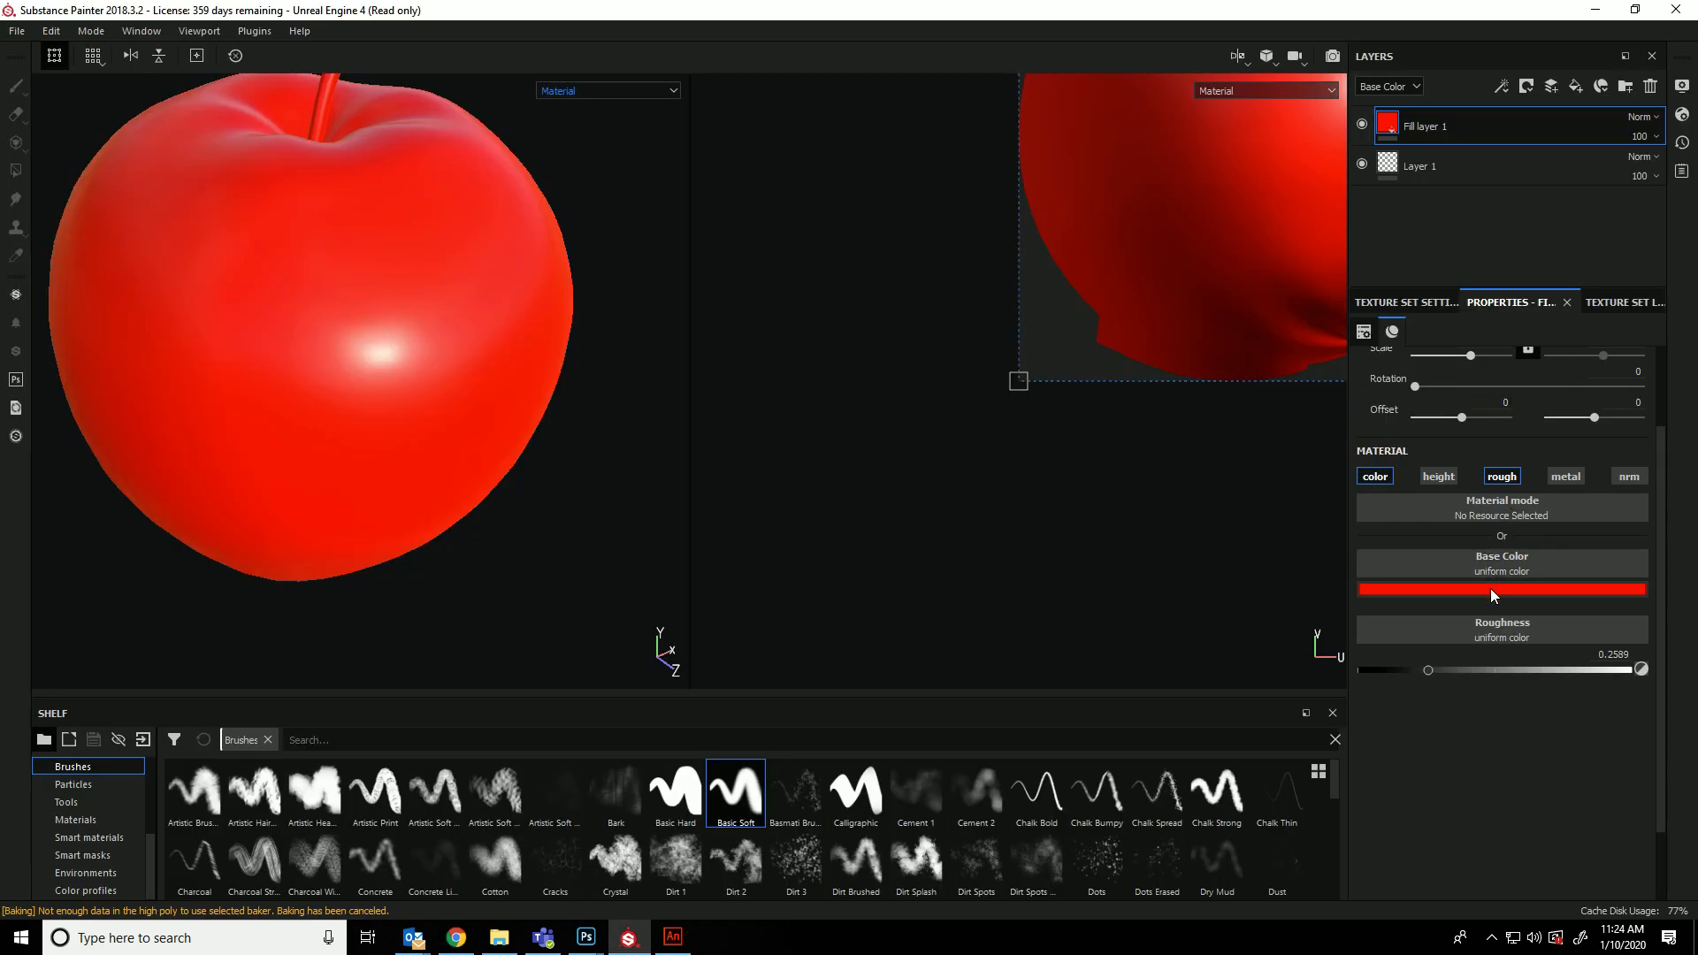
{"action": "left_click", "coordinate": [1501, 589]}
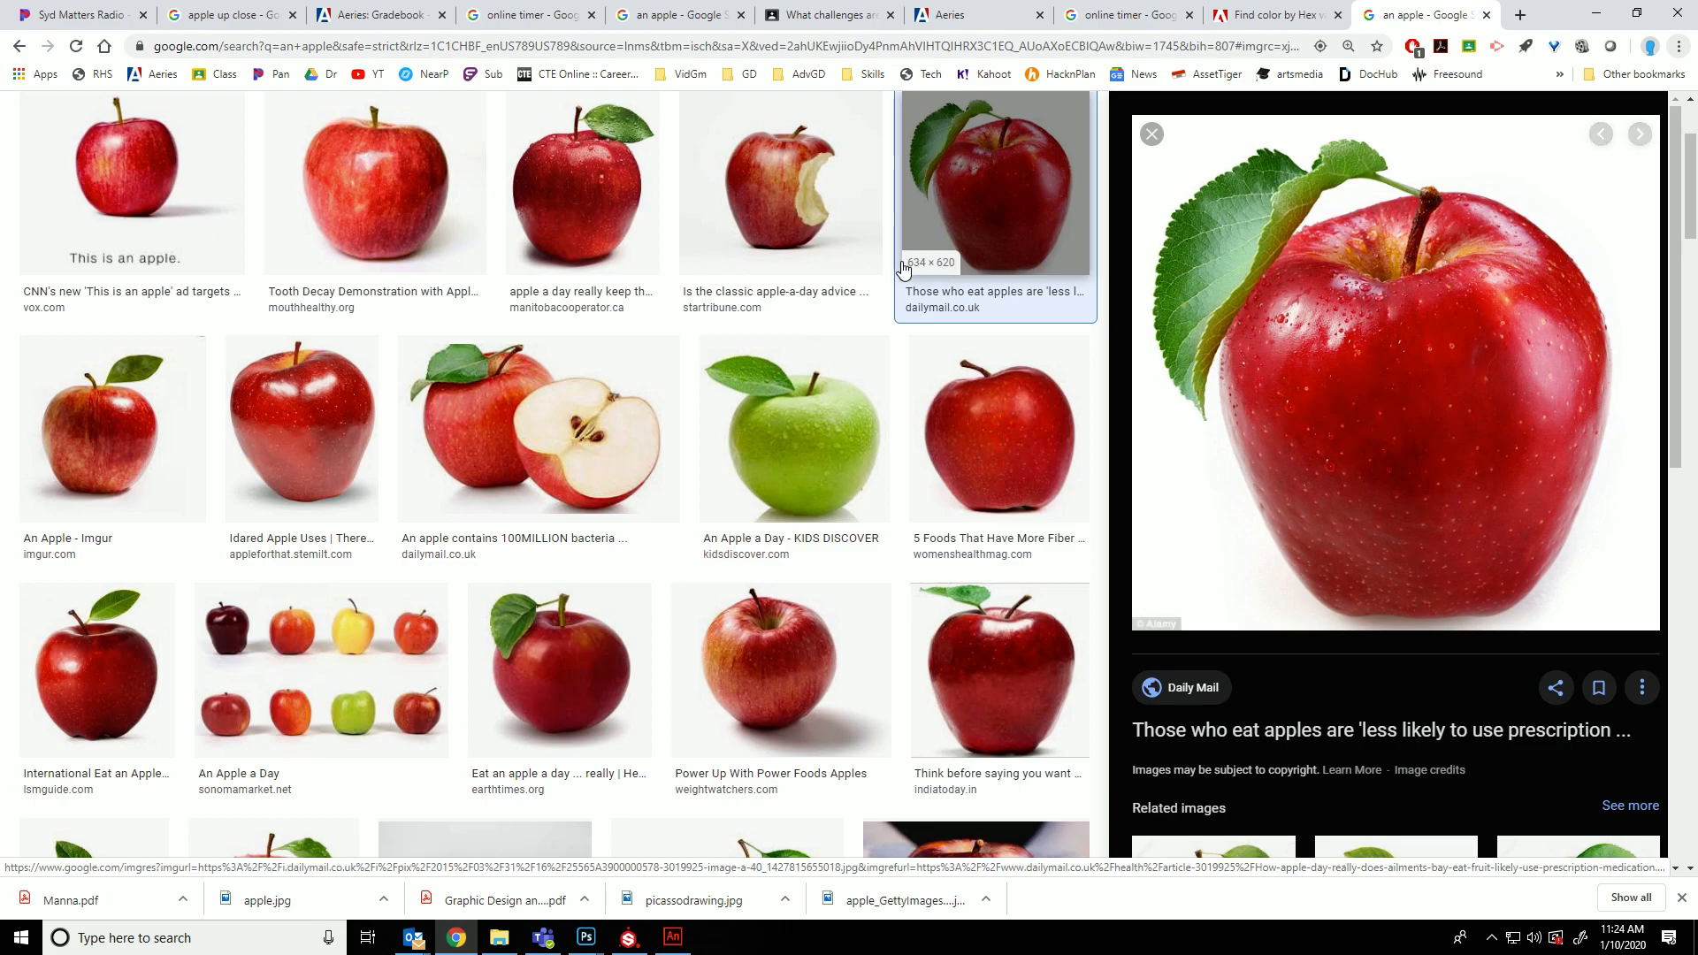
{"action": "left_click", "coordinate": [780, 184]}
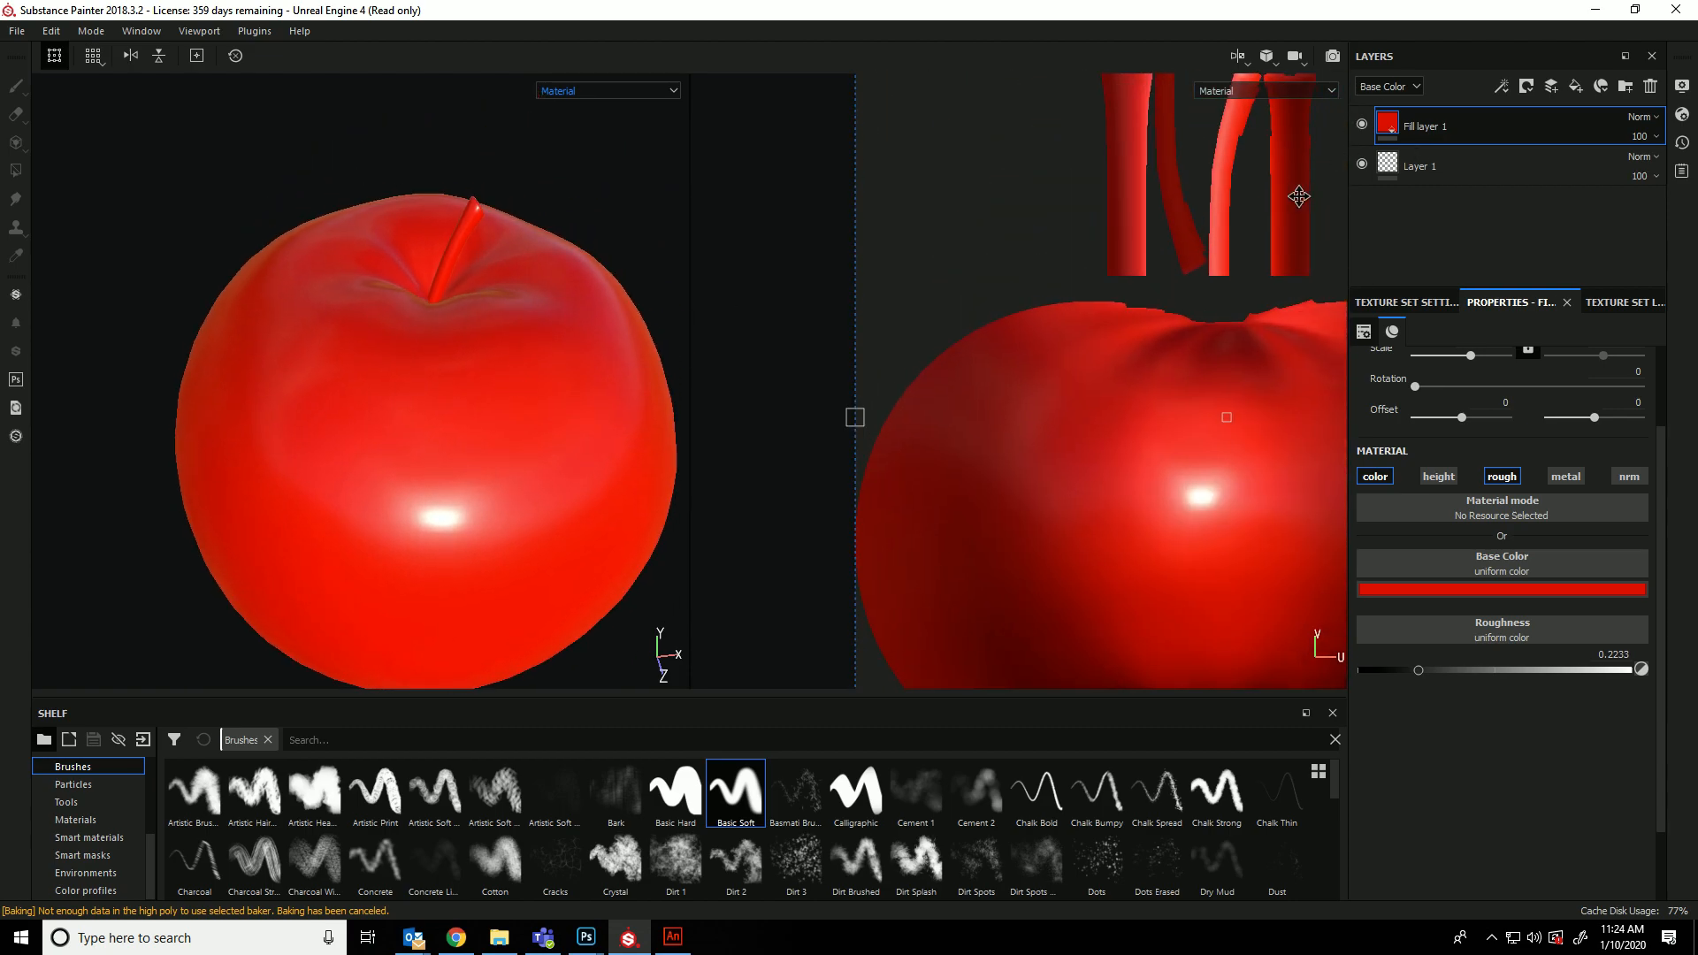
{"action": "mouse_move", "coordinate": [1292, 391]}
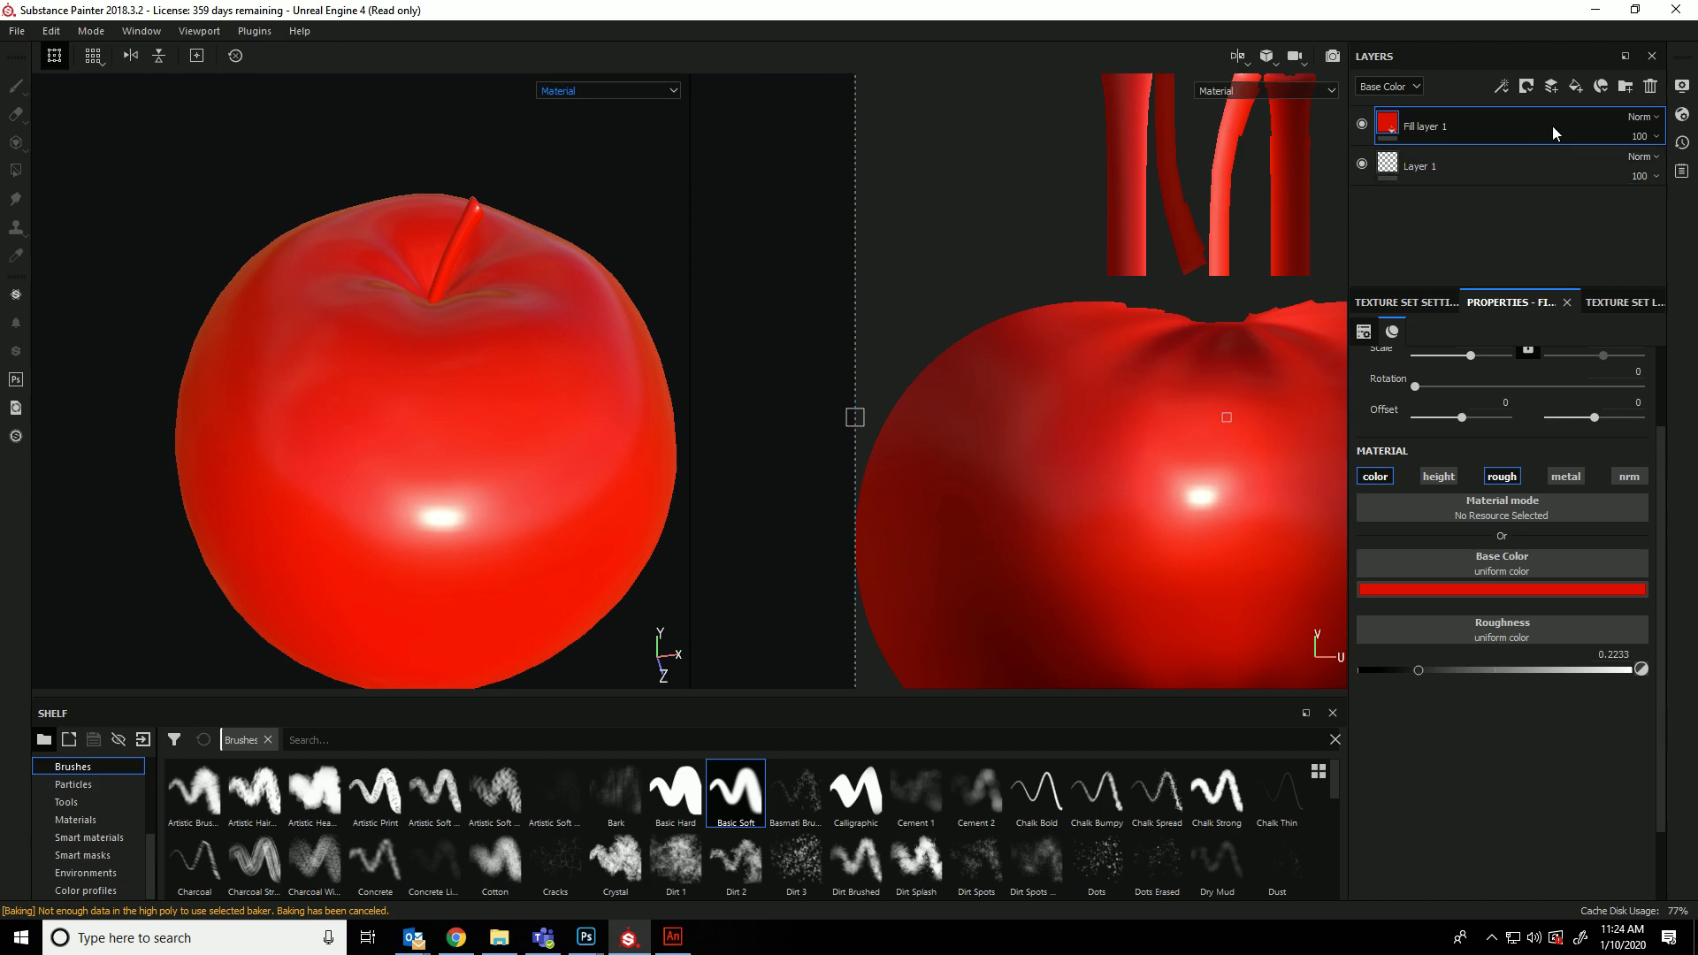
{"action": "mouse_move", "coordinate": [1551, 85]}
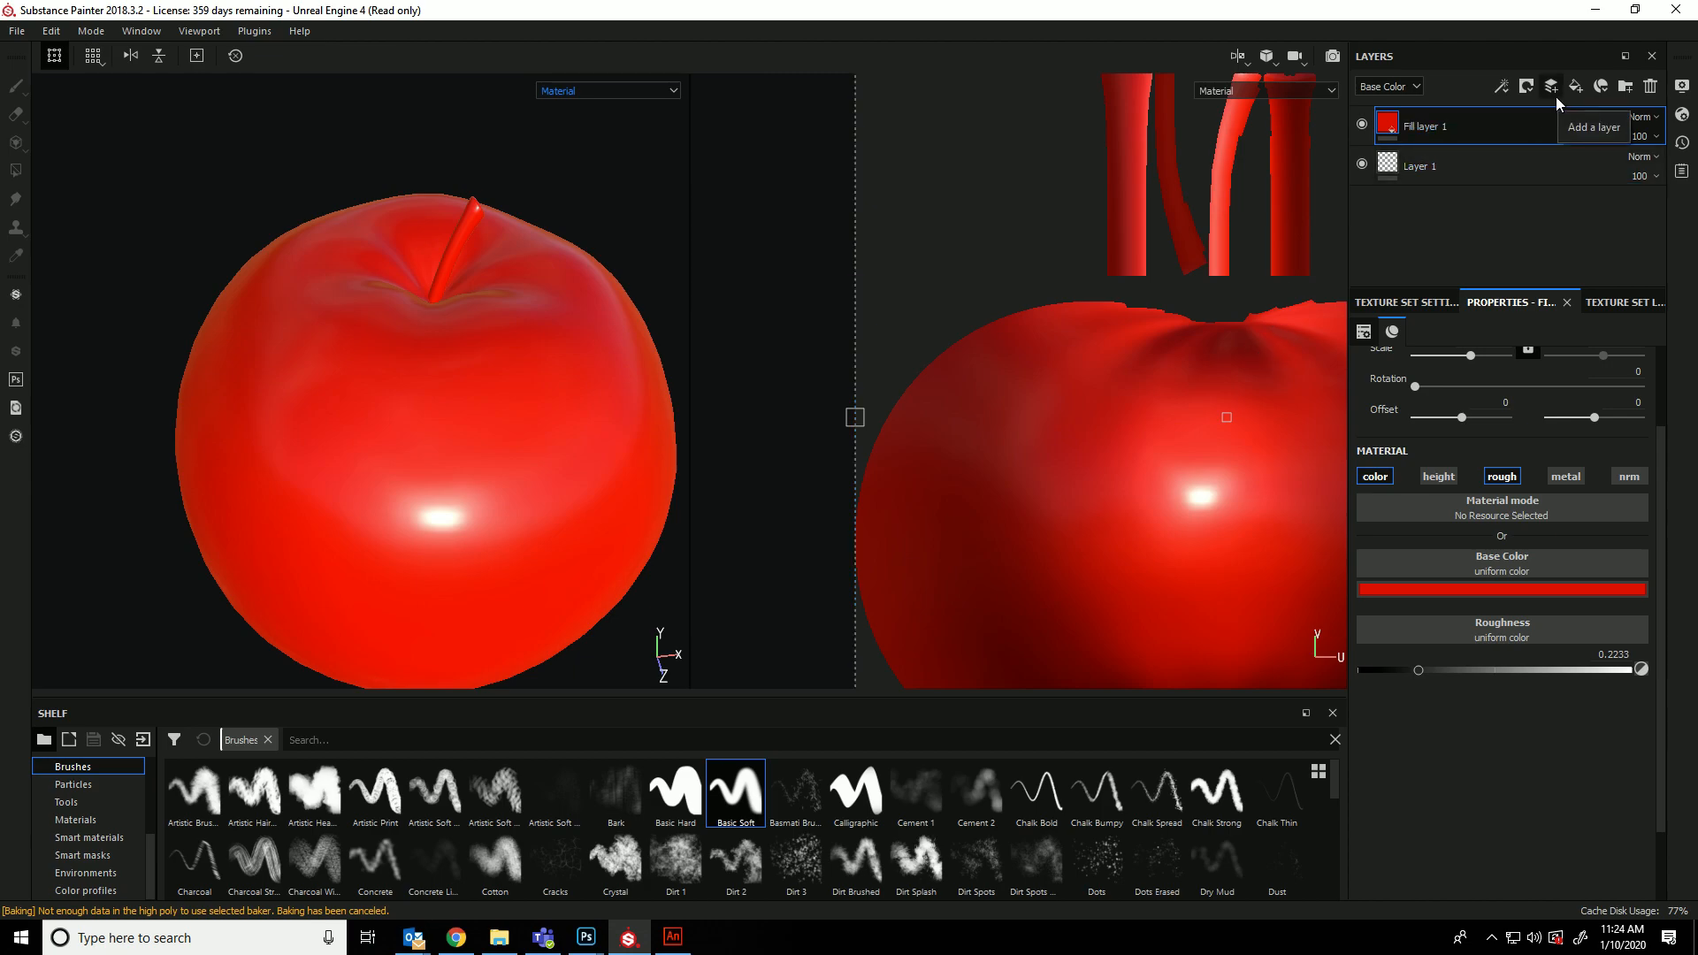
Add a paint layer named Highlights and stop its brush from painting roughness.
{"action": "left_click", "coordinate": [1551, 85]}
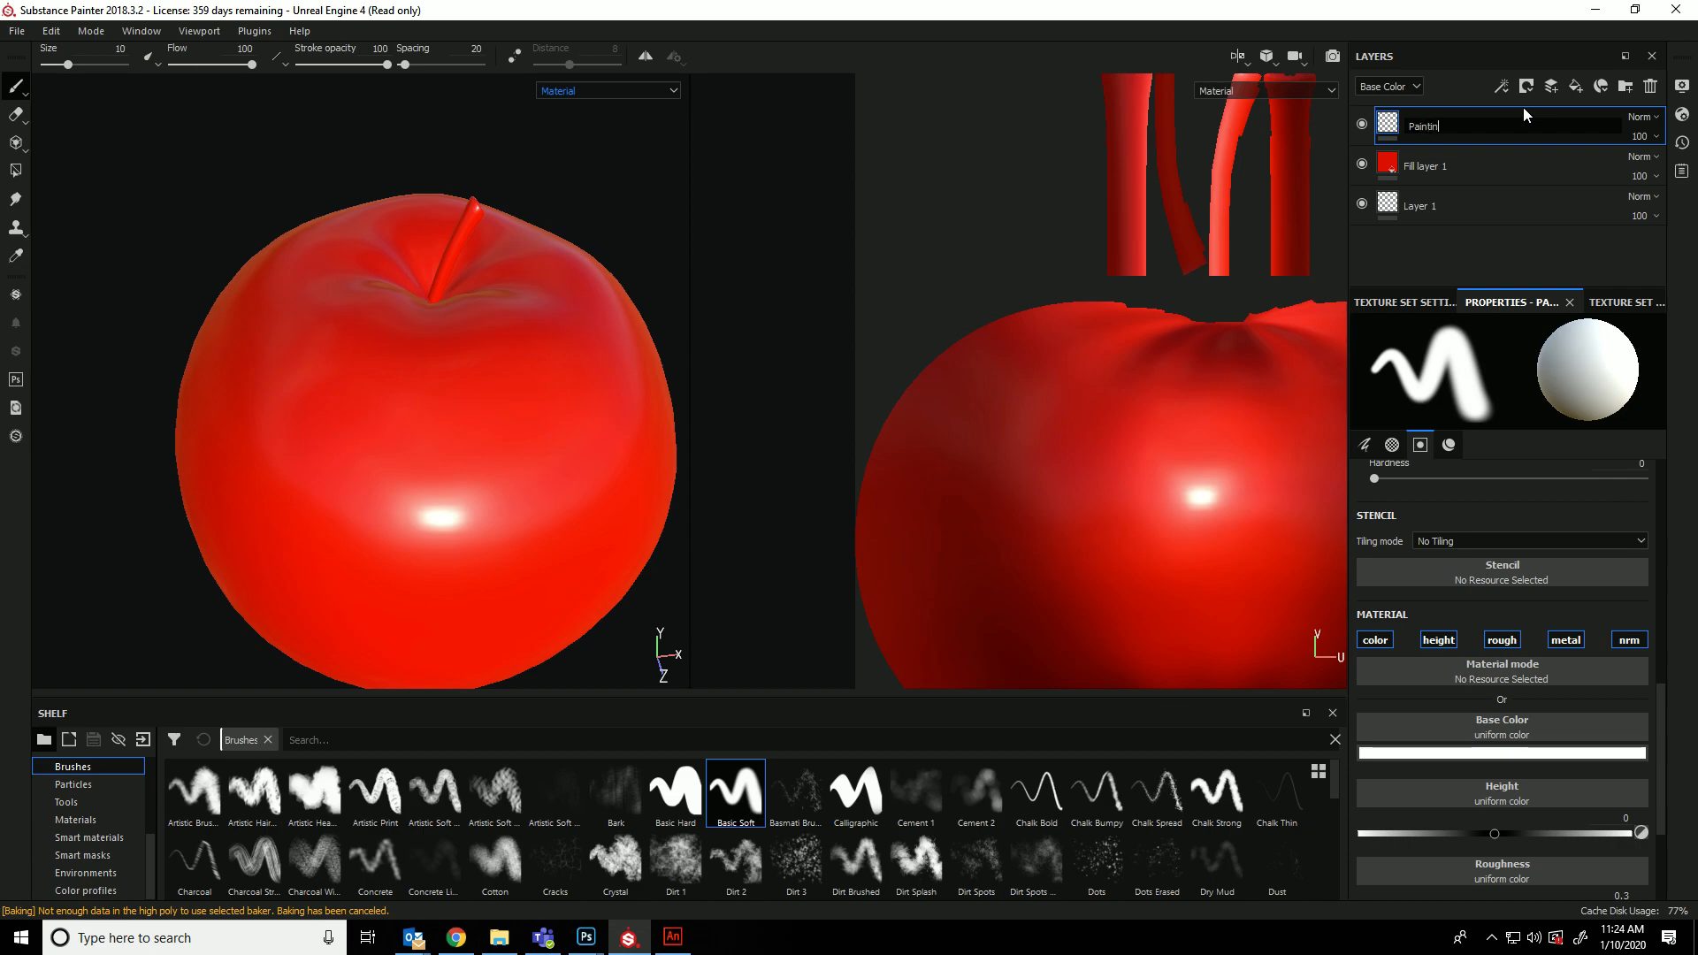
{"action": "type", "text": "Col"}
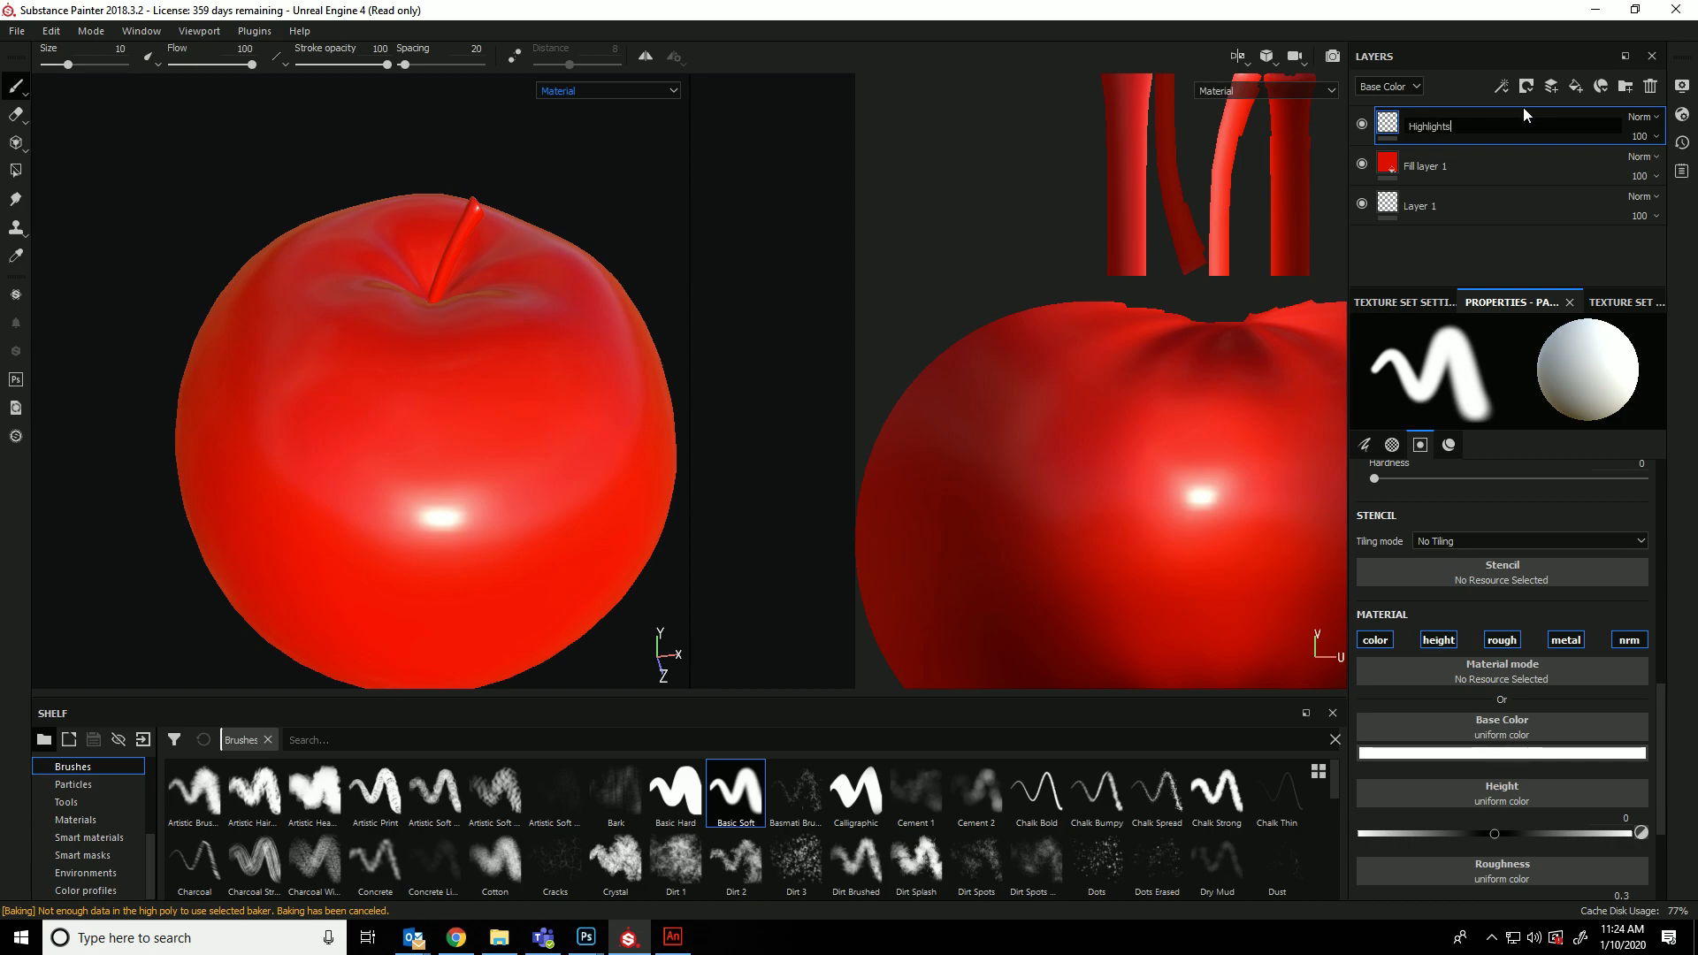
{"action": "left_click", "coordinate": [1463, 205]}
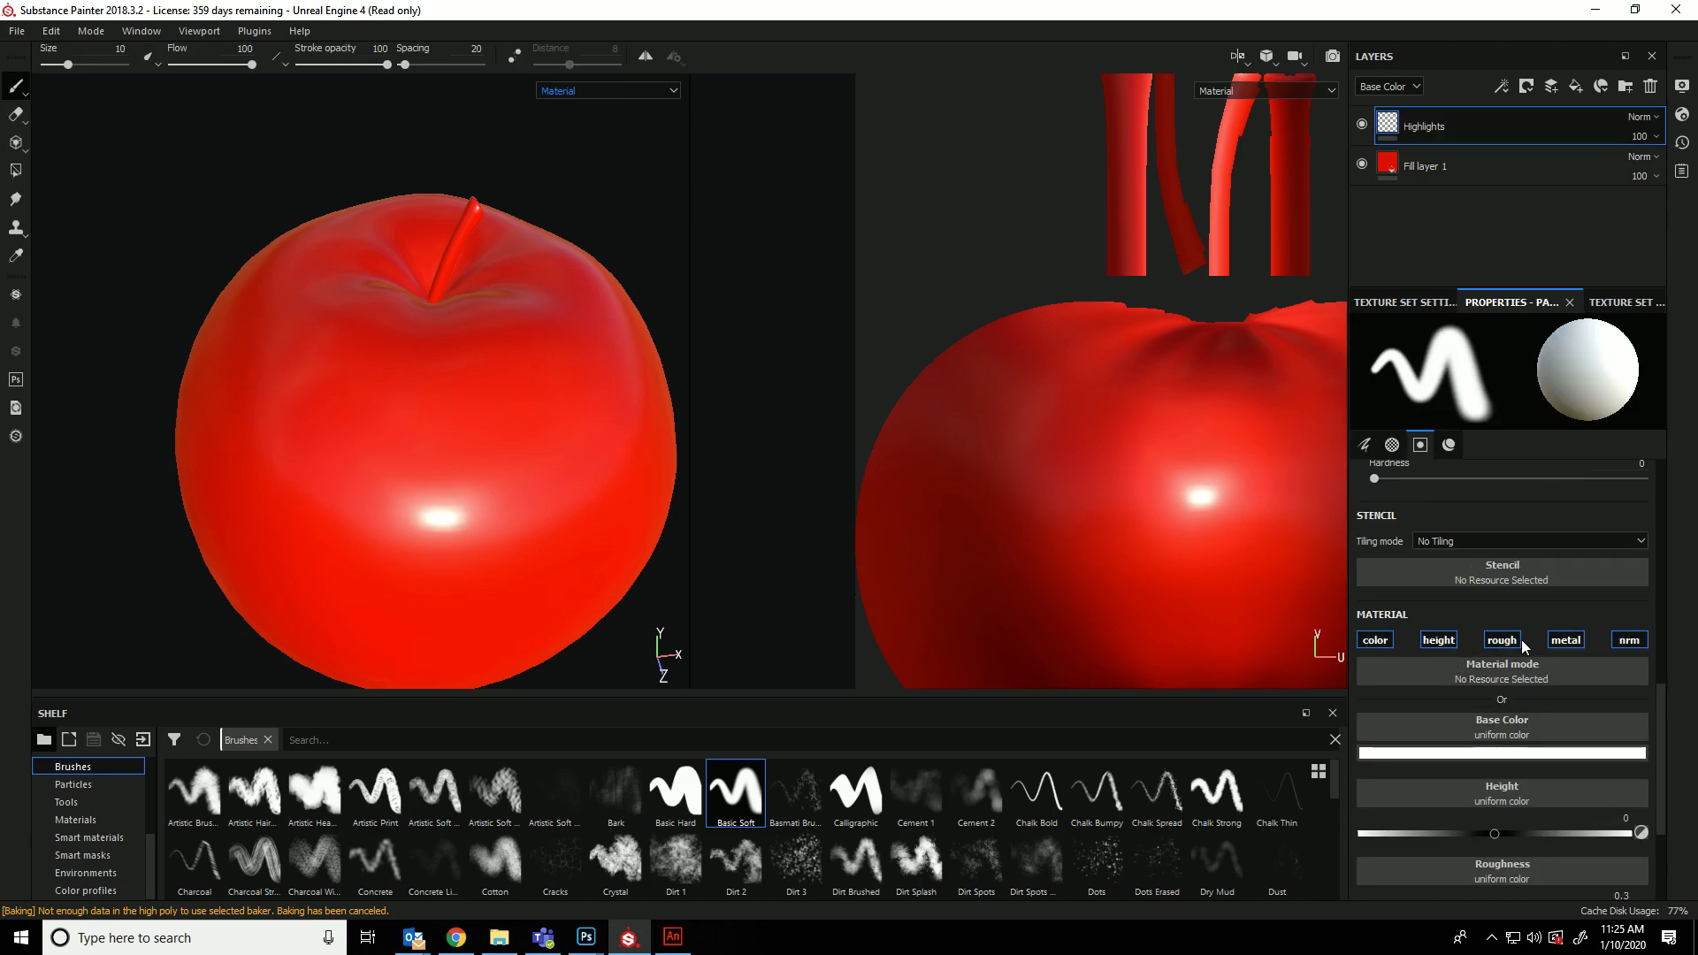
{"action": "left_click", "coordinate": [1627, 638]}
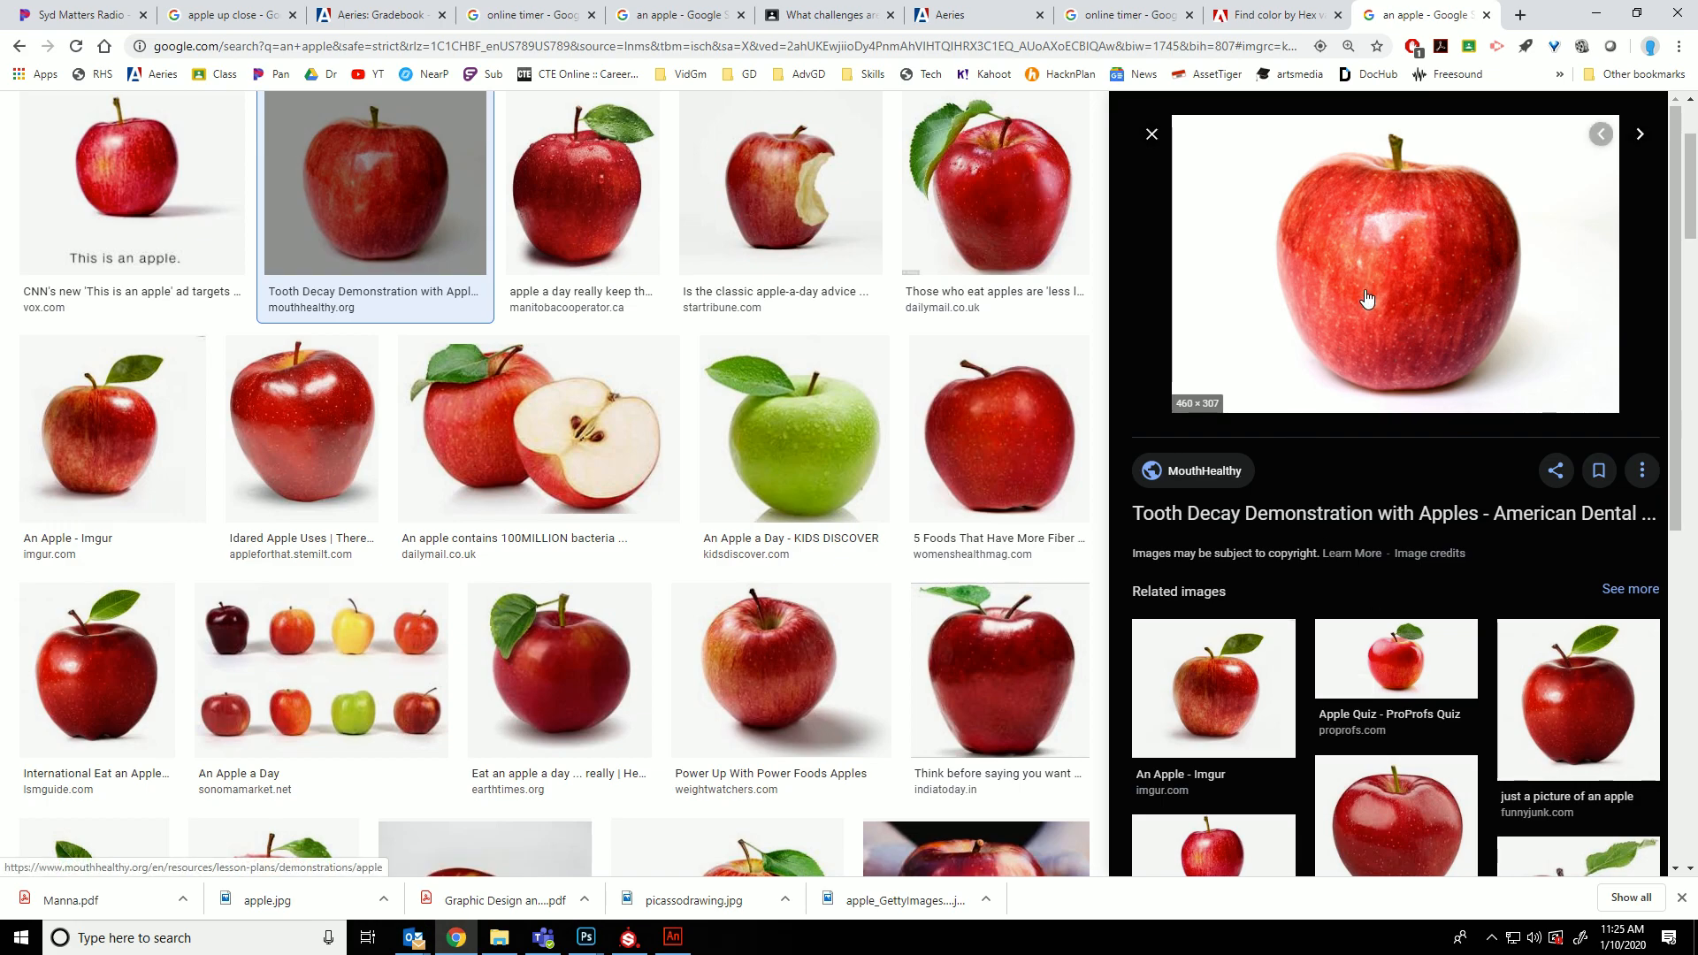
{"action": "mouse_move", "coordinate": [499, 437]}
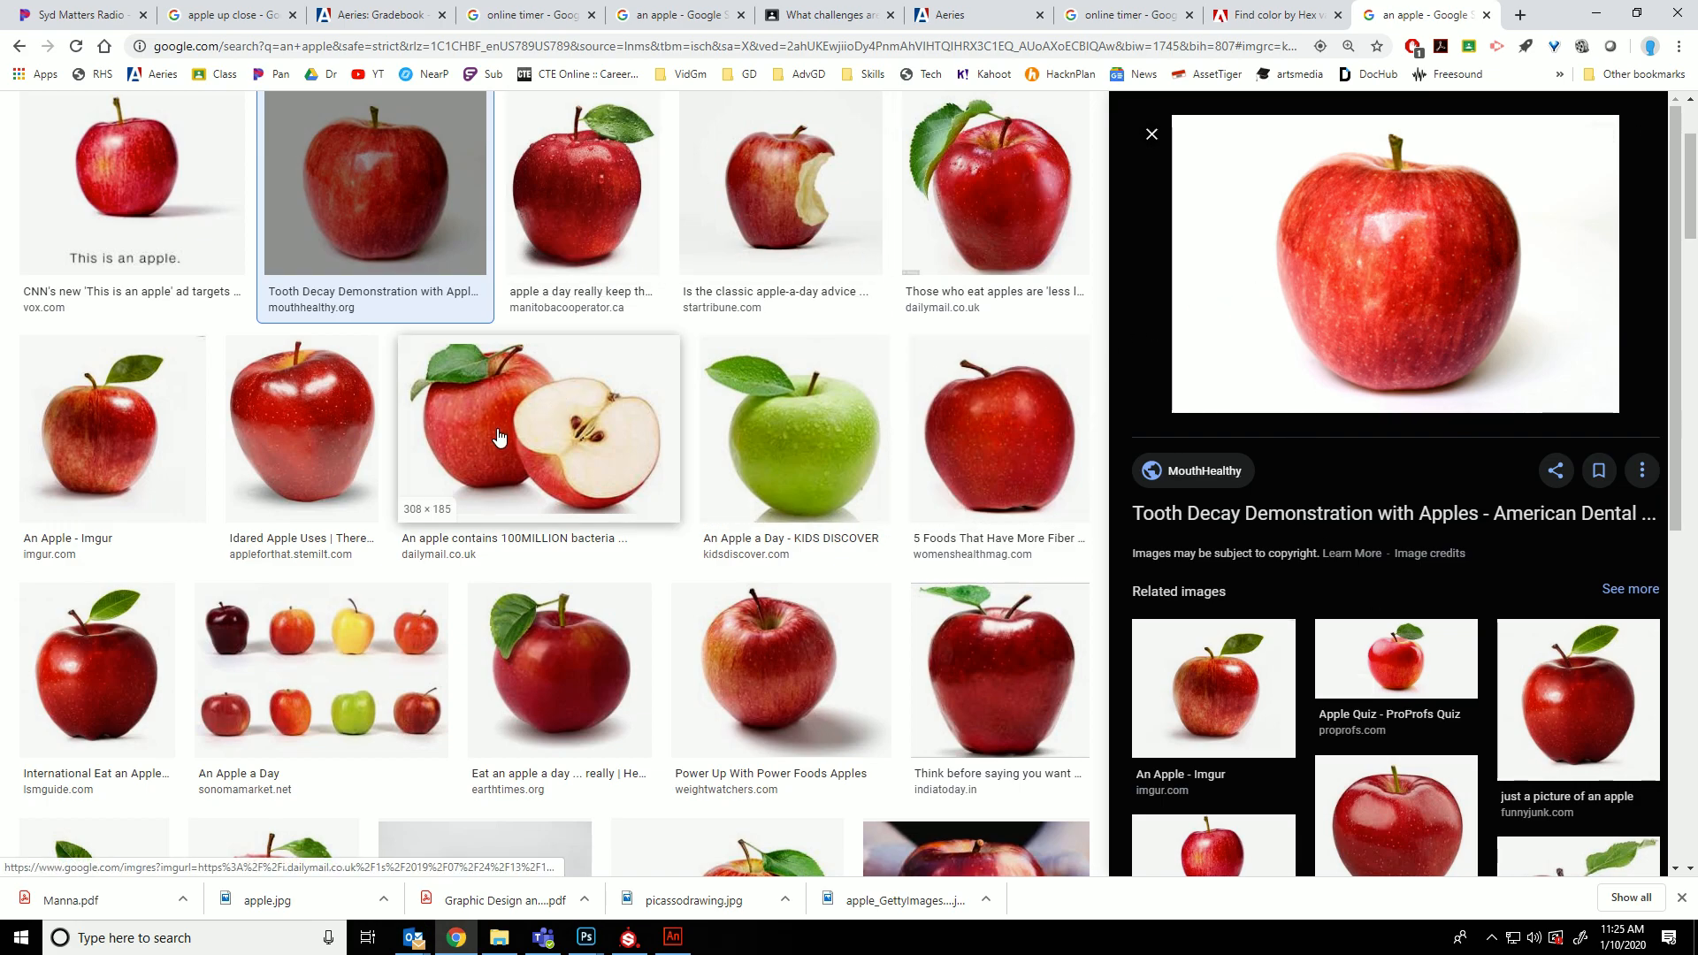
Preview the halved apple and bitten apple reference photos large.
{"action": "left_click", "coordinate": [538, 426]}
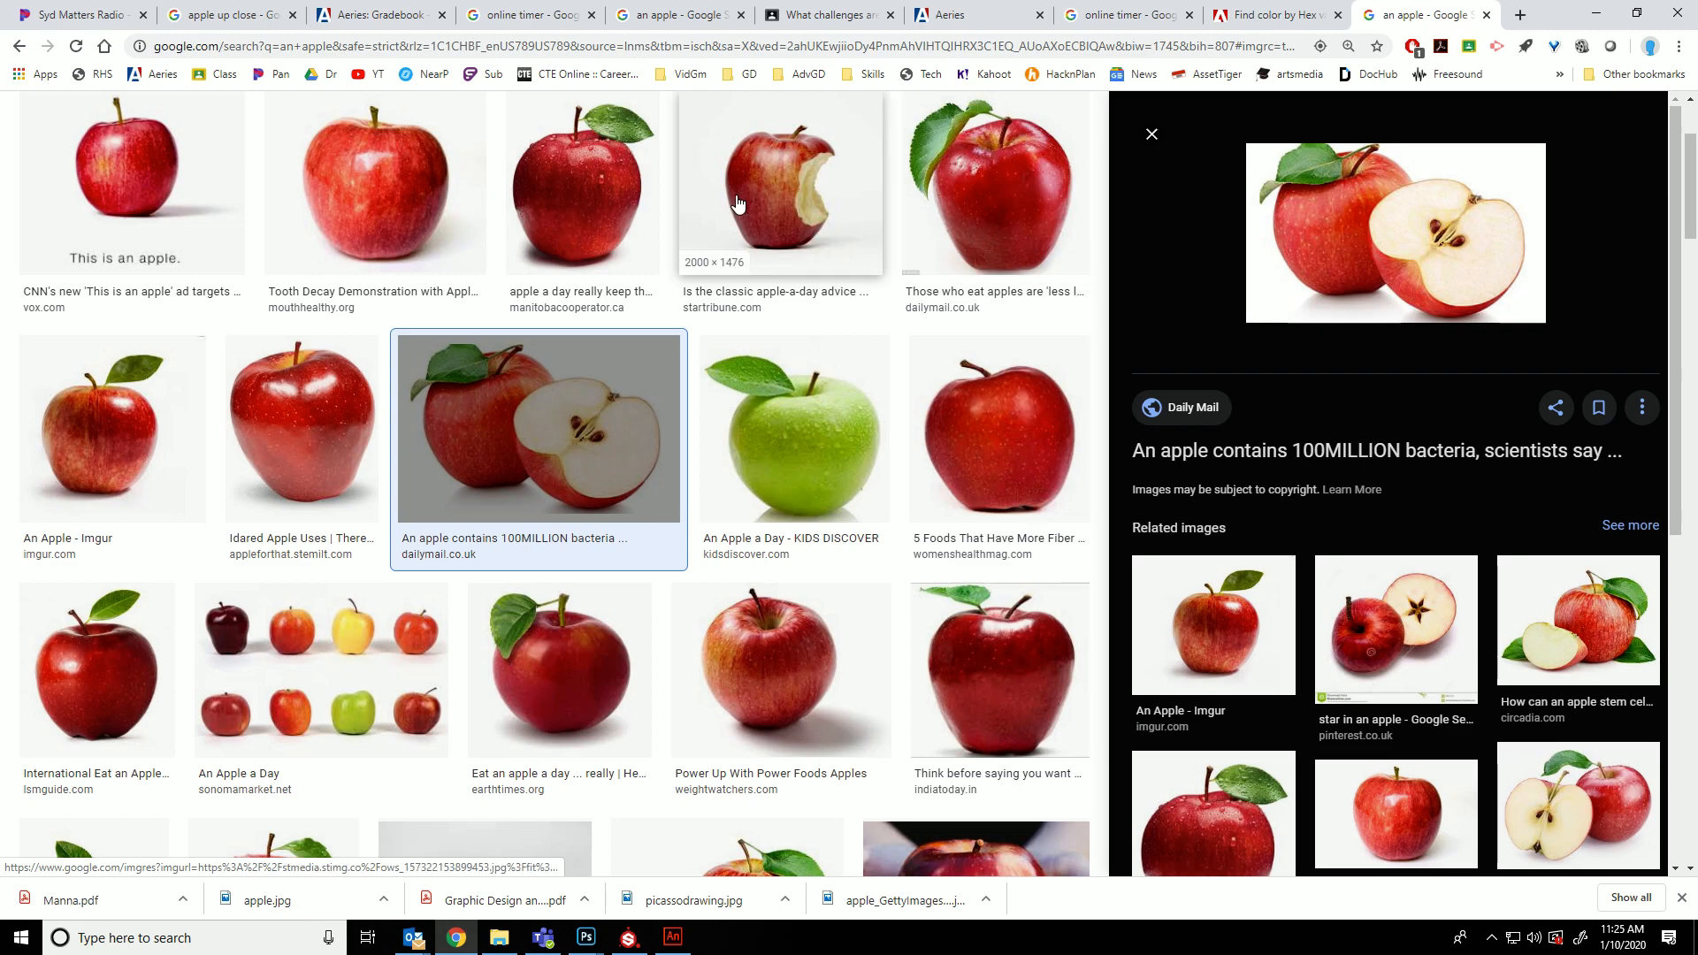
{"action": "left_click", "coordinate": [628, 938]}
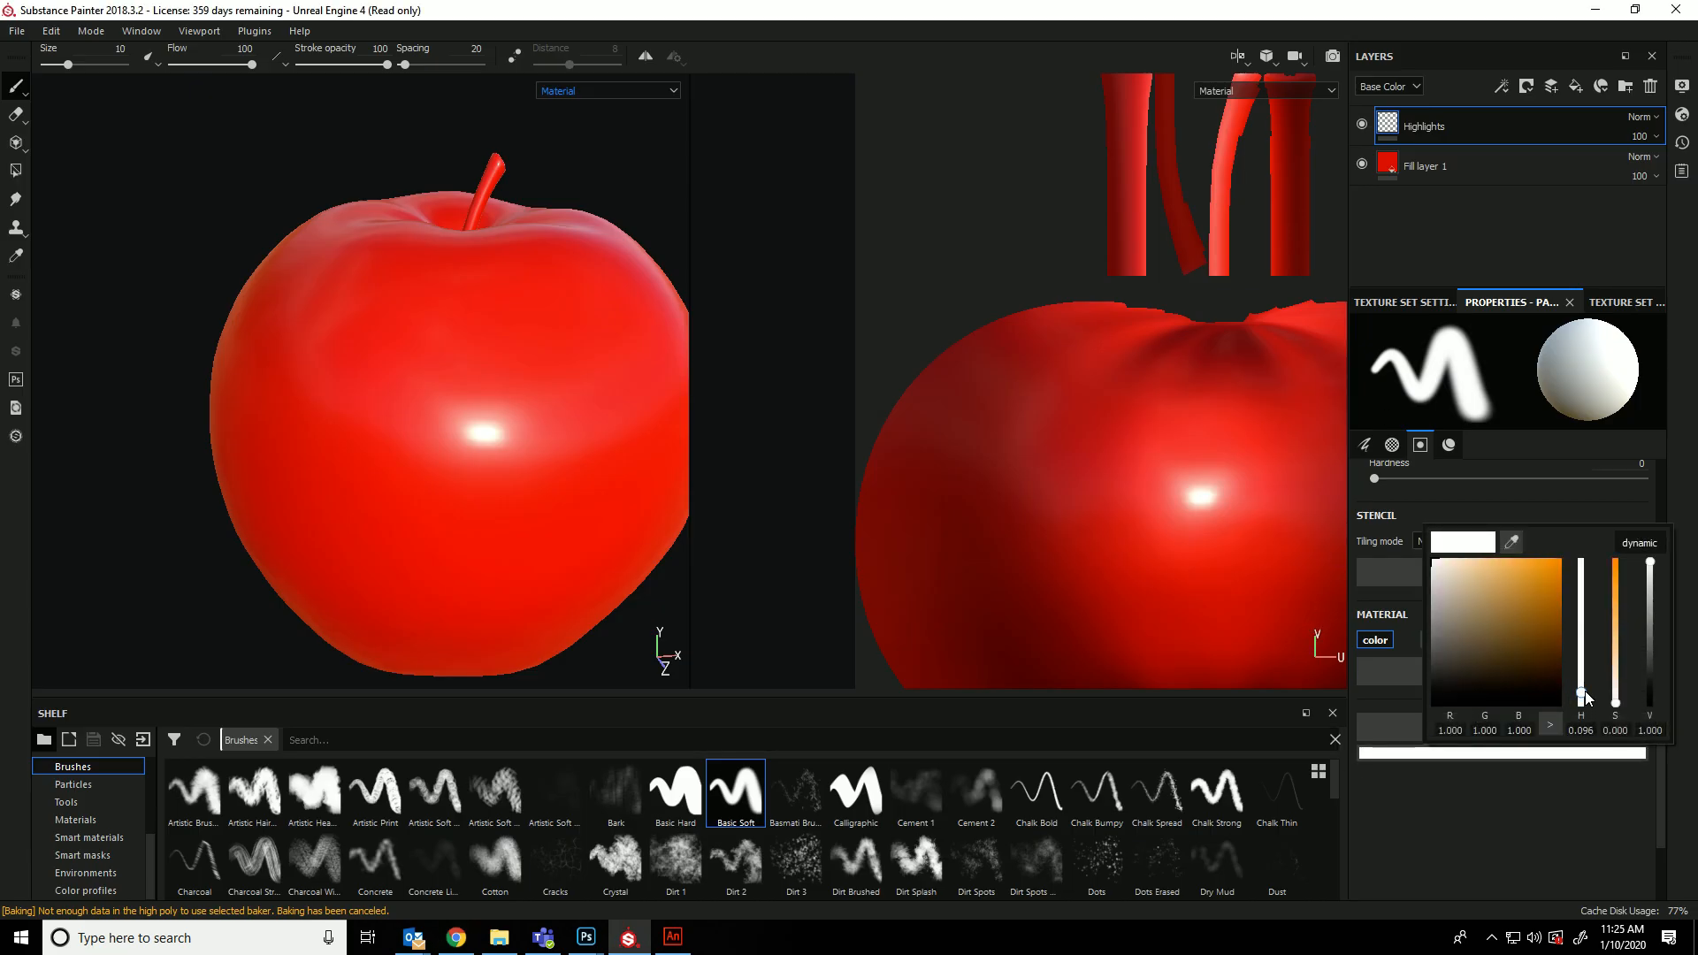
Set the paint colour to yellow-green, switch to the Dirt 1 brush and lower its flow.
{"action": "left_click_drag", "start_coordinate": [1585, 699], "coordinate": [1617, 628]}
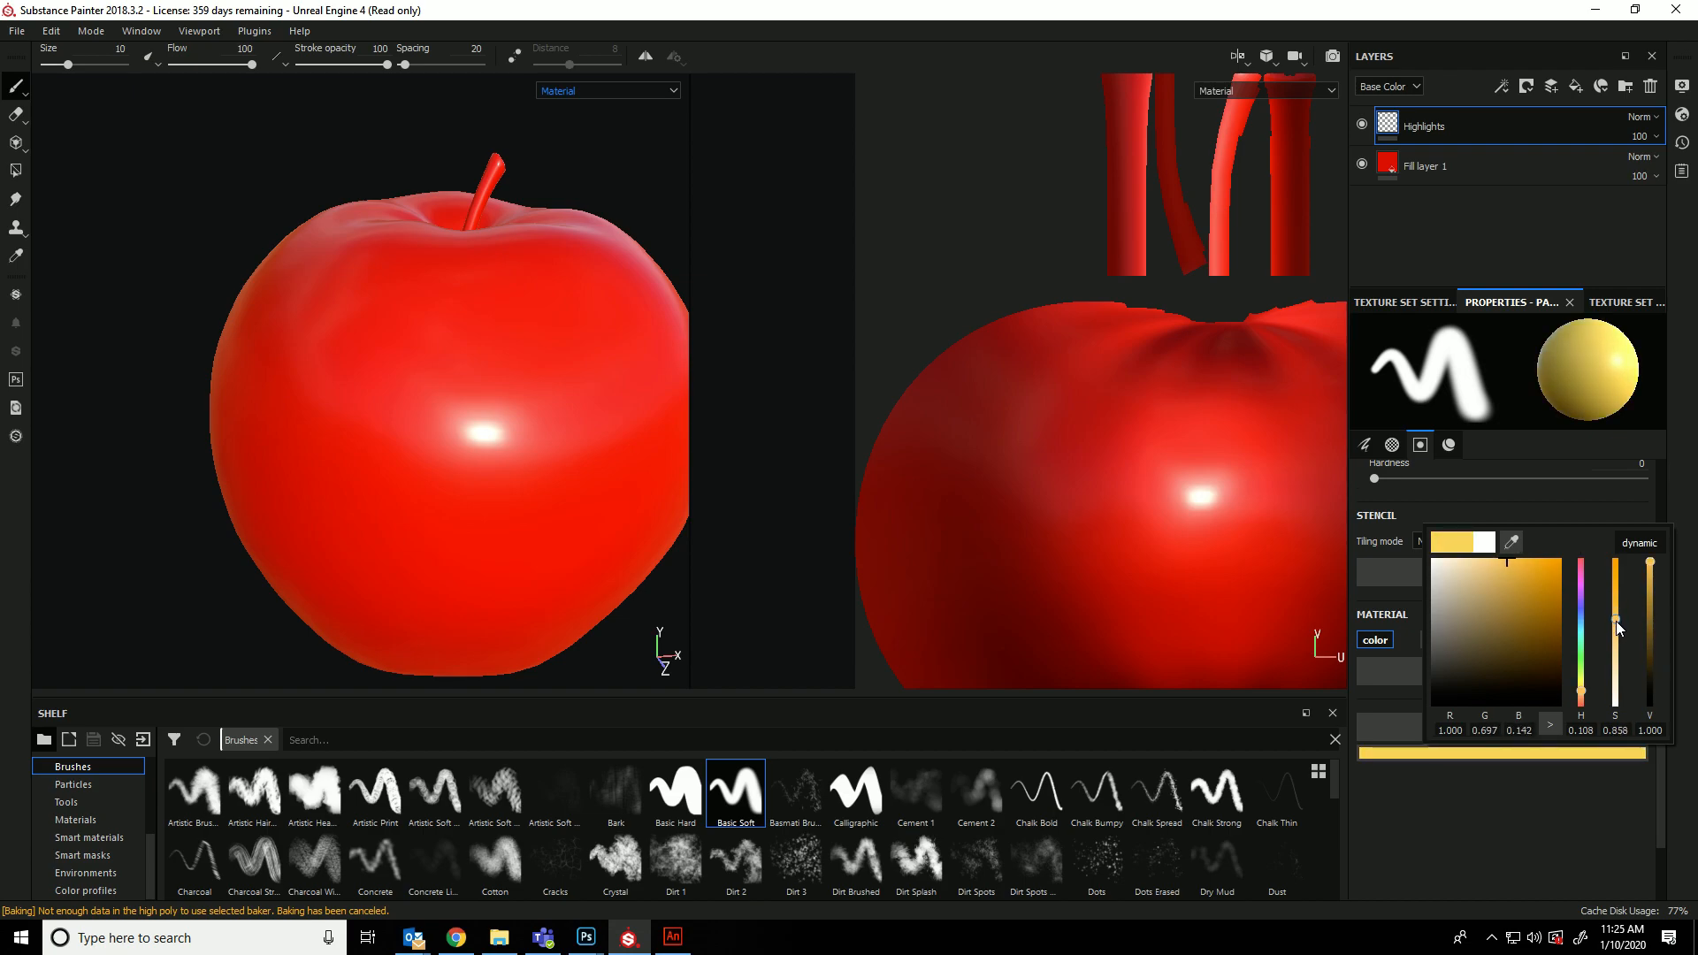
{"action": "left_click_drag", "start_coordinate": [1615, 618], "coordinate": [1569, 643]}
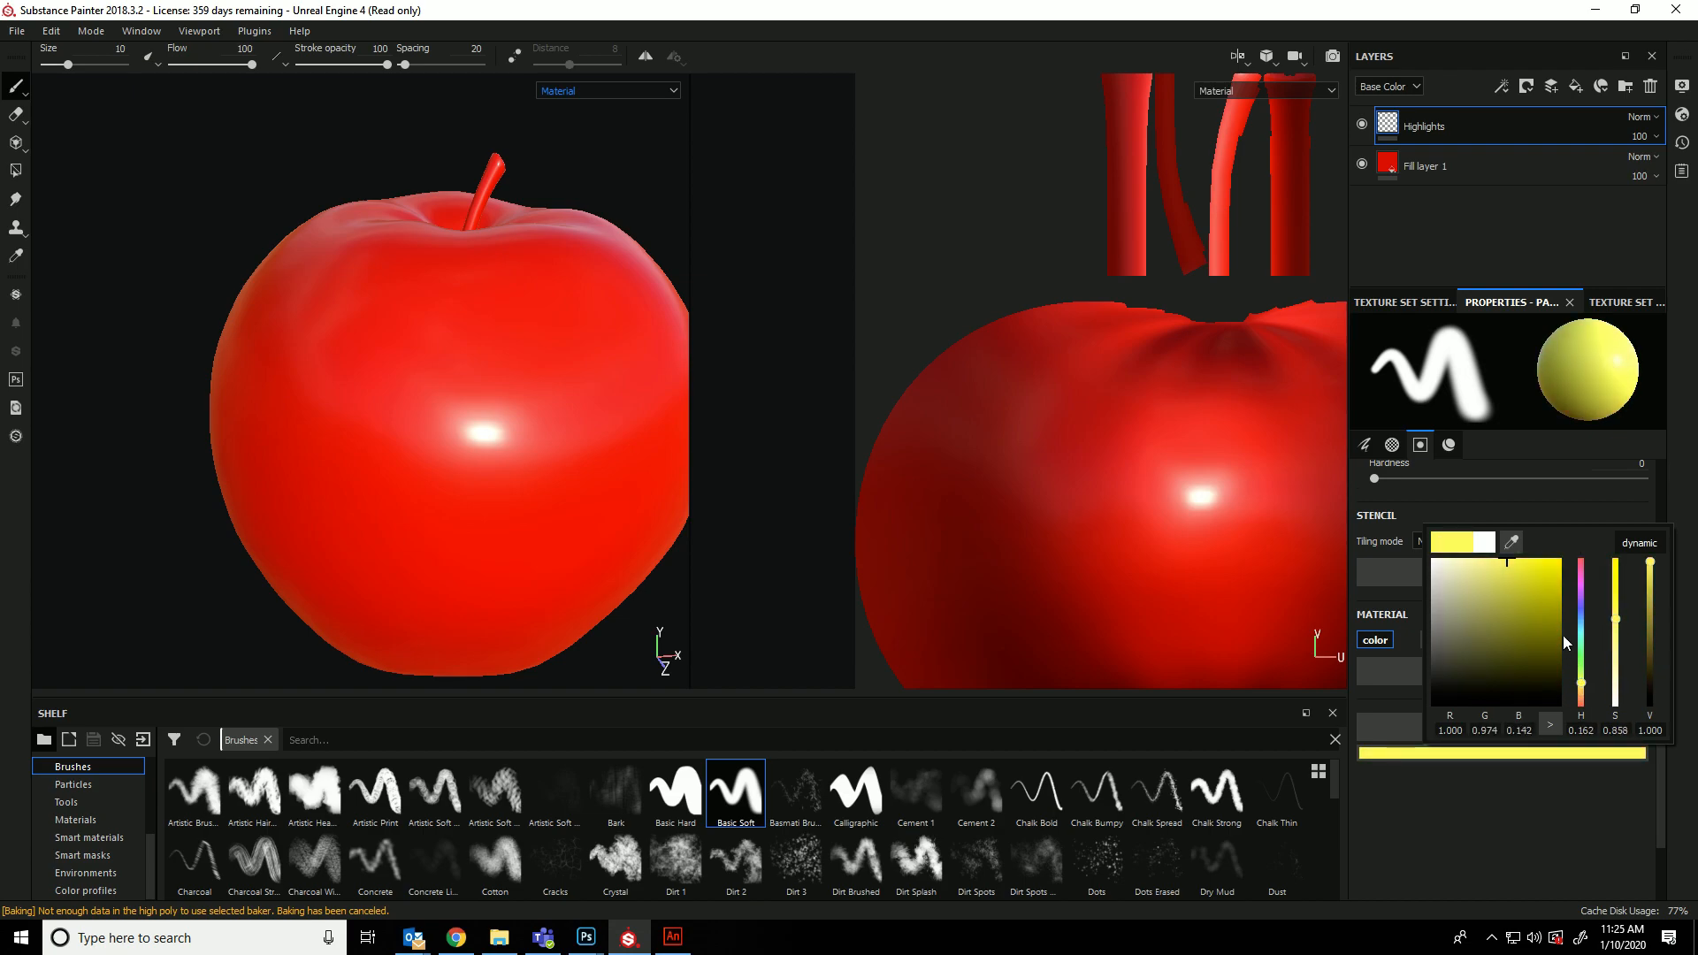
{"action": "left_click_drag", "start_coordinate": [1565, 642], "coordinate": [1588, 694]}
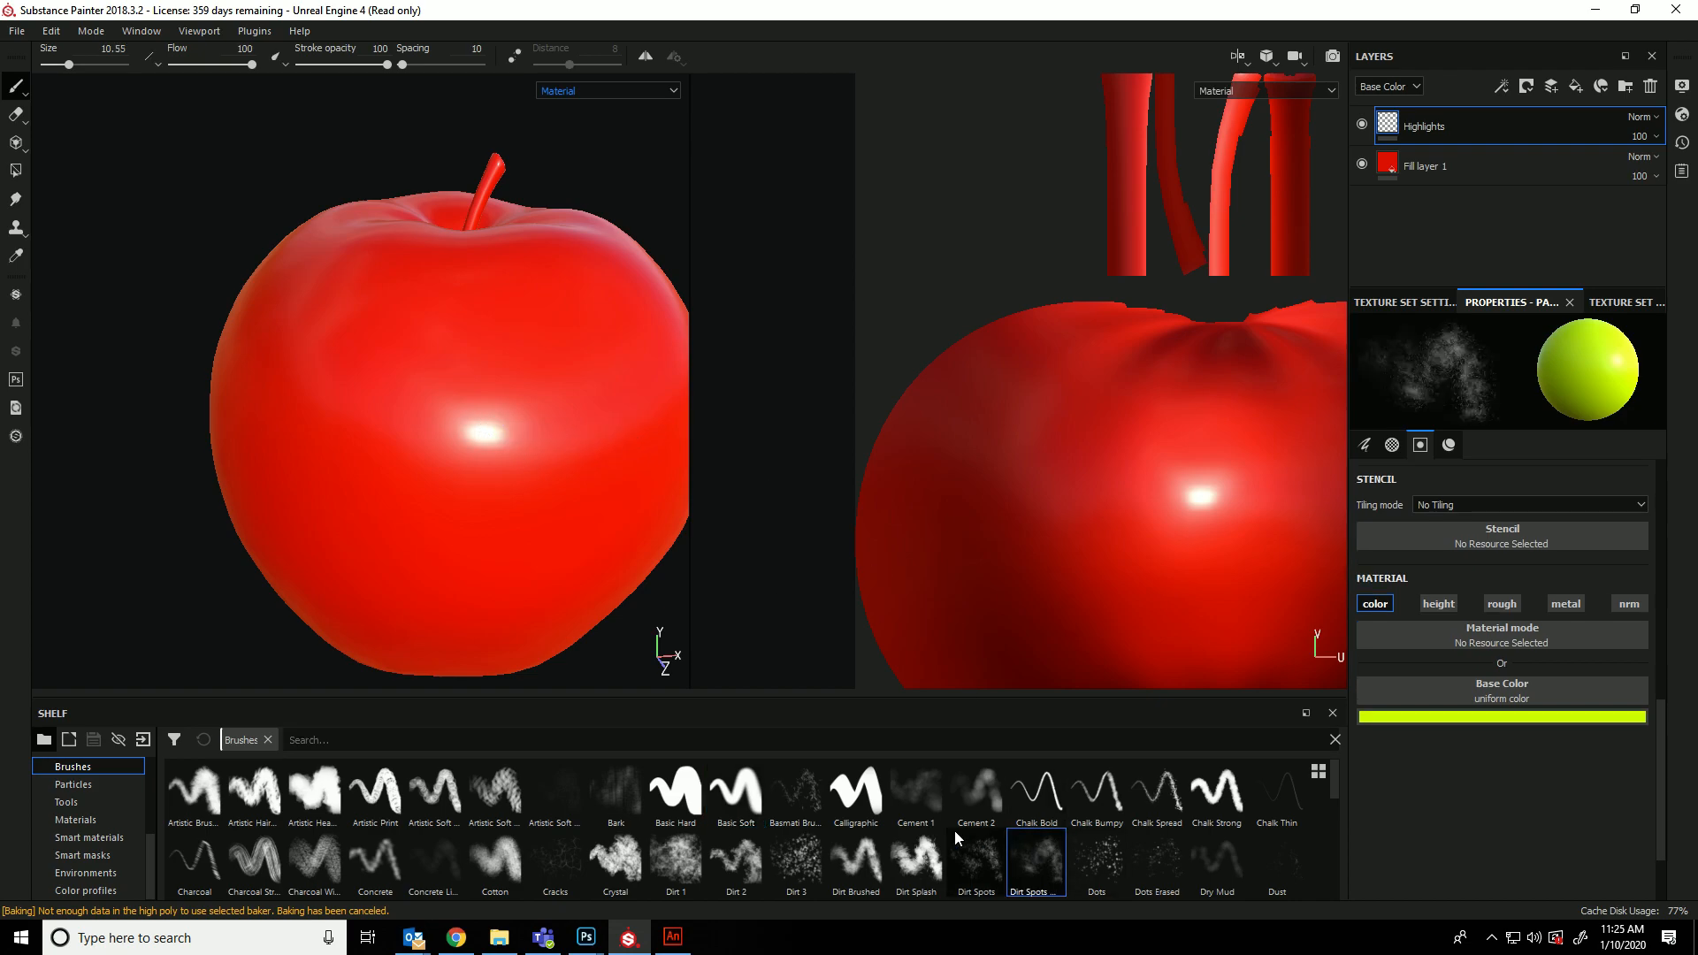
{"action": "mouse_move", "coordinate": [614, 843]}
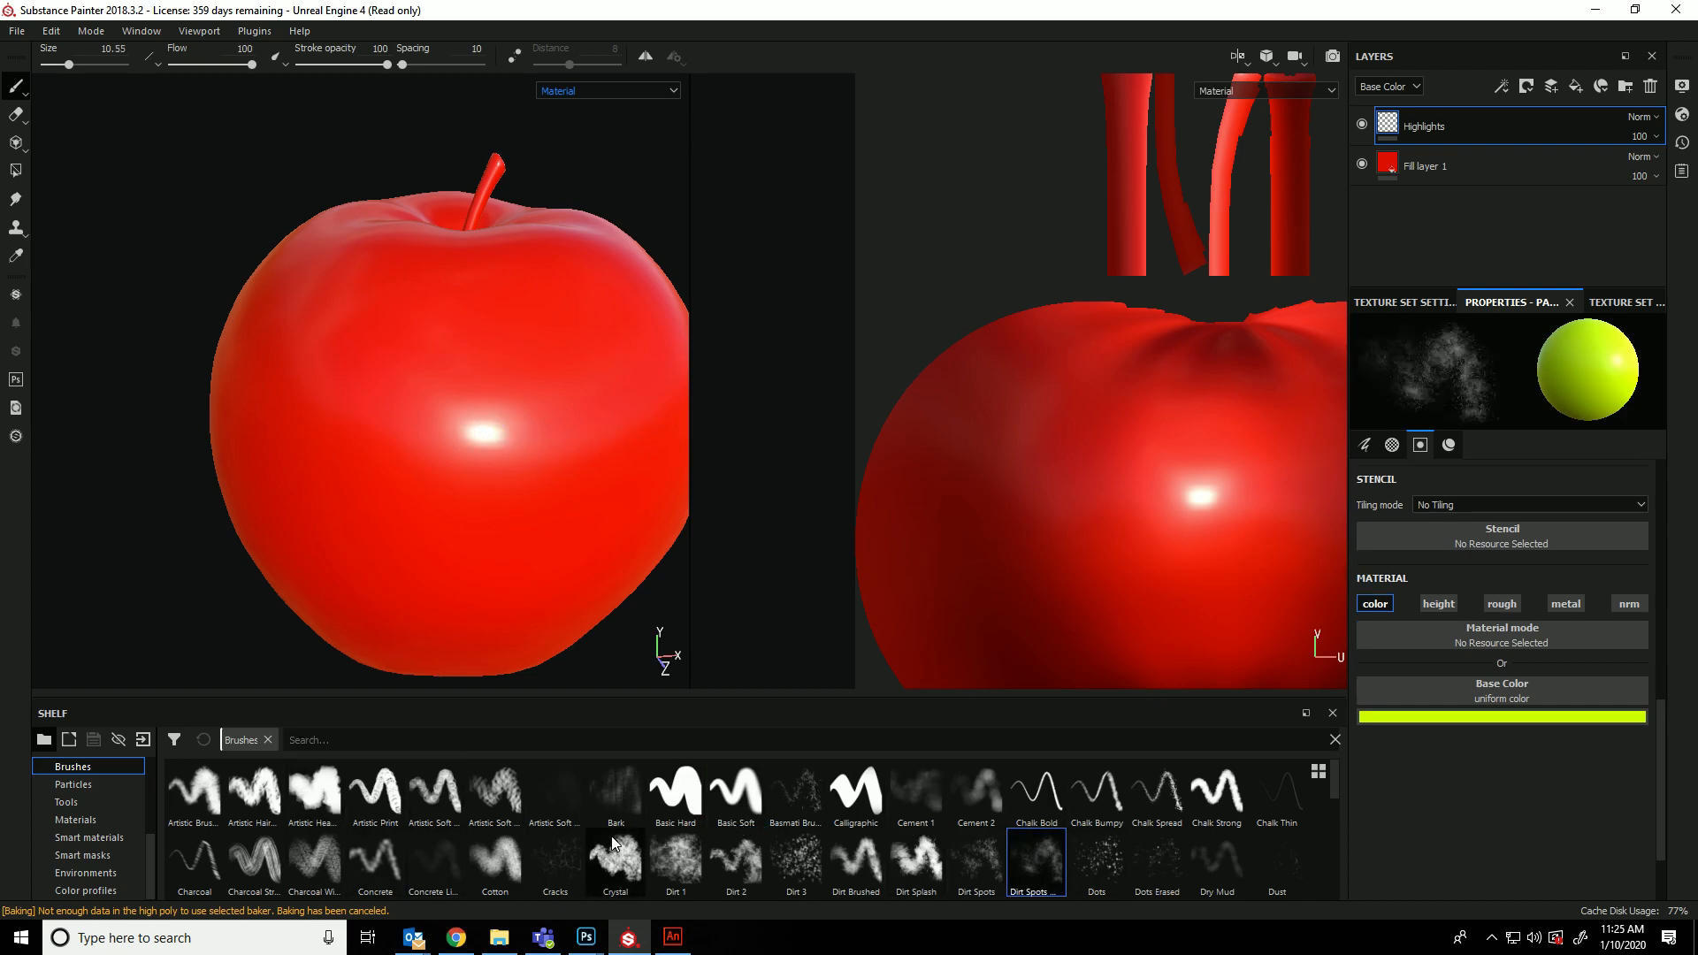
{"action": "mouse_move", "coordinate": [1215, 791]}
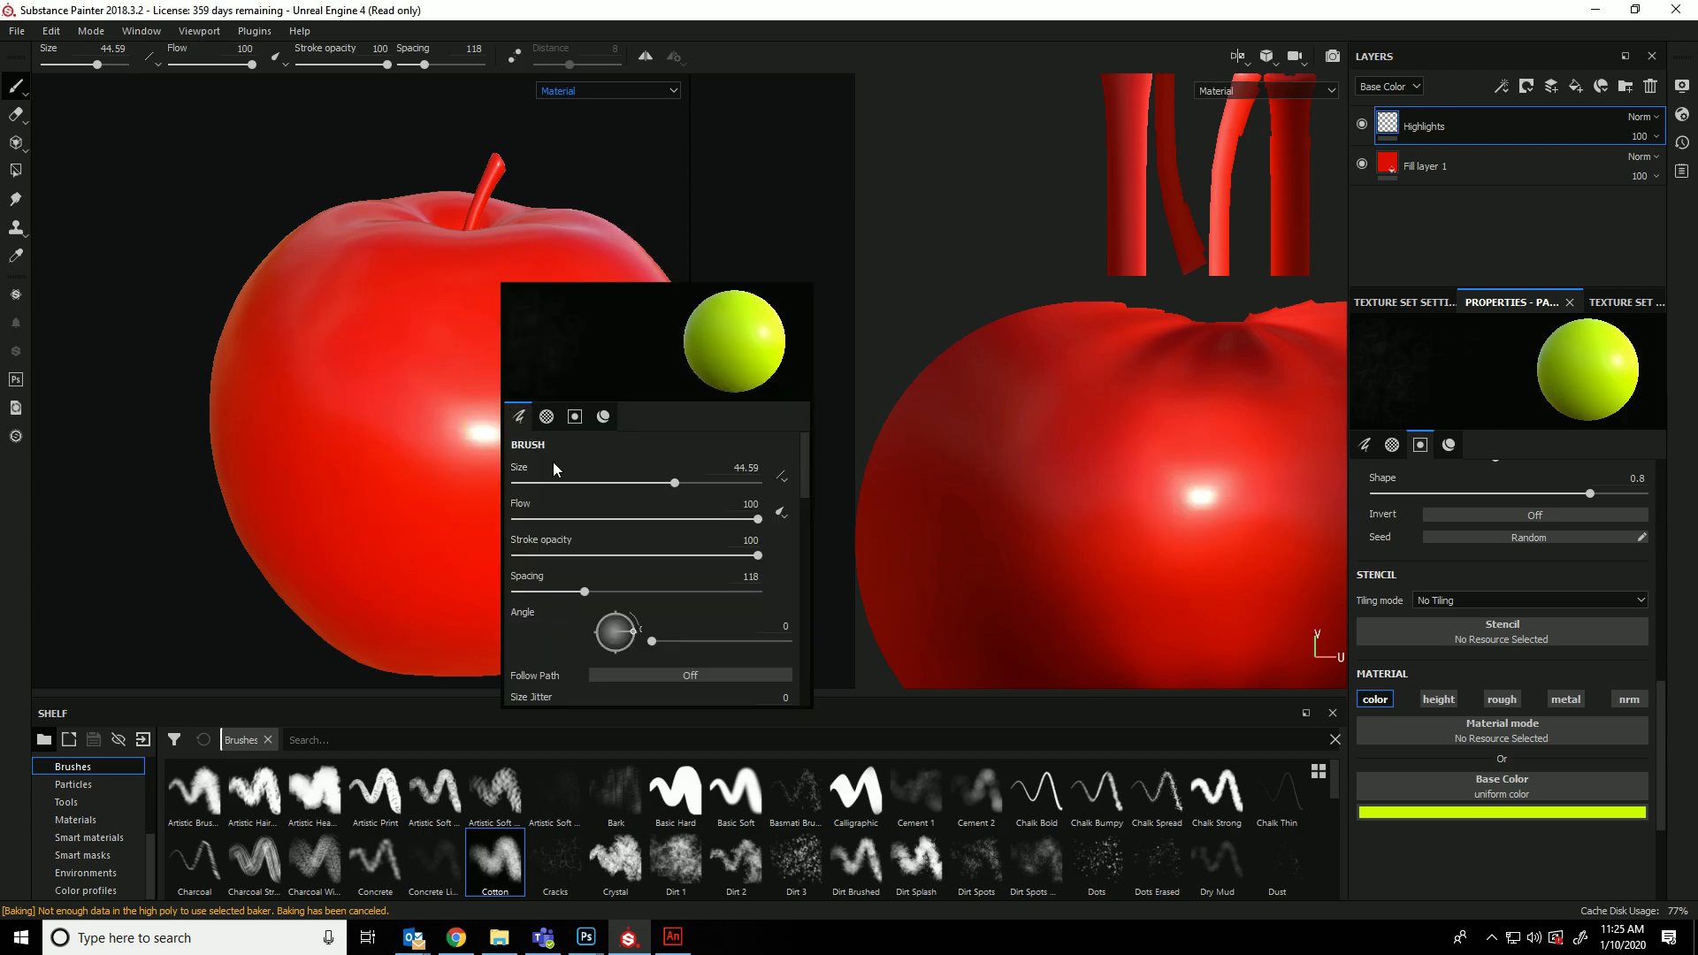
{"action": "left_click", "coordinate": [501, 357]}
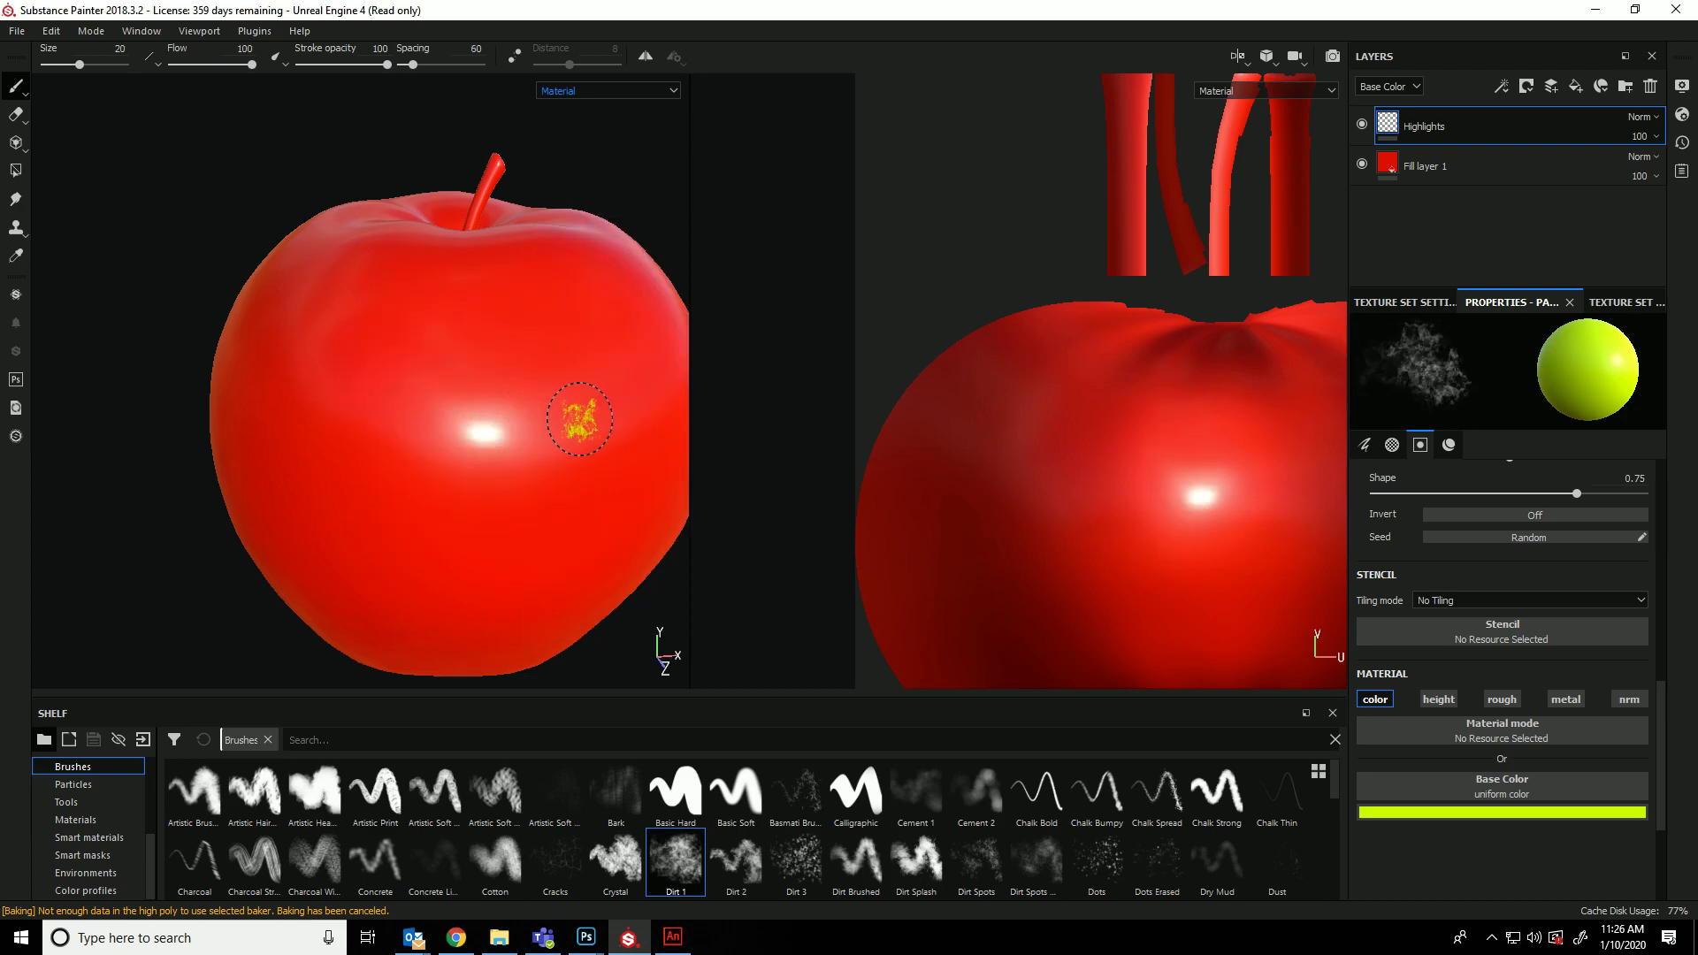
{"action": "left_click_drag", "start_coordinate": [239, 63], "coordinate": [197, 64]}
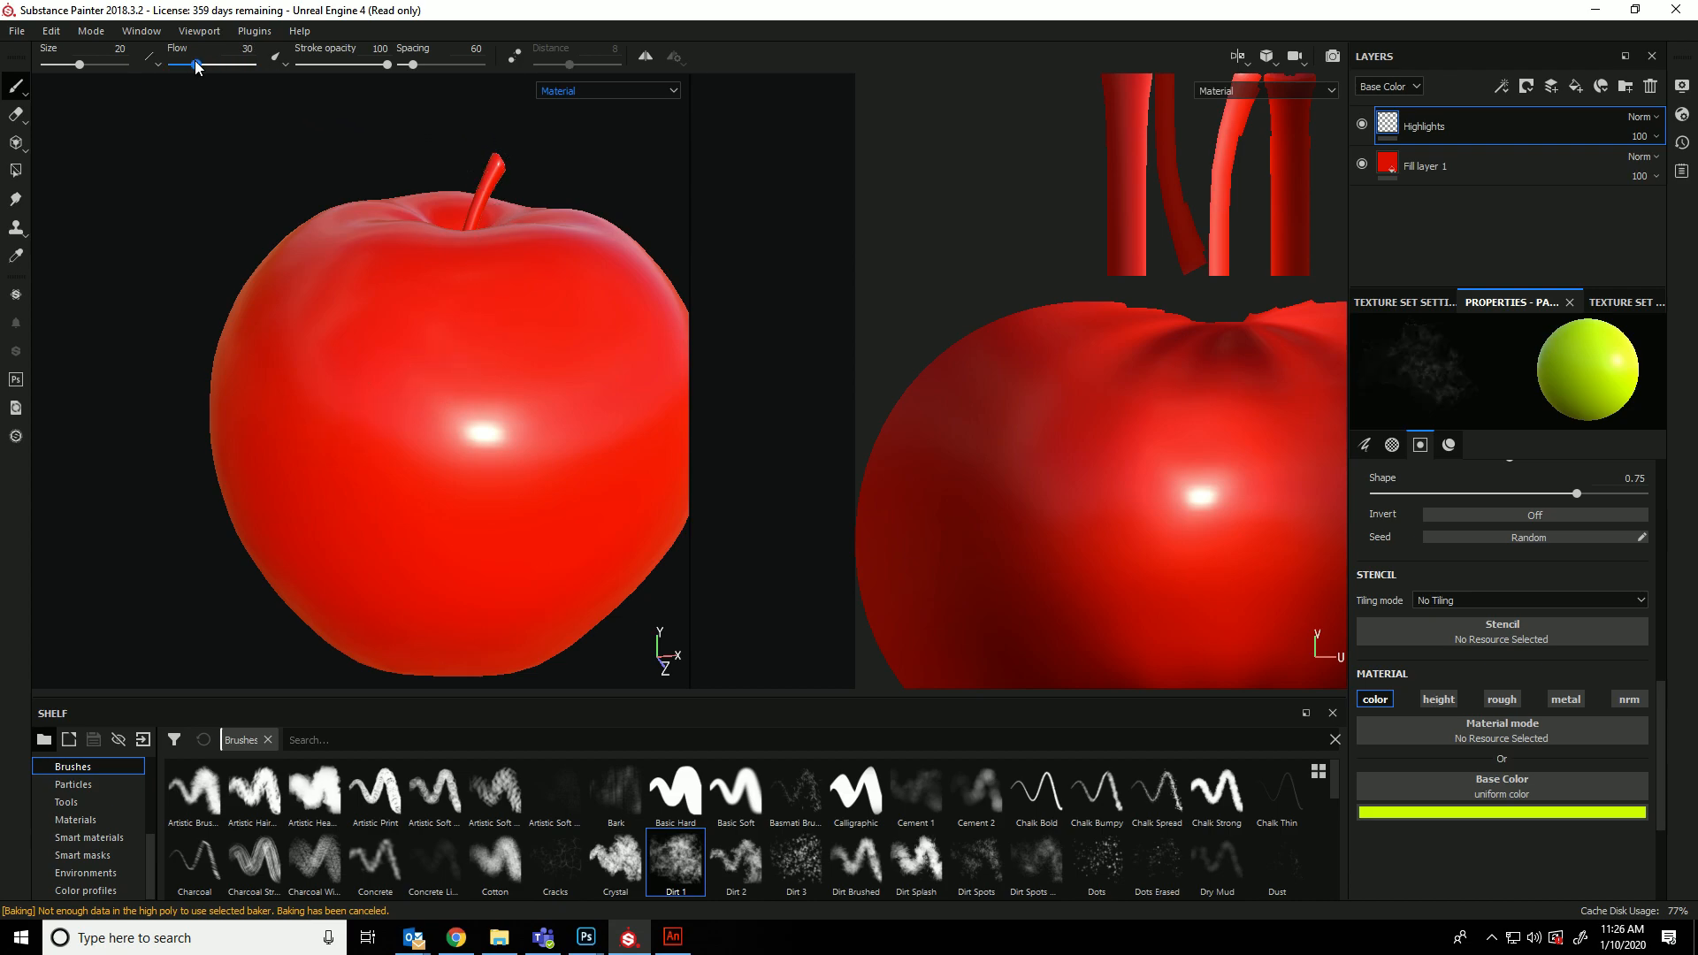
{"action": "left_click_drag", "start_coordinate": [210, 63], "coordinate": [159, 64]}
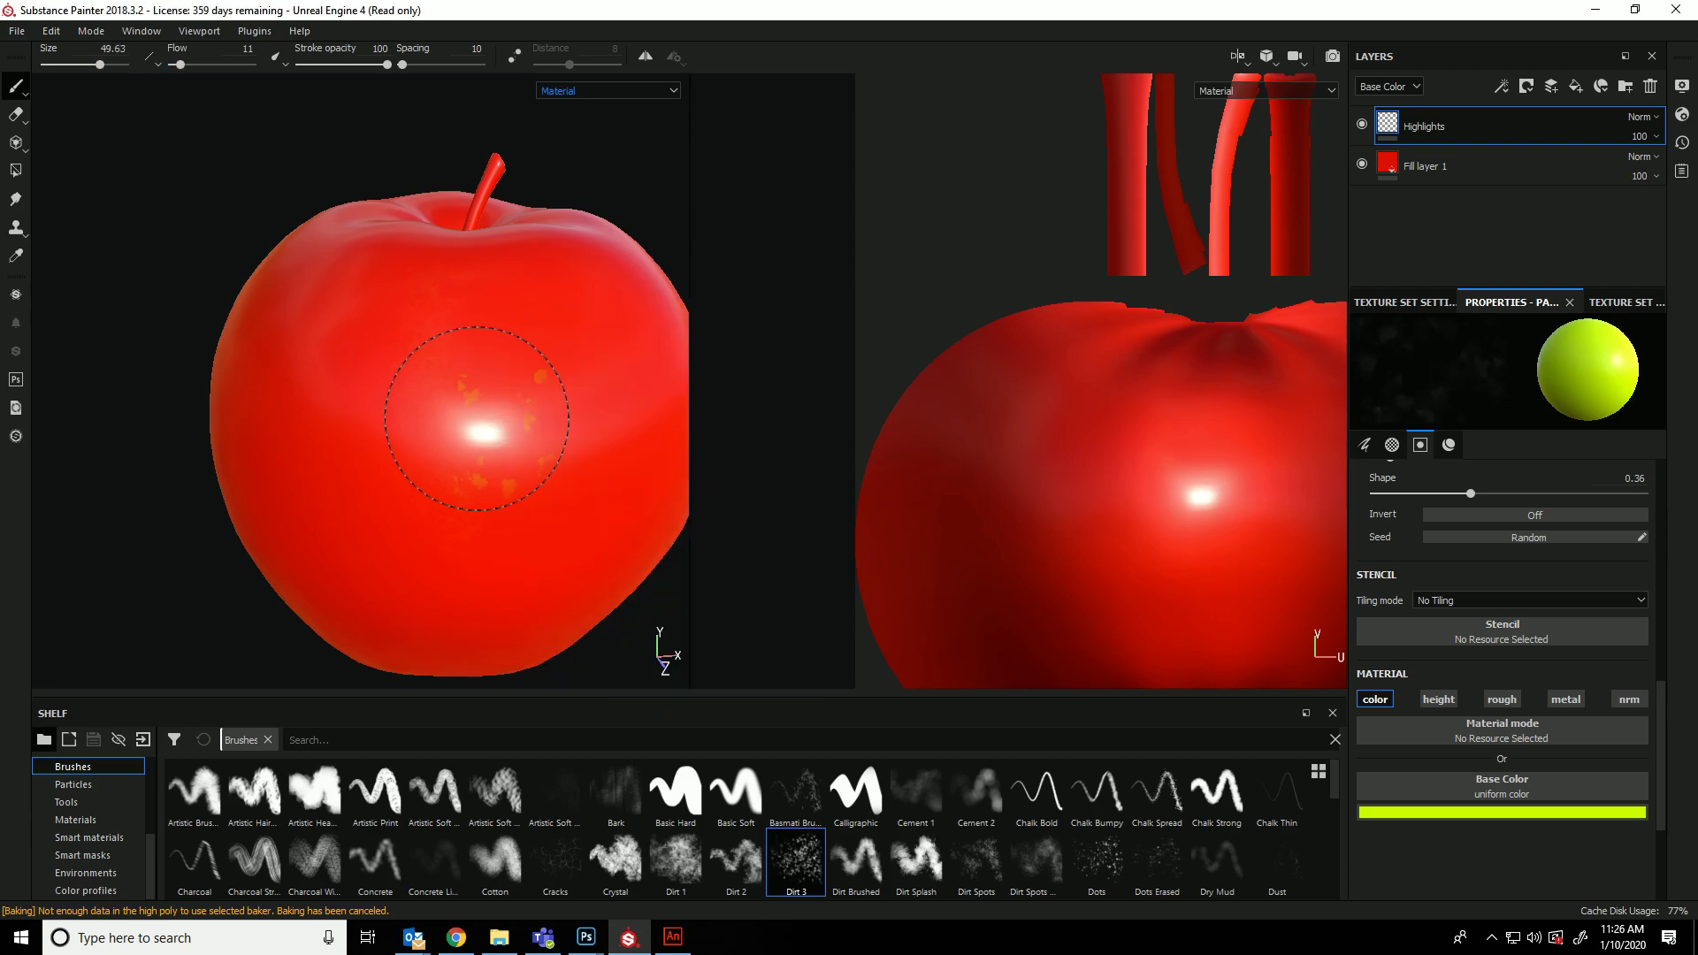
Dab faint yellow-green speckles and streaks across the apple skin at very low flow.
{"action": "left_click_drag", "start_coordinate": [481, 422], "coordinate": [444, 520]}
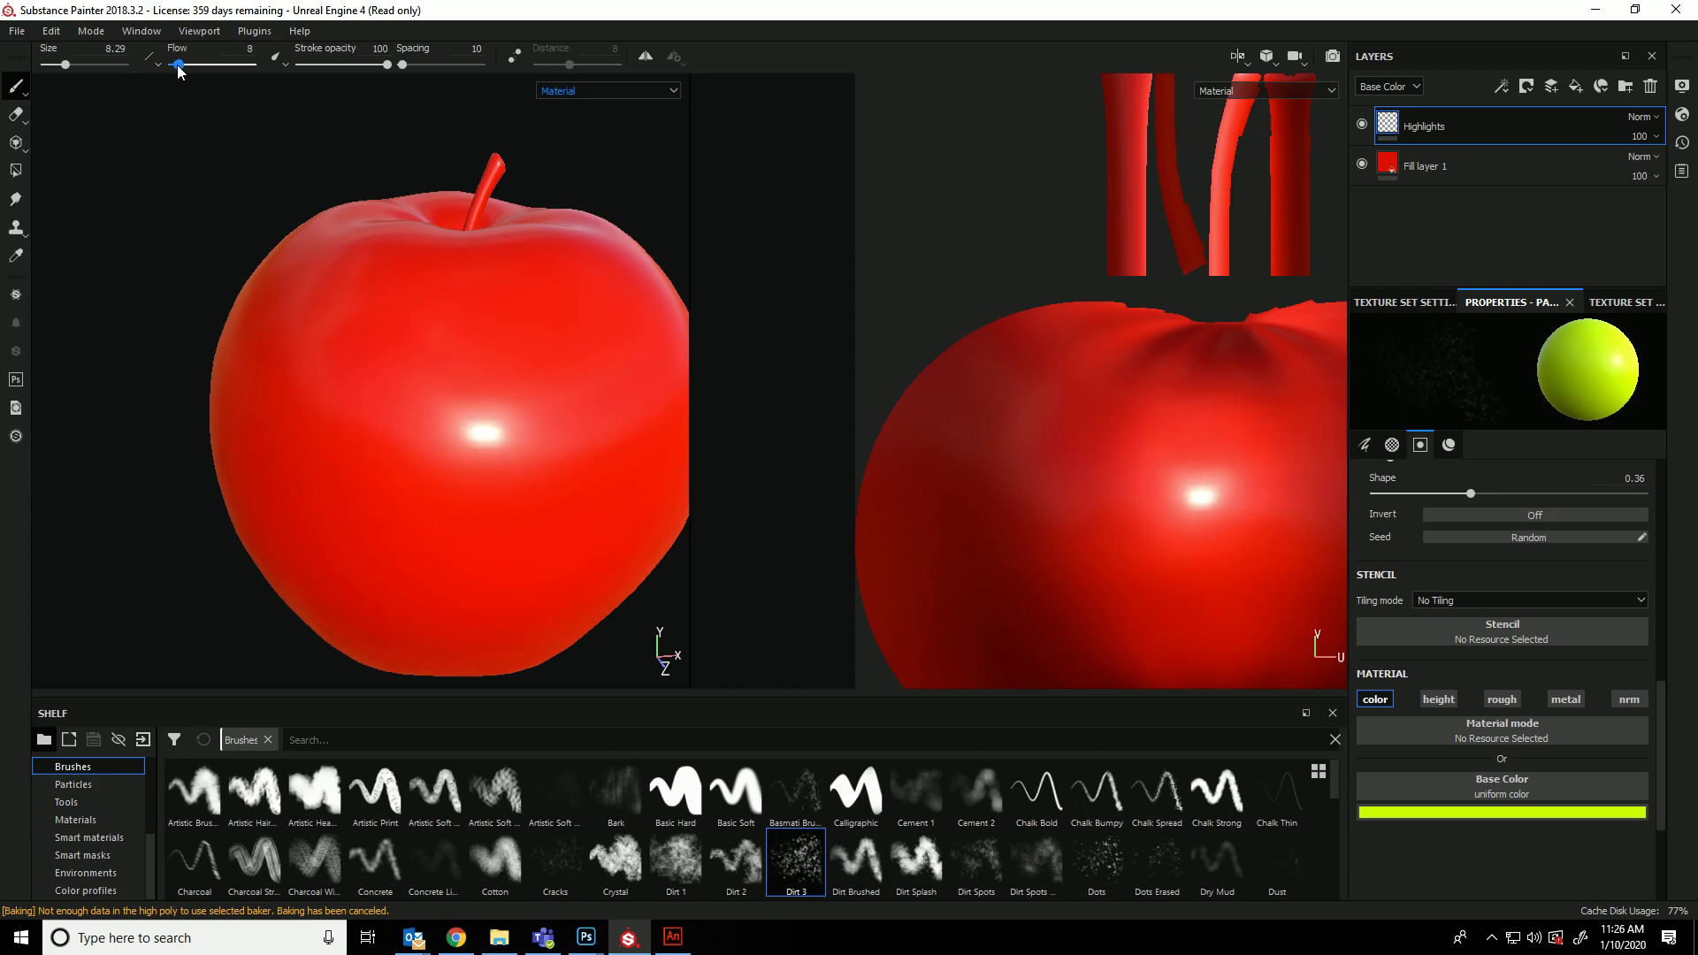
{"action": "left_click_drag", "start_coordinate": [178, 64], "coordinate": [170, 64]}
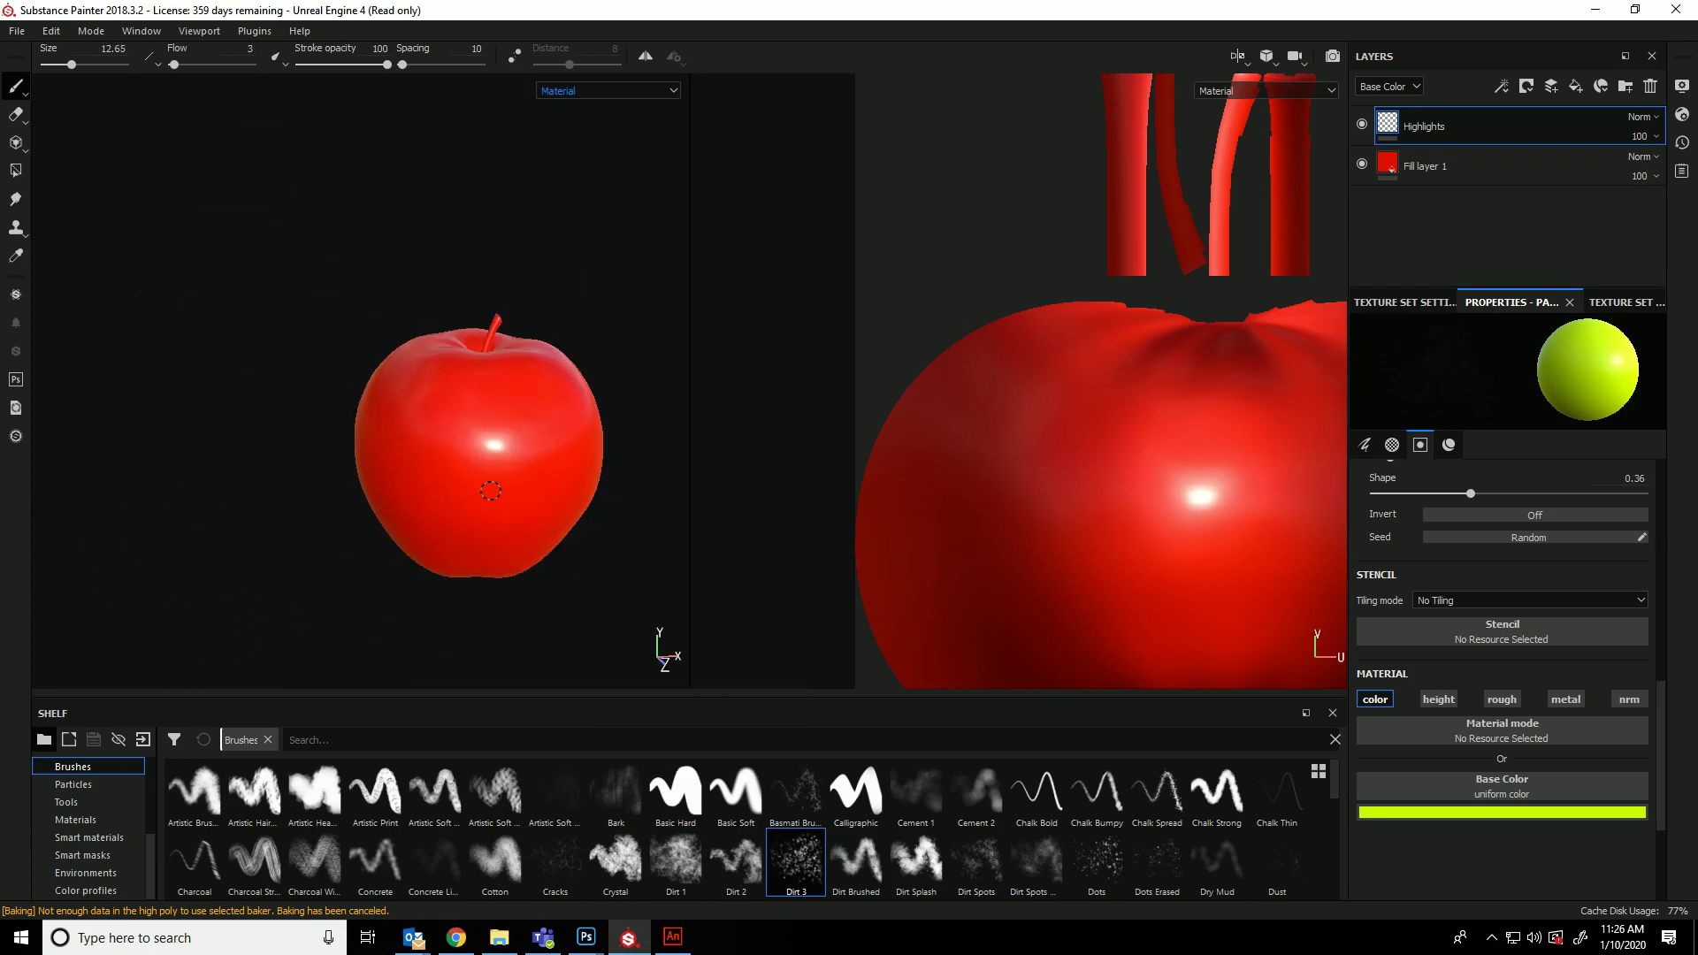
{"action": "left_click_drag", "start_coordinate": [490, 490], "coordinate": [510, 590]}
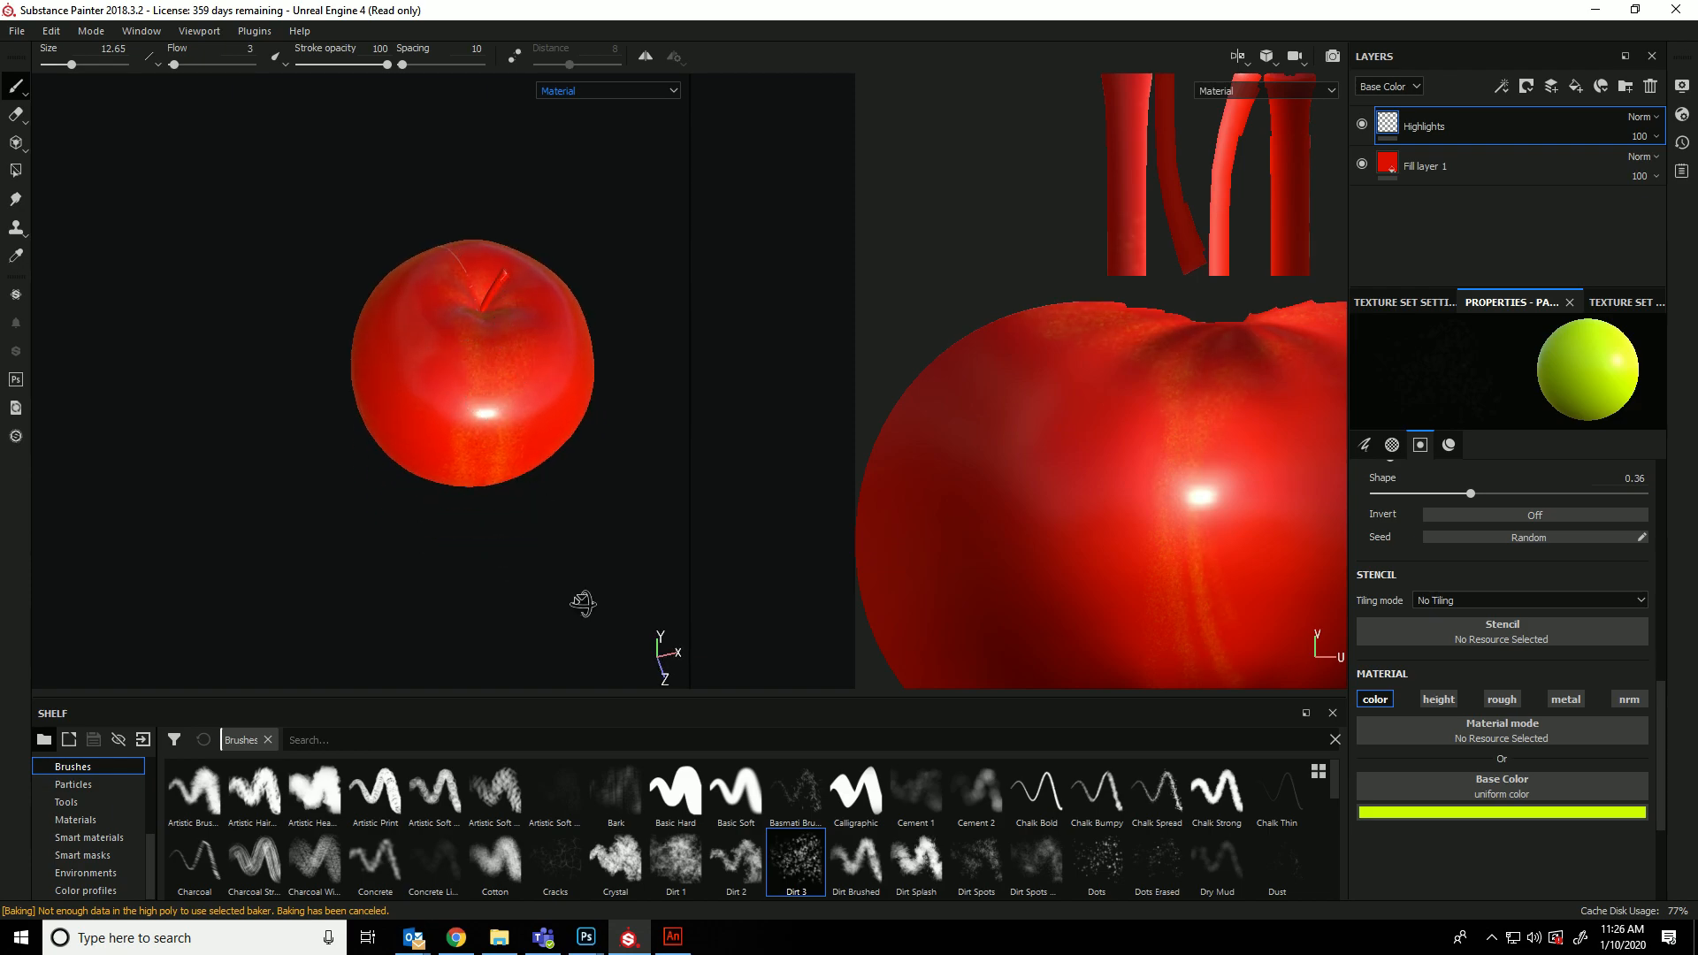
{"action": "left_click", "coordinate": [490, 431]}
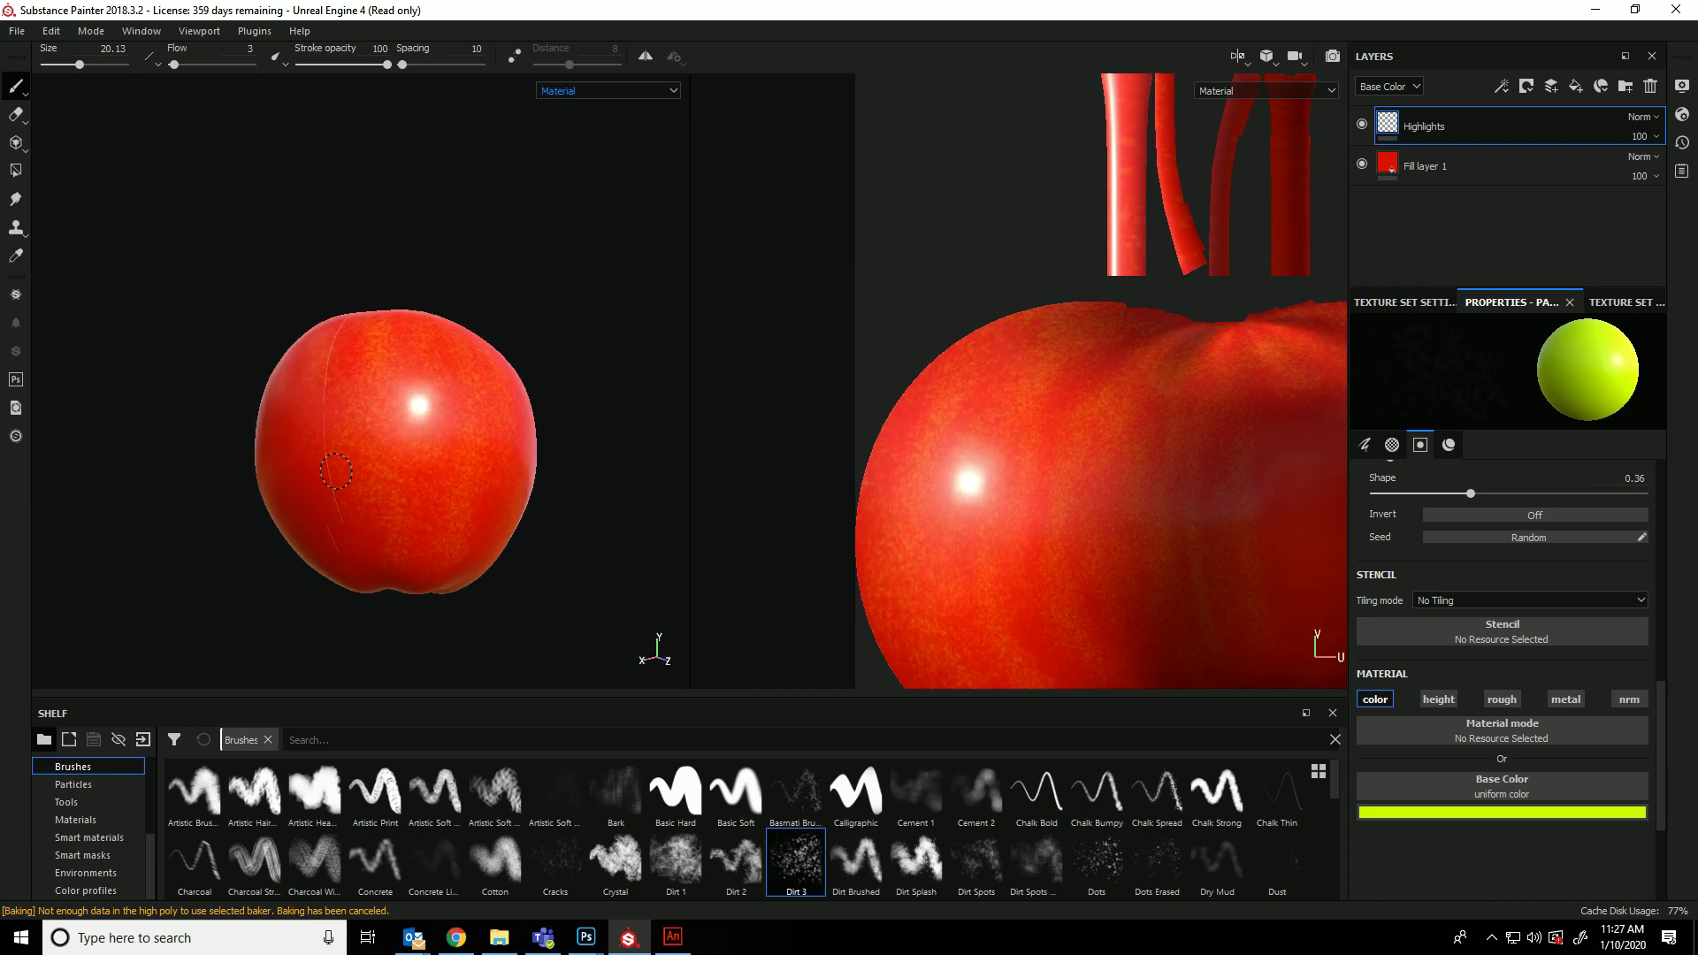
{"action": "left_click_drag", "start_coordinate": [401, 454], "coordinate": [494, 531]}
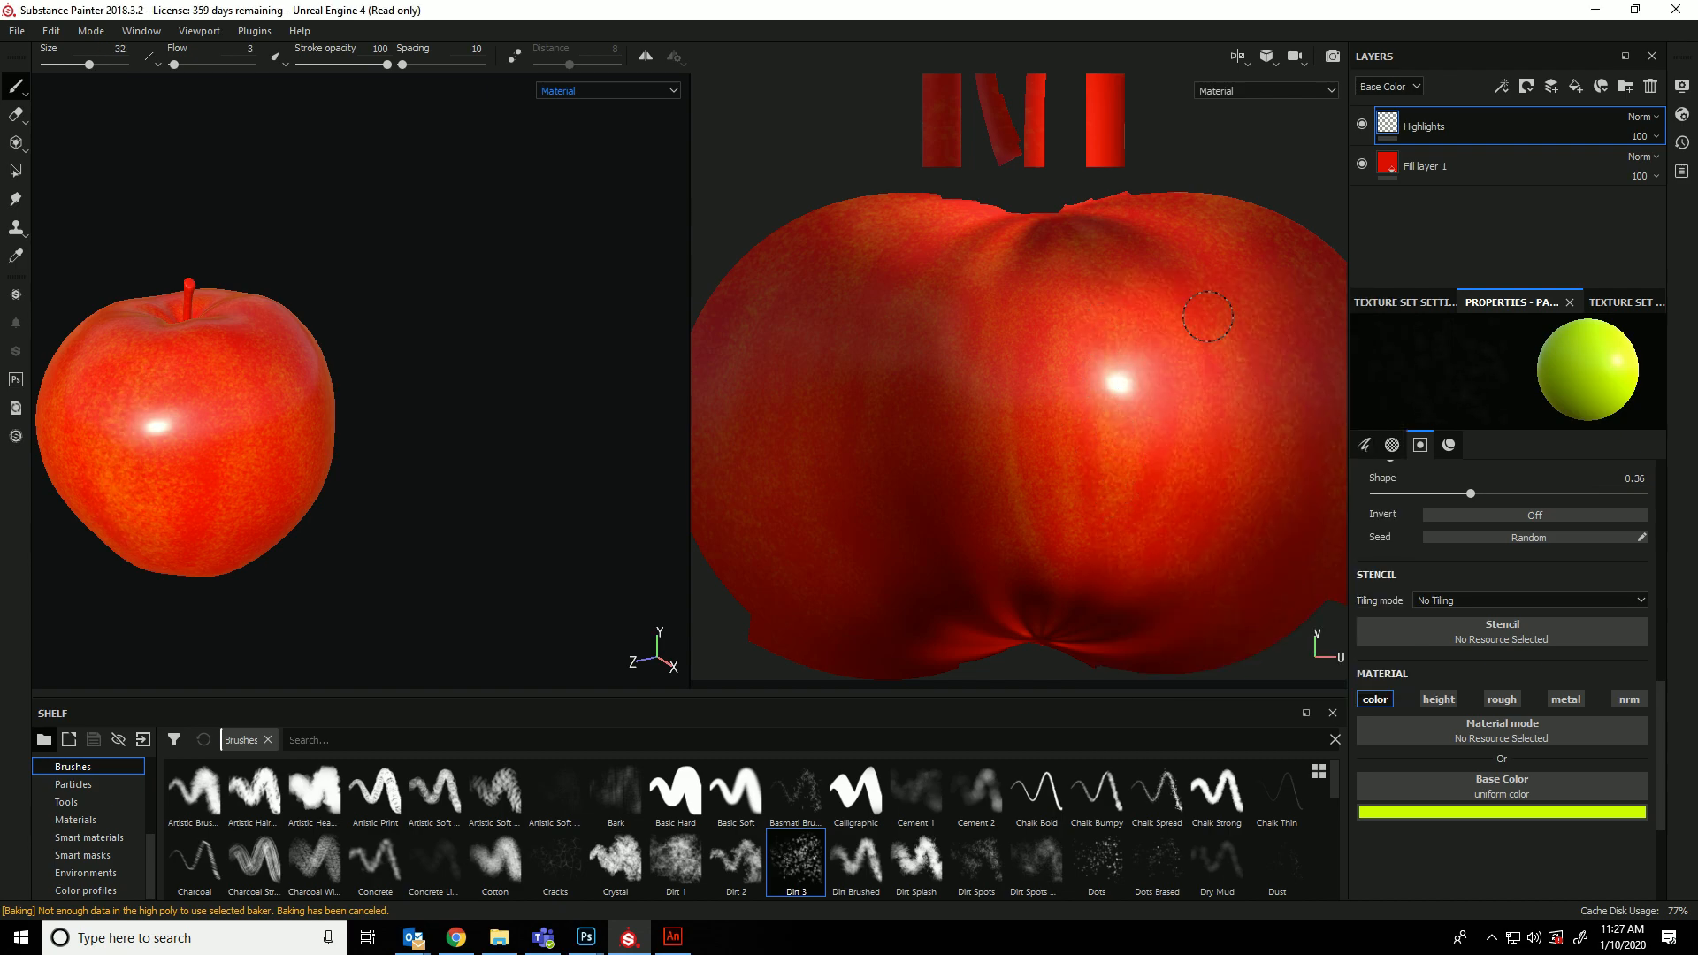
{"action": "left_click", "coordinate": [1263, 90]}
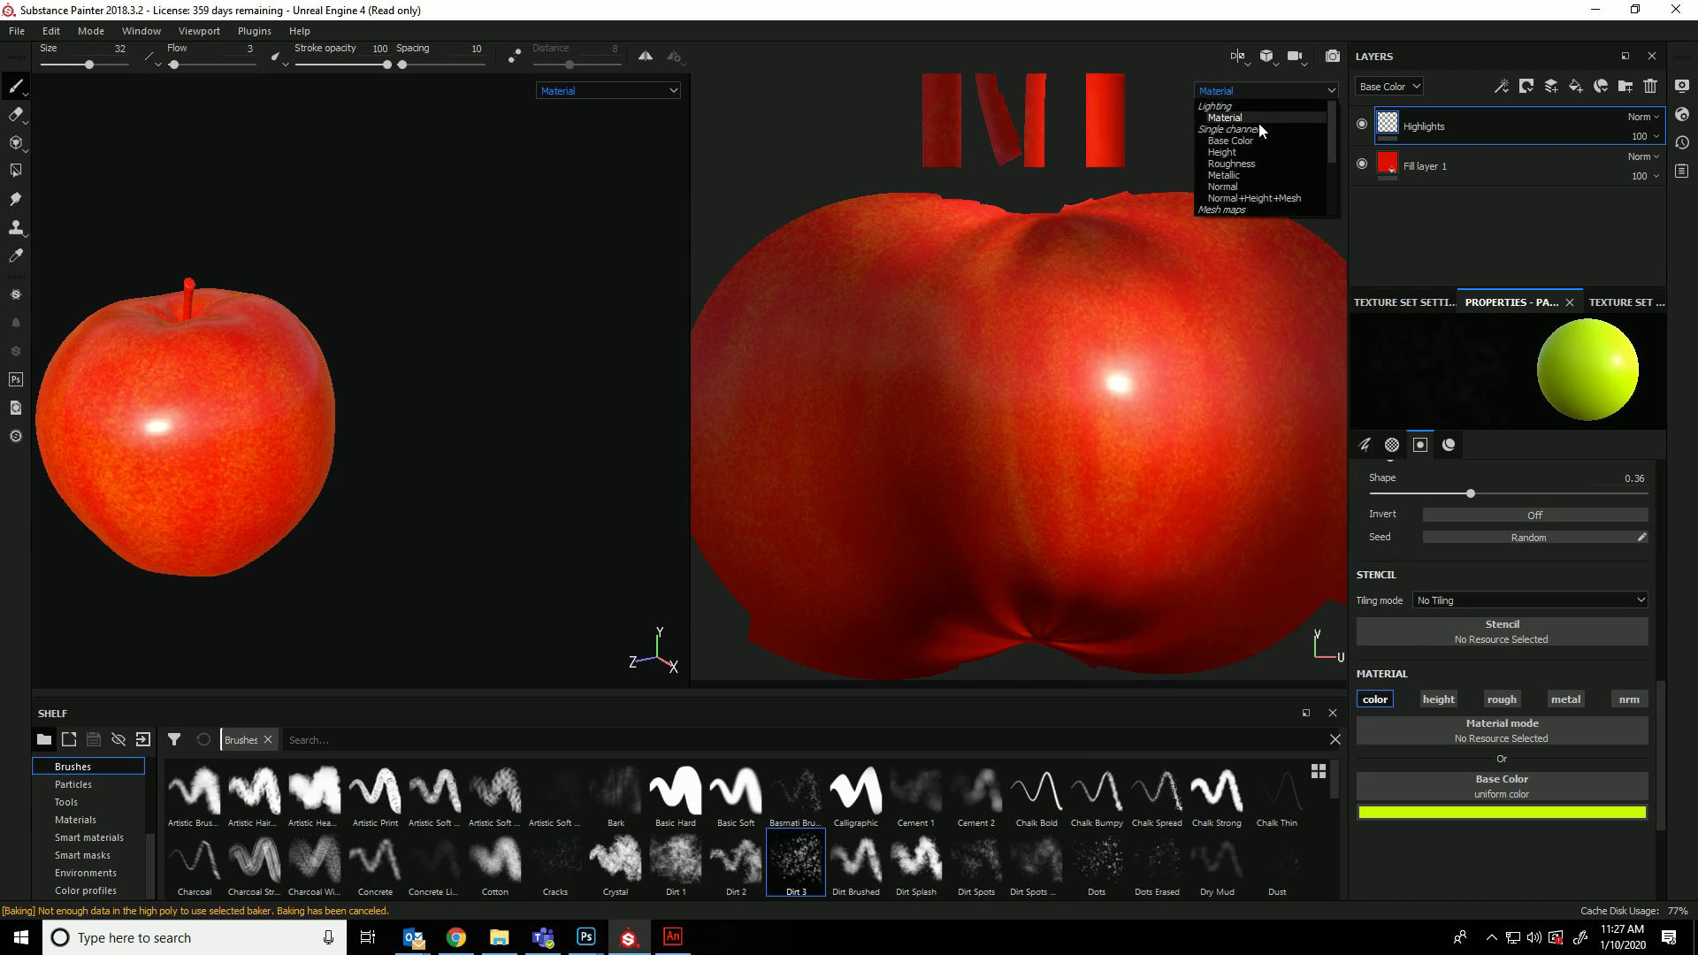
{"action": "left_click", "coordinate": [1229, 140]}
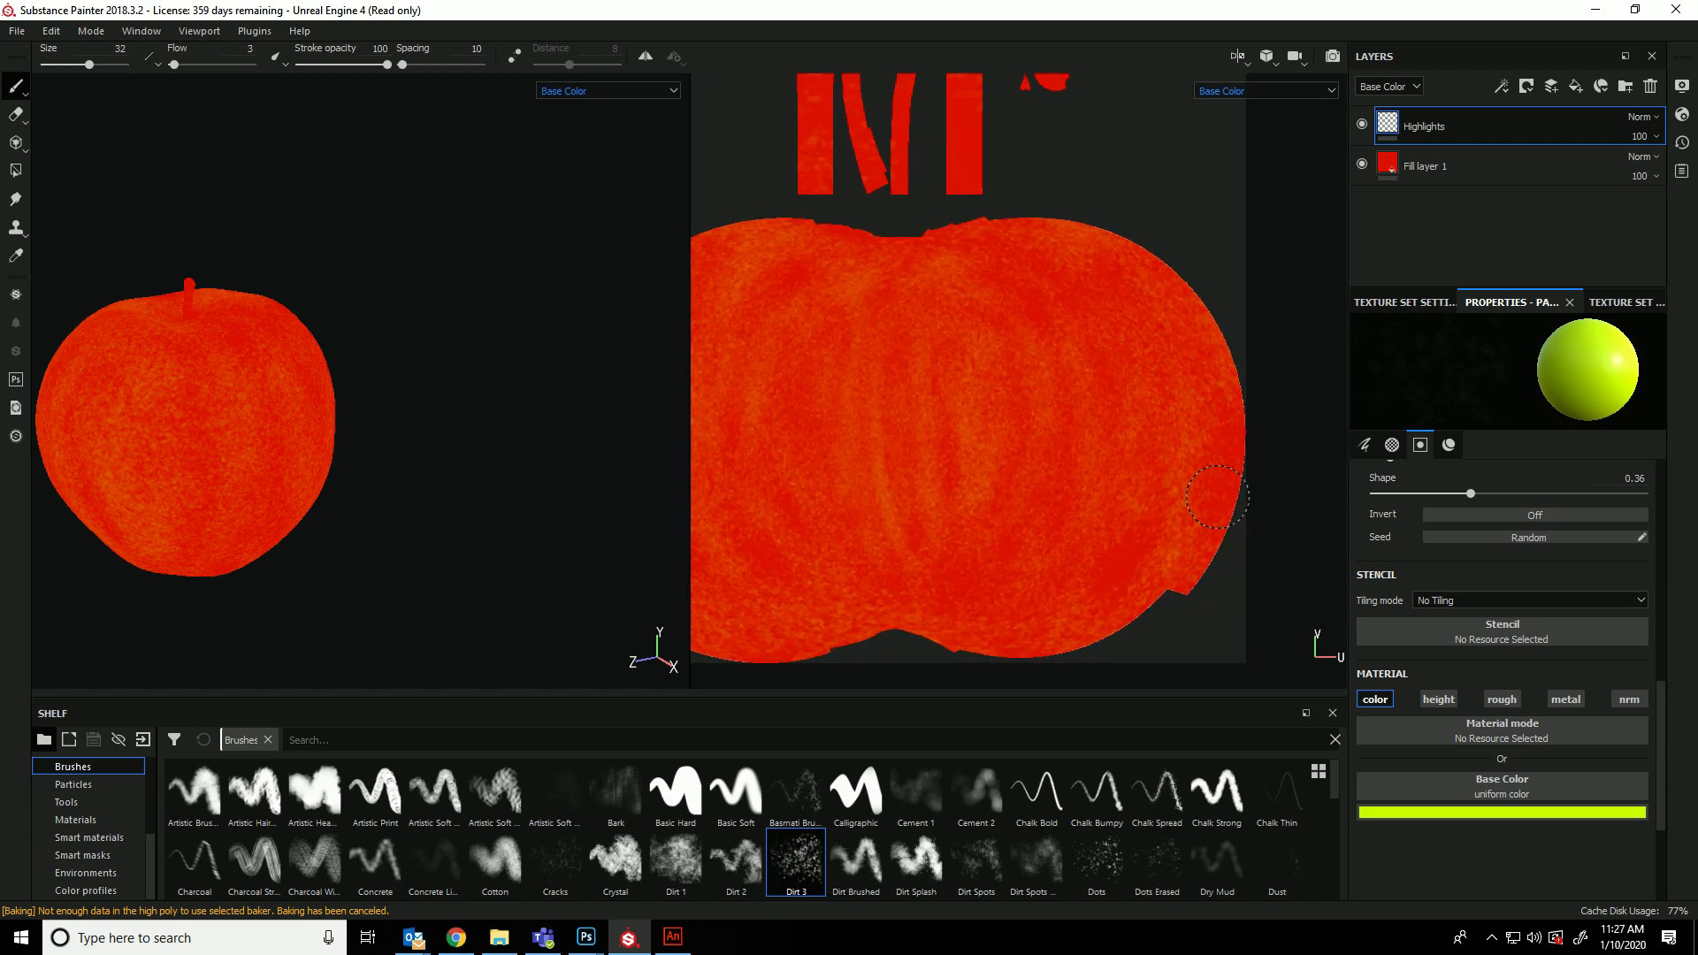
{"action": "mouse_move", "coordinate": [945, 495]}
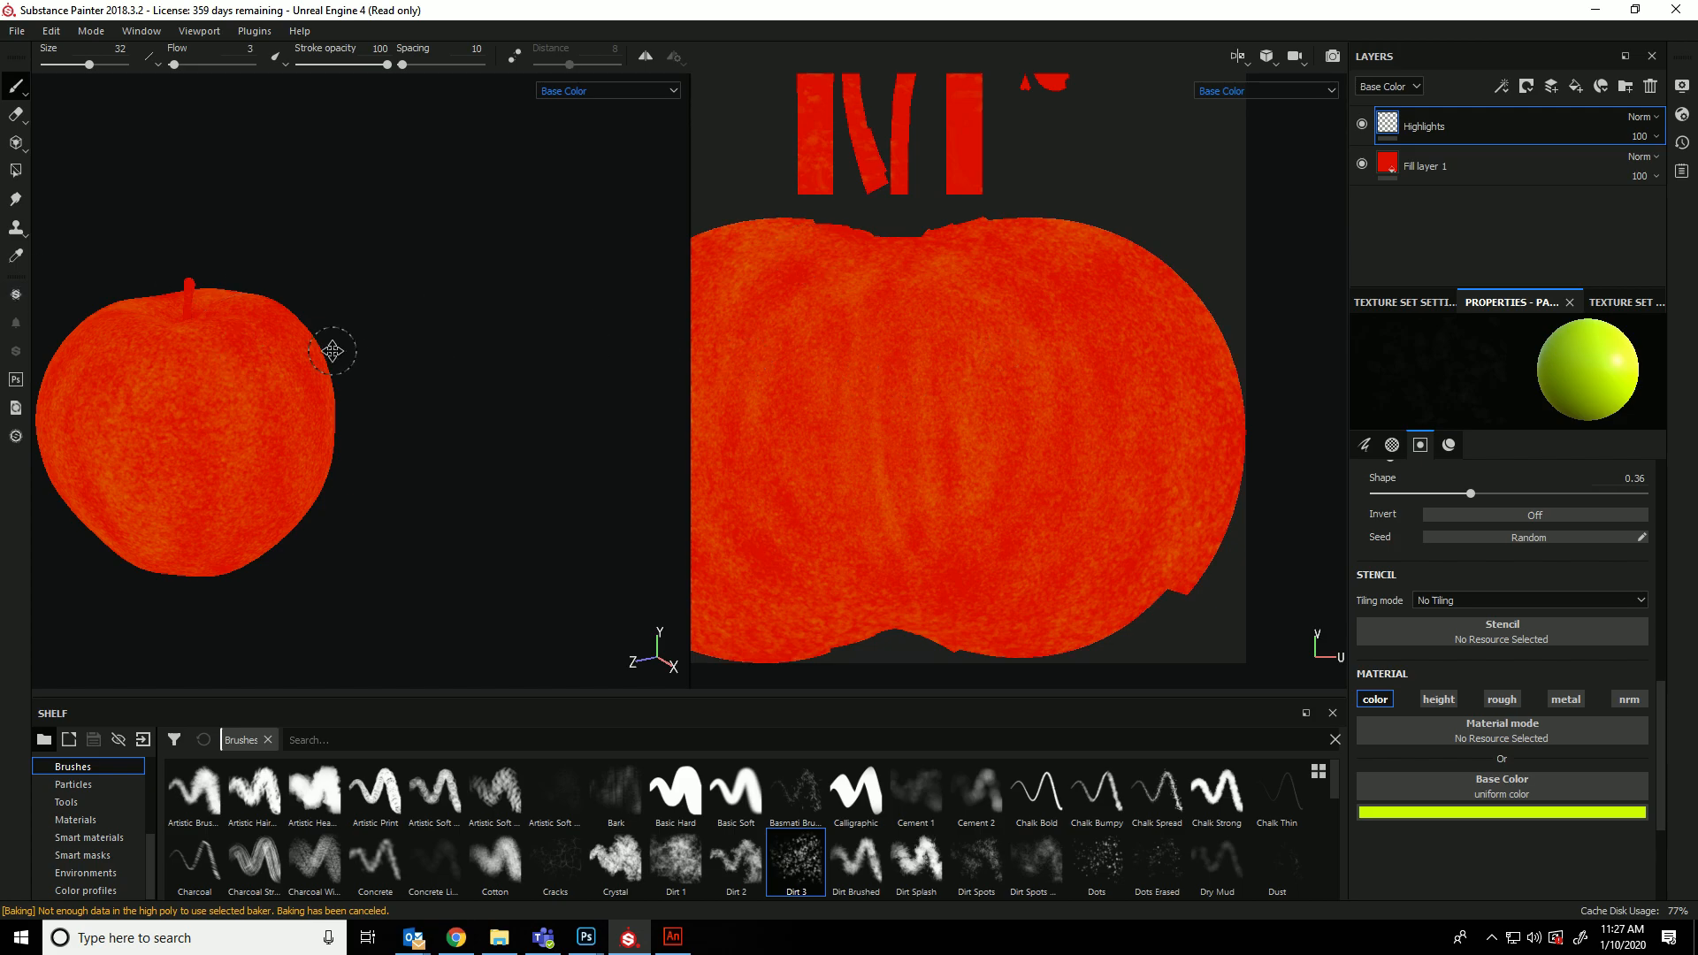
{"action": "left_click", "coordinate": [1263, 90]}
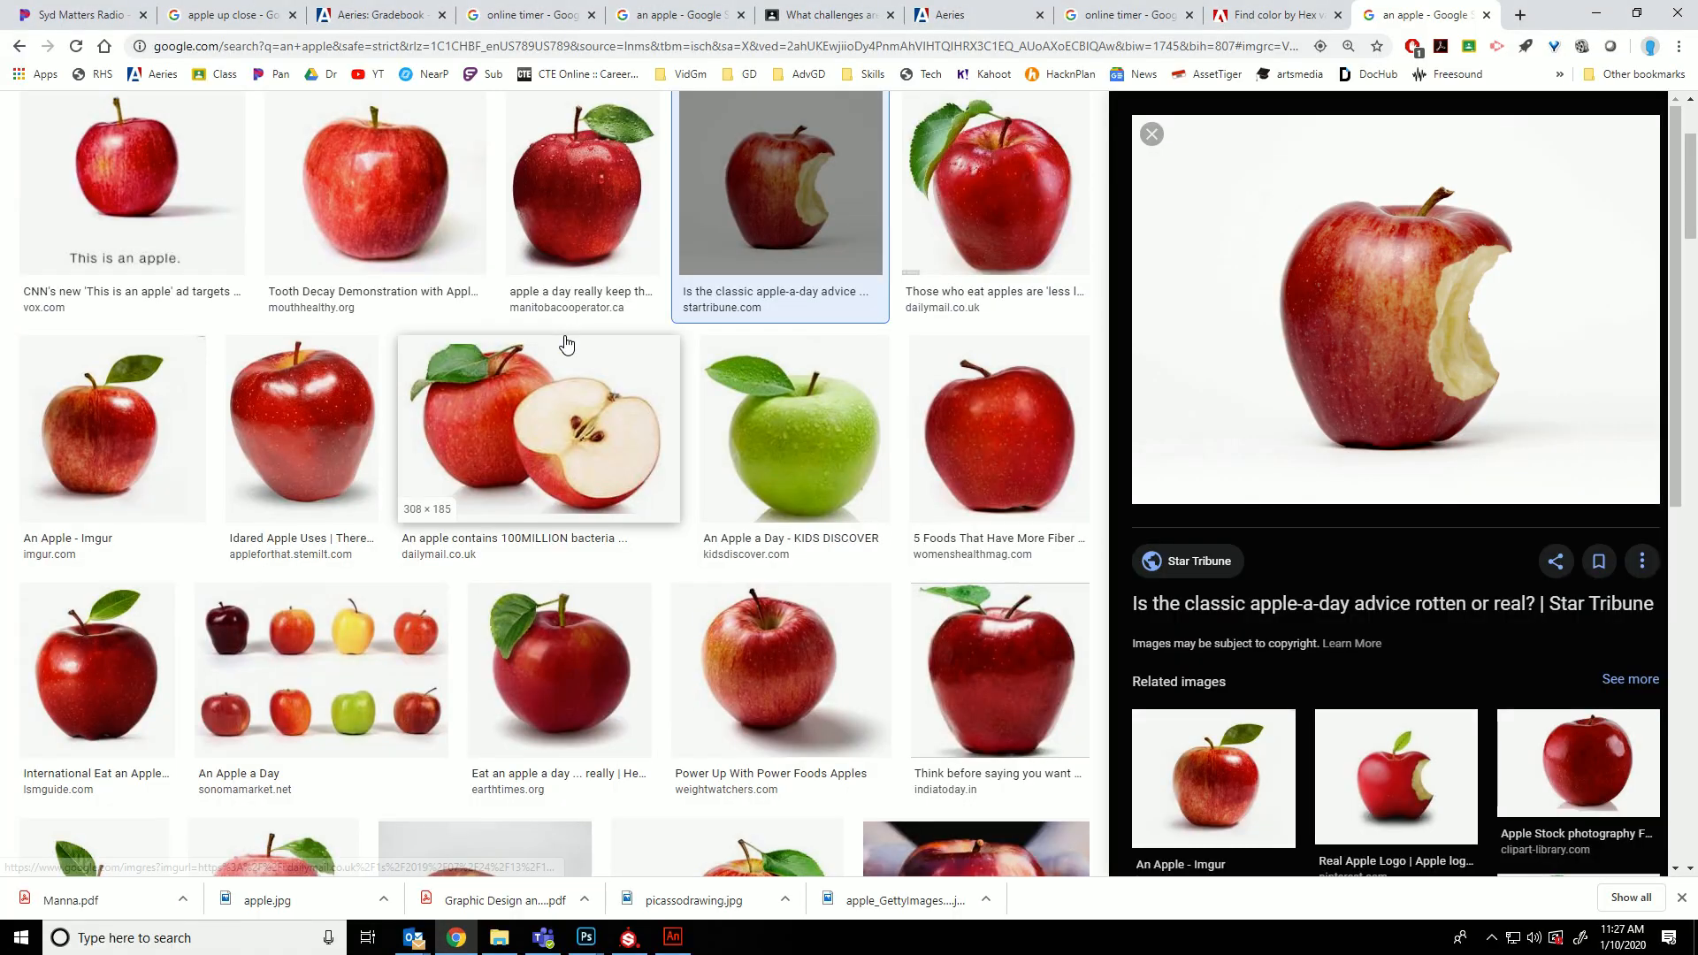
{"action": "mouse_move", "coordinate": [1413, 303]}
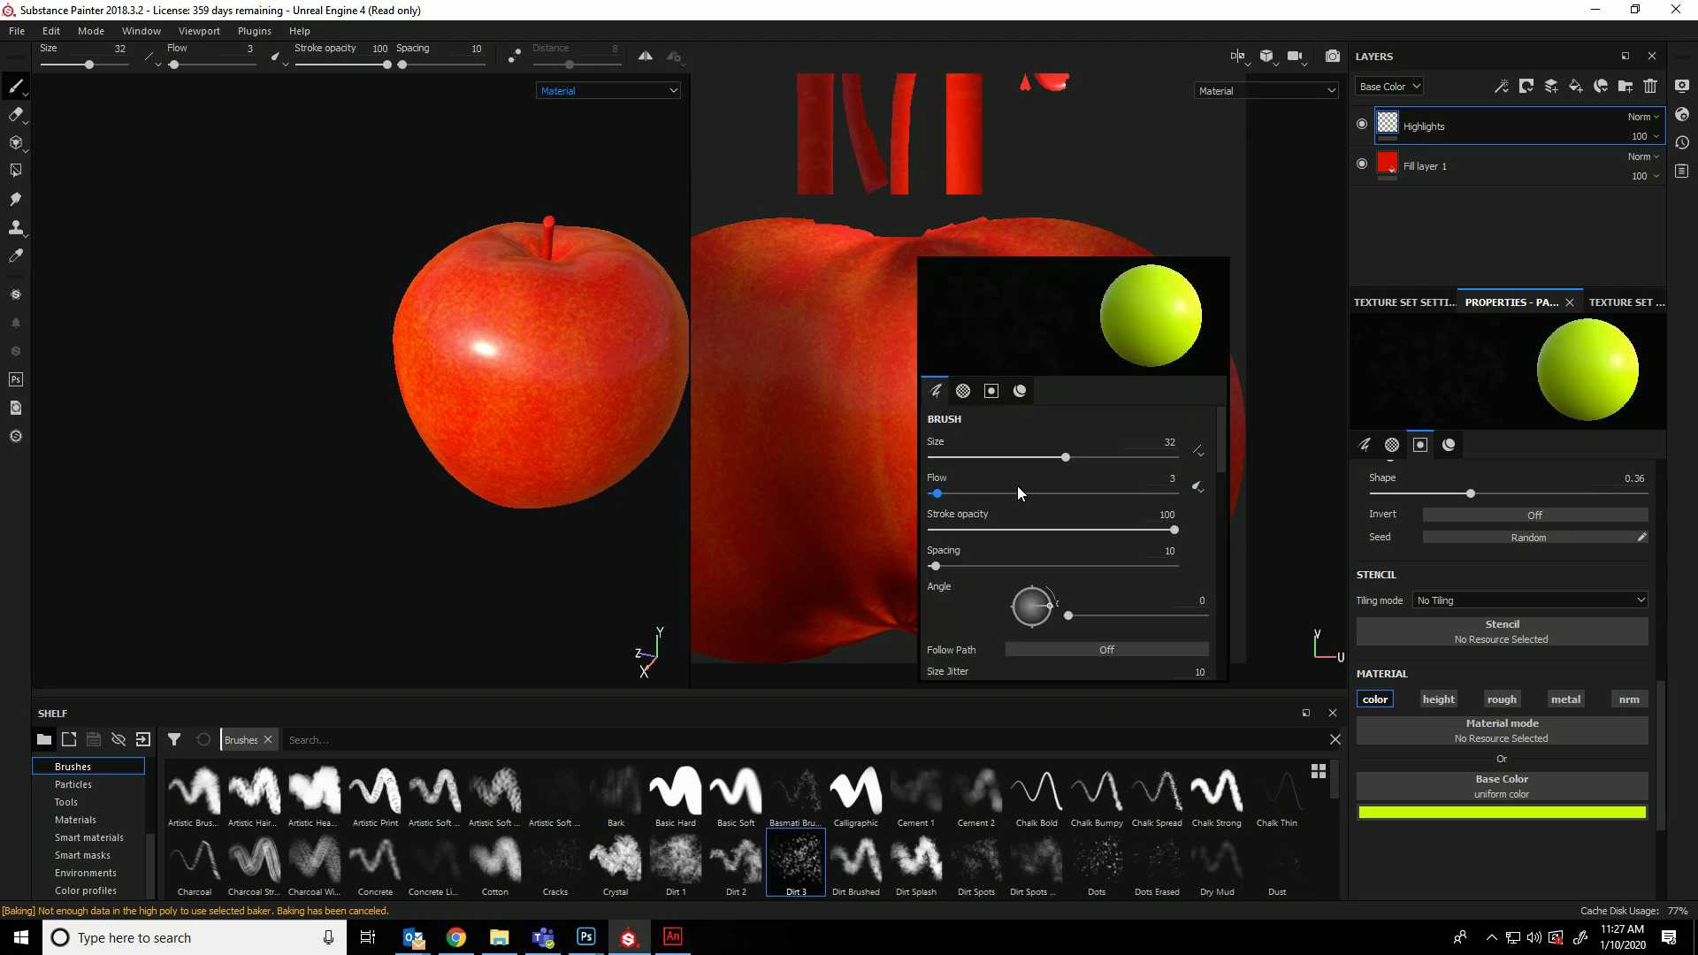
Rotate the brush stamp angle a few degrees and set the paint colour to red.
{"action": "left_click_drag", "start_coordinate": [1067, 614], "coordinate": [1030, 606]}
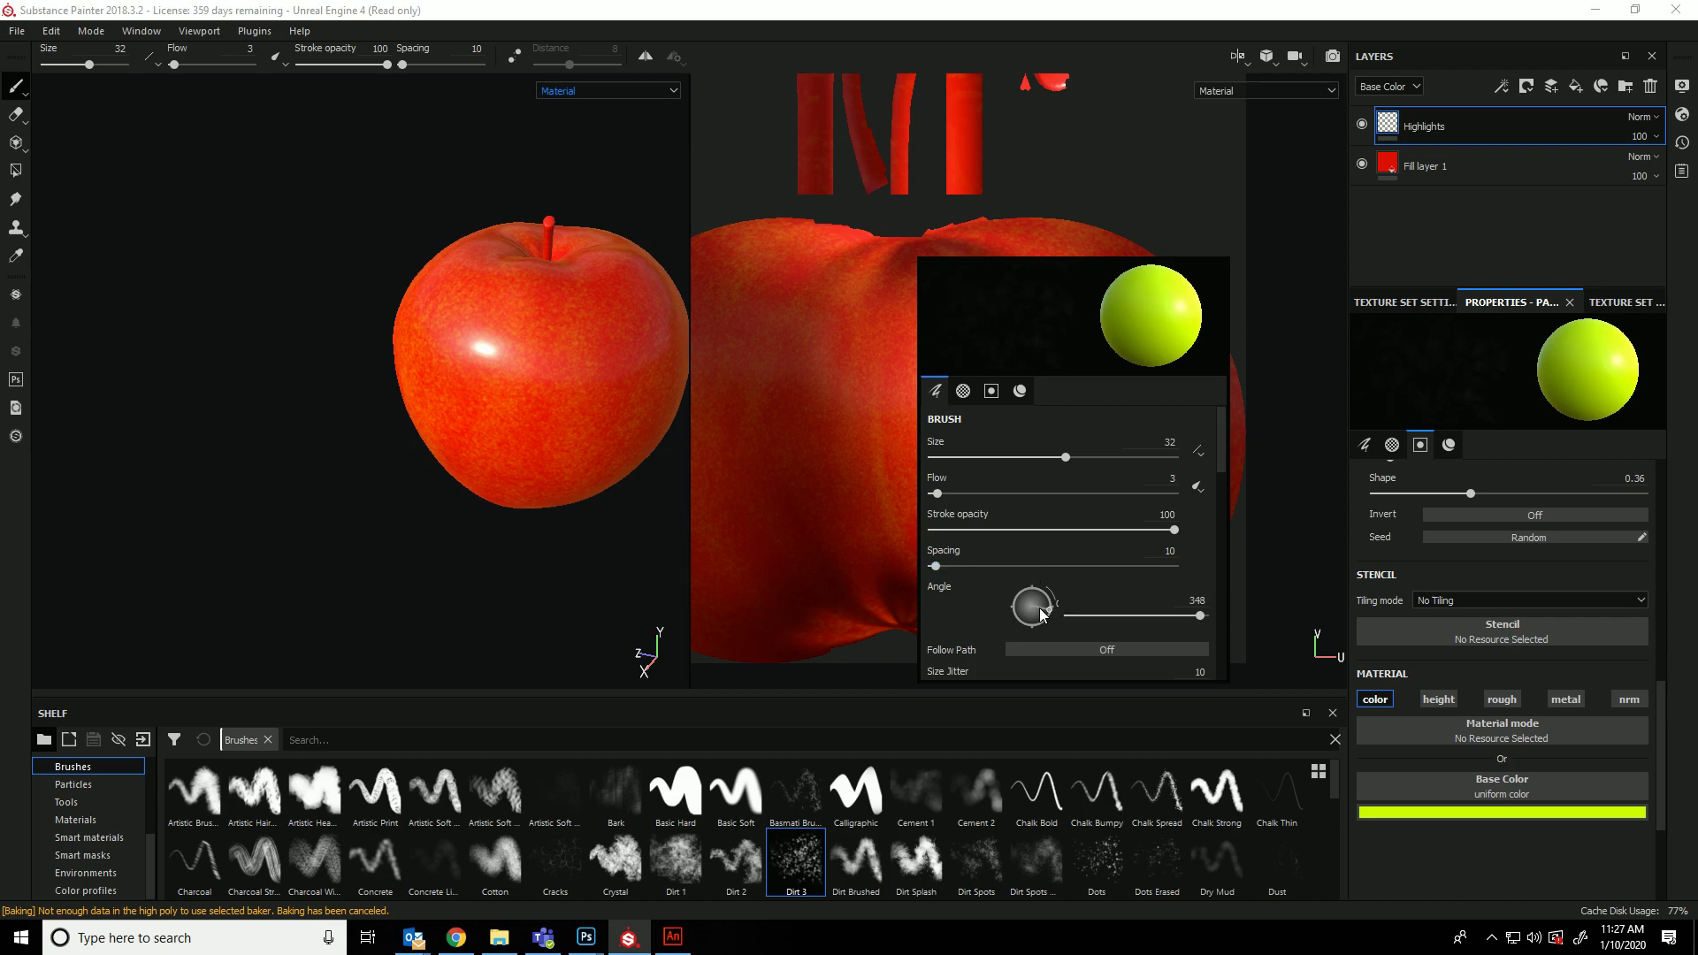
{"action": "left_click_drag", "start_coordinate": [1040, 602], "coordinate": [1034, 605]}
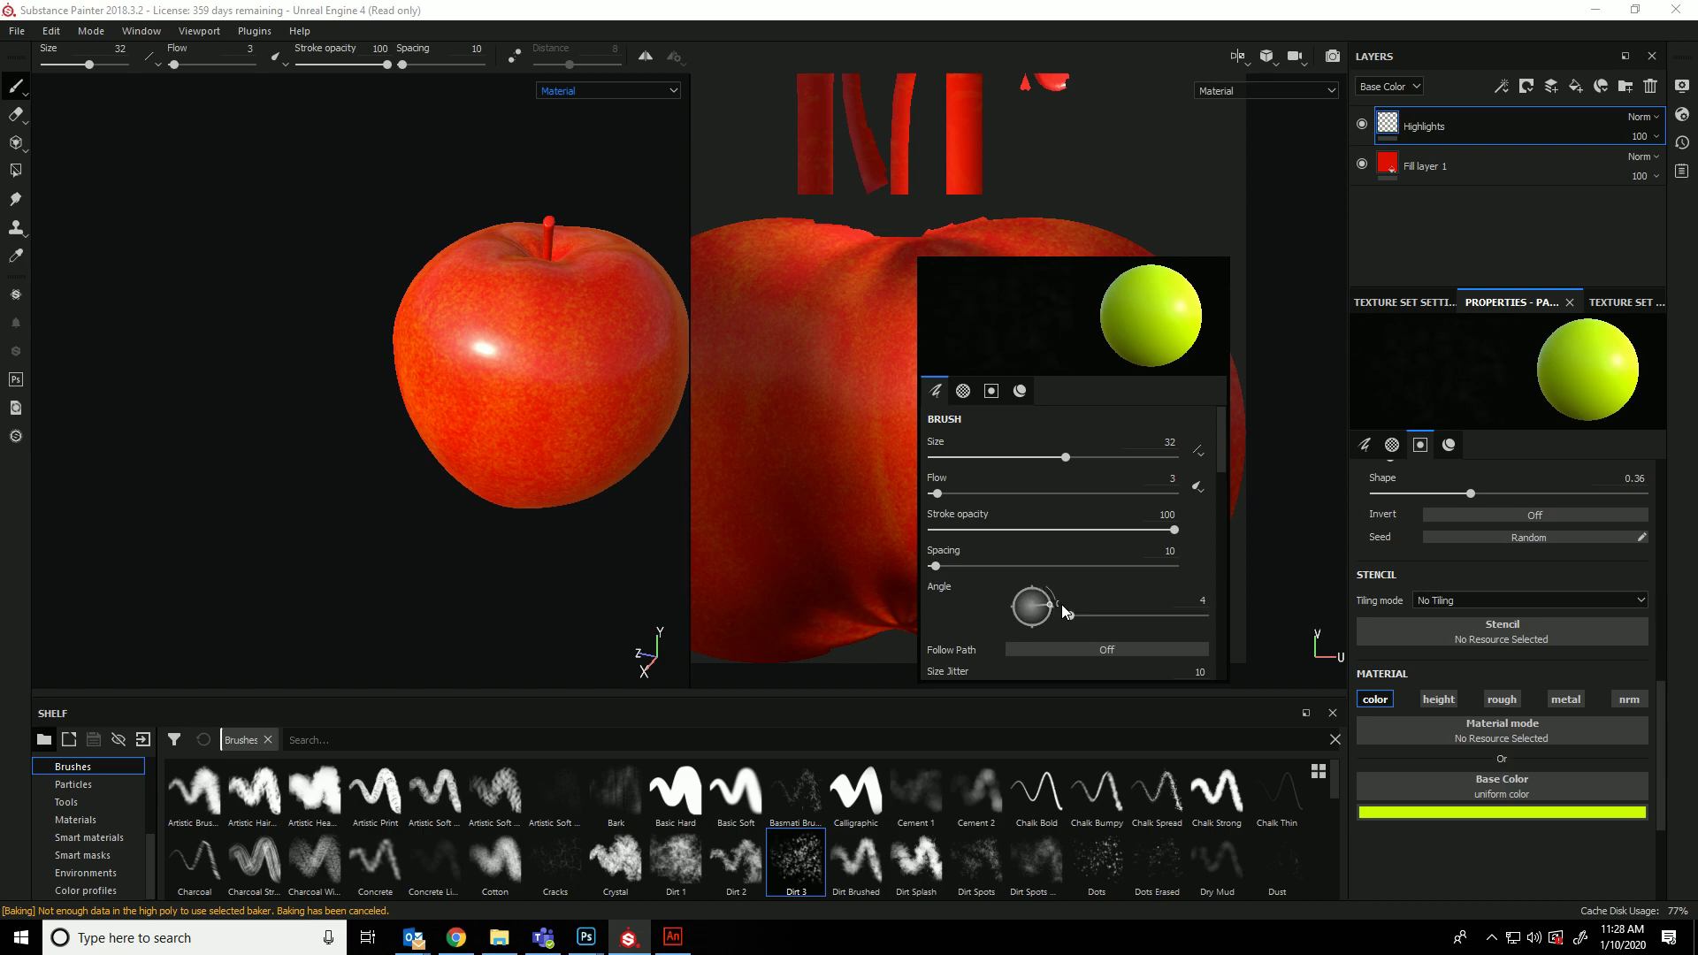
{"action": "left_click_drag", "start_coordinate": [1031, 601], "coordinate": [1098, 614]}
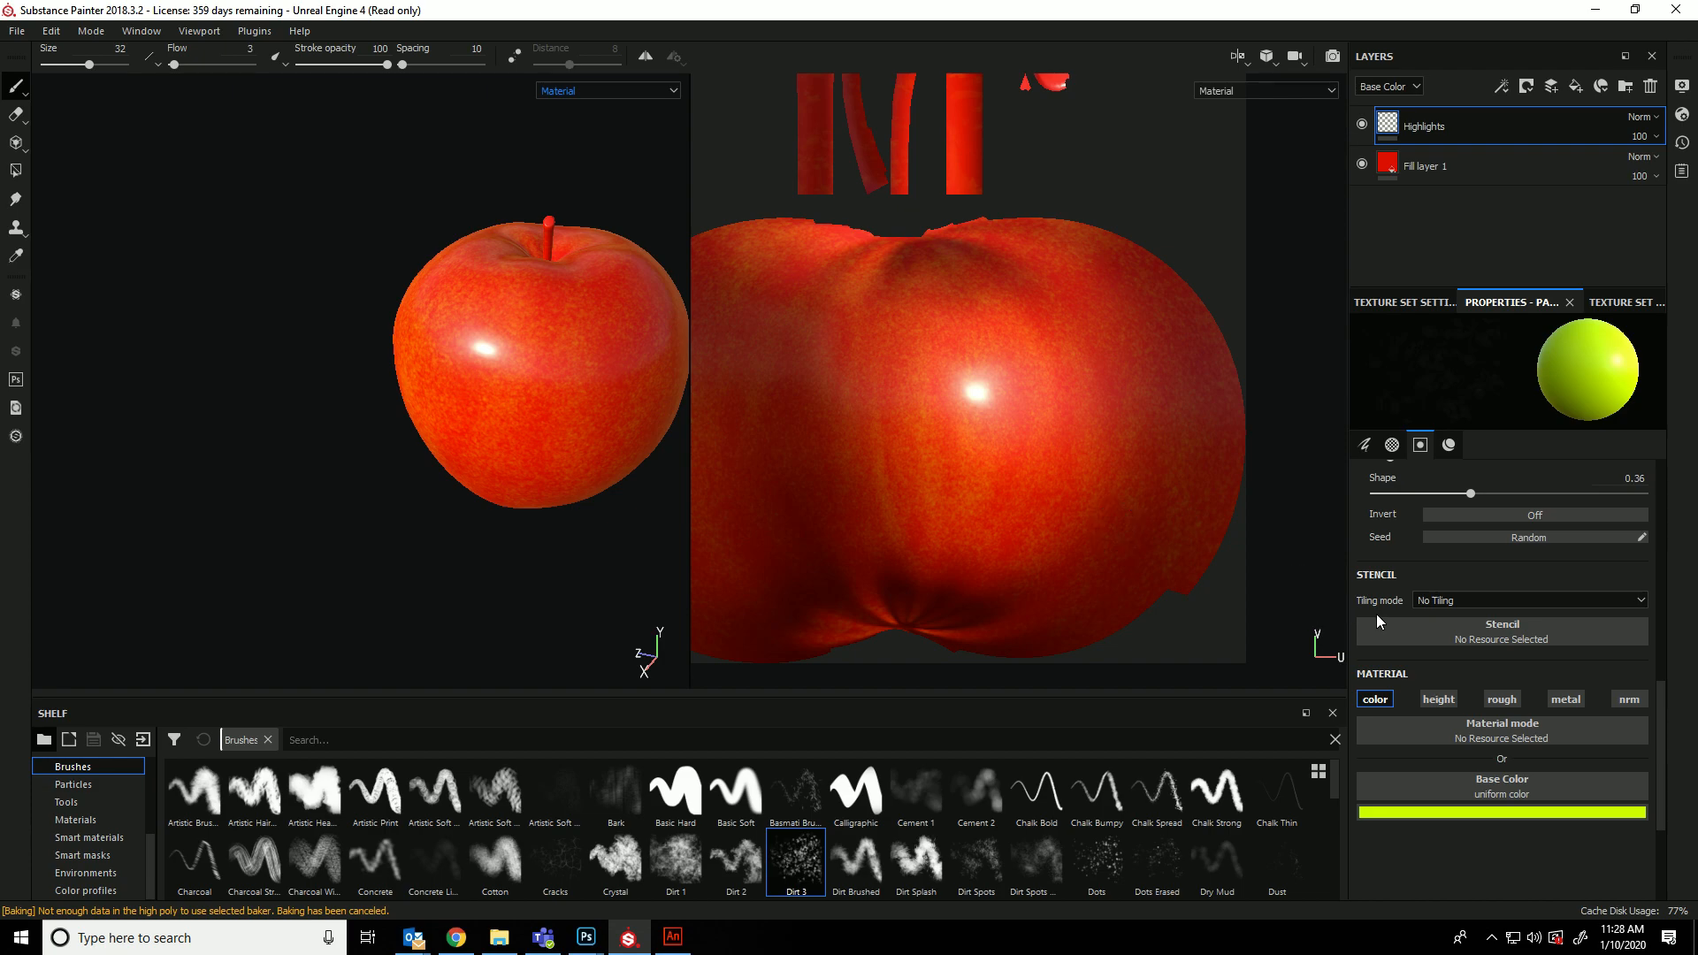
{"action": "mouse_move", "coordinate": [872, 720]}
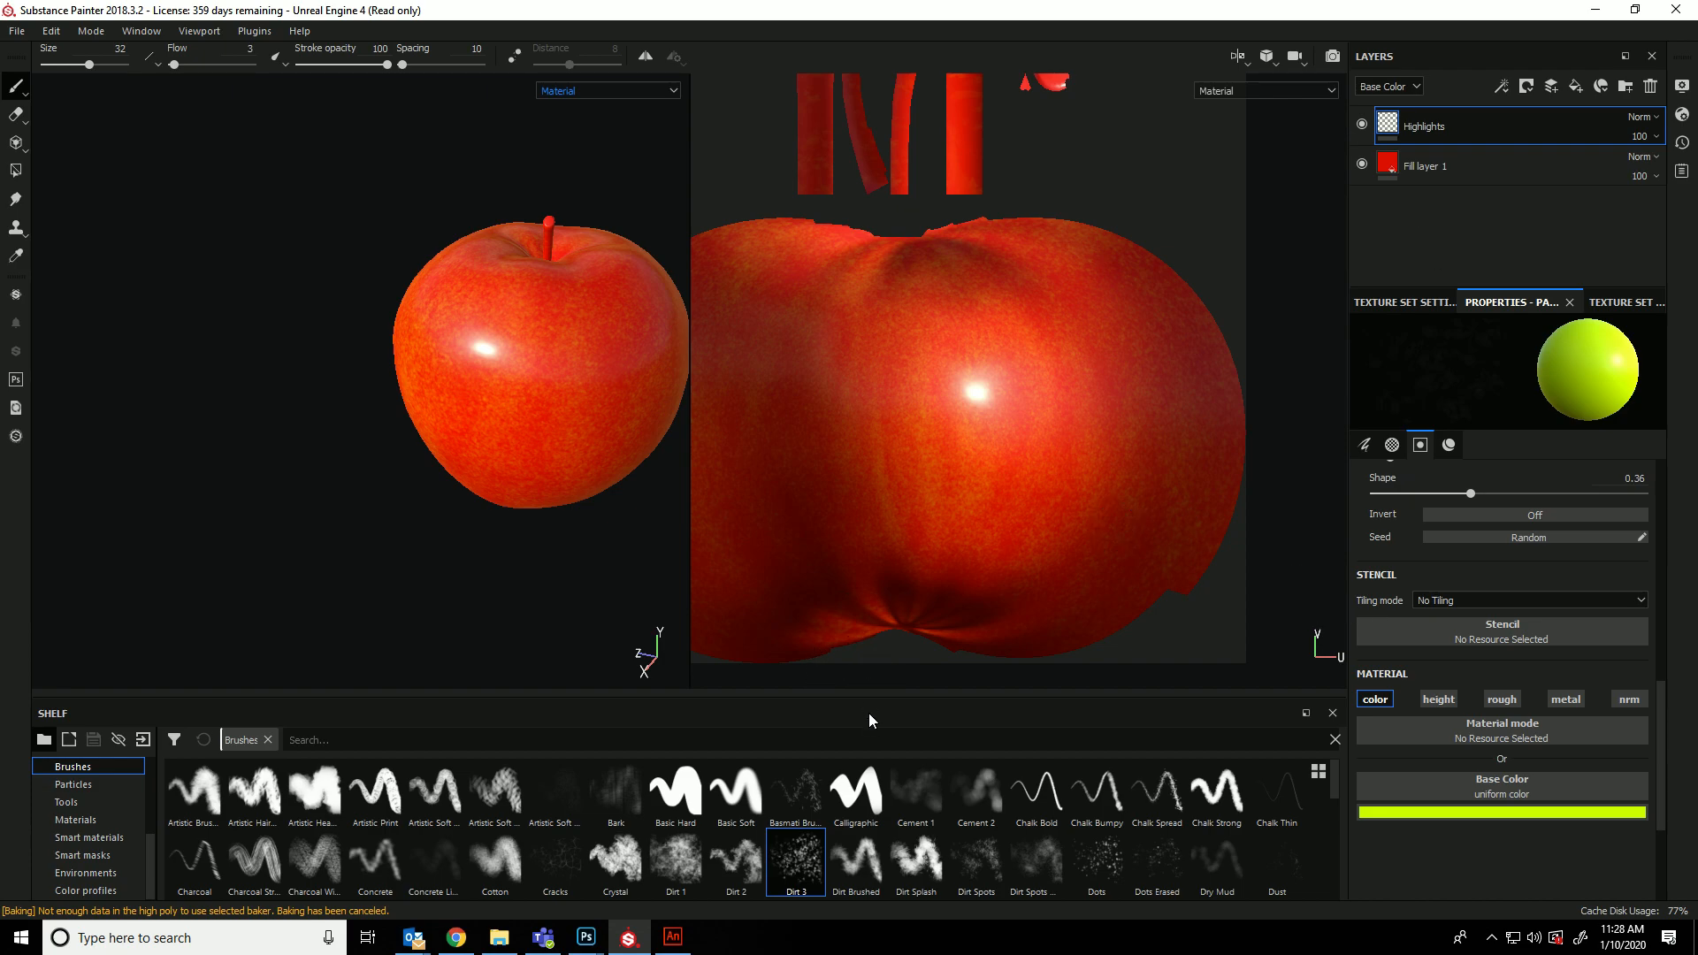
{"action": "left_click", "coordinate": [1502, 812]}
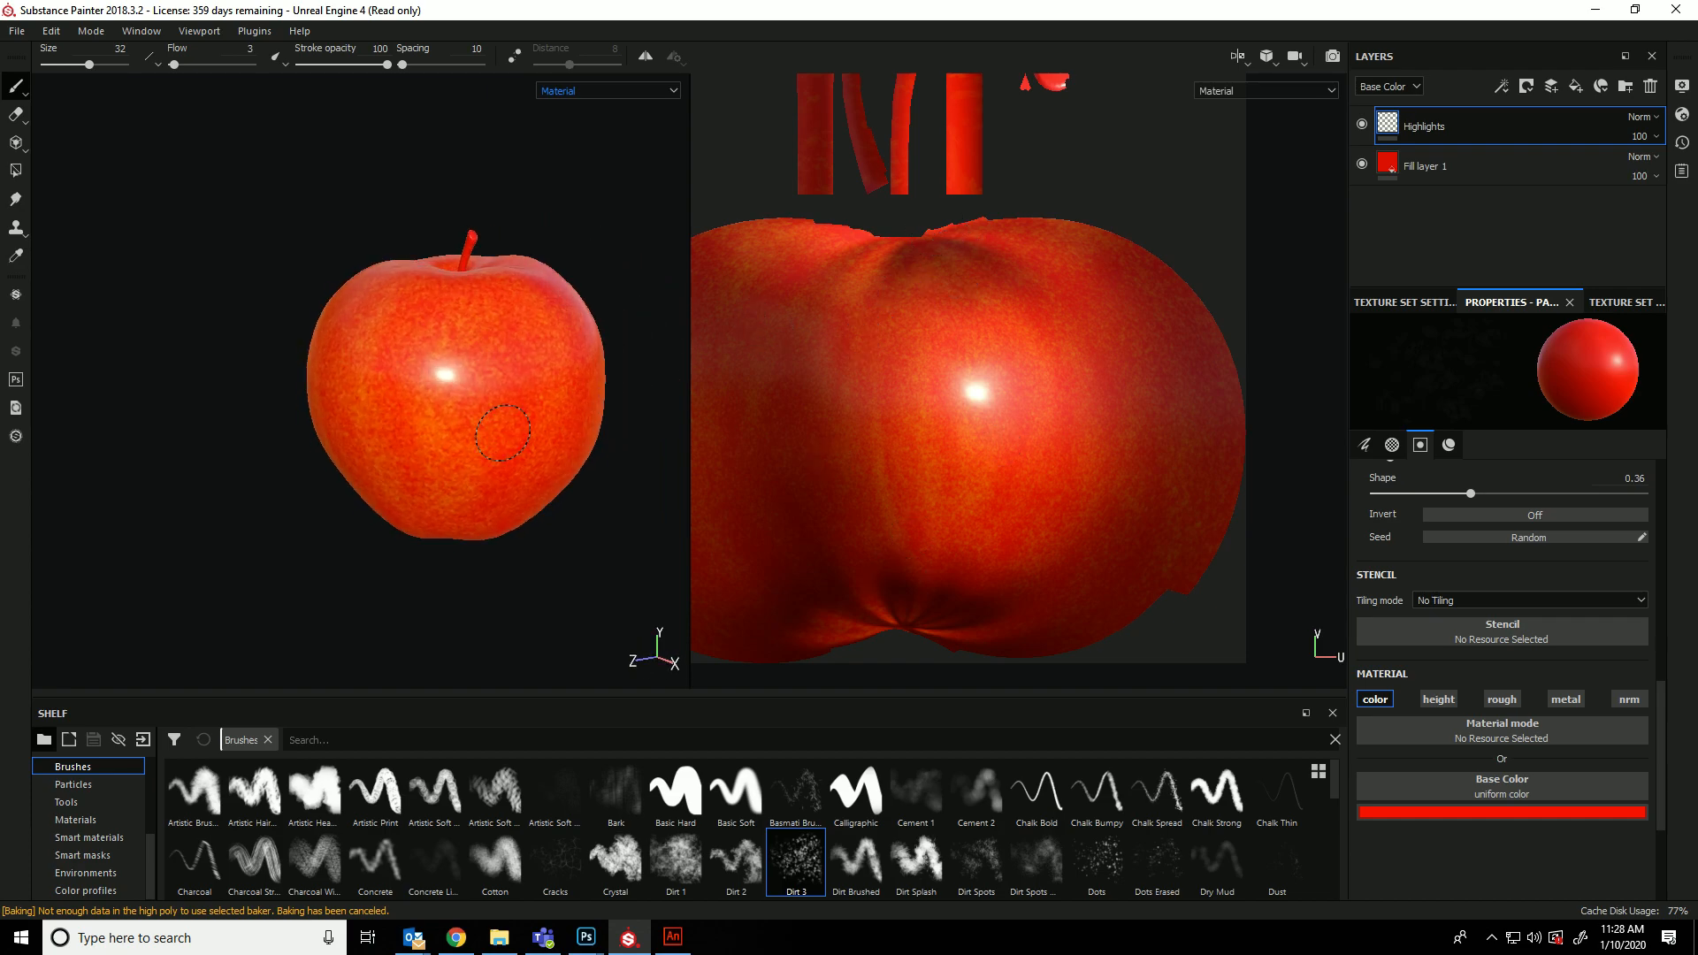
{"action": "mouse_move", "coordinate": [456, 407]}
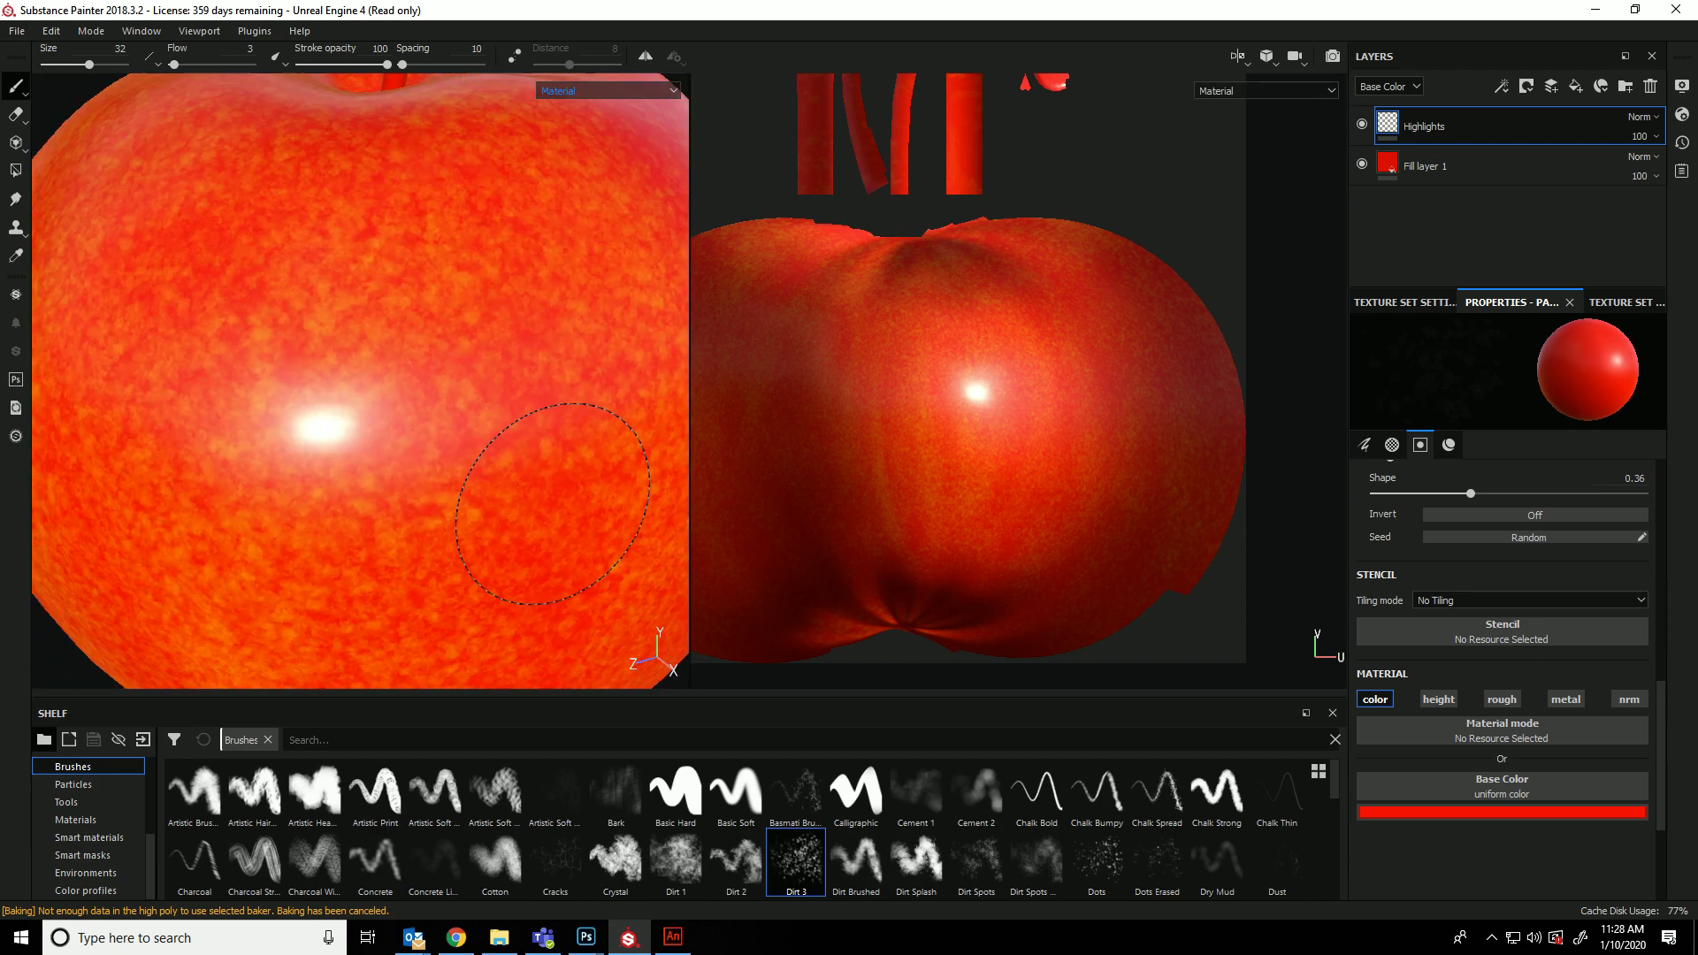
{"action": "scroll", "scroll_direction": "down", "scroll_amount": 3}
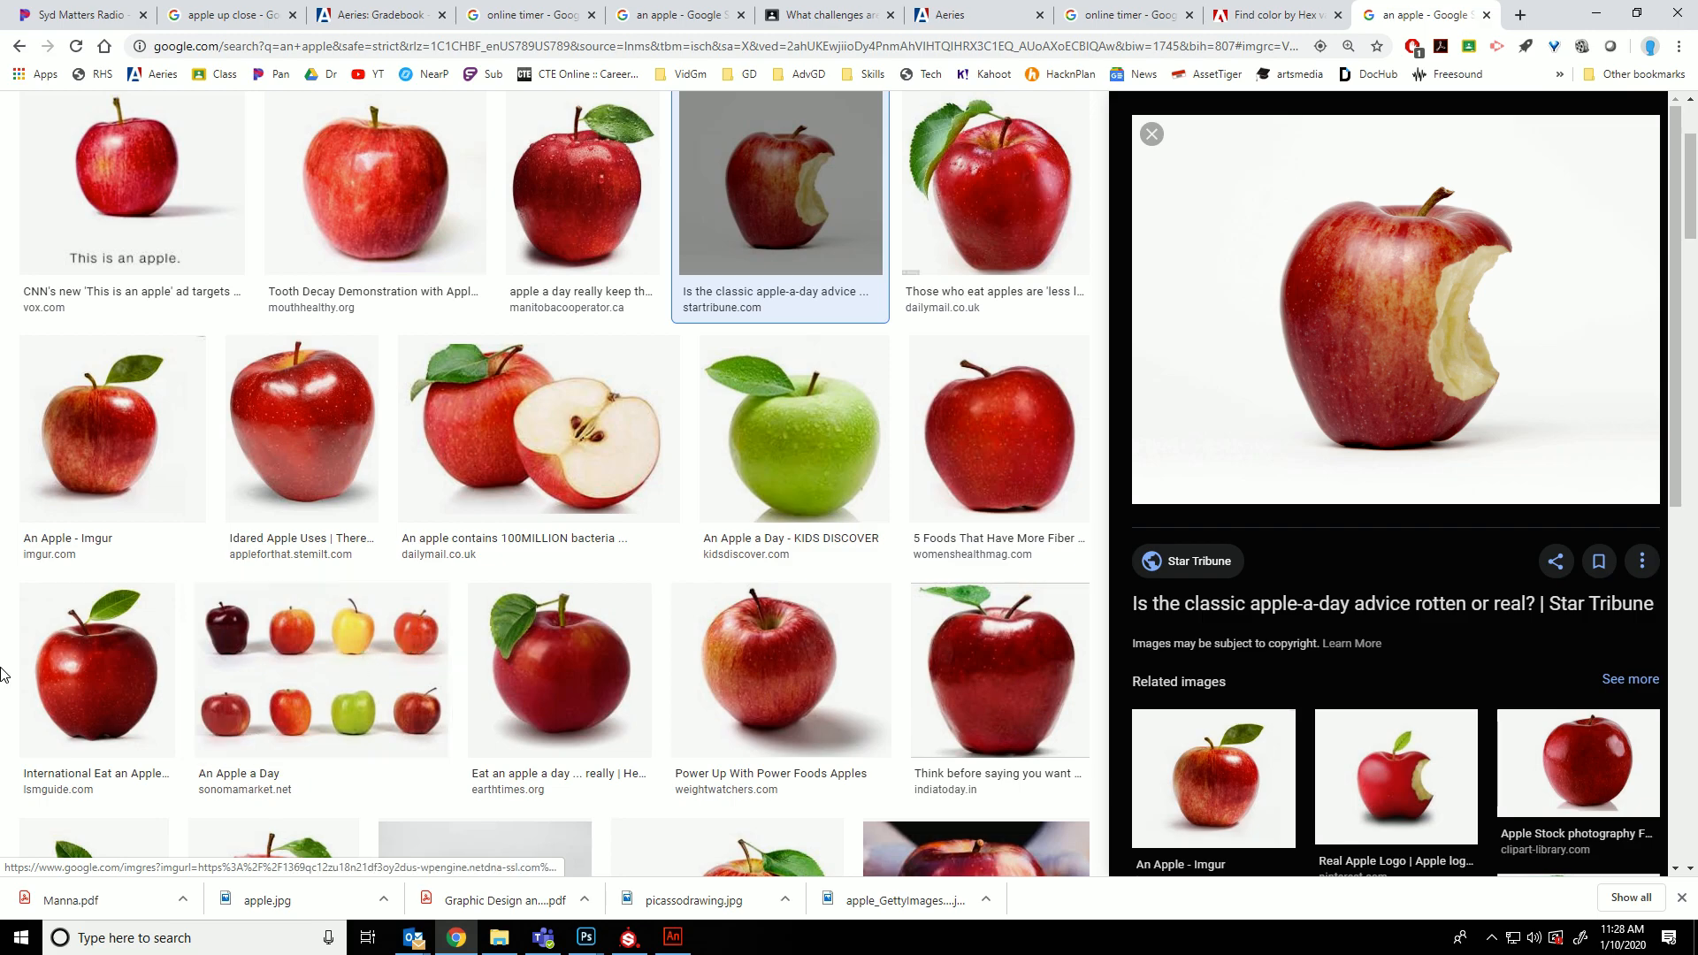
{"action": "left_click", "coordinate": [95, 669]}
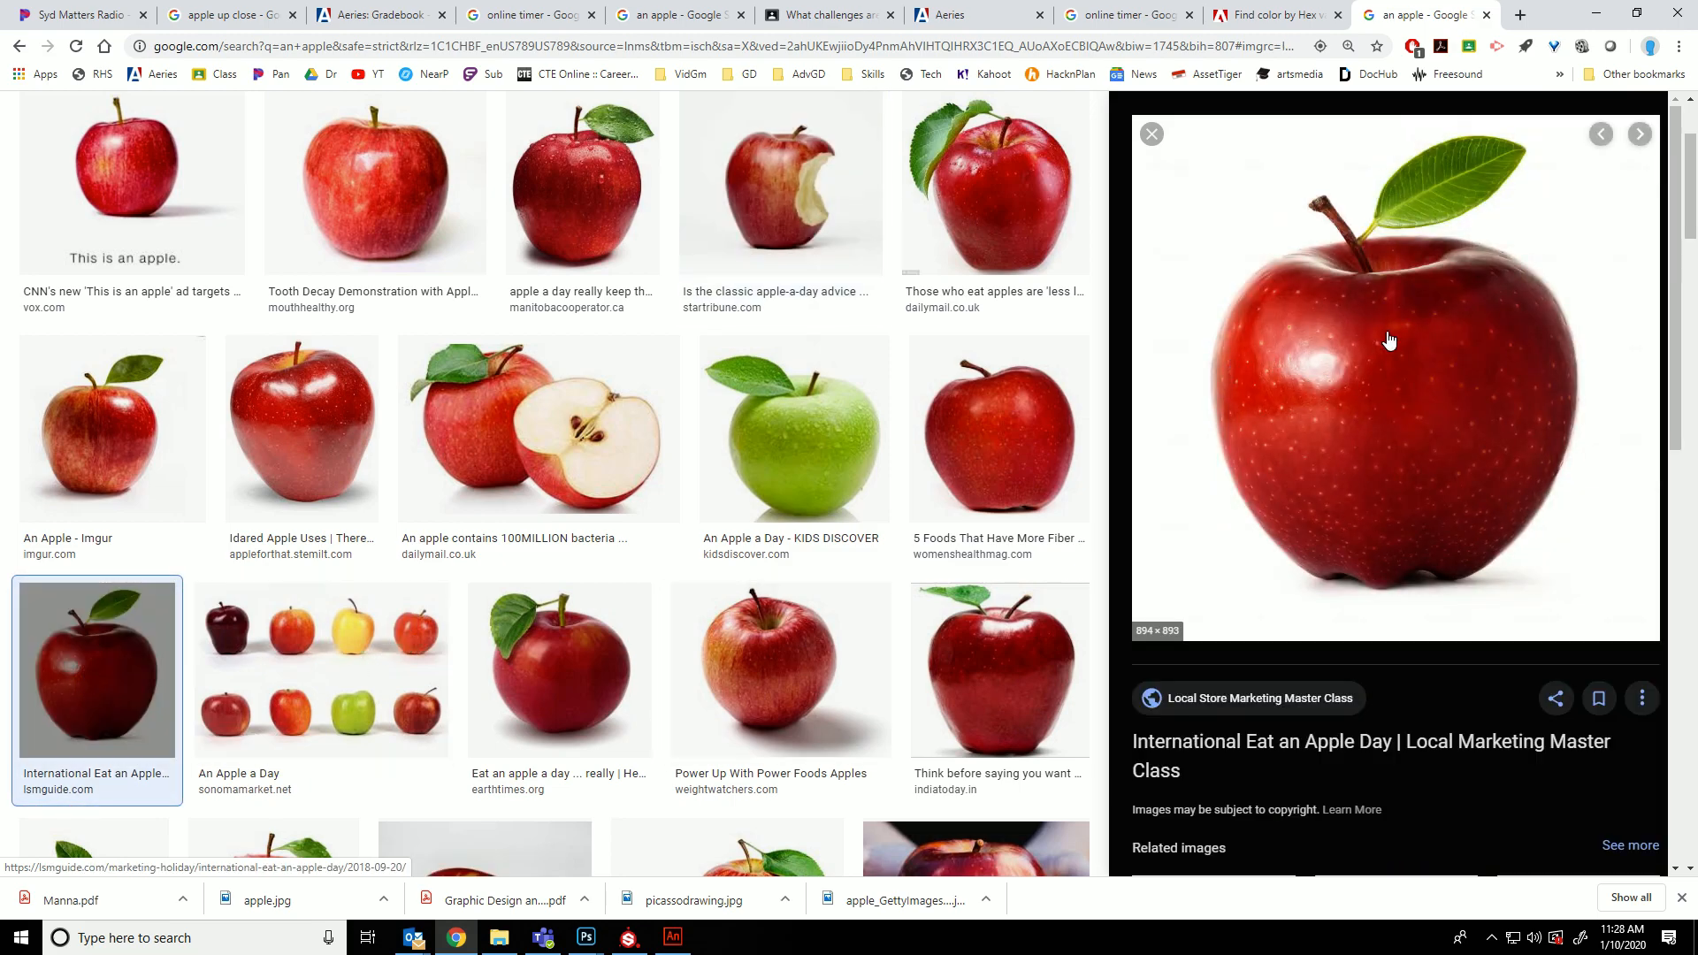
{"action": "left_click", "coordinate": [994, 184]}
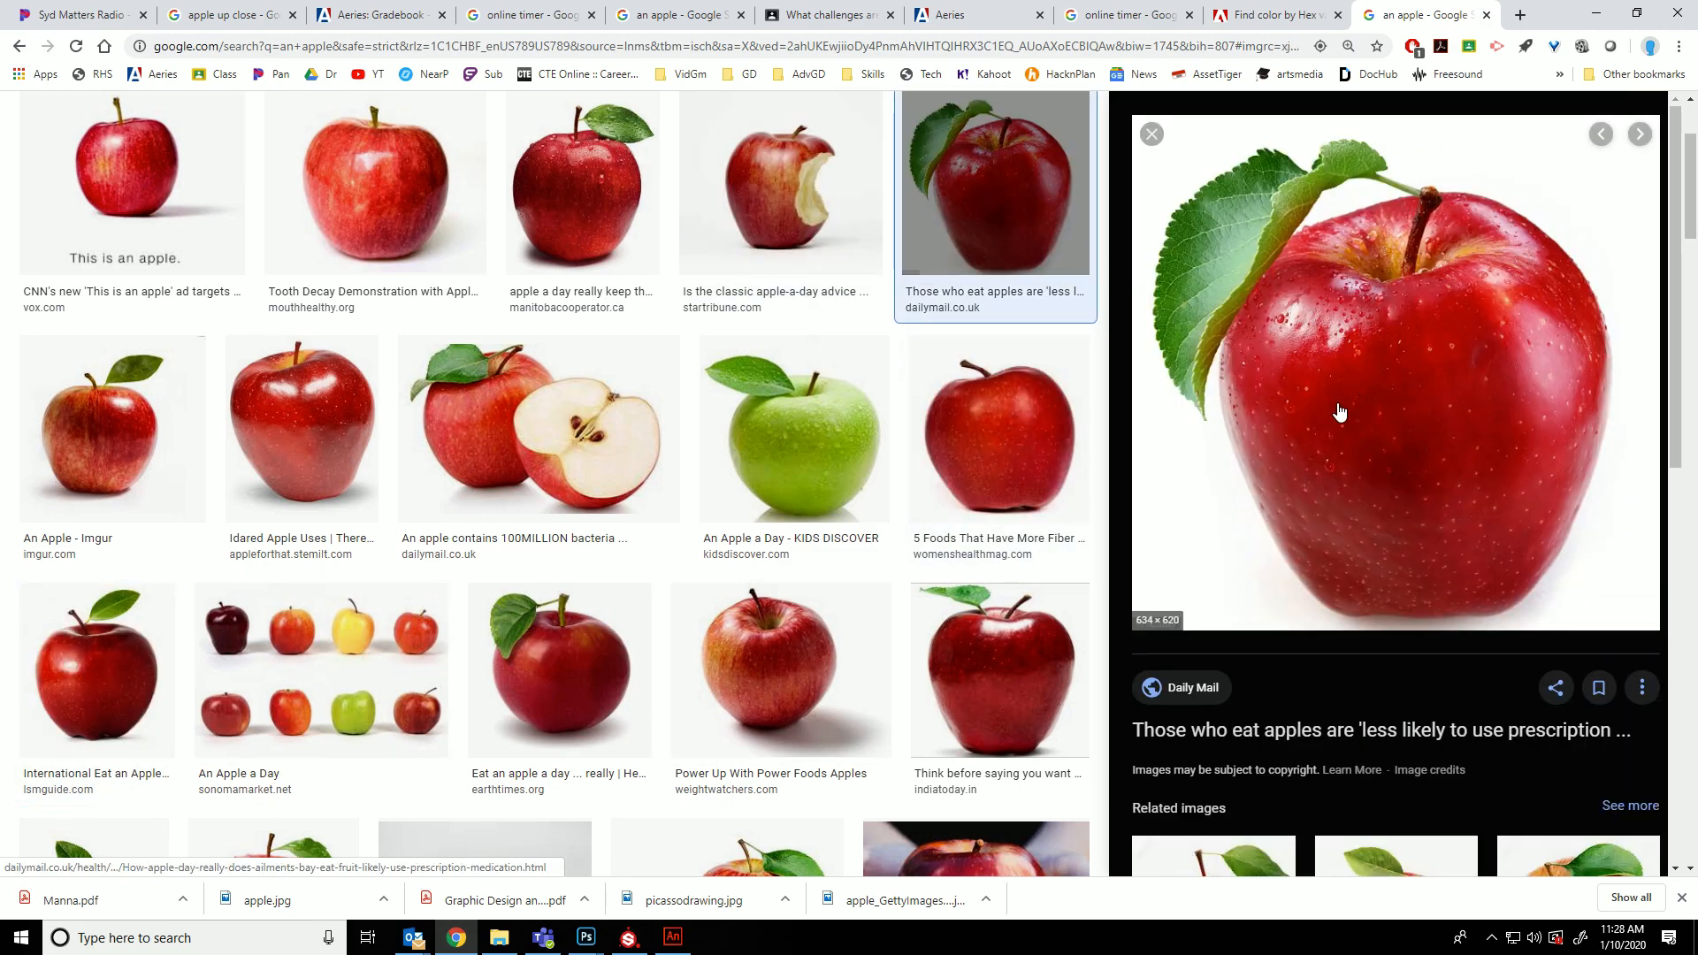
{"action": "left_click", "coordinate": [778, 182]}
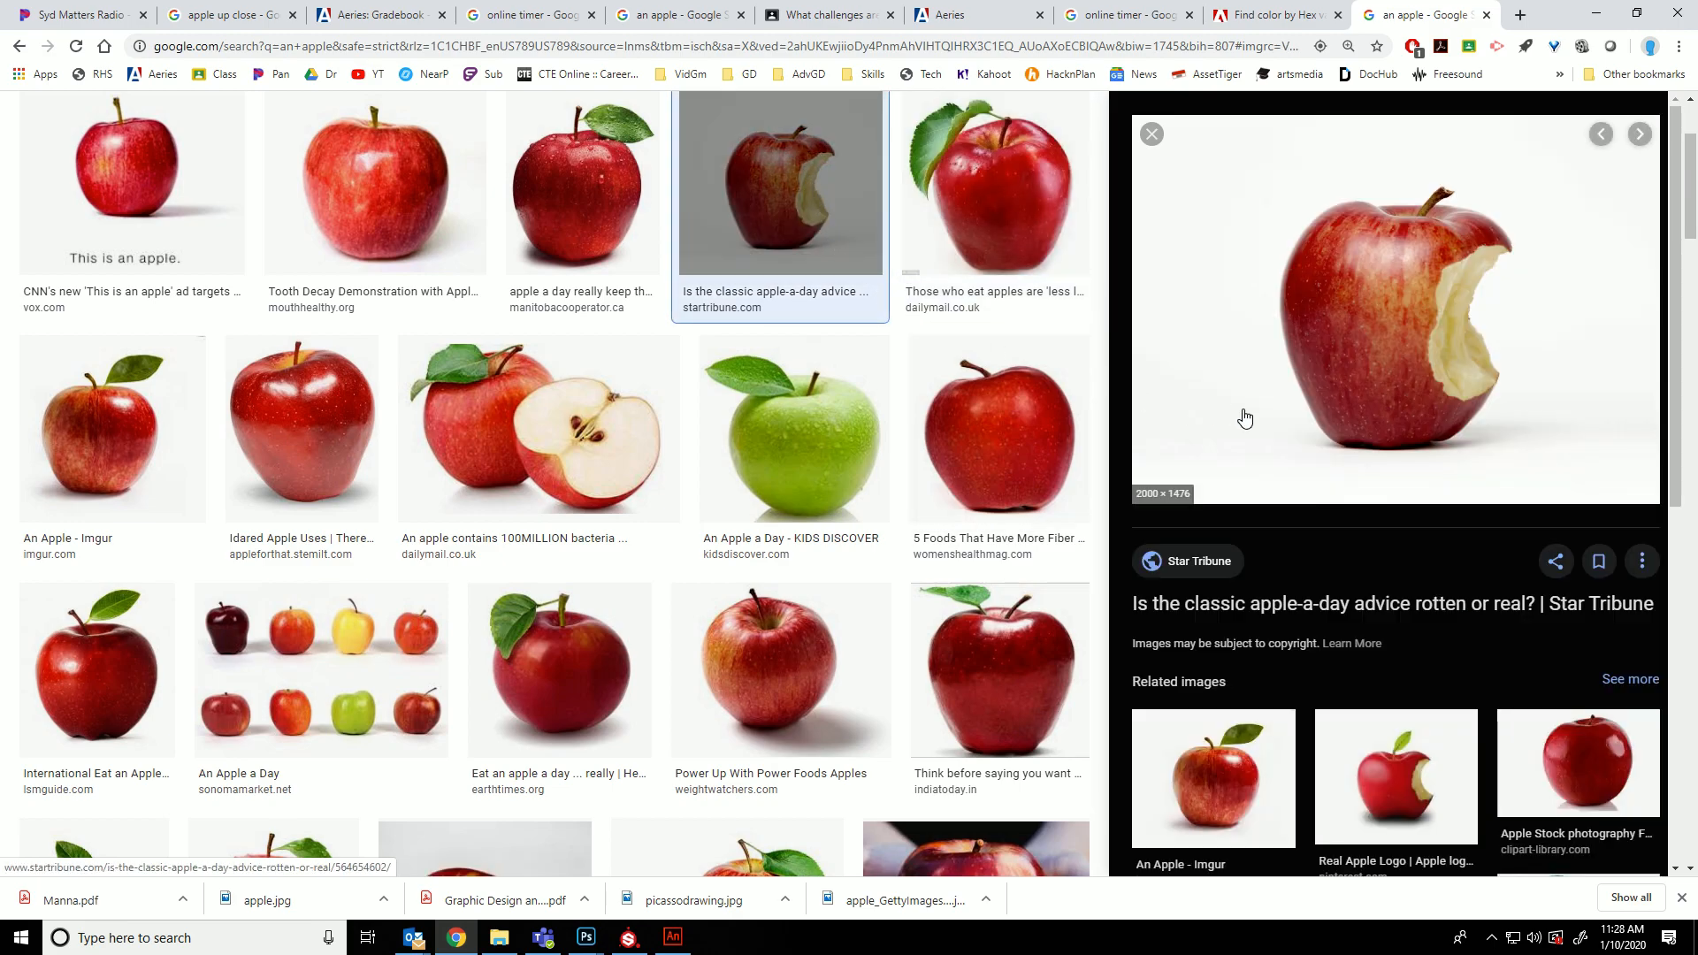
{"action": "left_click", "coordinate": [992, 184]}
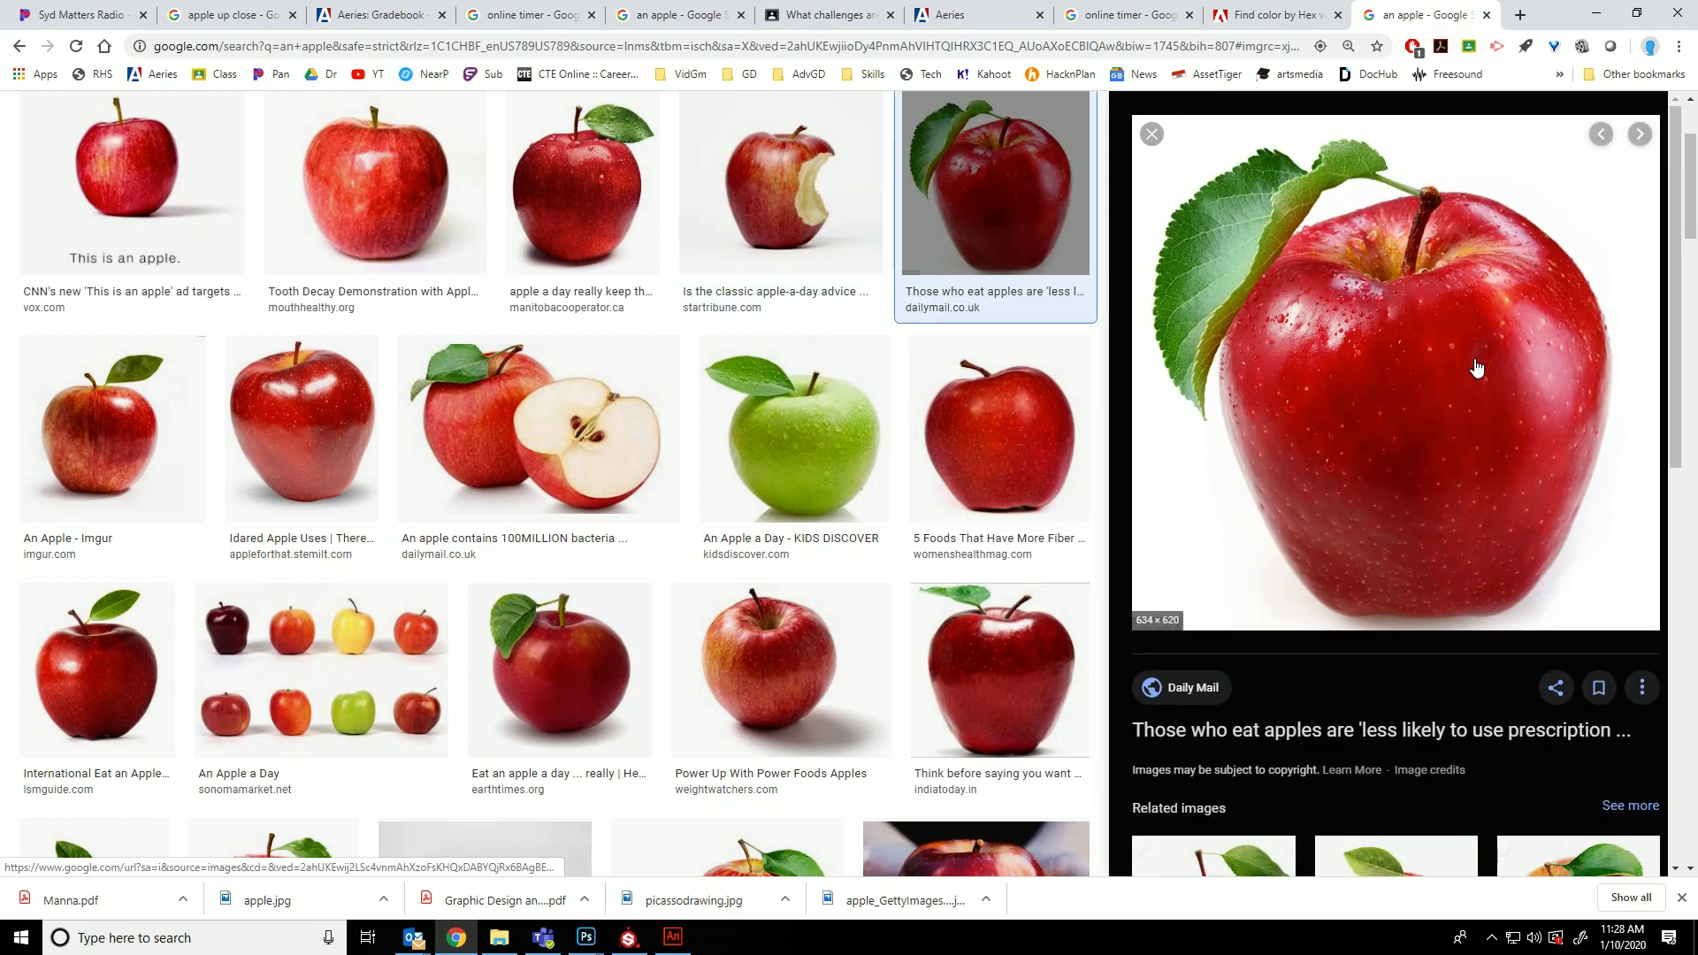
{"action": "mouse_move", "coordinate": [1489, 395]}
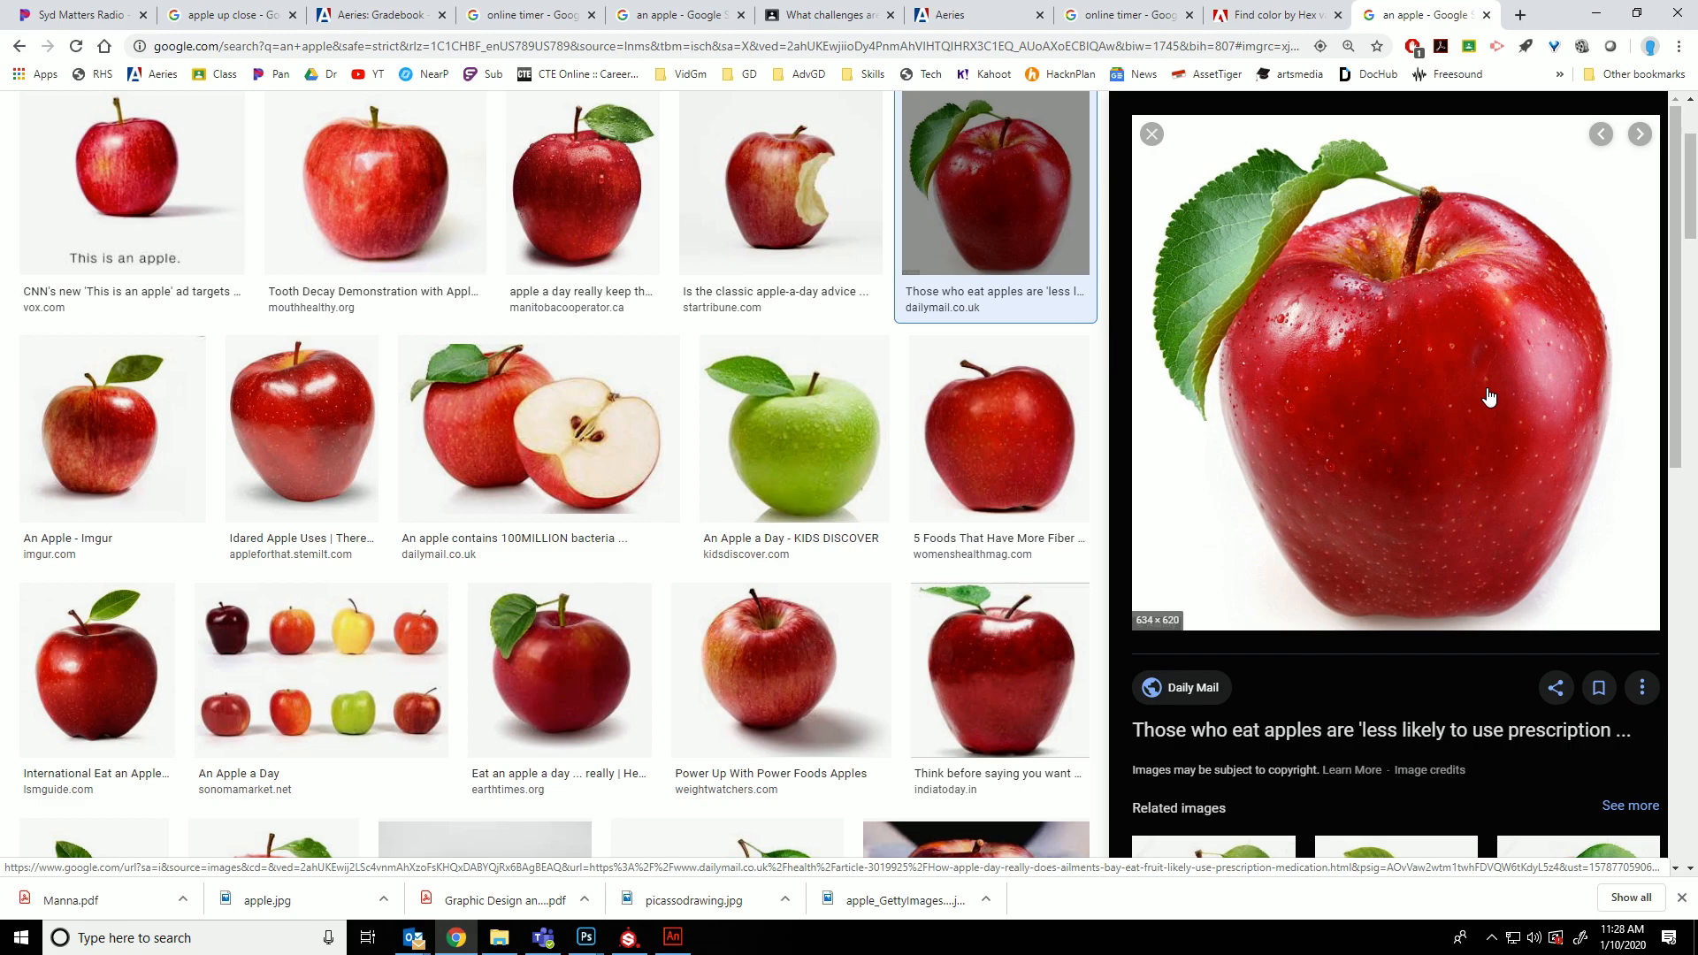
{"action": "left_click", "coordinate": [373, 184]}
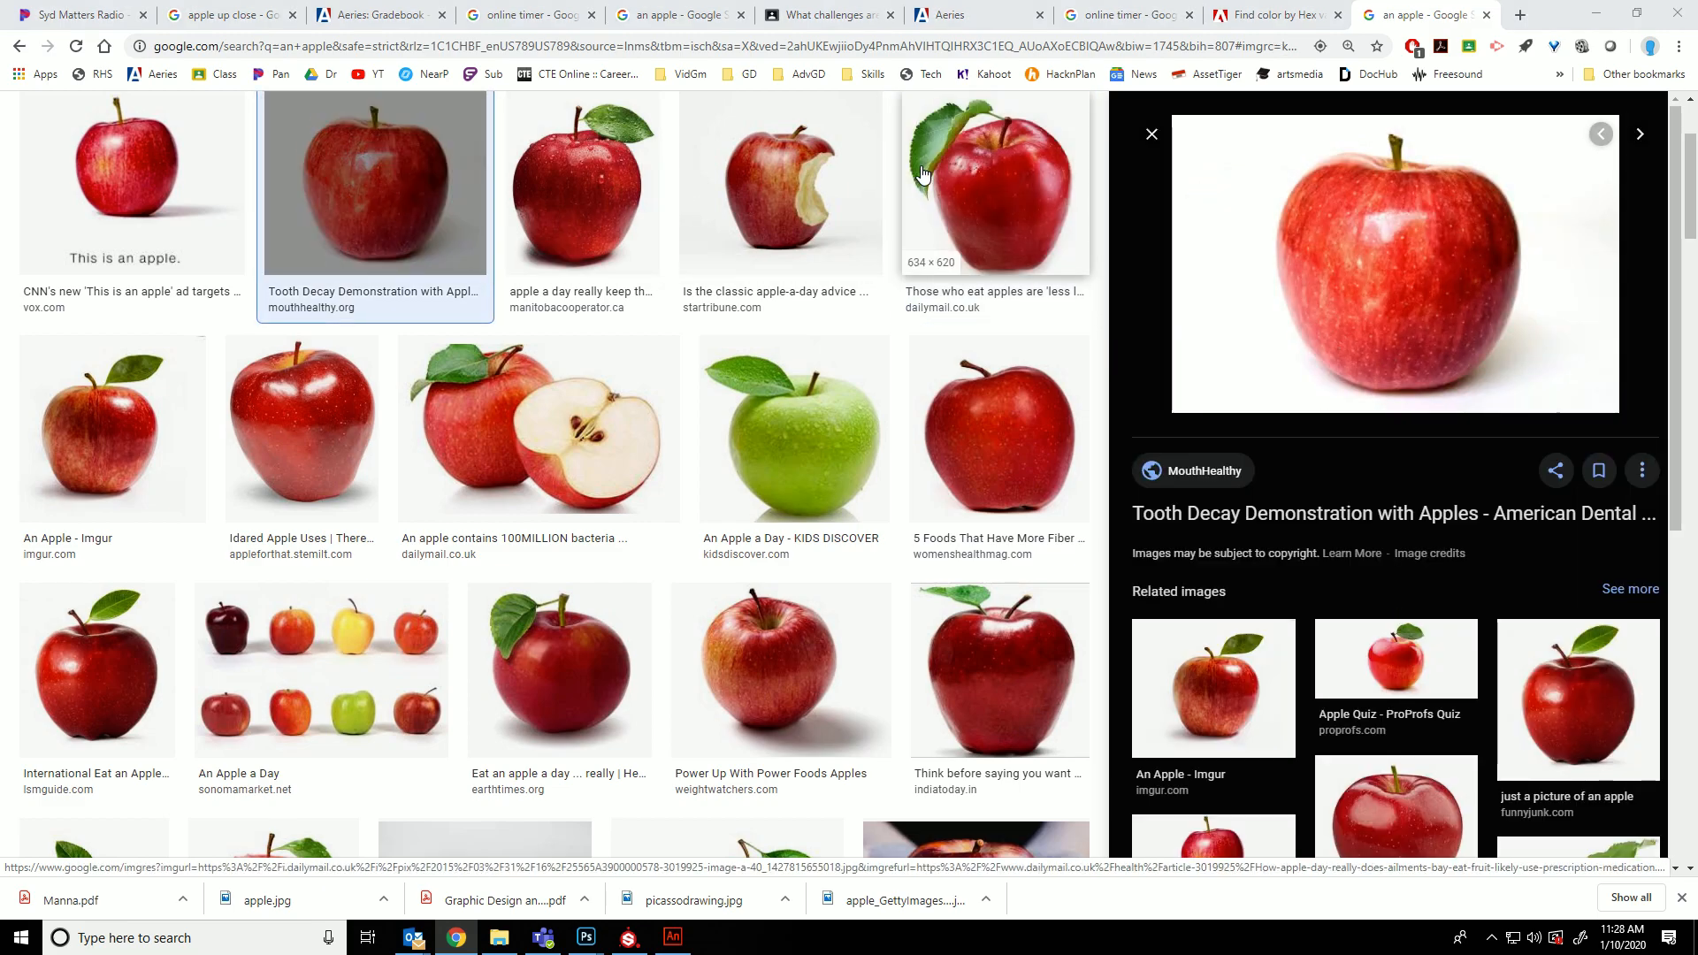
{"action": "left_click", "coordinate": [628, 937]}
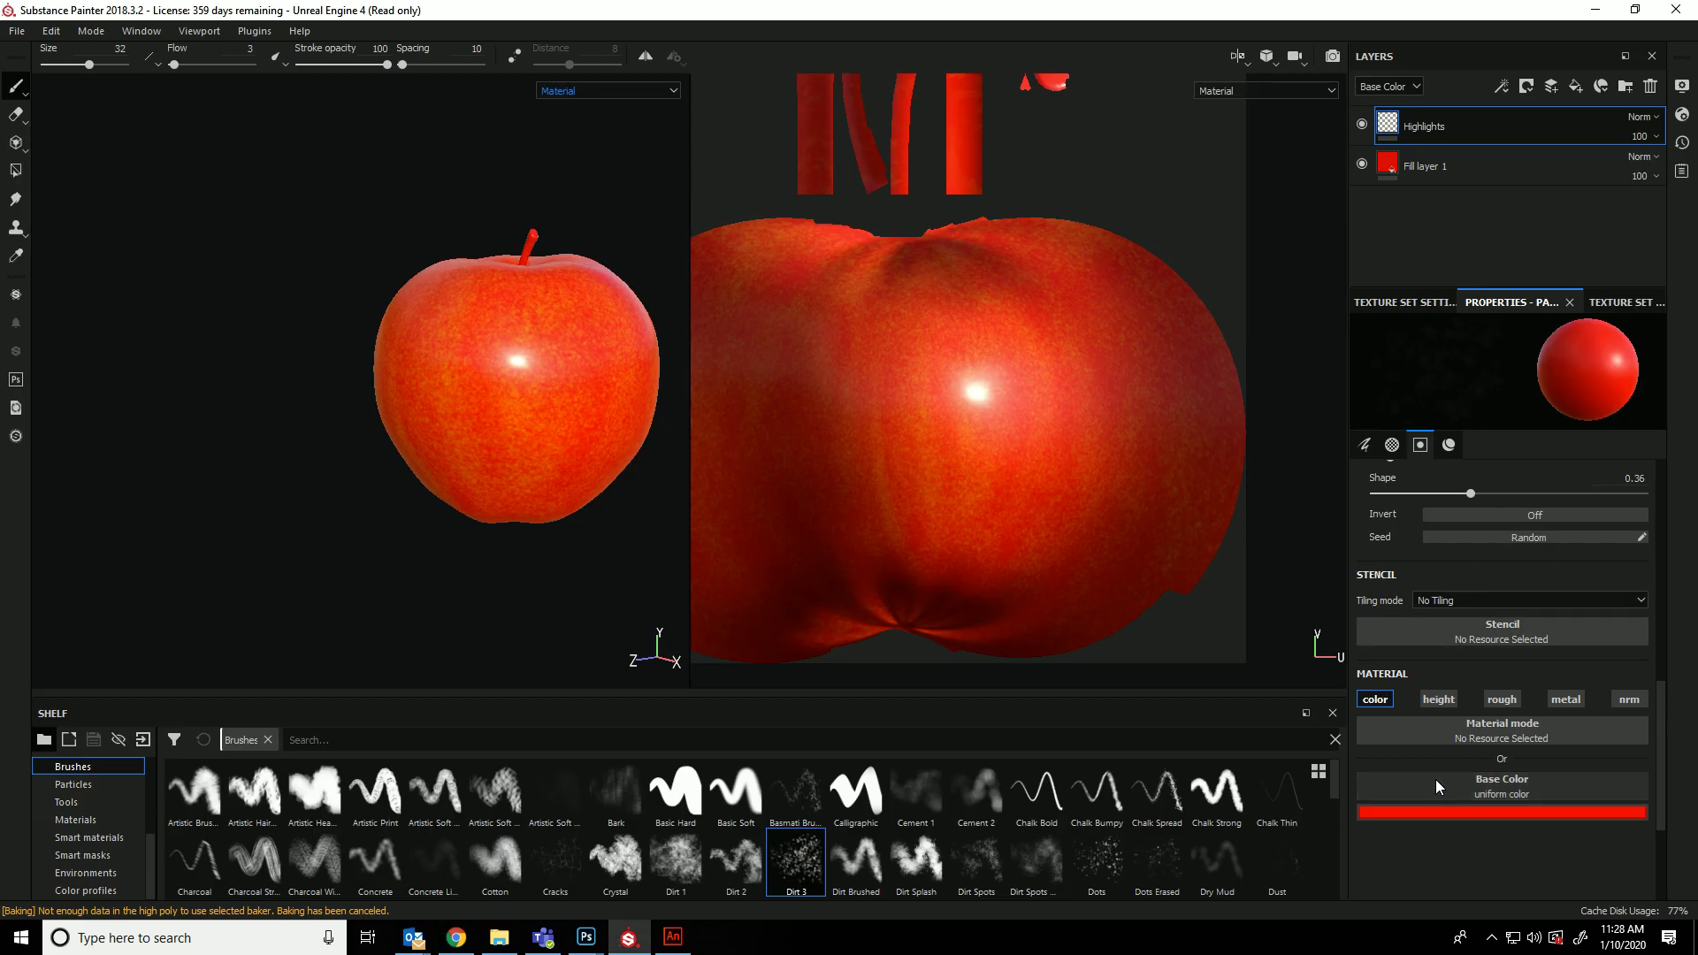
Set the paint colour to white, choose the Dots brush and spread its dots much farther apart.
{"action": "left_click", "coordinate": [1501, 810]}
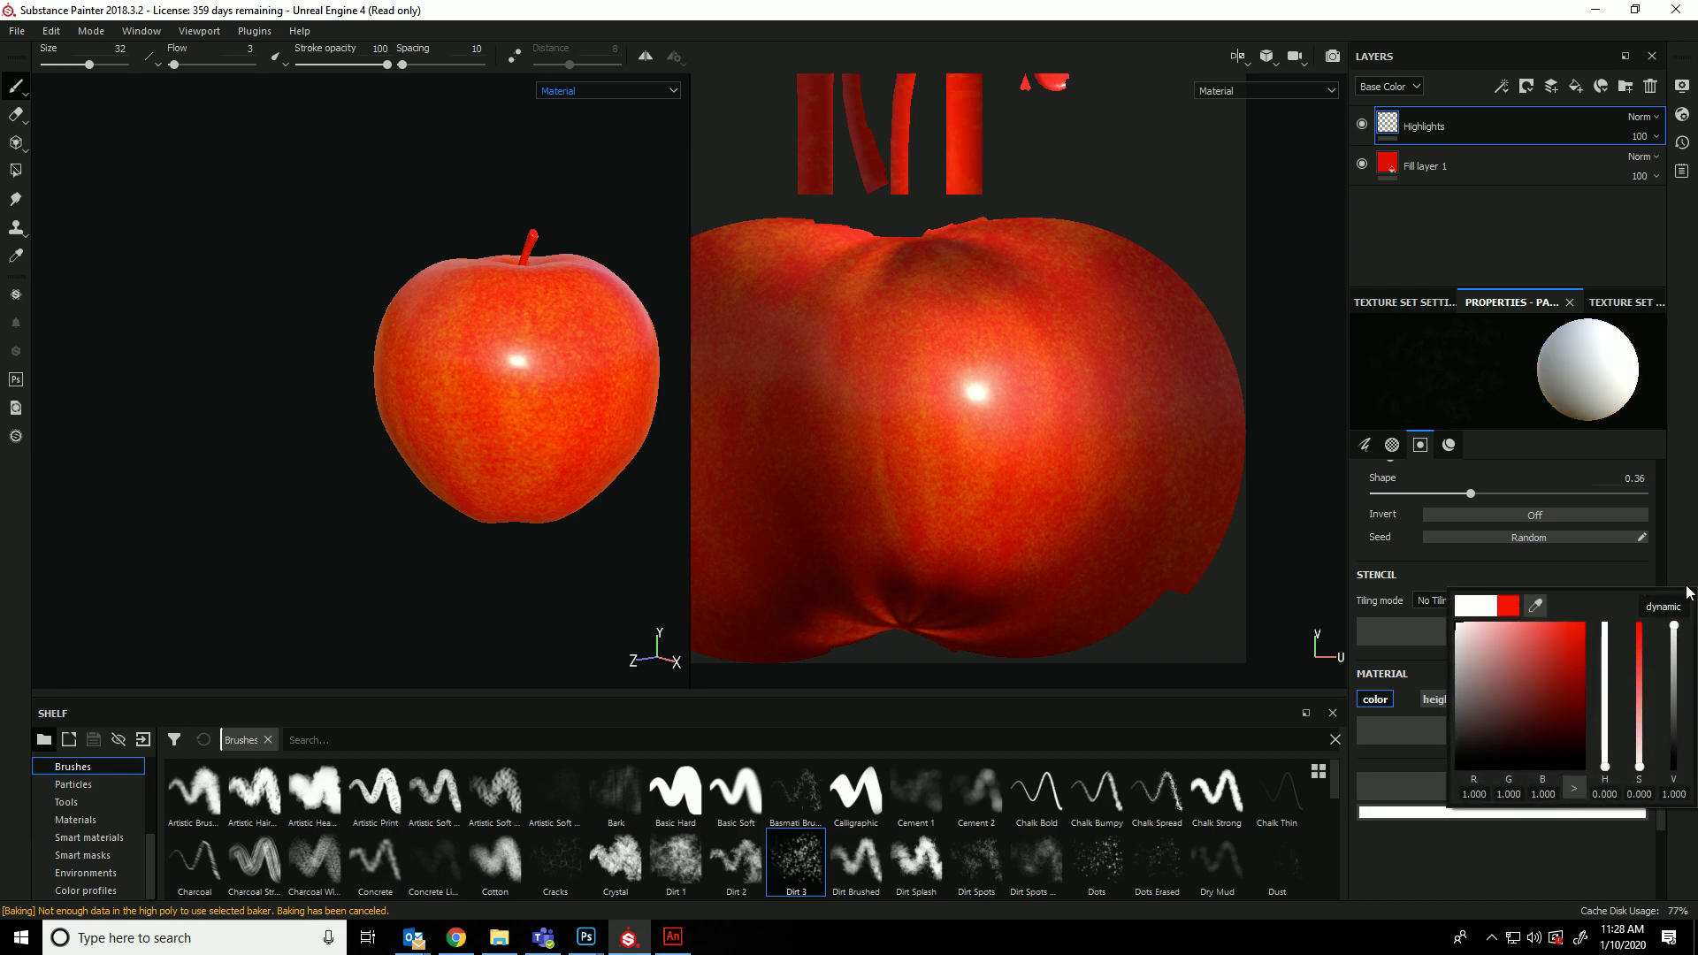
{"action": "left_click", "coordinate": [1363, 445]}
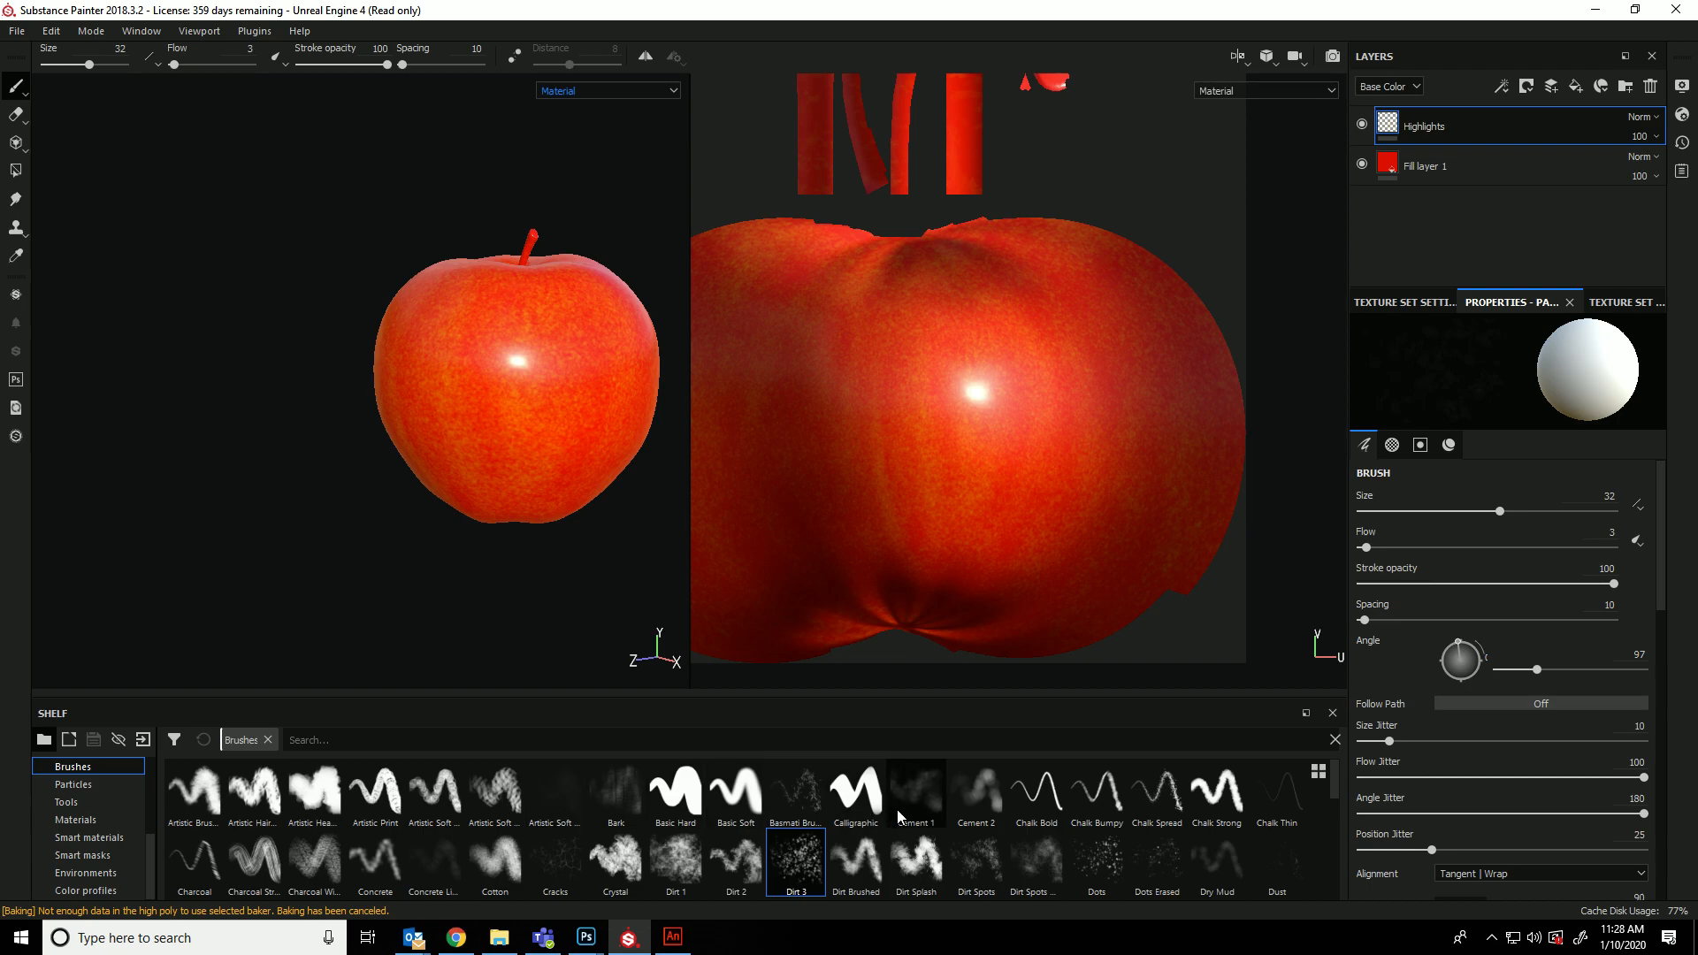
{"action": "left_click", "coordinate": [1097, 863]}
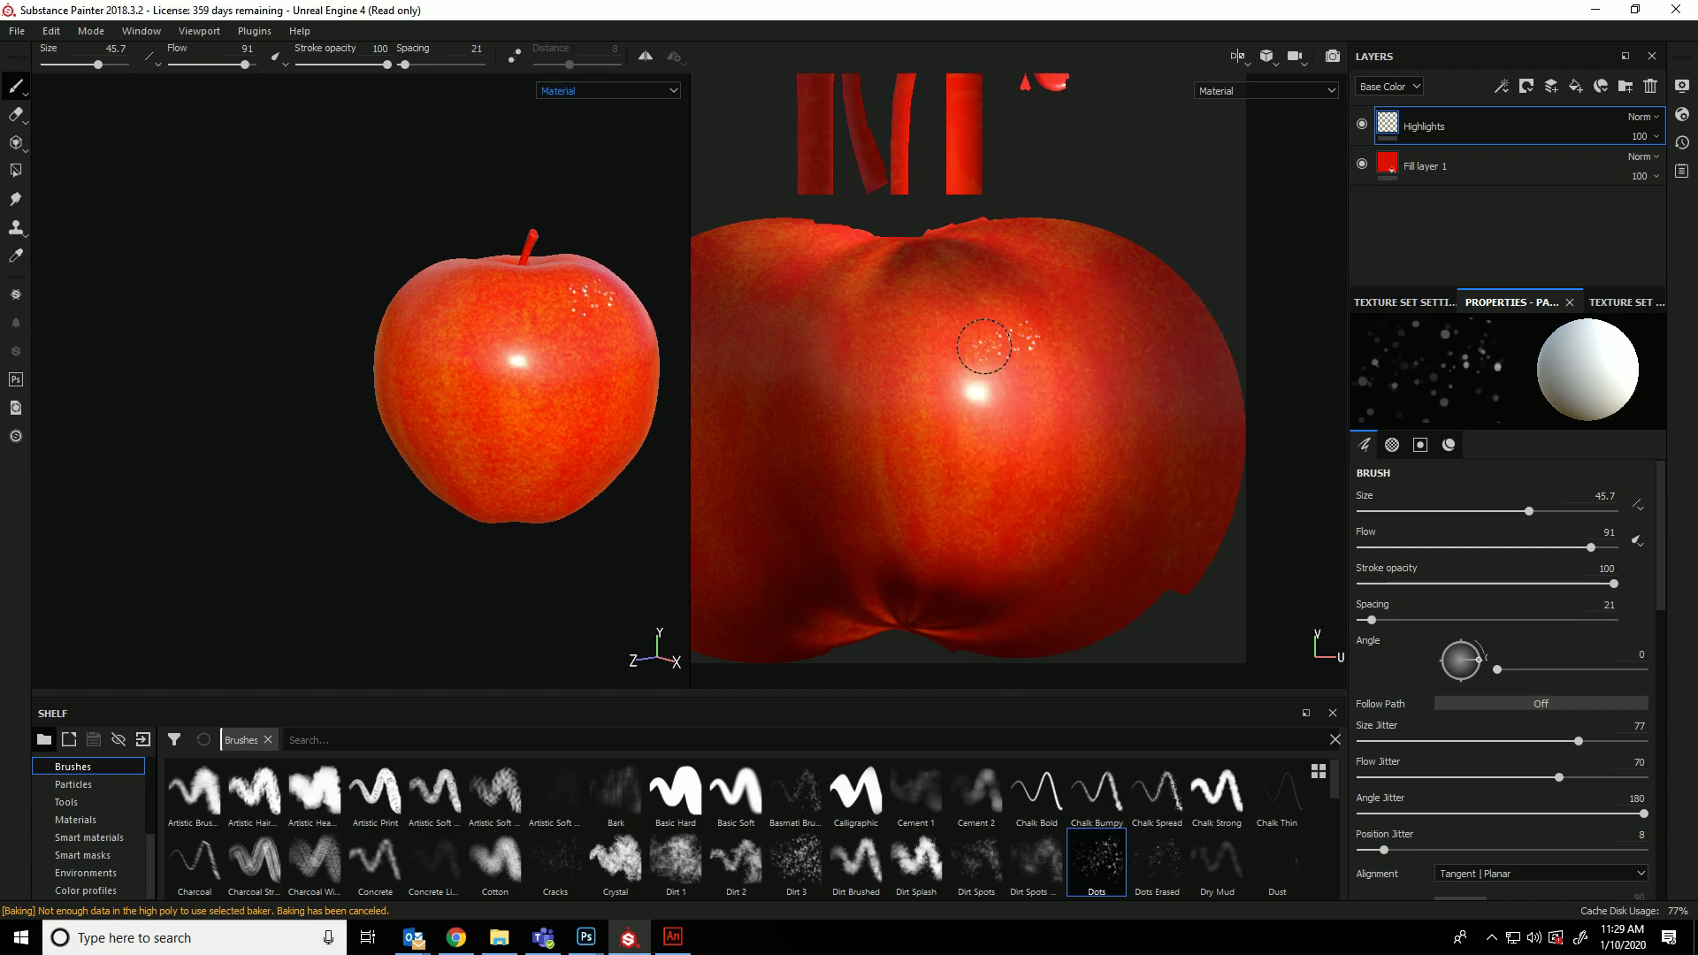
{"action": "left_click_drag", "start_coordinate": [983, 346], "coordinate": [755, 433]}
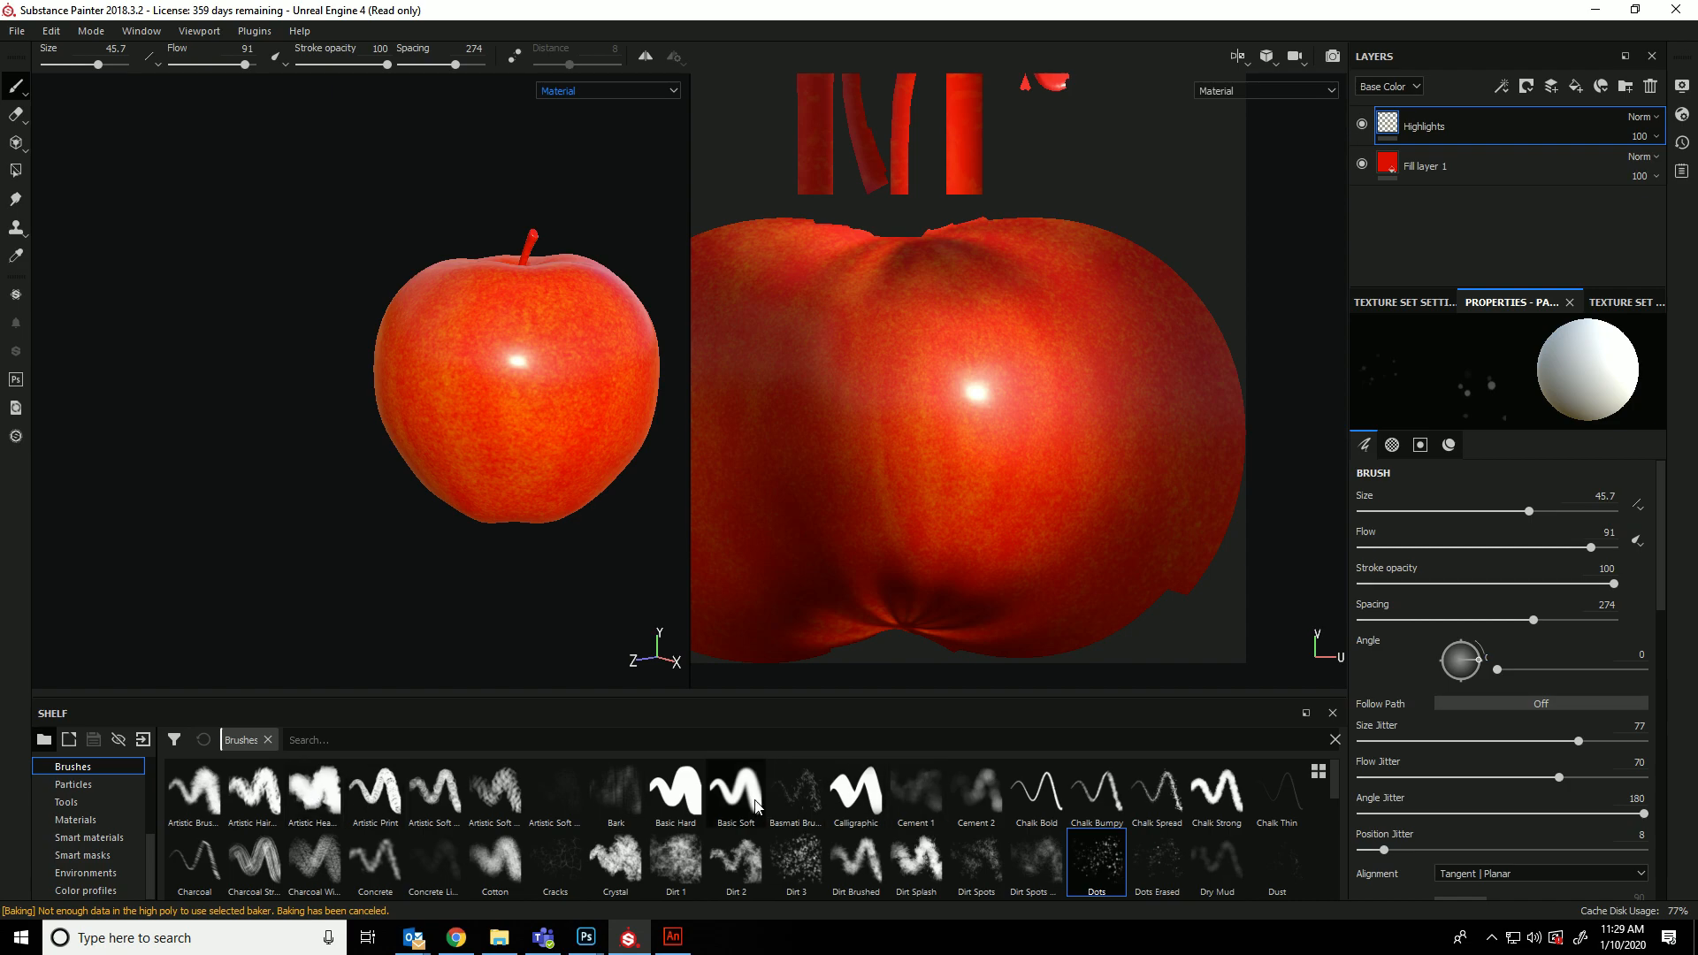
Use the Basic Soft brush with Spacing around 400 and randomised Size Jitter.
{"action": "left_click", "coordinate": [734, 791]}
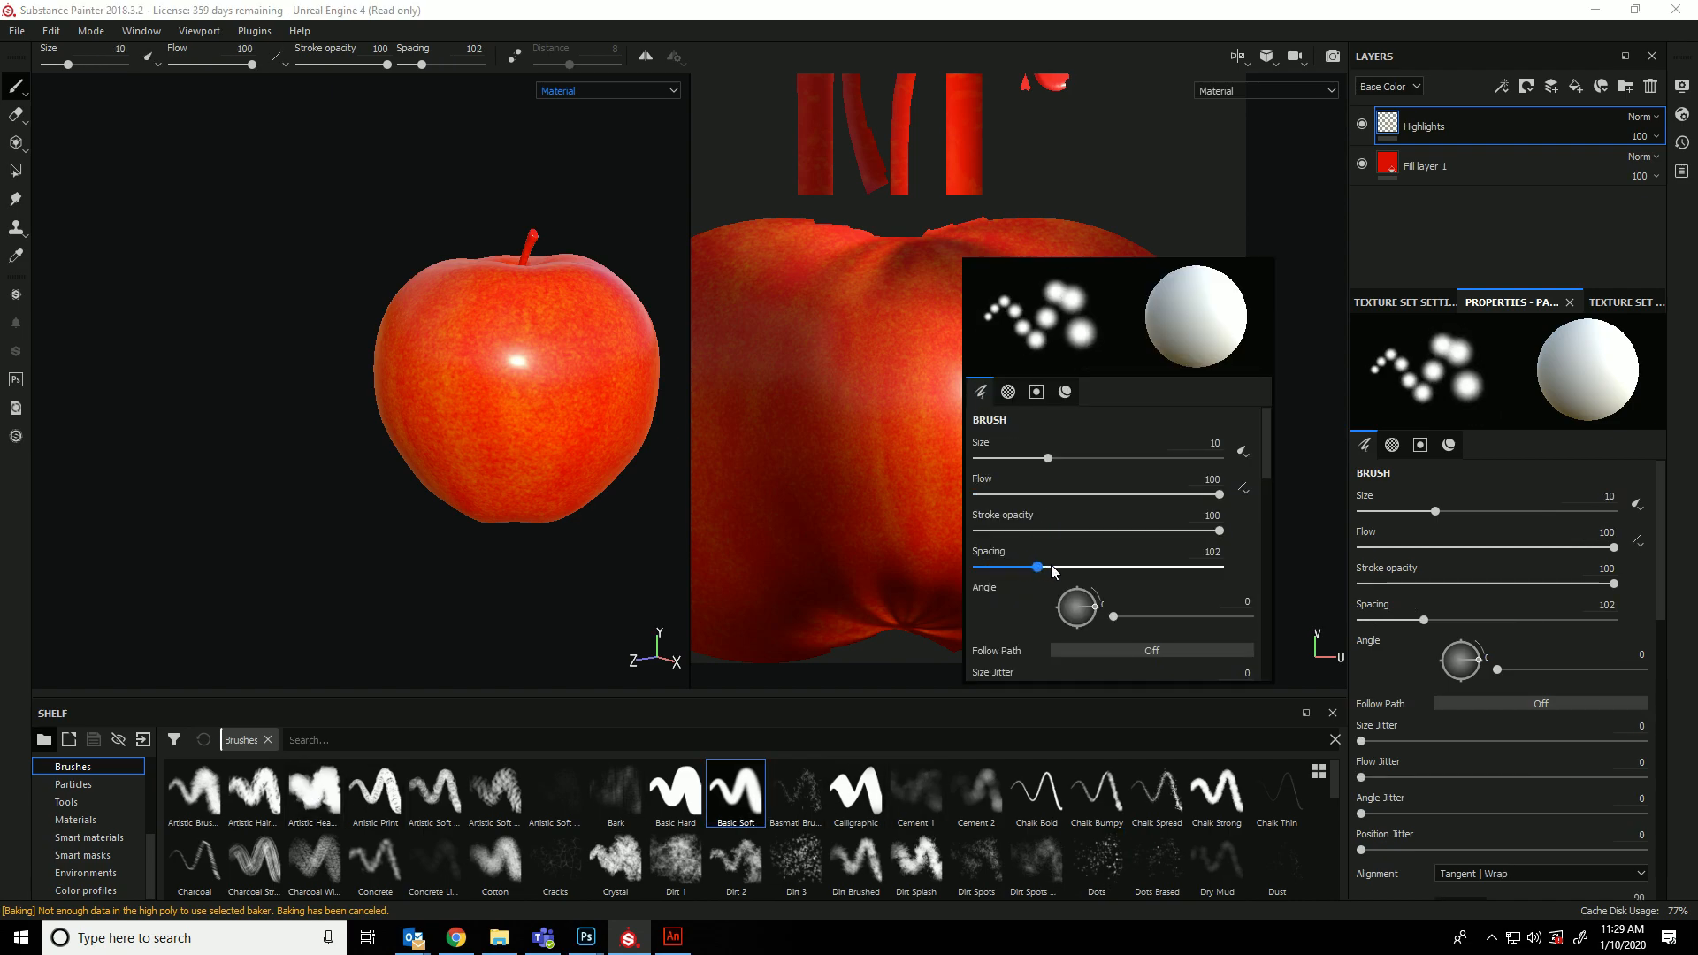
{"action": "left_click_drag", "start_coordinate": [1038, 568], "coordinate": [1219, 568]}
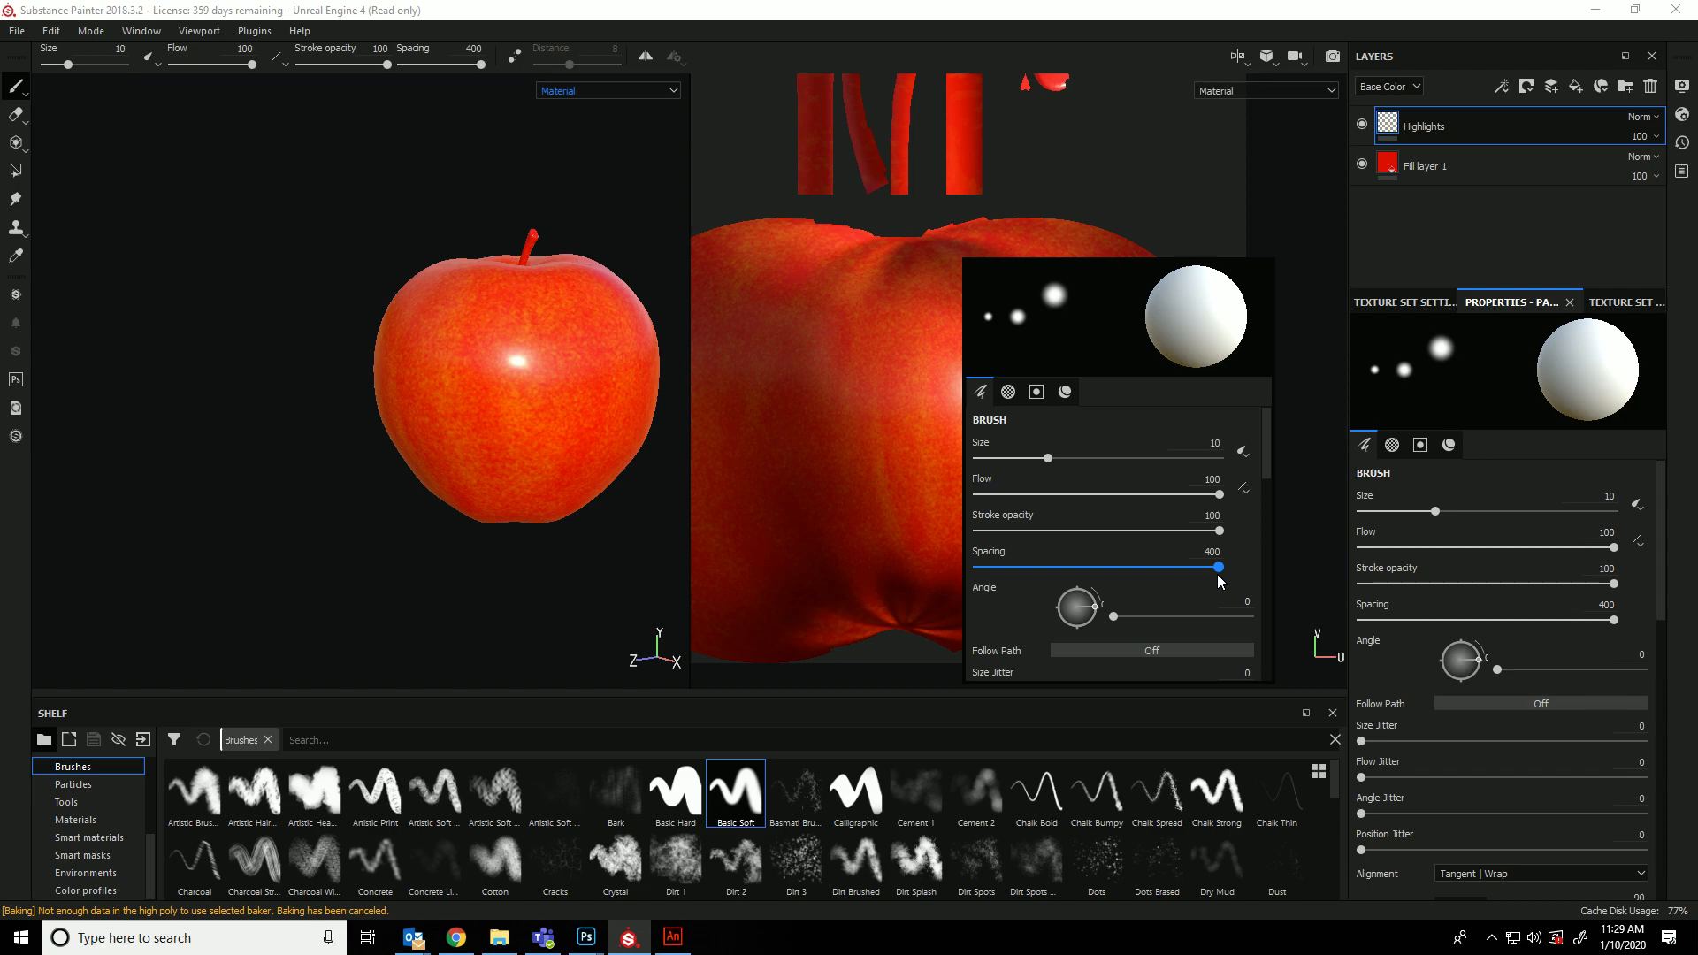
{"action": "left_click_drag", "start_coordinate": [1219, 566], "coordinate": [1072, 566]}
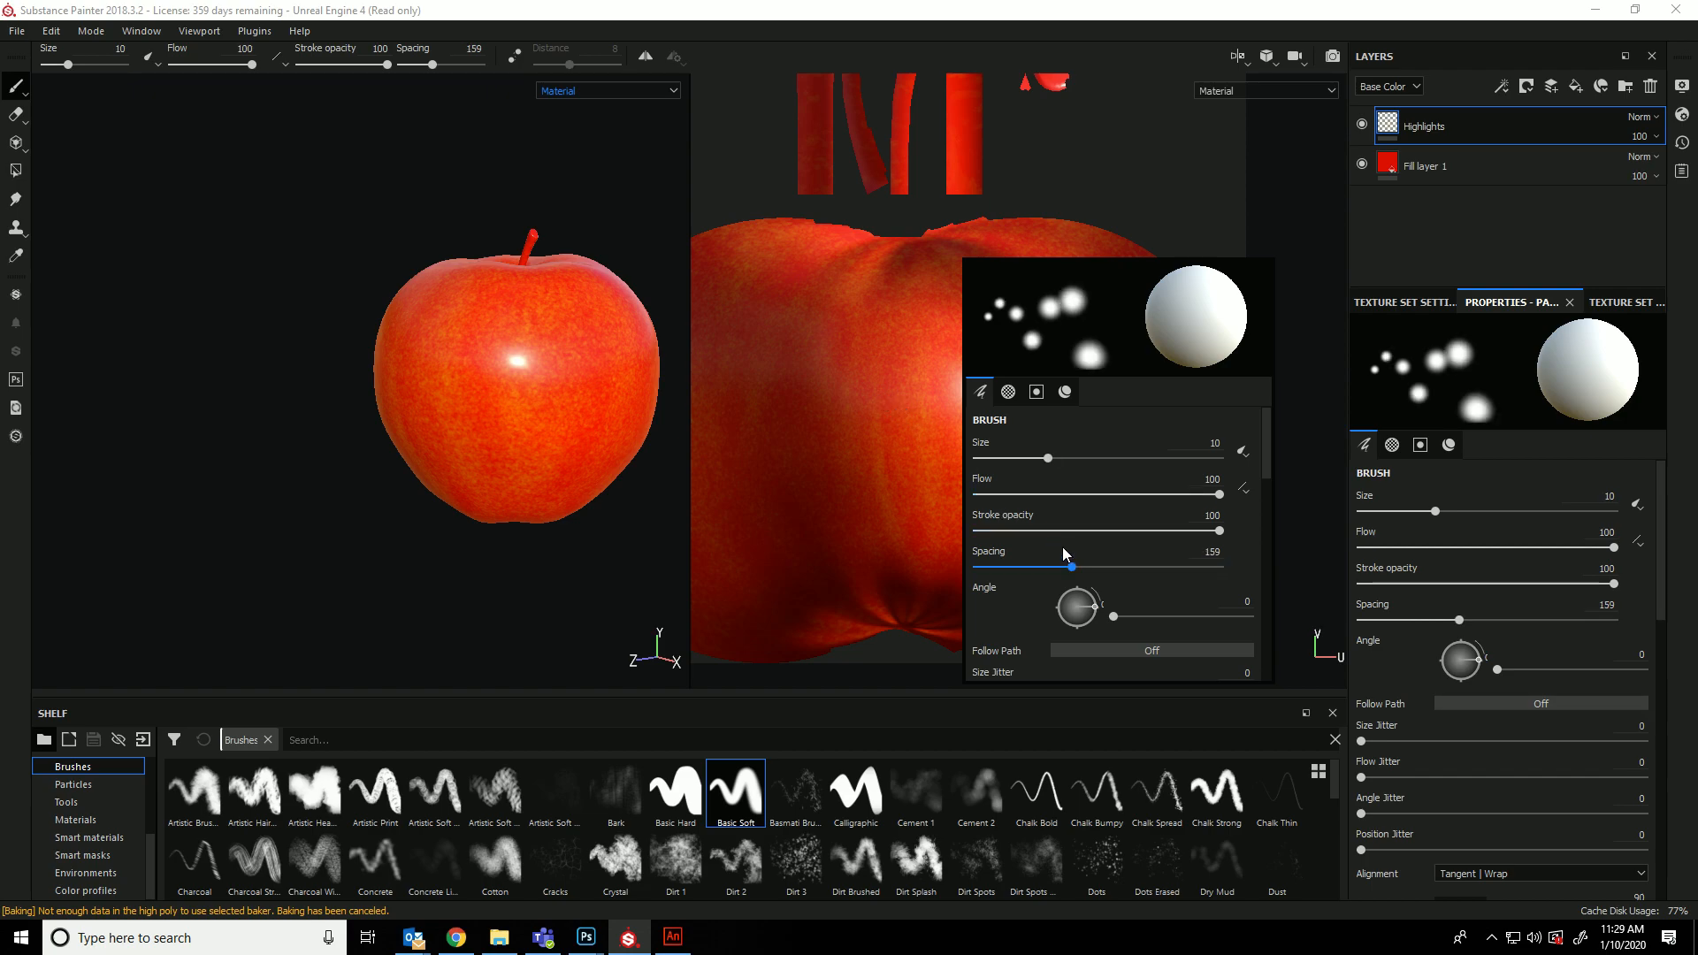
{"action": "scroll", "scroll_direction": "down", "scroll_amount": 3}
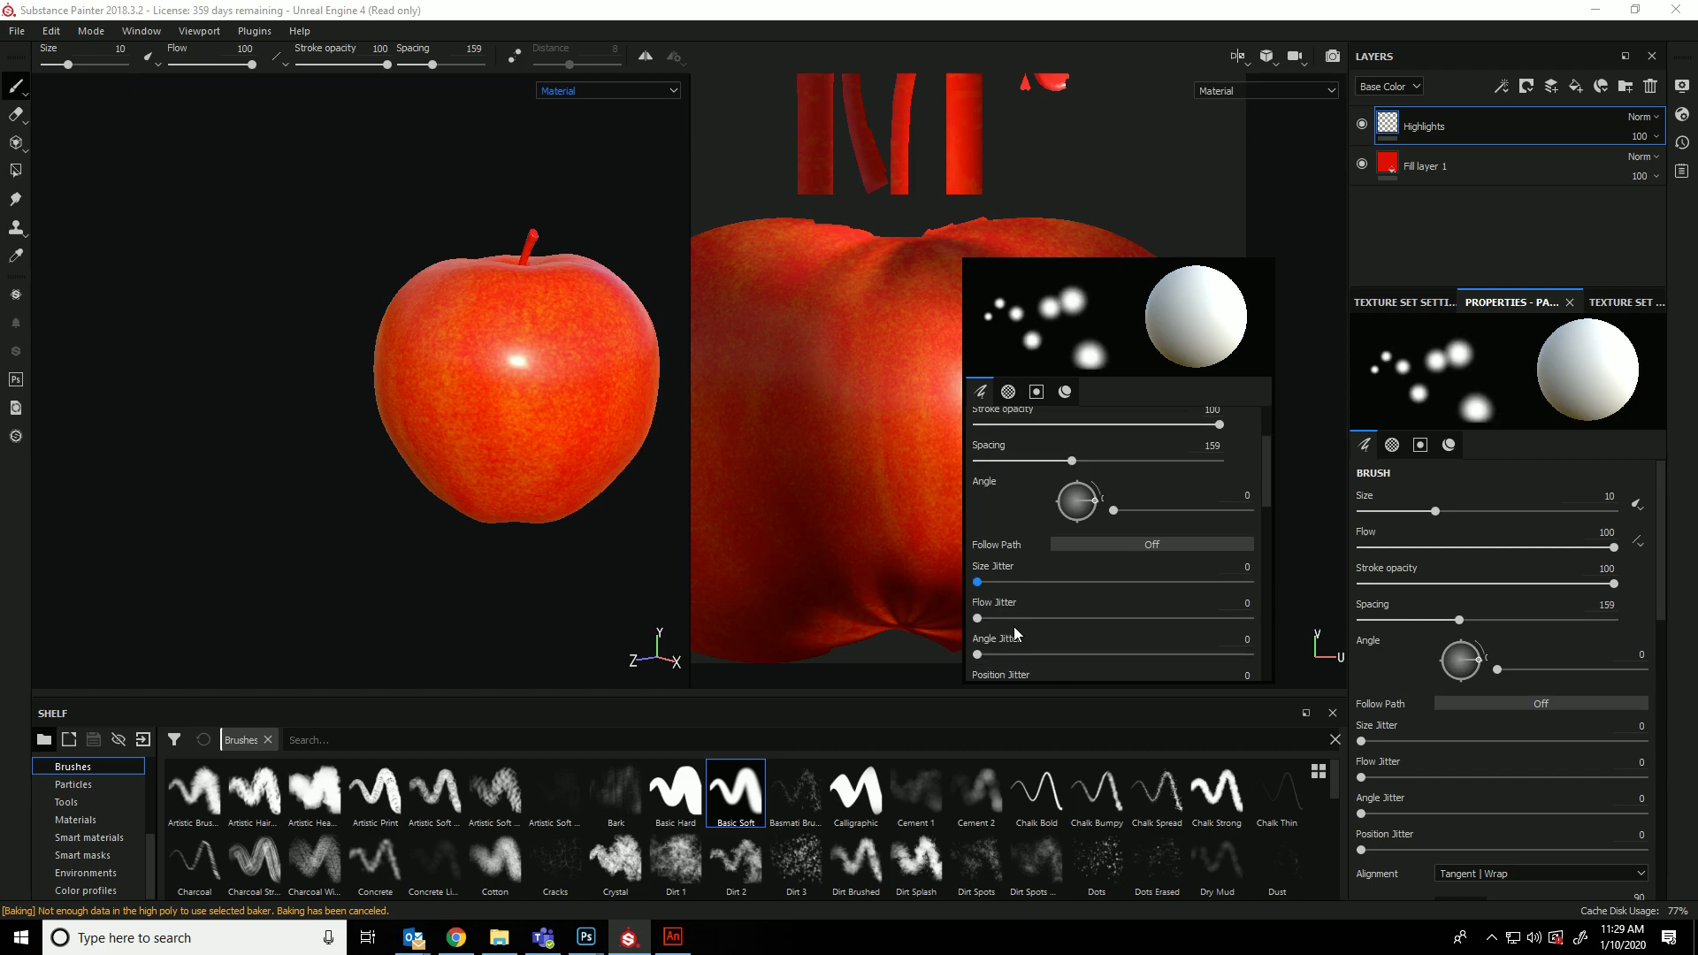
{"action": "left_click_drag", "start_coordinate": [979, 578], "coordinate": [1240, 578]}
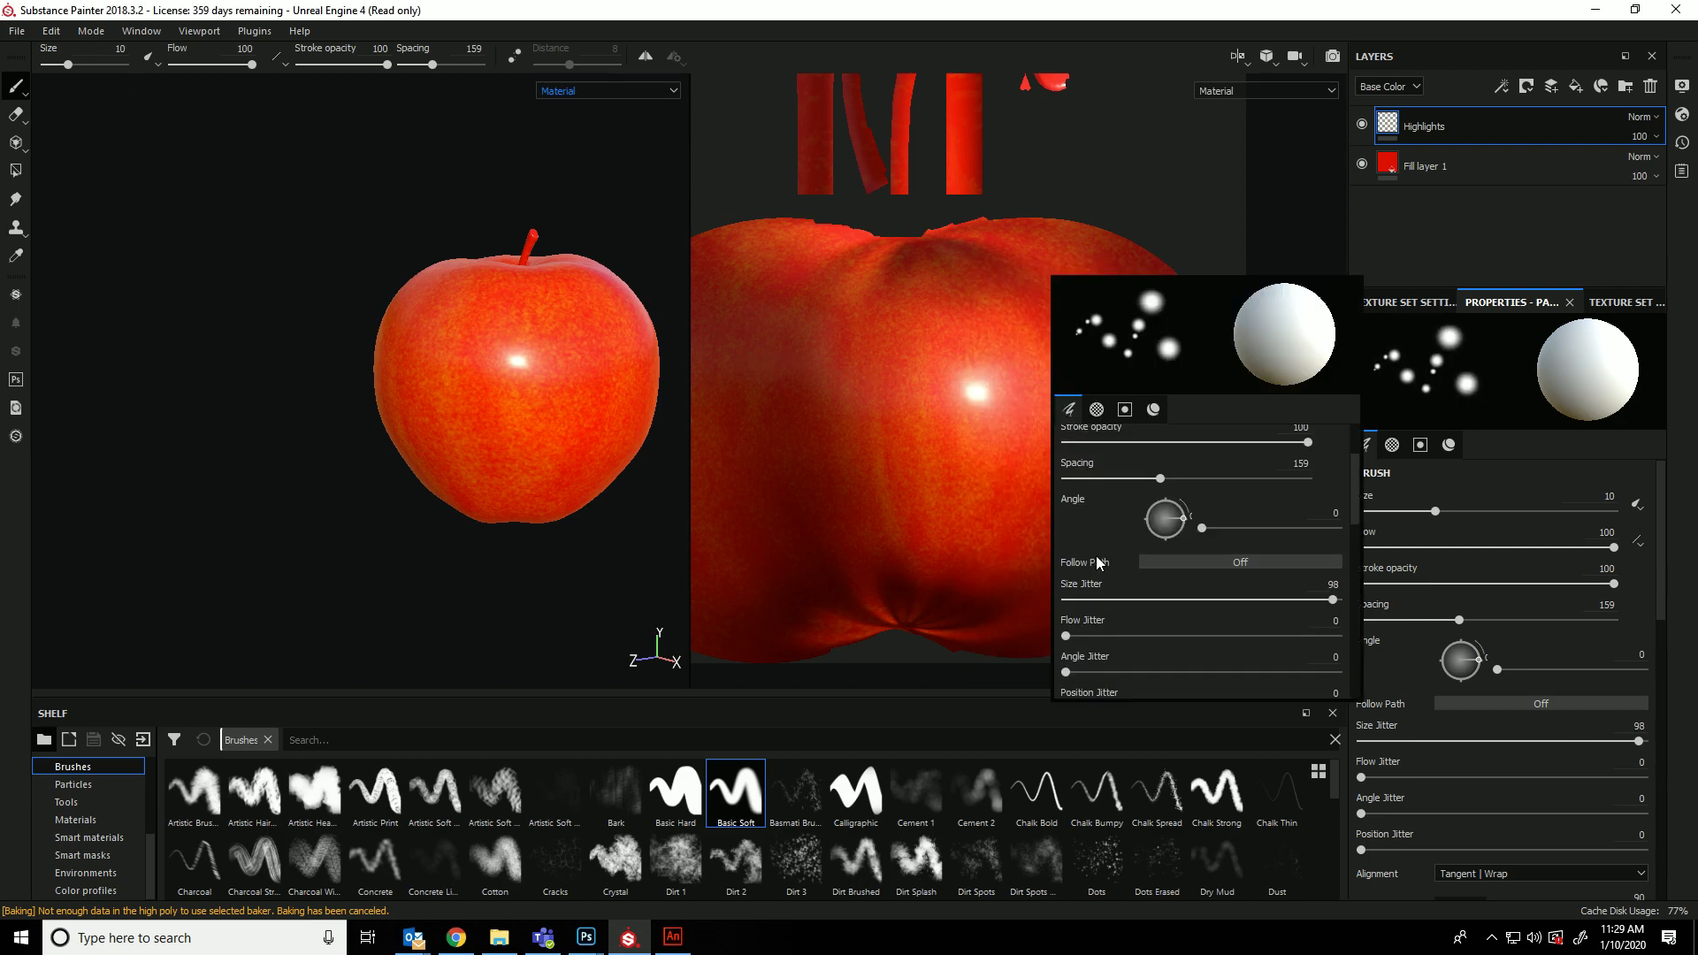
Raise Position Jitter to full so the dabs scatter at random positions.
{"action": "scroll", "scroll_direction": "down", "scroll_amount": 3}
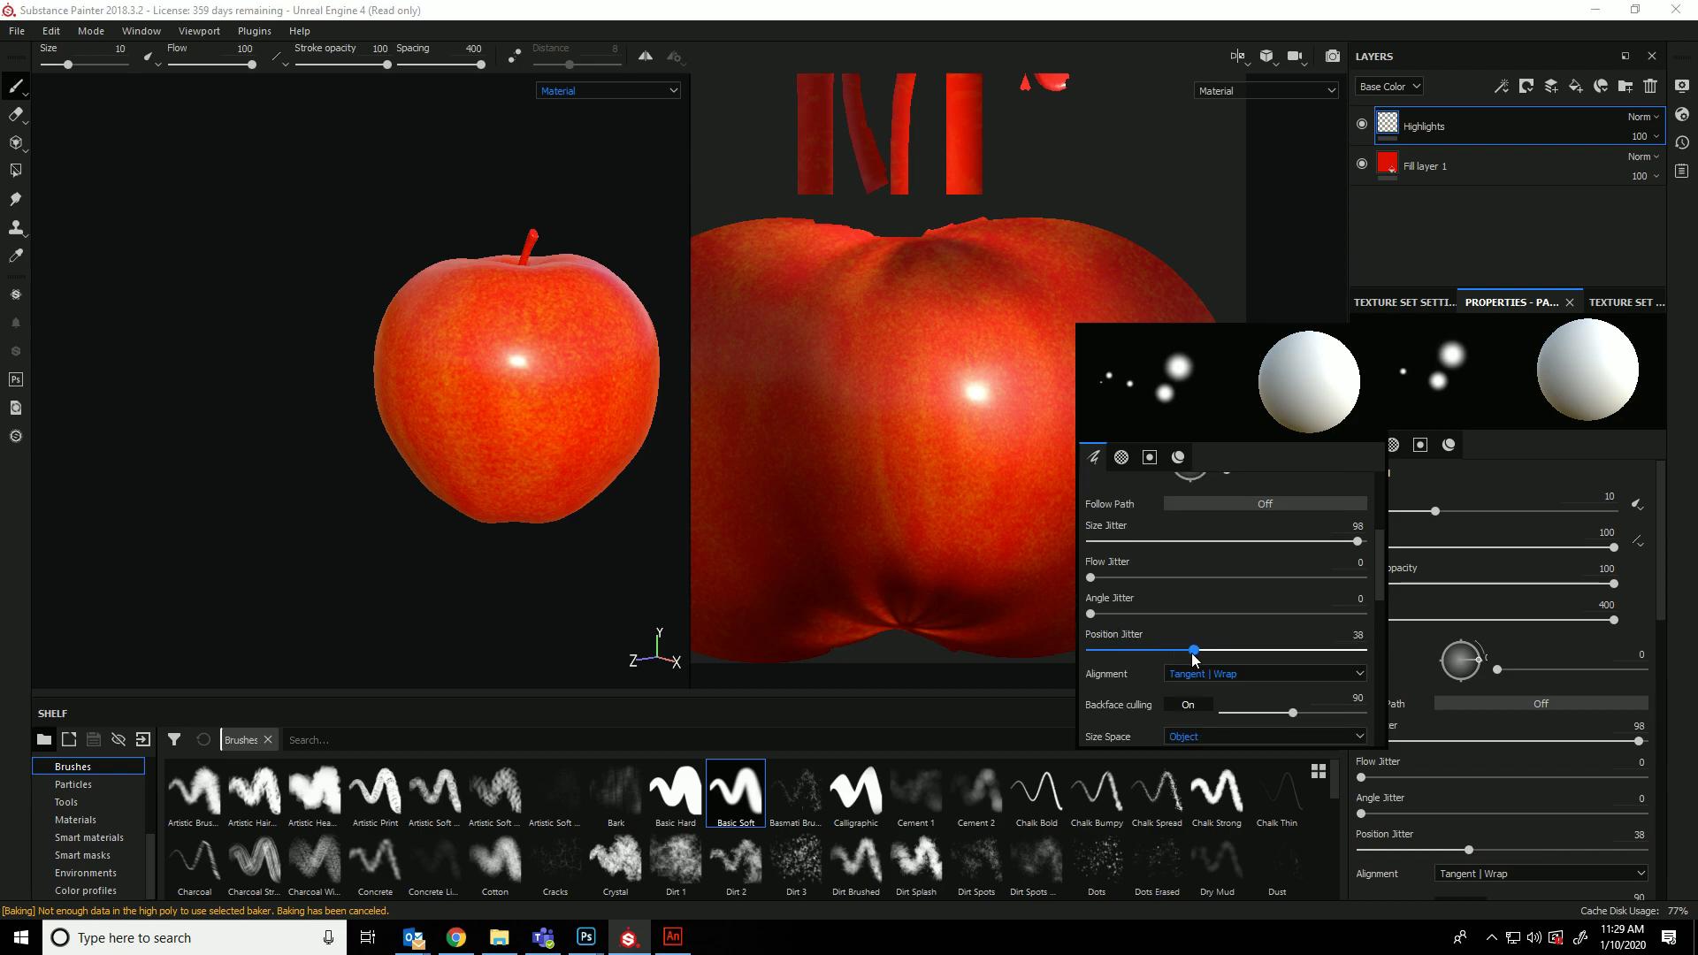
{"action": "left_click_drag", "start_coordinate": [1194, 651], "coordinate": [1229, 651]}
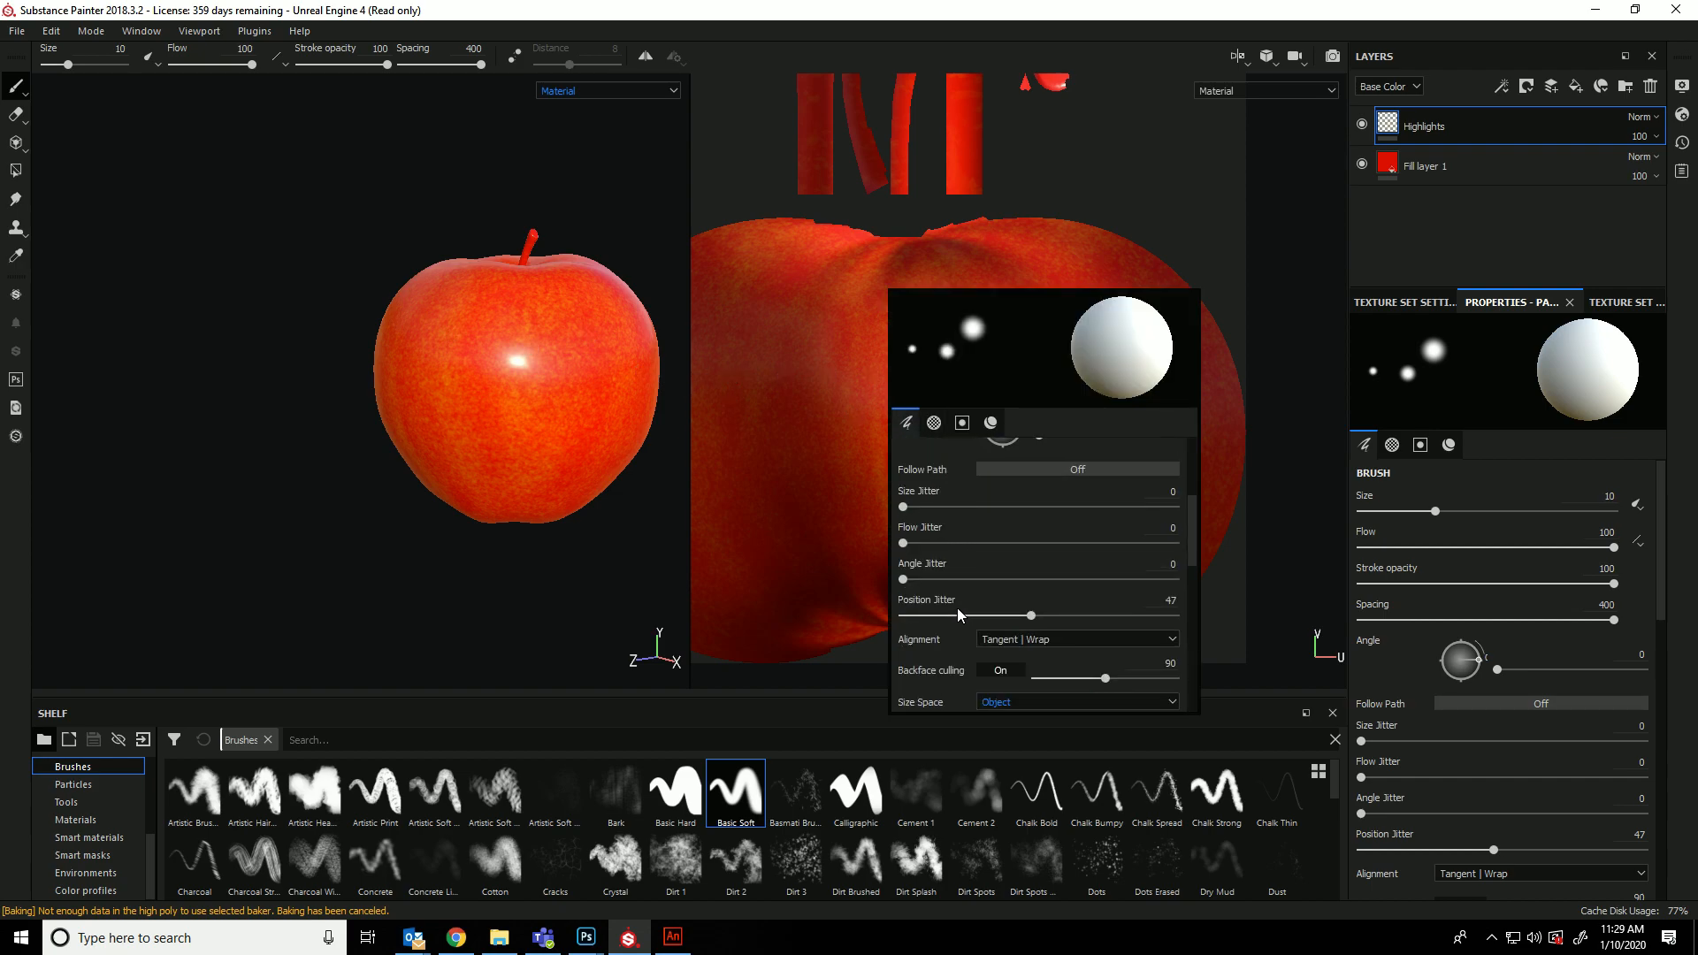
{"action": "left_click_drag", "start_coordinate": [1030, 616], "coordinate": [1176, 616]}
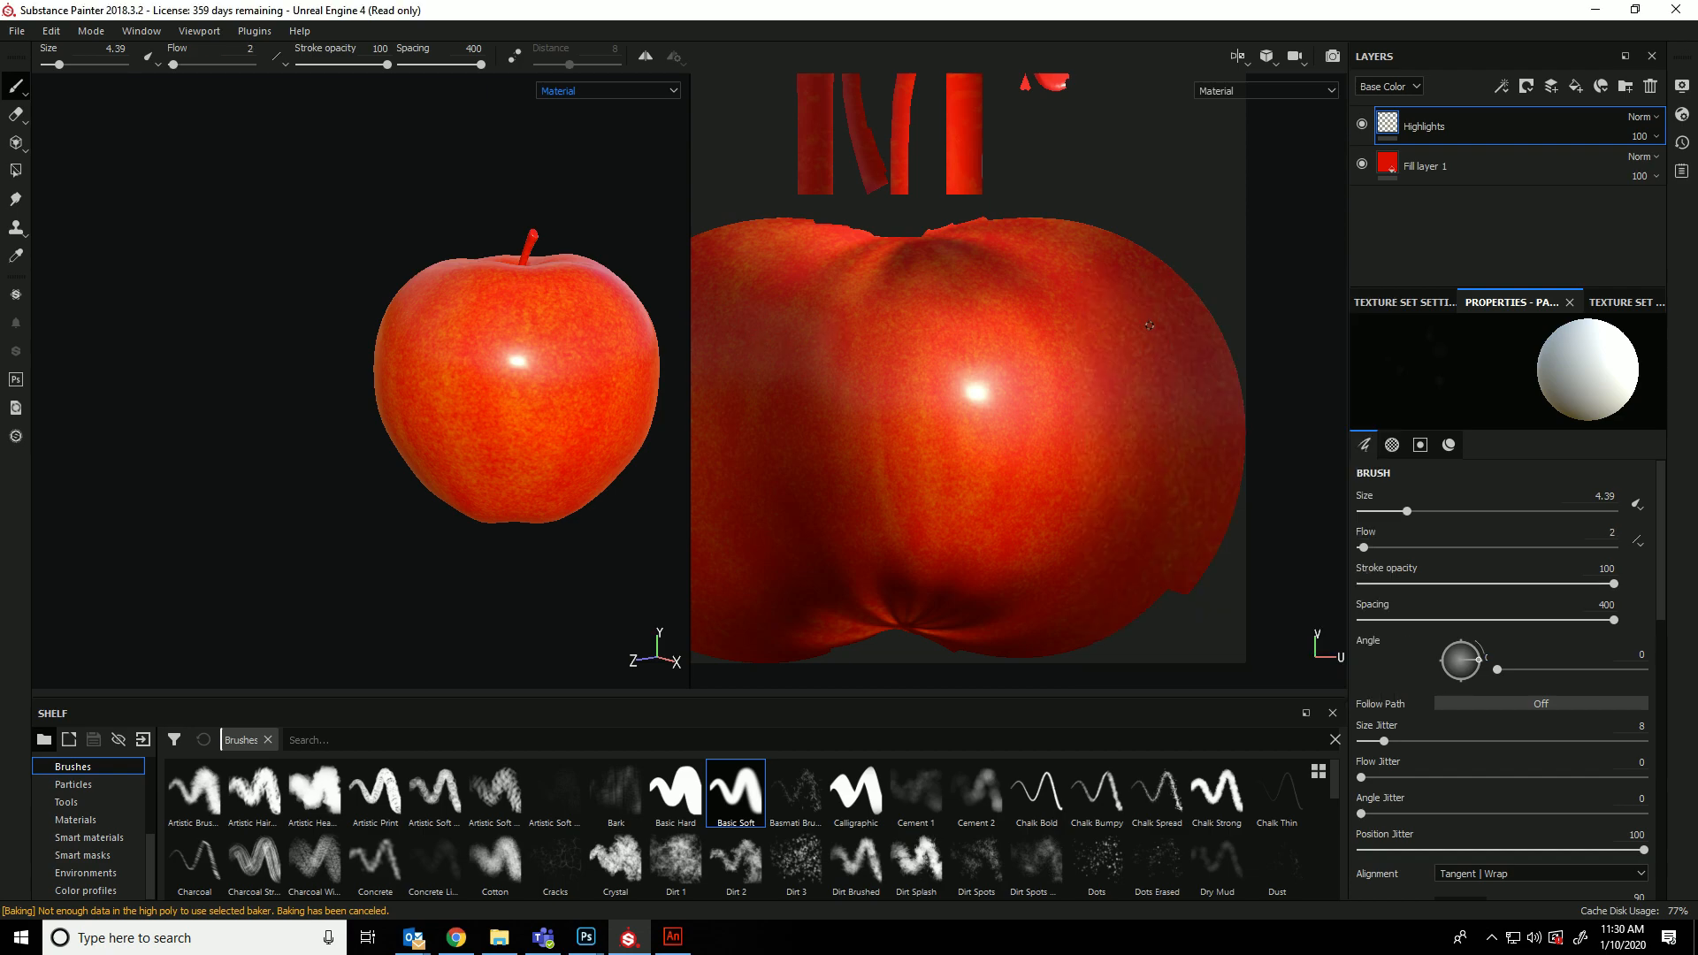
{"action": "mouse_move", "coordinate": [619, 316]}
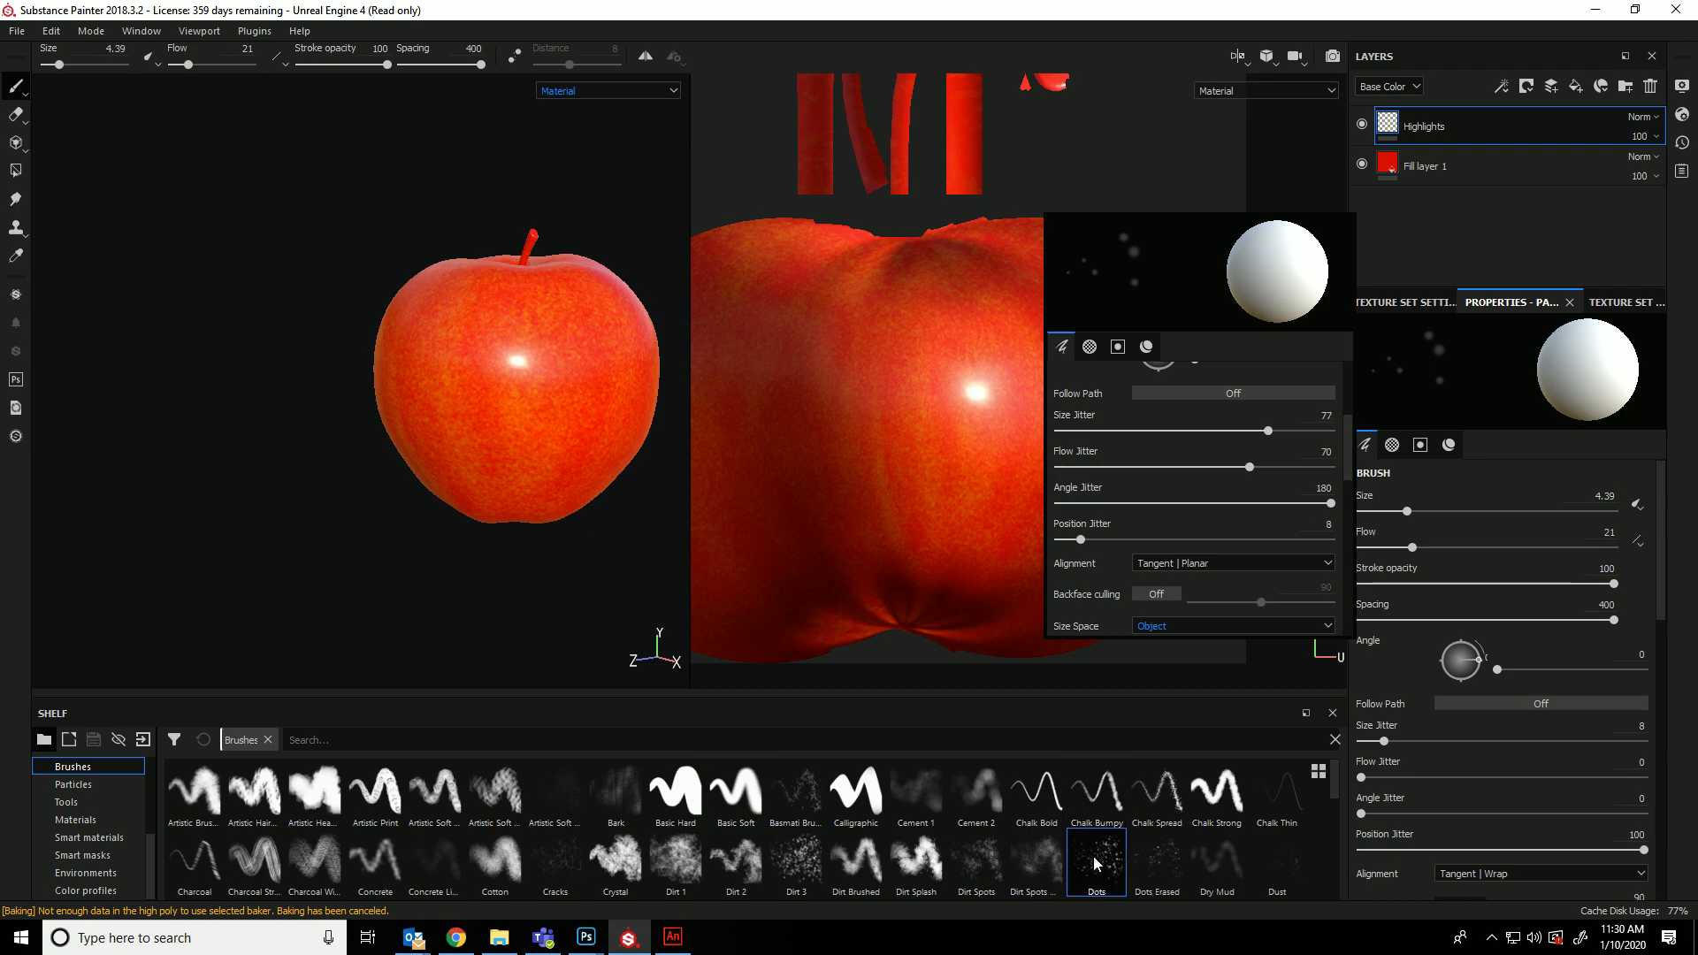
Pick the plain Dots brush and paint white speckles across the apple on the Highlights layer.
{"action": "left_click", "coordinate": [1155, 862]}
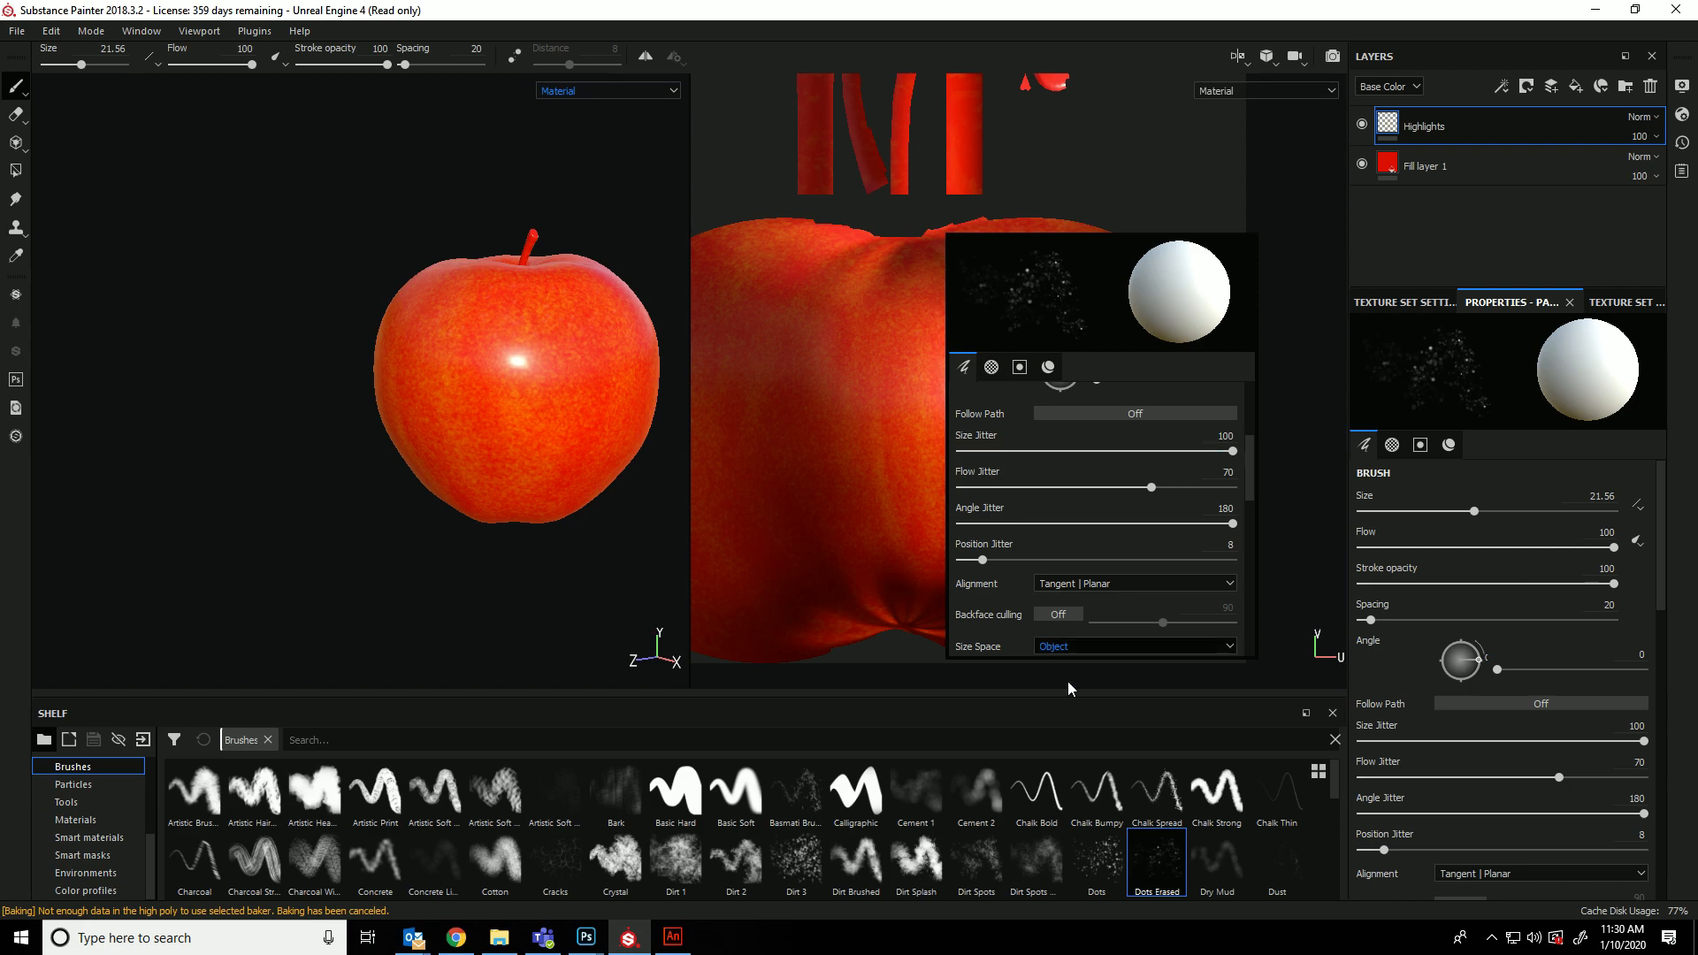
{"action": "left_click", "coordinate": [1095, 863]}
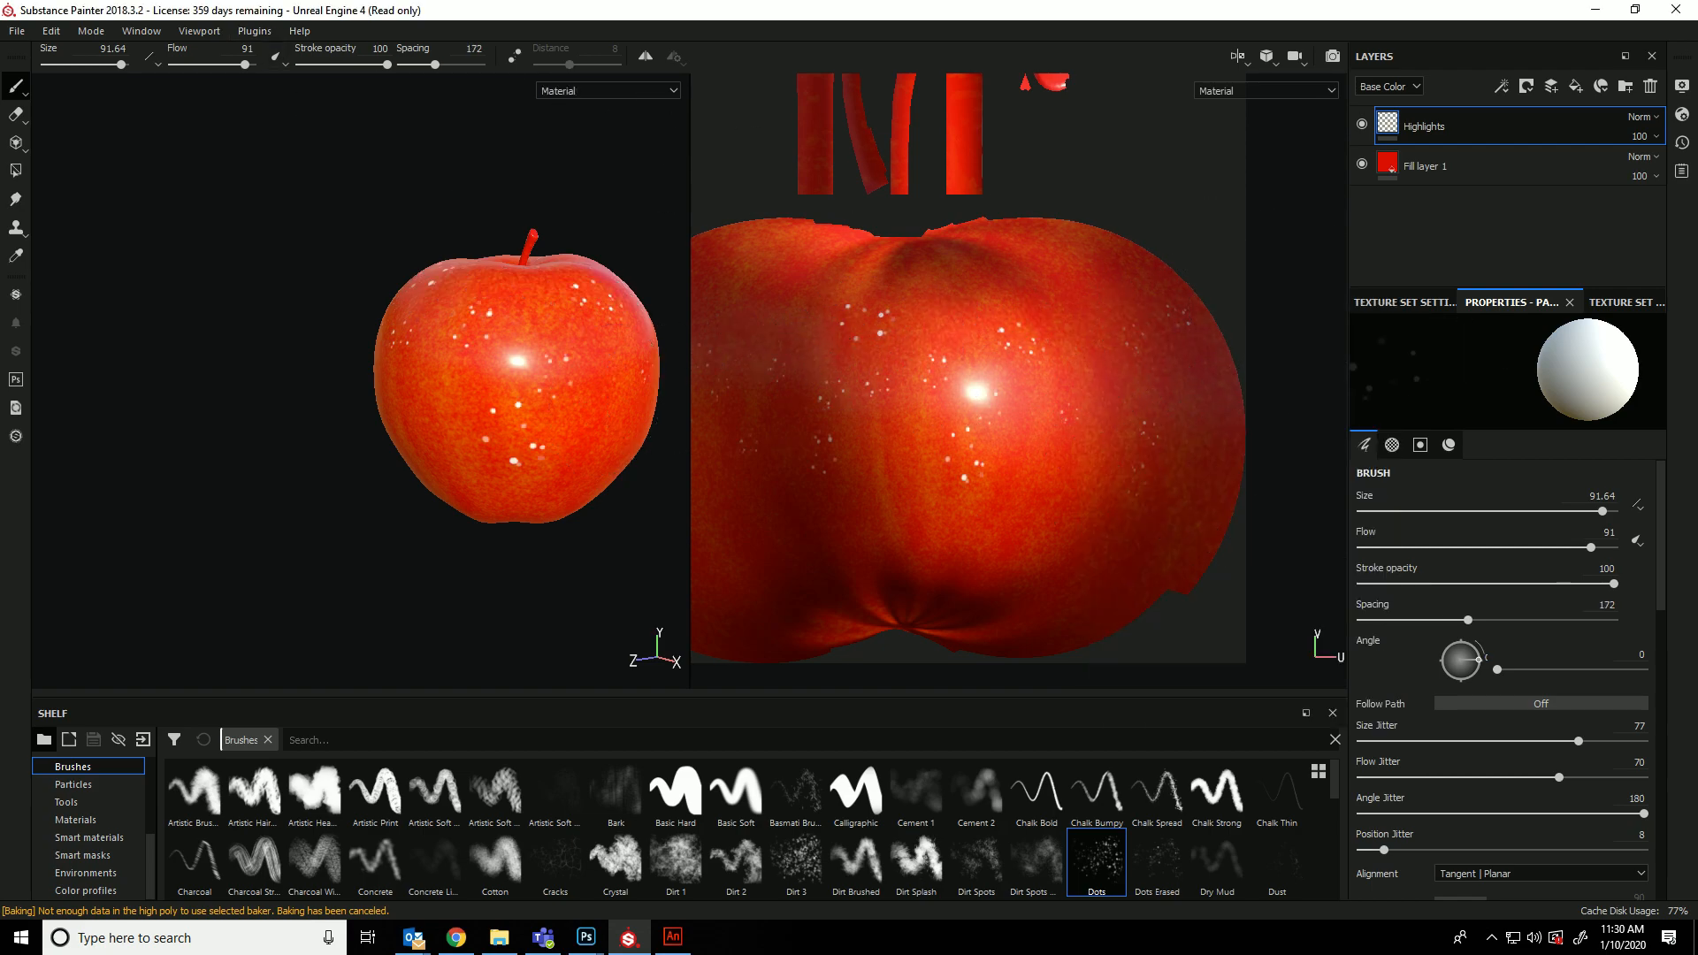
{"action": "left_click_drag", "start_coordinate": [200, 64], "coordinate": [179, 63]}
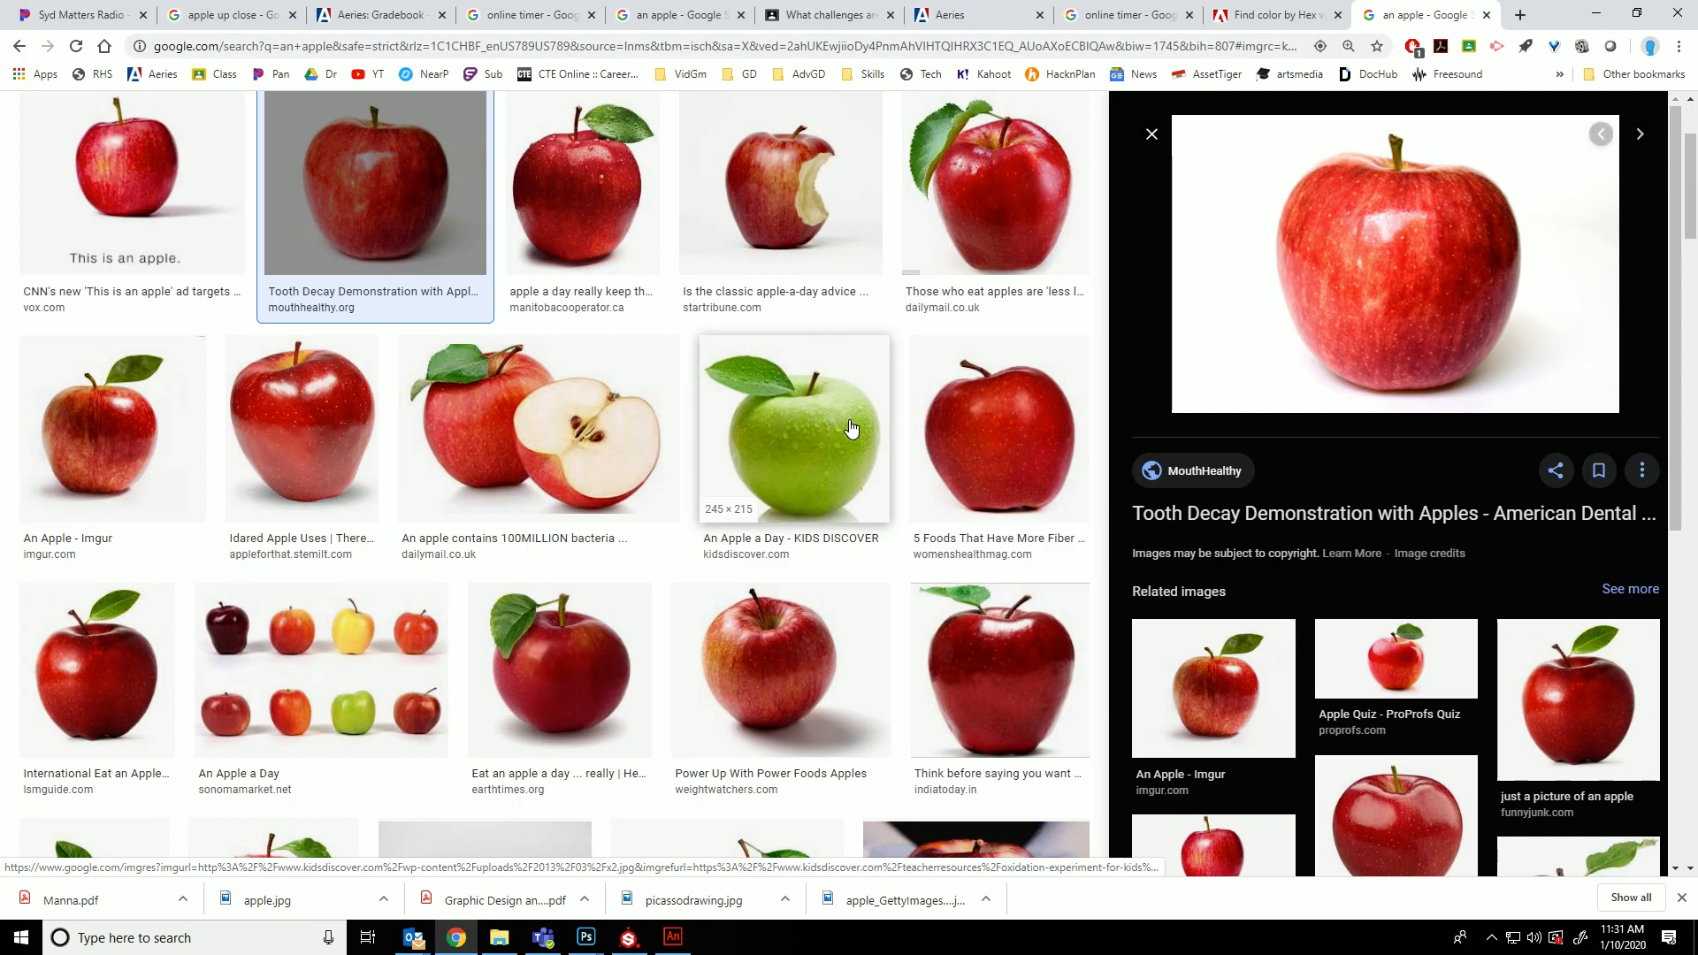
{"action": "mouse_move", "coordinate": [799, 441]}
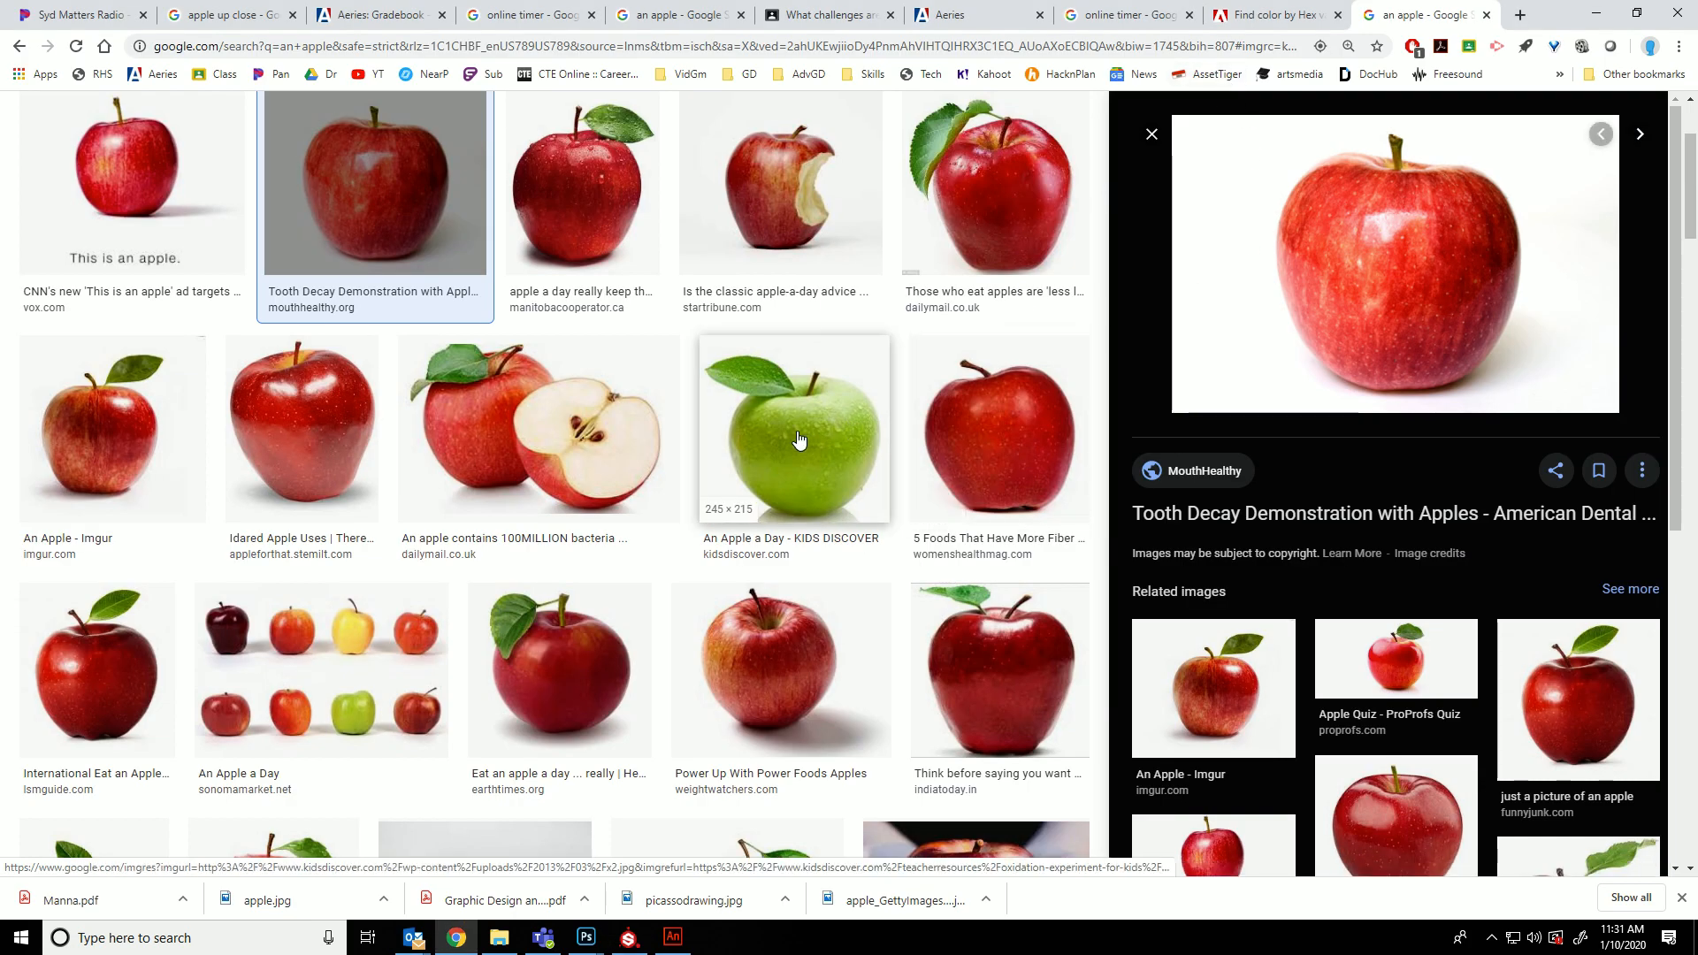
Check an Idared apple photo, then paint yellow-green Dirt 3 speckles around the stem.
{"action": "left_click", "coordinate": [300, 428]}
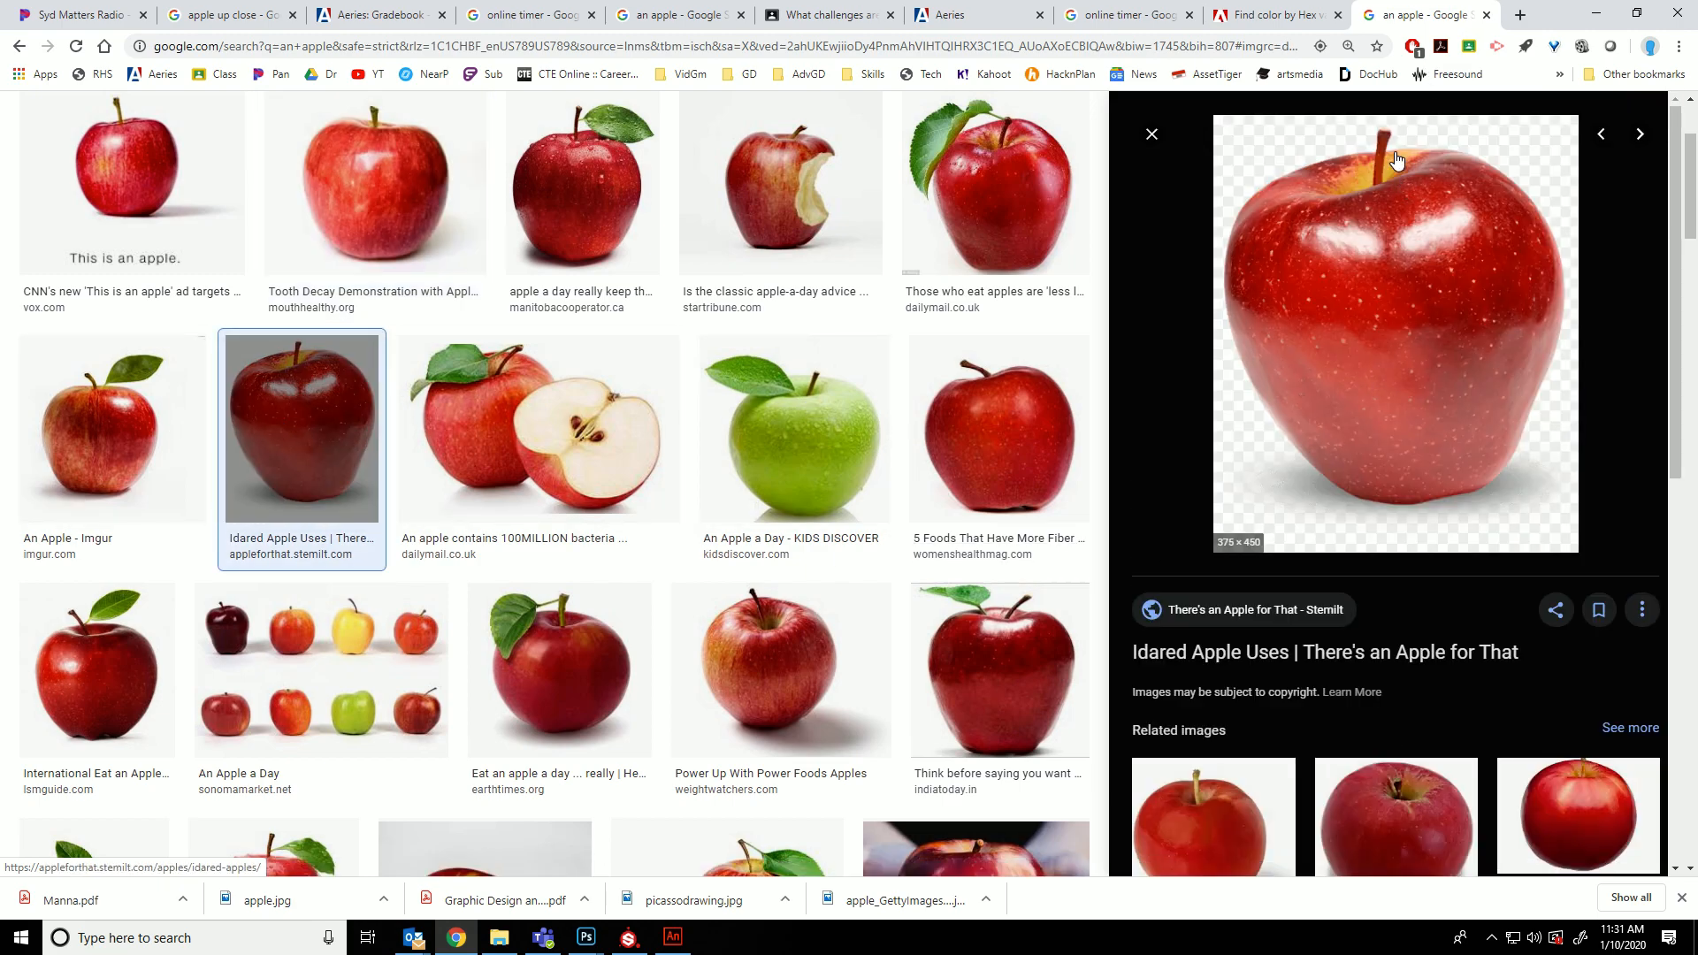
{"action": "left_click", "coordinate": [626, 938]}
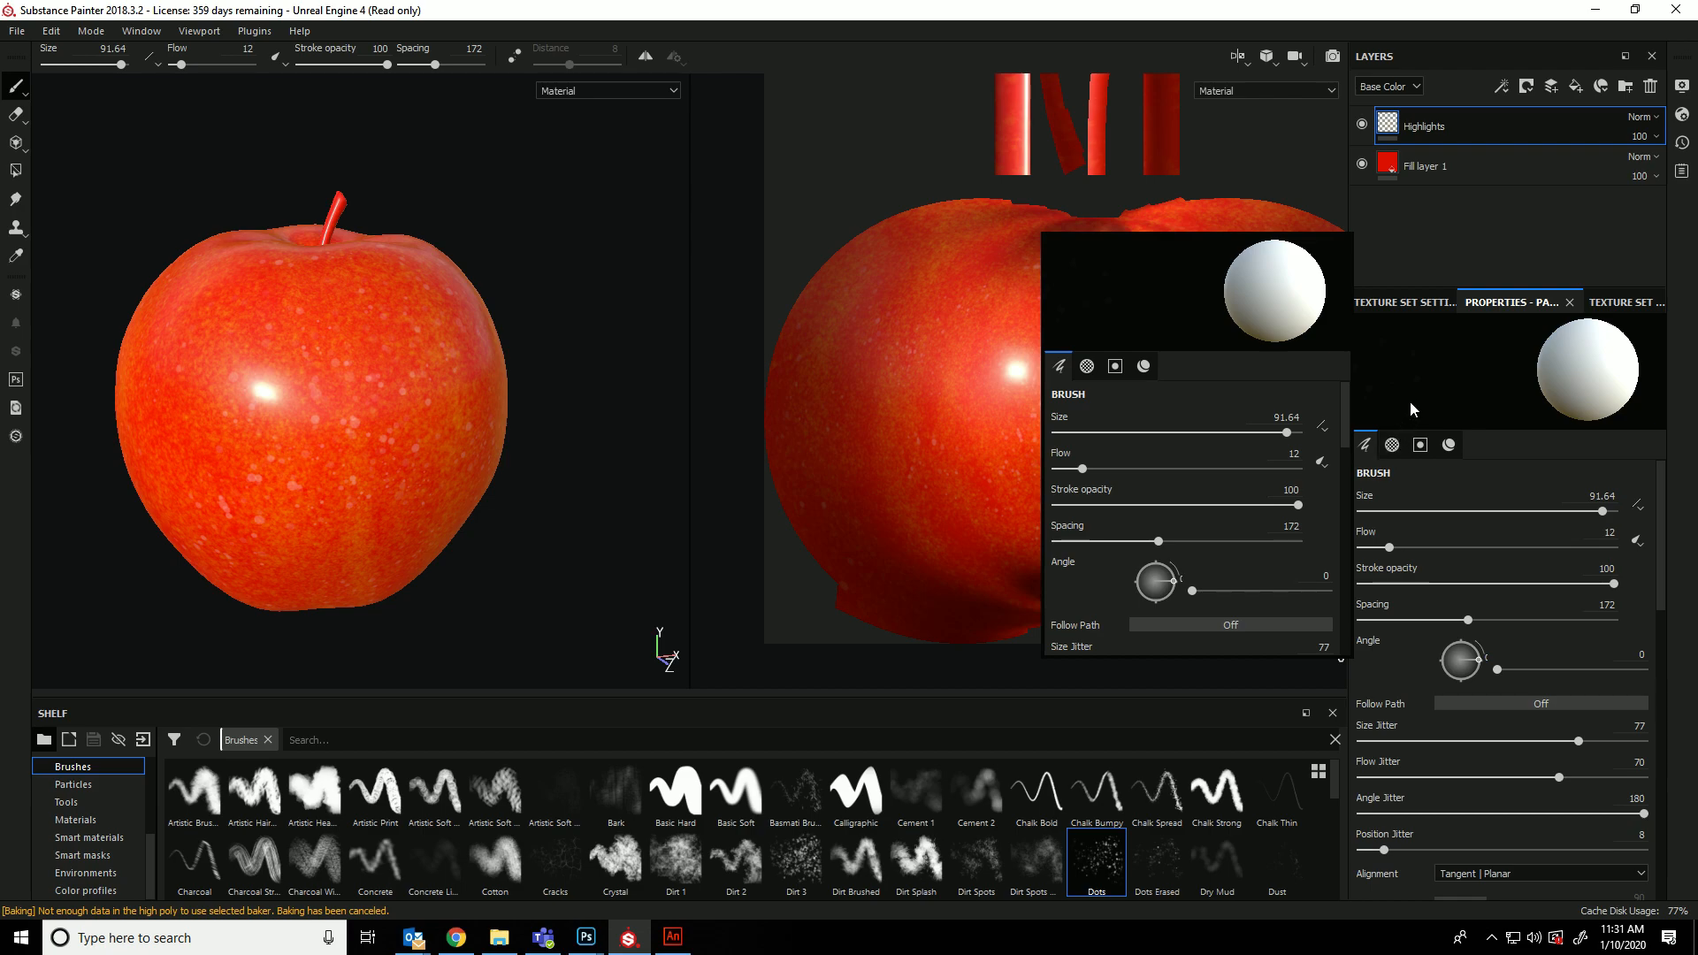
{"action": "left_click", "coordinate": [794, 858]}
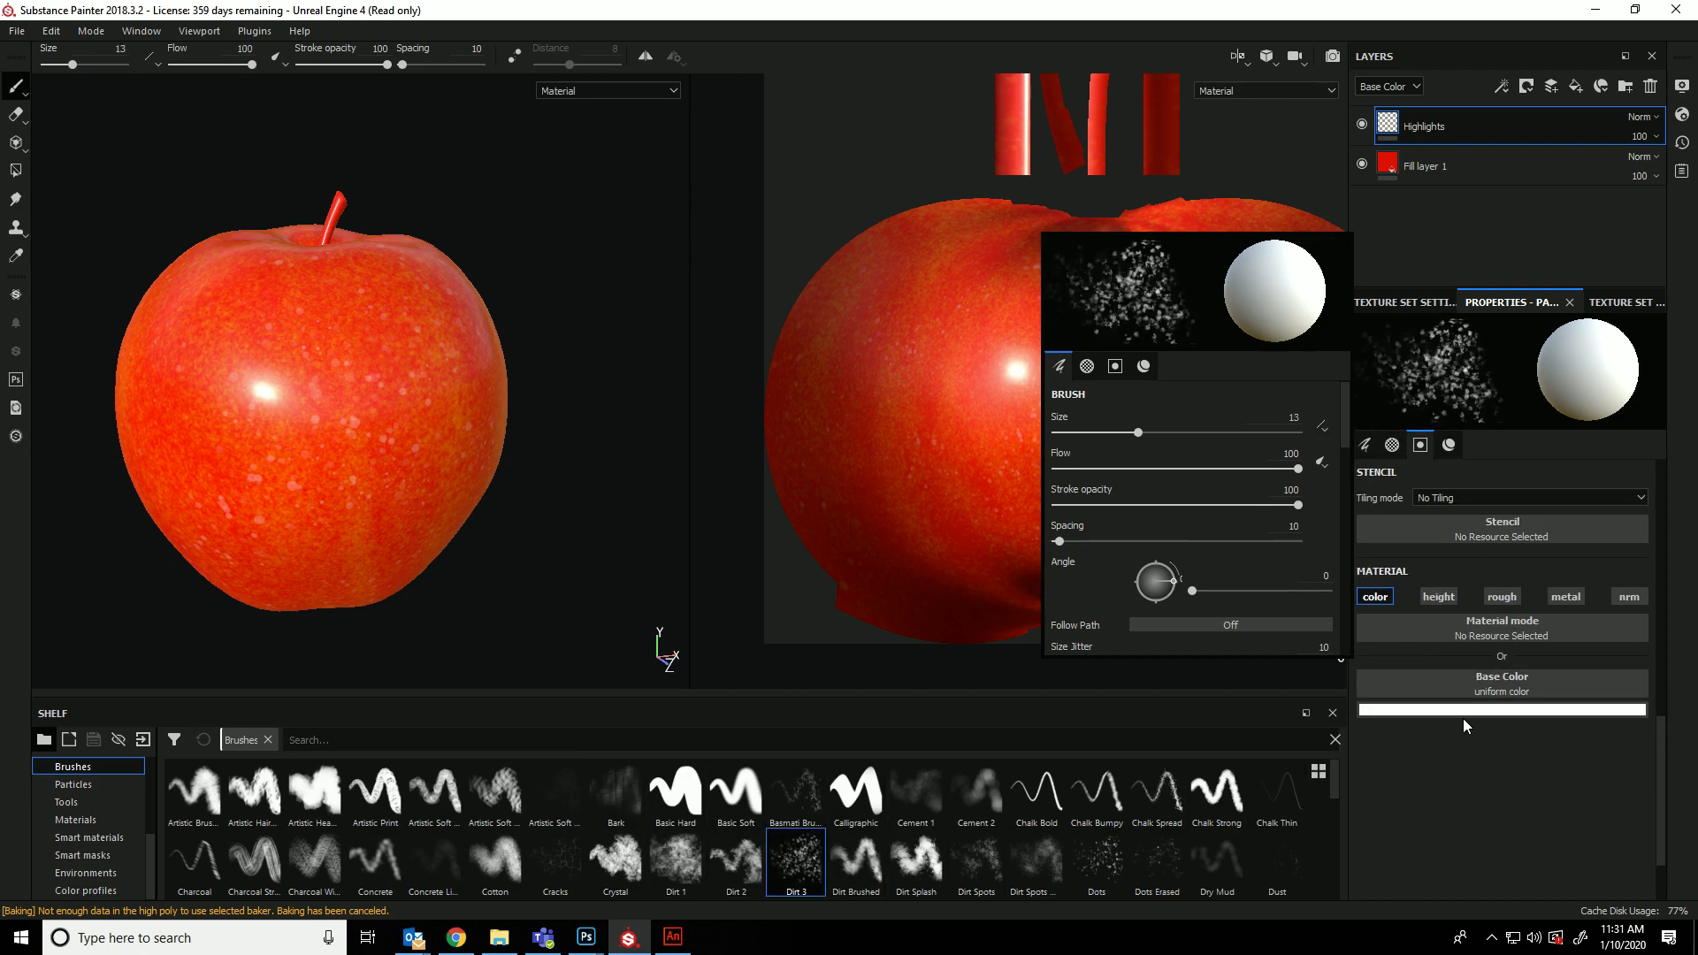
{"action": "left_click", "coordinate": [1500, 710]}
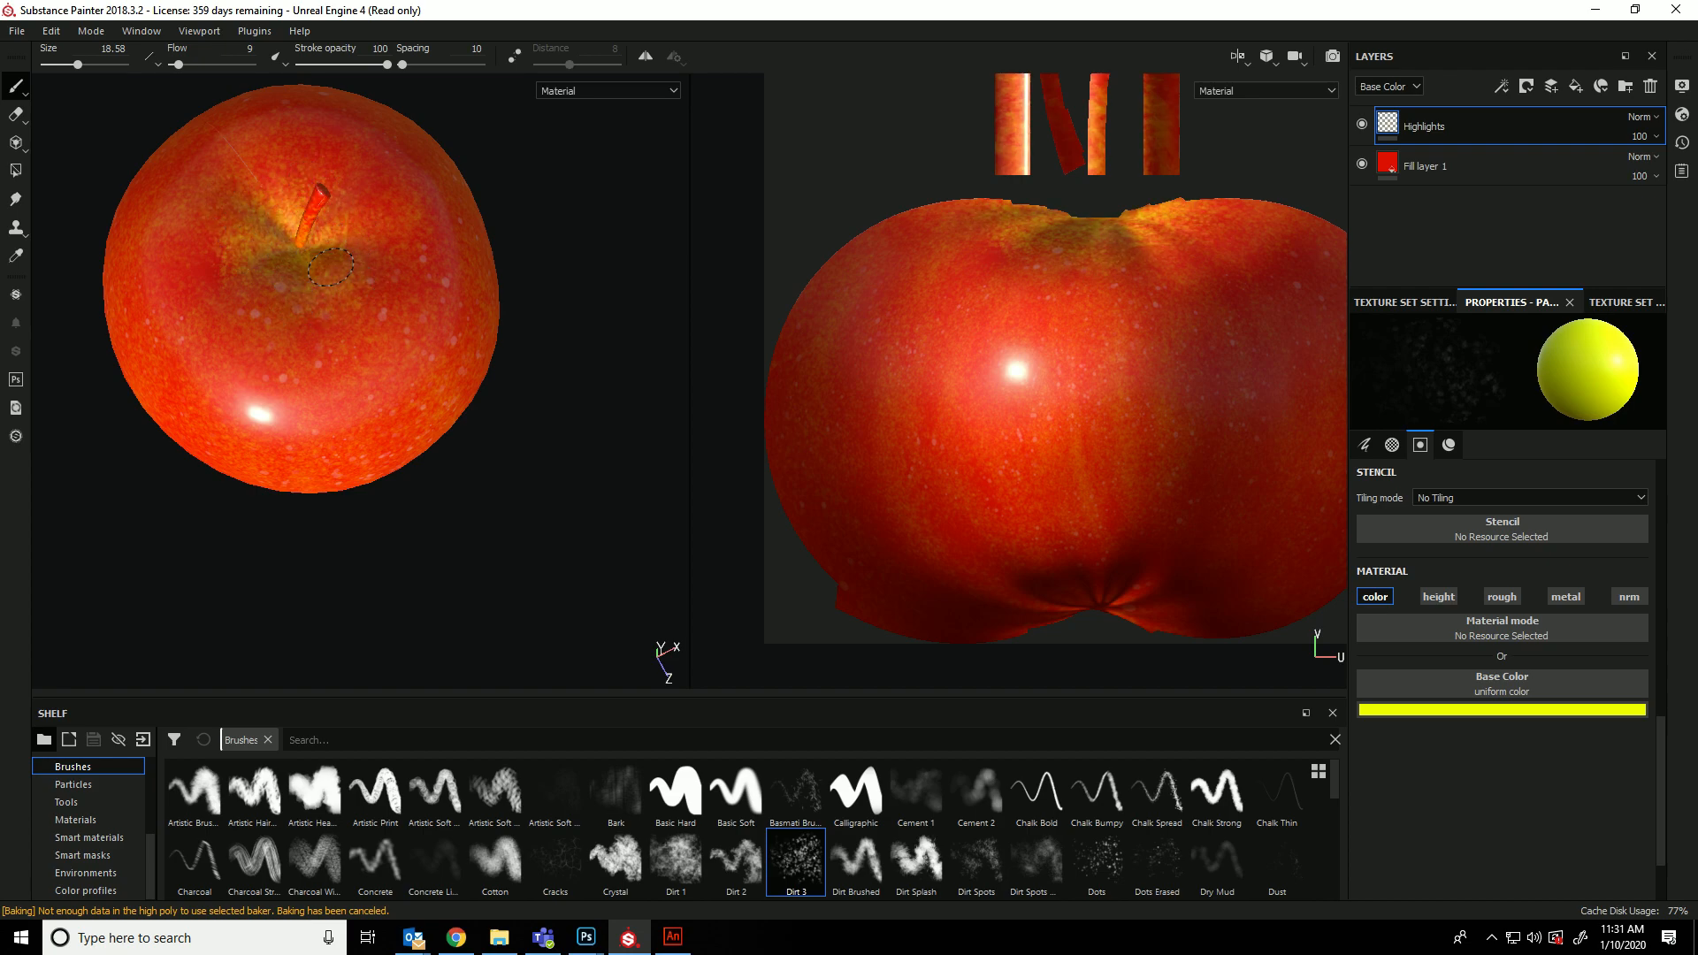
{"action": "left_click", "coordinate": [1501, 710]}
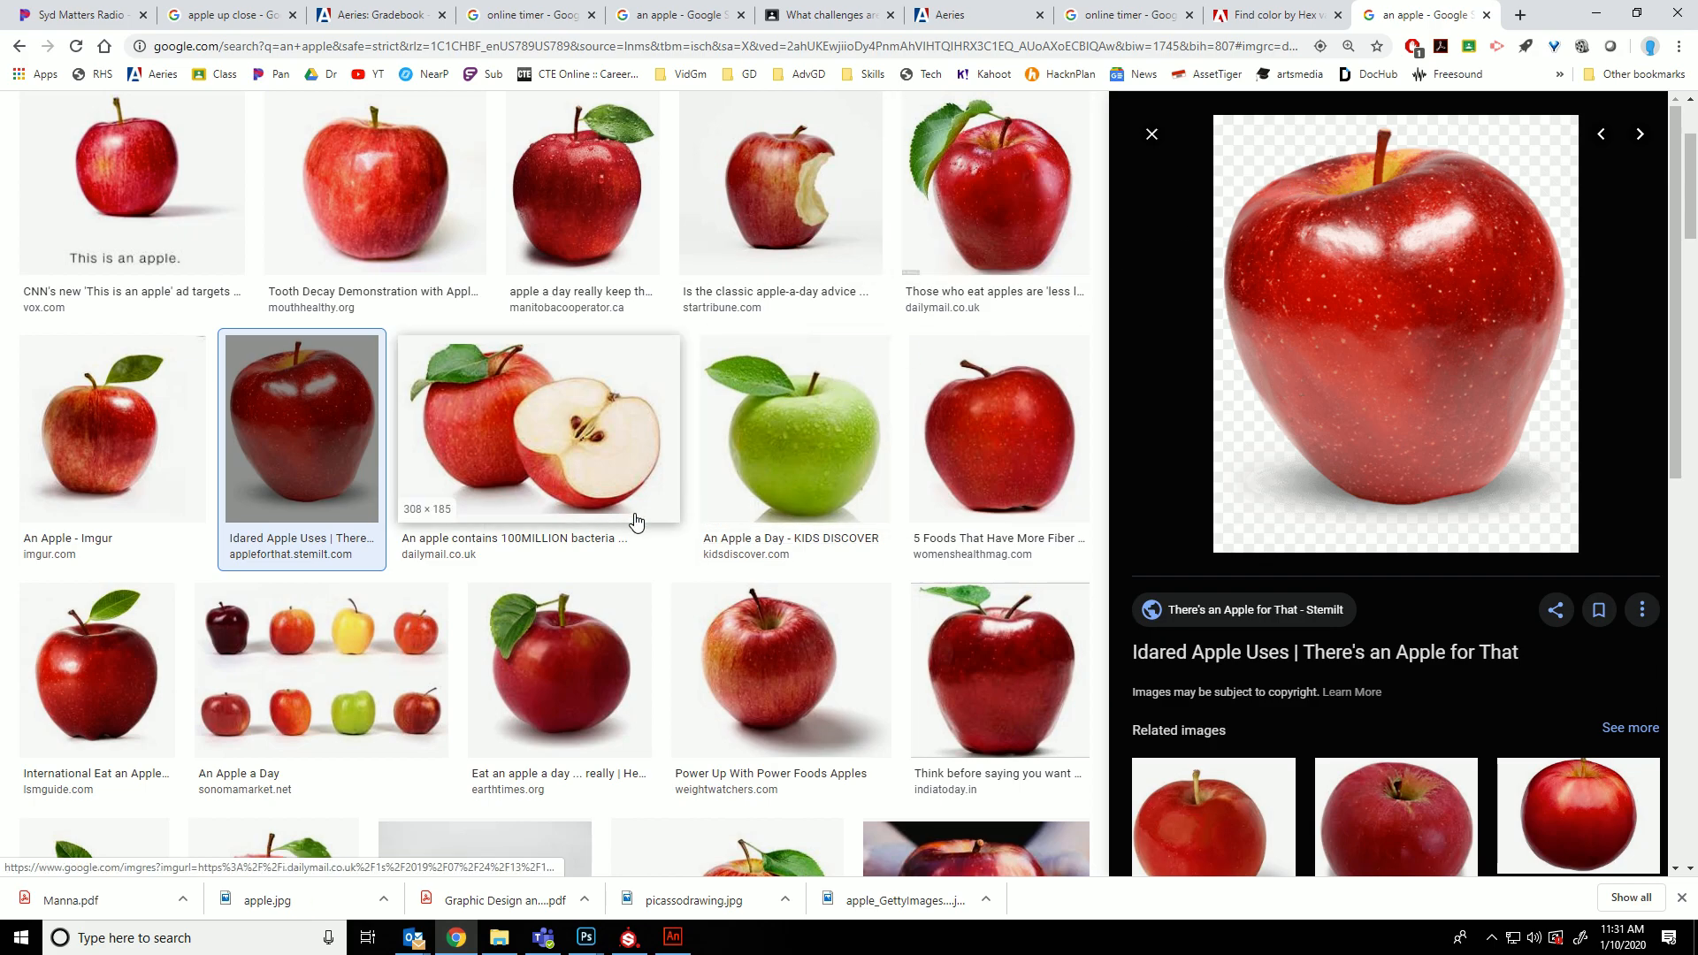
{"action": "mouse_move", "coordinate": [817, 647]}
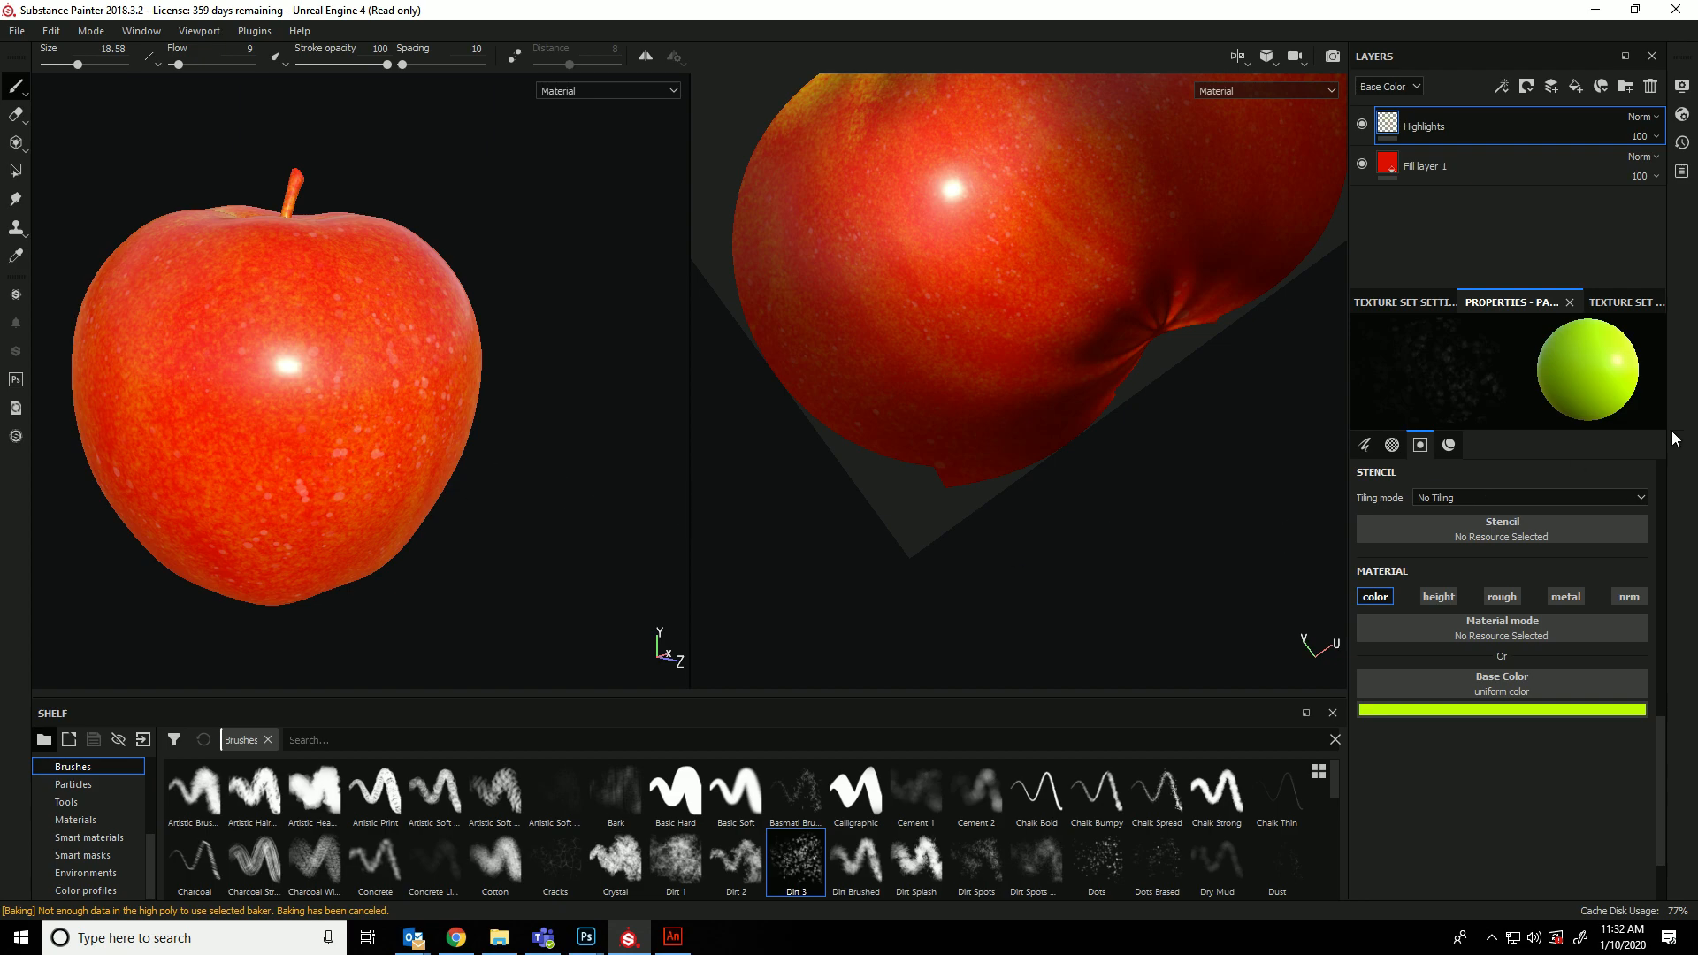
{"action": "mouse_move", "coordinate": [1576, 86]}
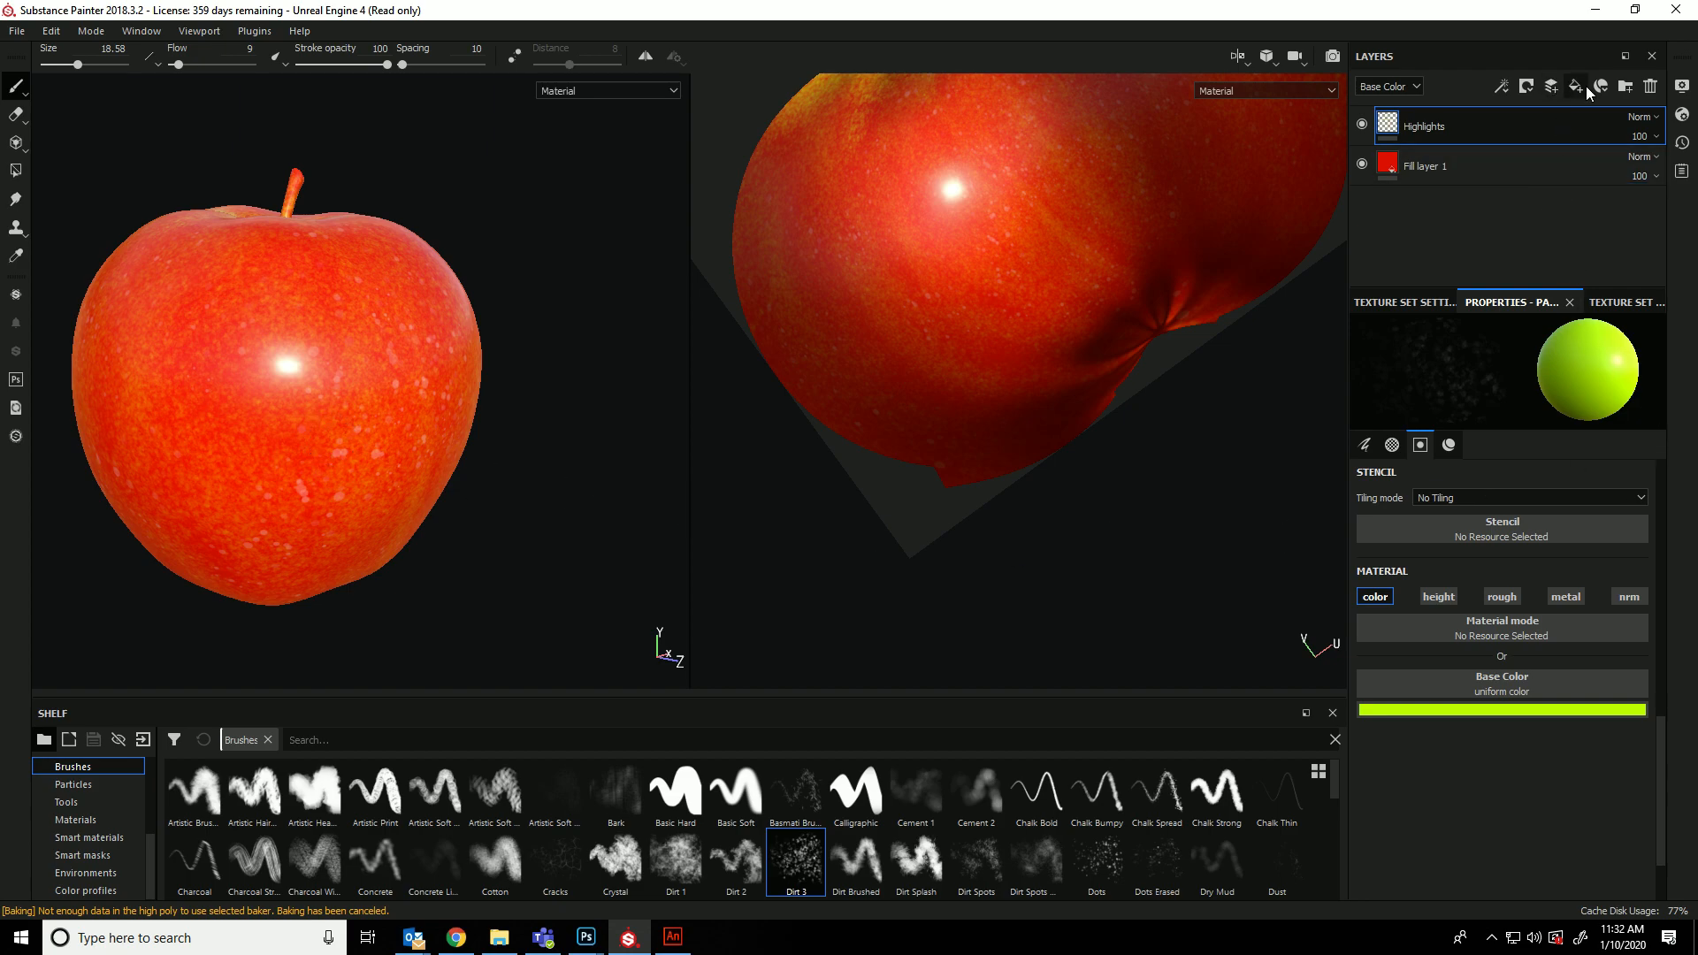
{"action": "mouse_move", "coordinate": [1549, 86]}
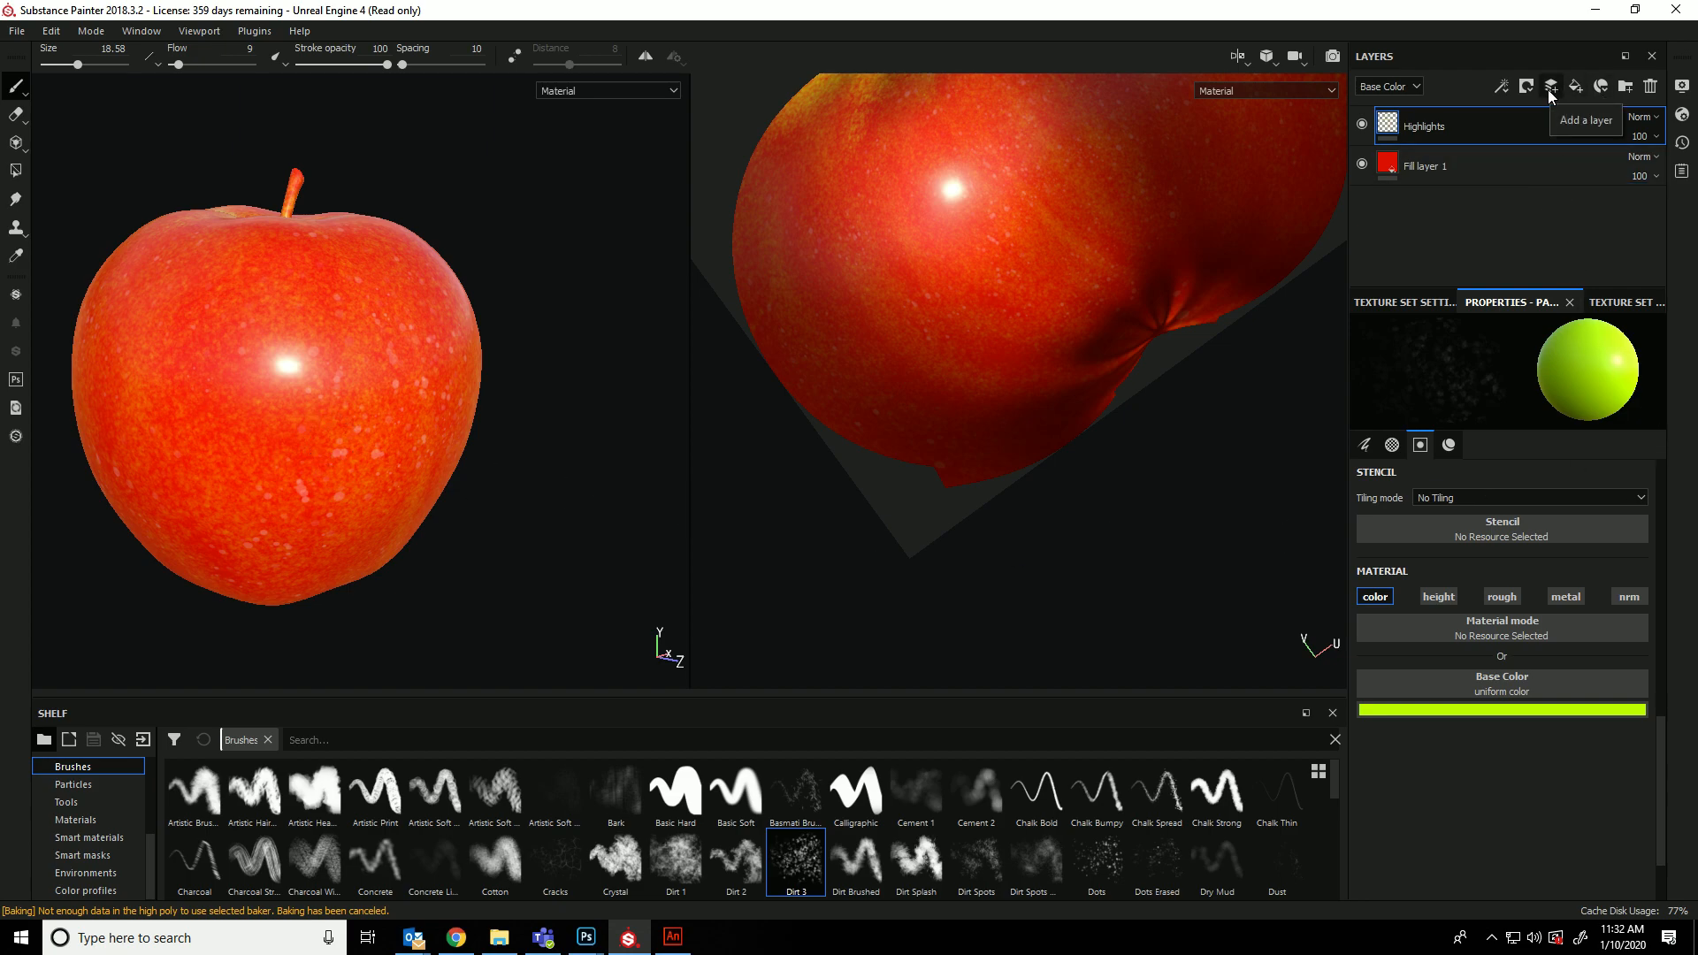
Add a paint layer named 'normals' above Highlights and turn the 2D view upright.
{"action": "left_click", "coordinate": [1550, 85]}
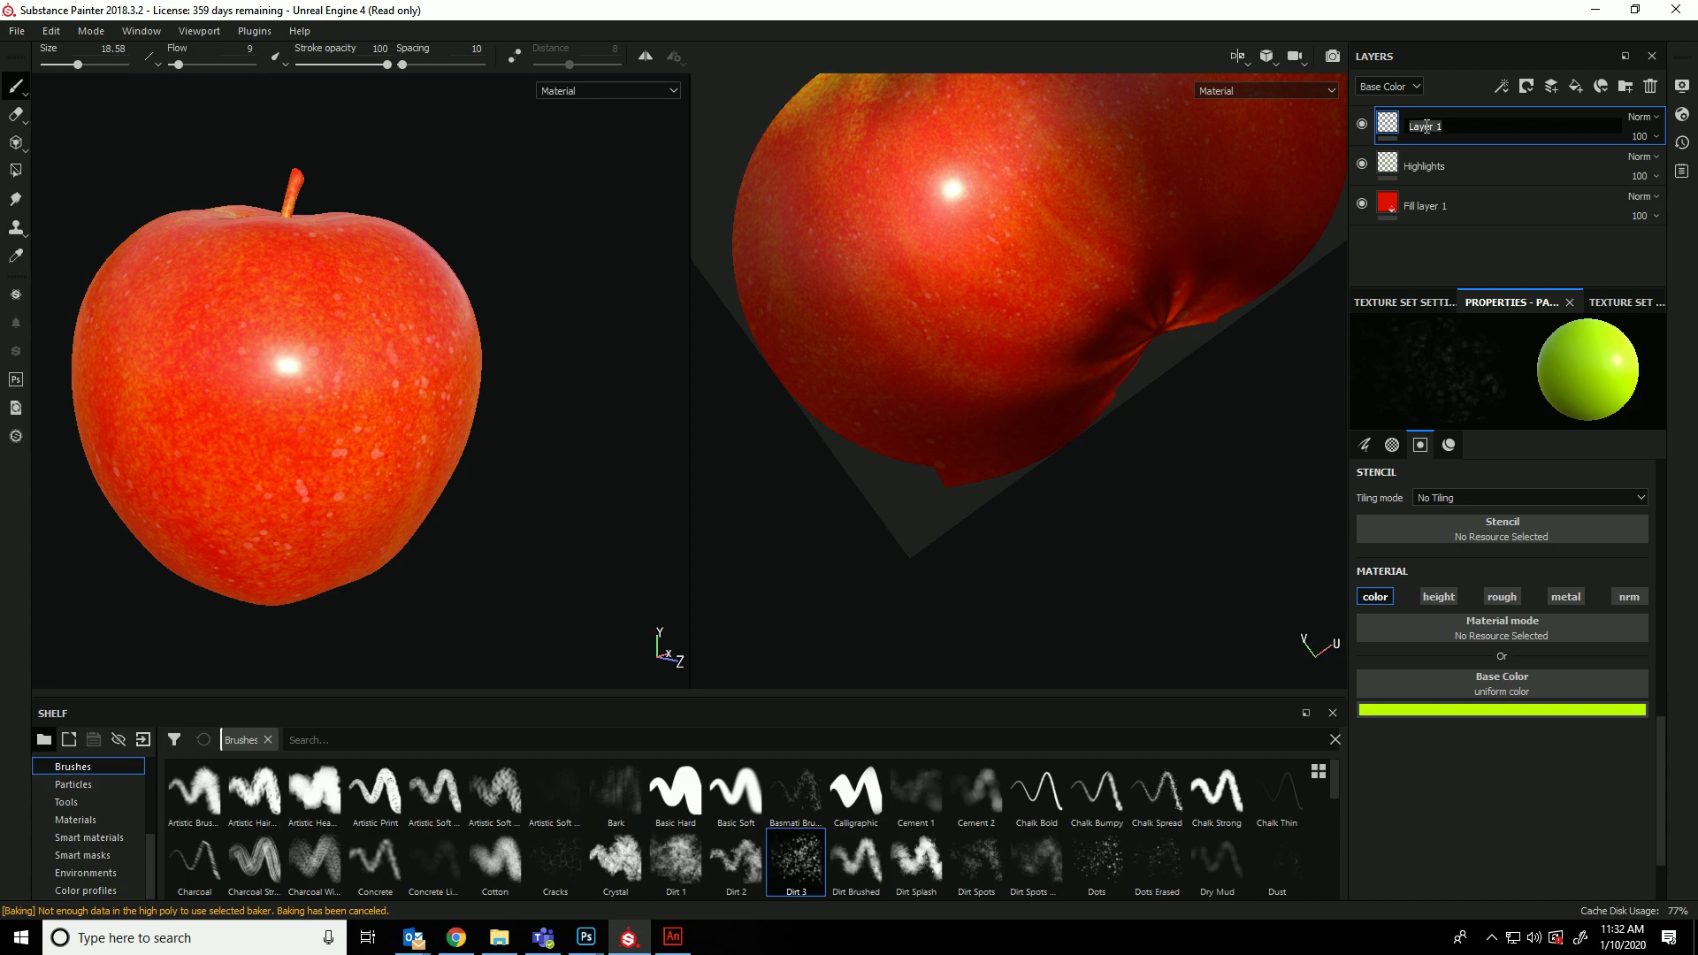
{"action": "type", "text": "normals"}
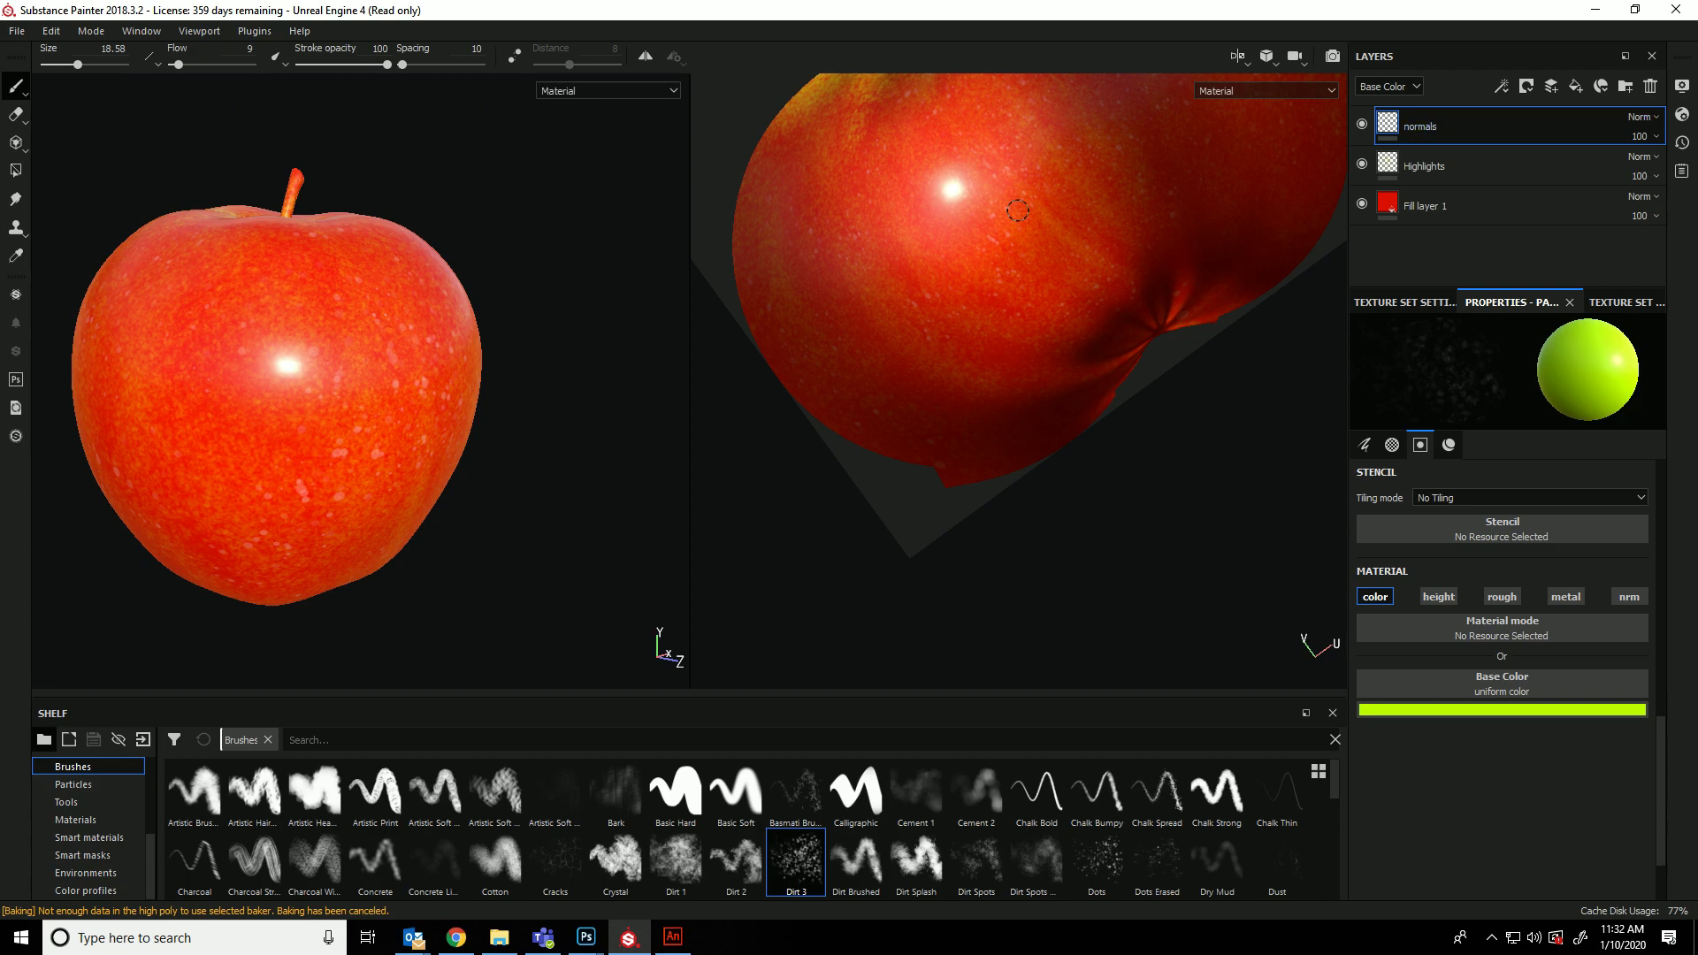
{"action": "mouse_move", "coordinate": [398, 396]}
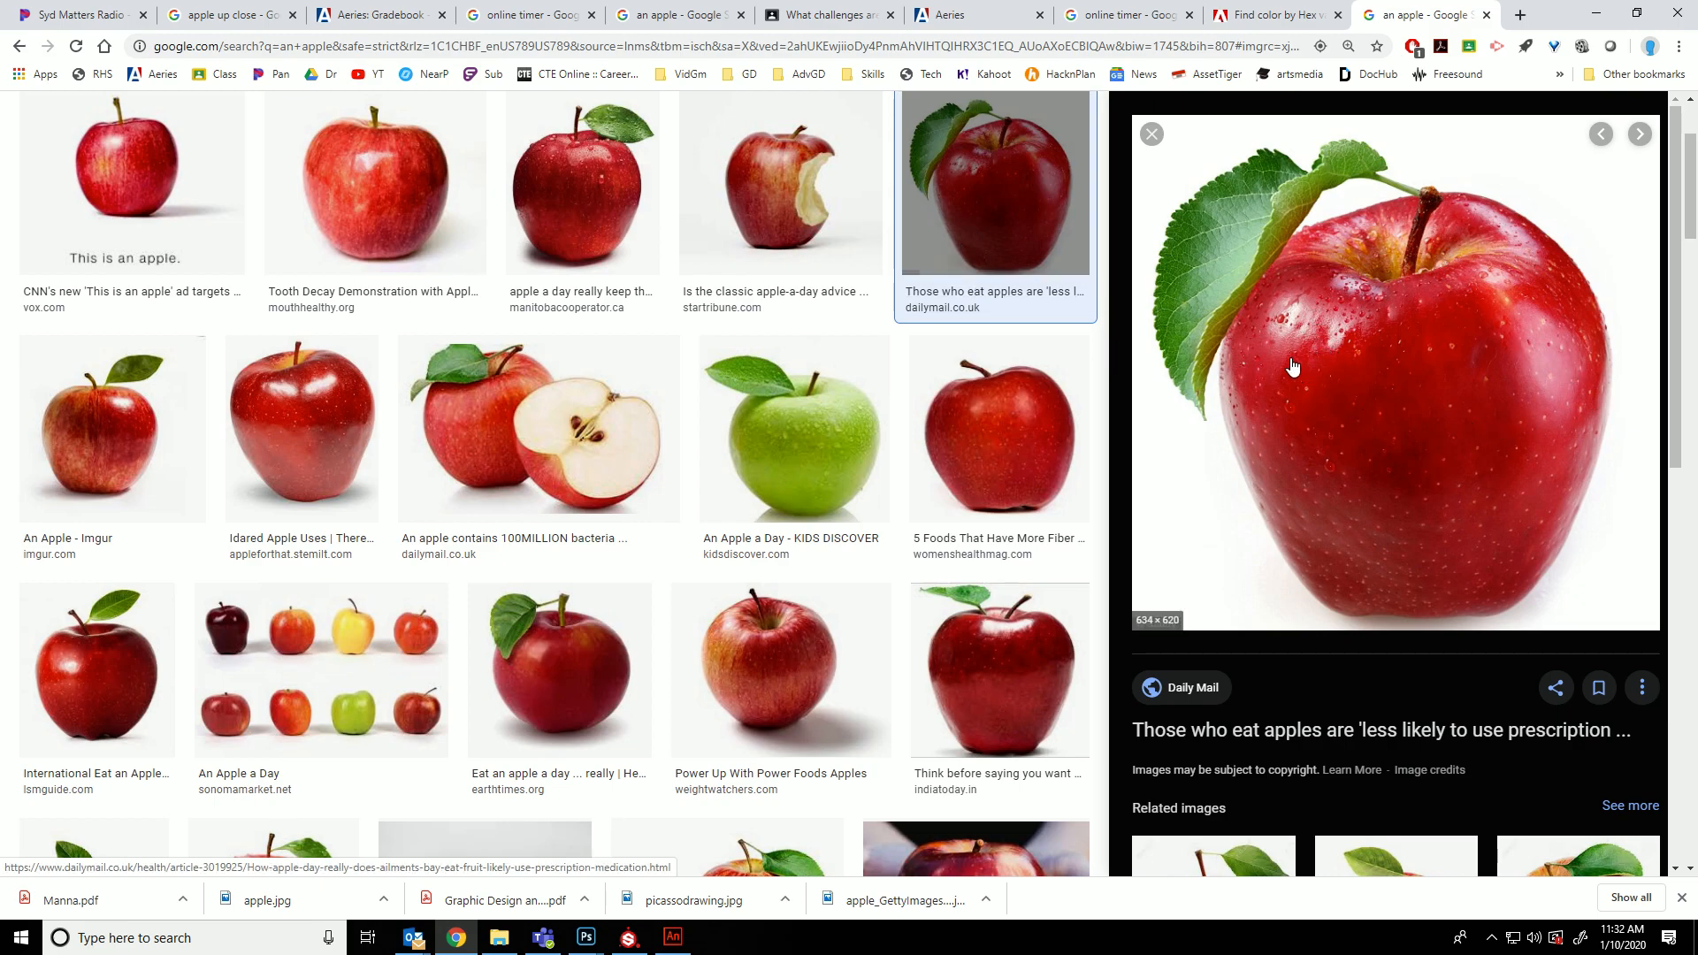
{"action": "left_click", "coordinate": [374, 182]}
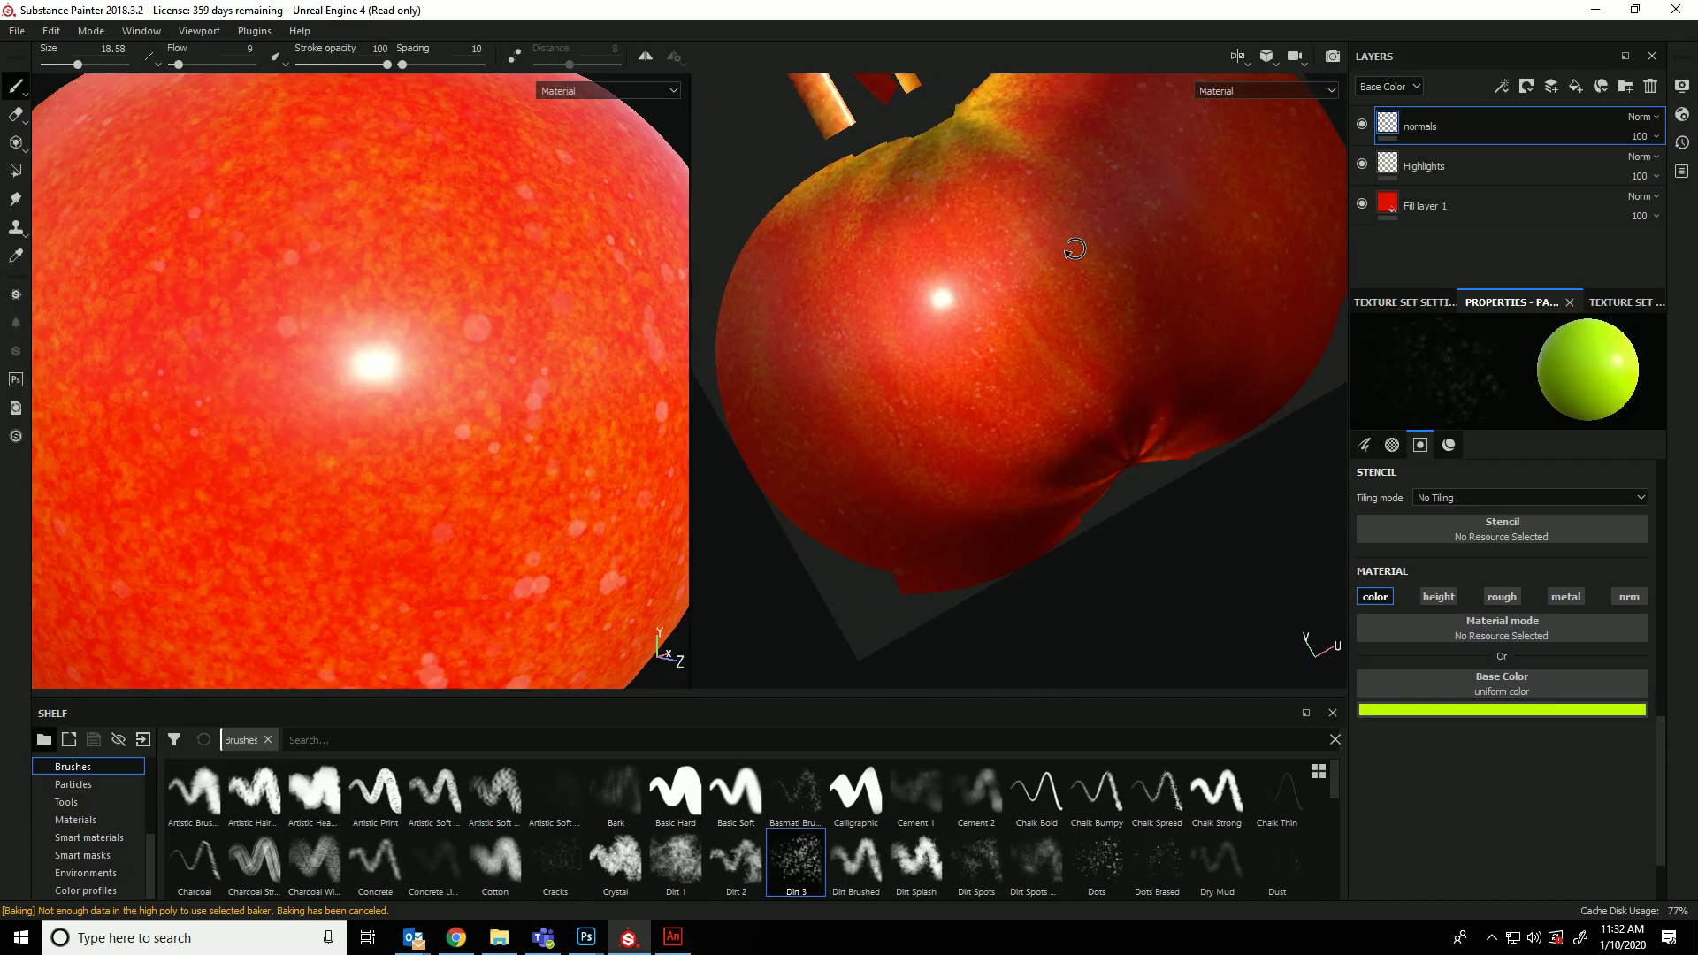
{"action": "left_click_drag", "start_coordinate": [1072, 248], "coordinate": [1097, 255]}
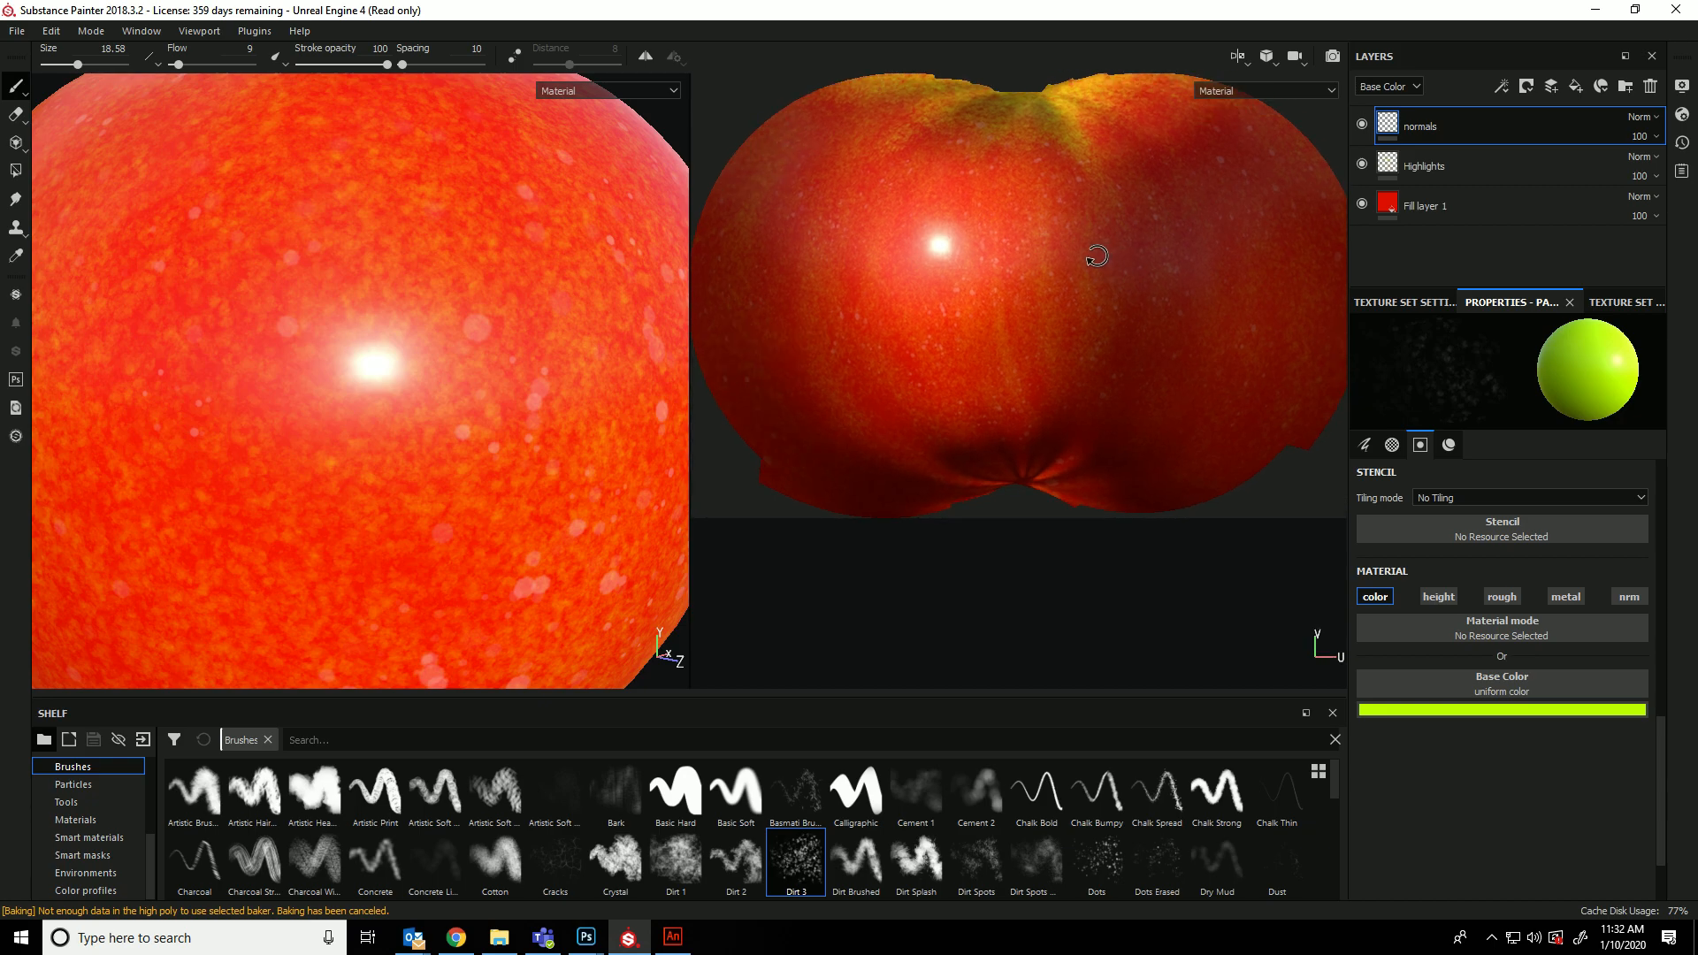
{"action": "mouse_move", "coordinate": [1173, 250]}
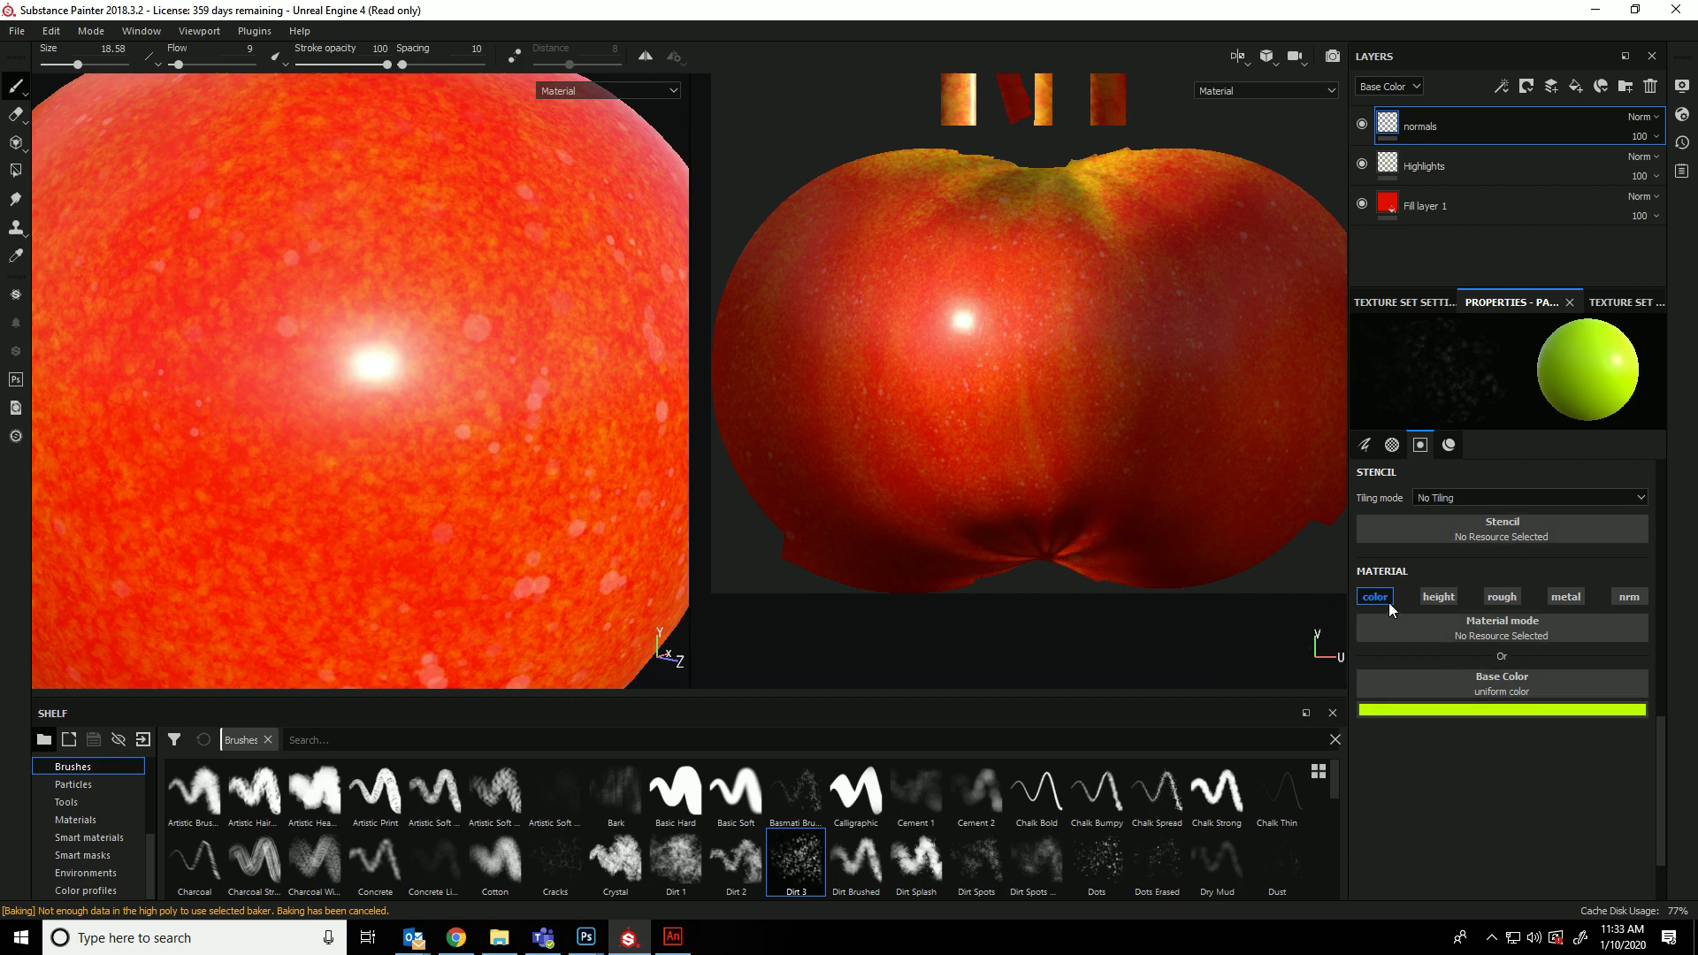
Enable the nrm channel and load Zombie Bubbles Skin, choosing its normal output.
{"action": "left_click", "coordinate": [1630, 596]}
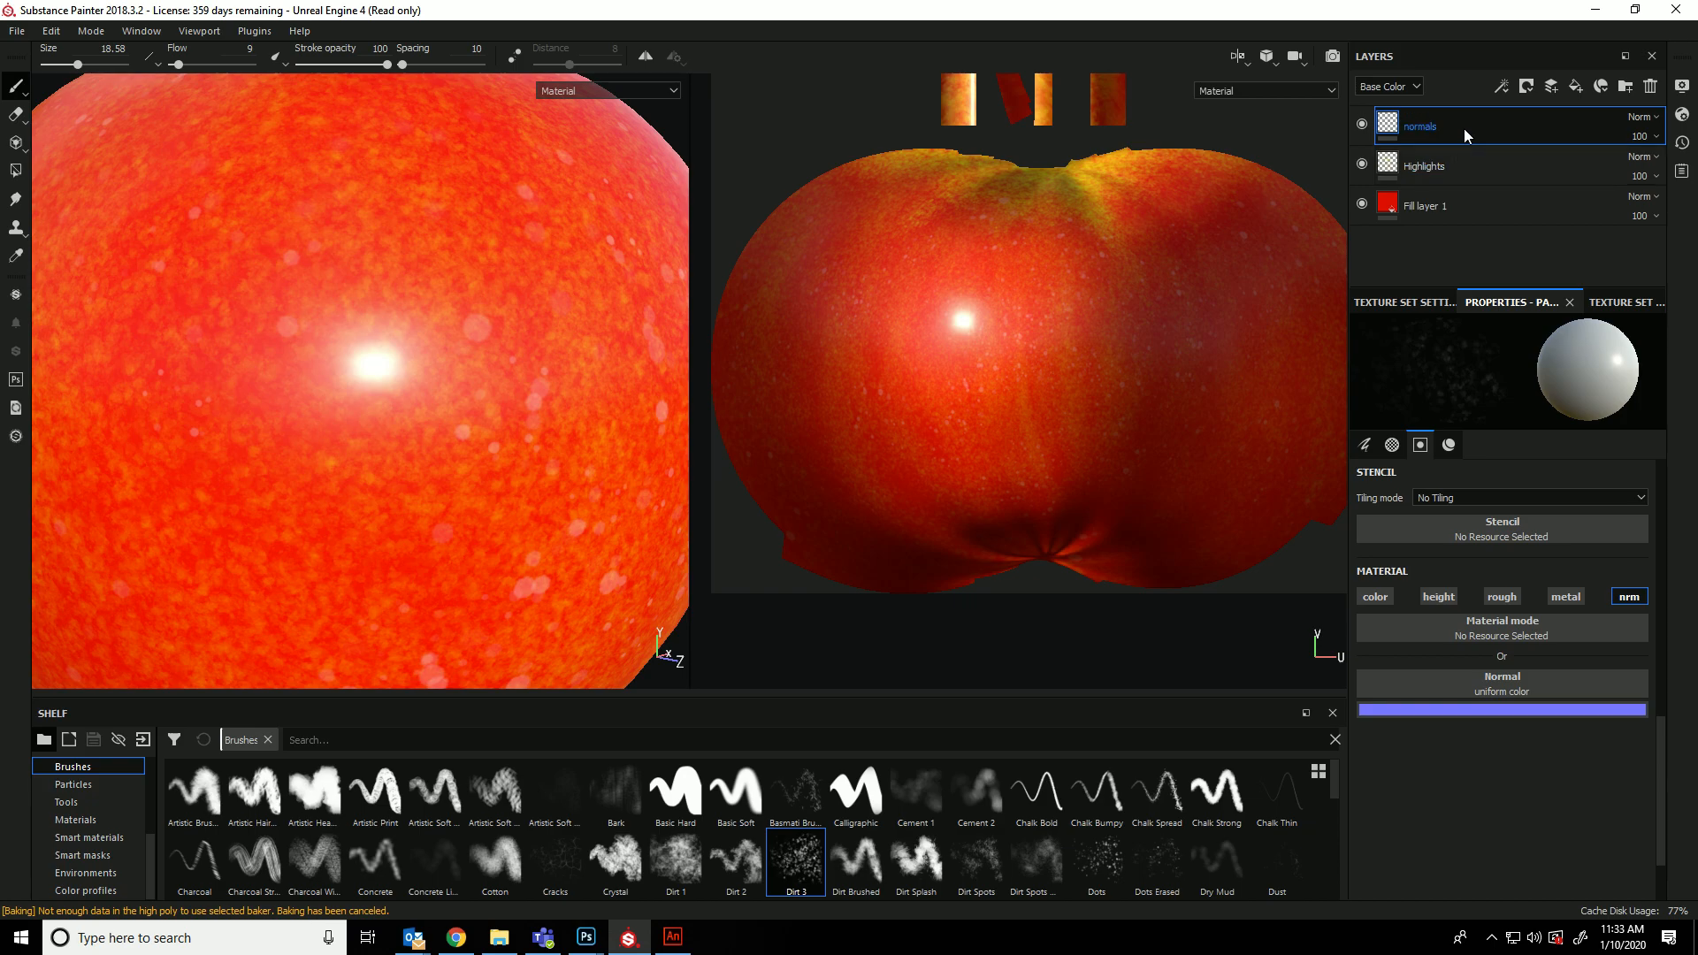
{"action": "type", "text": "zomb"}
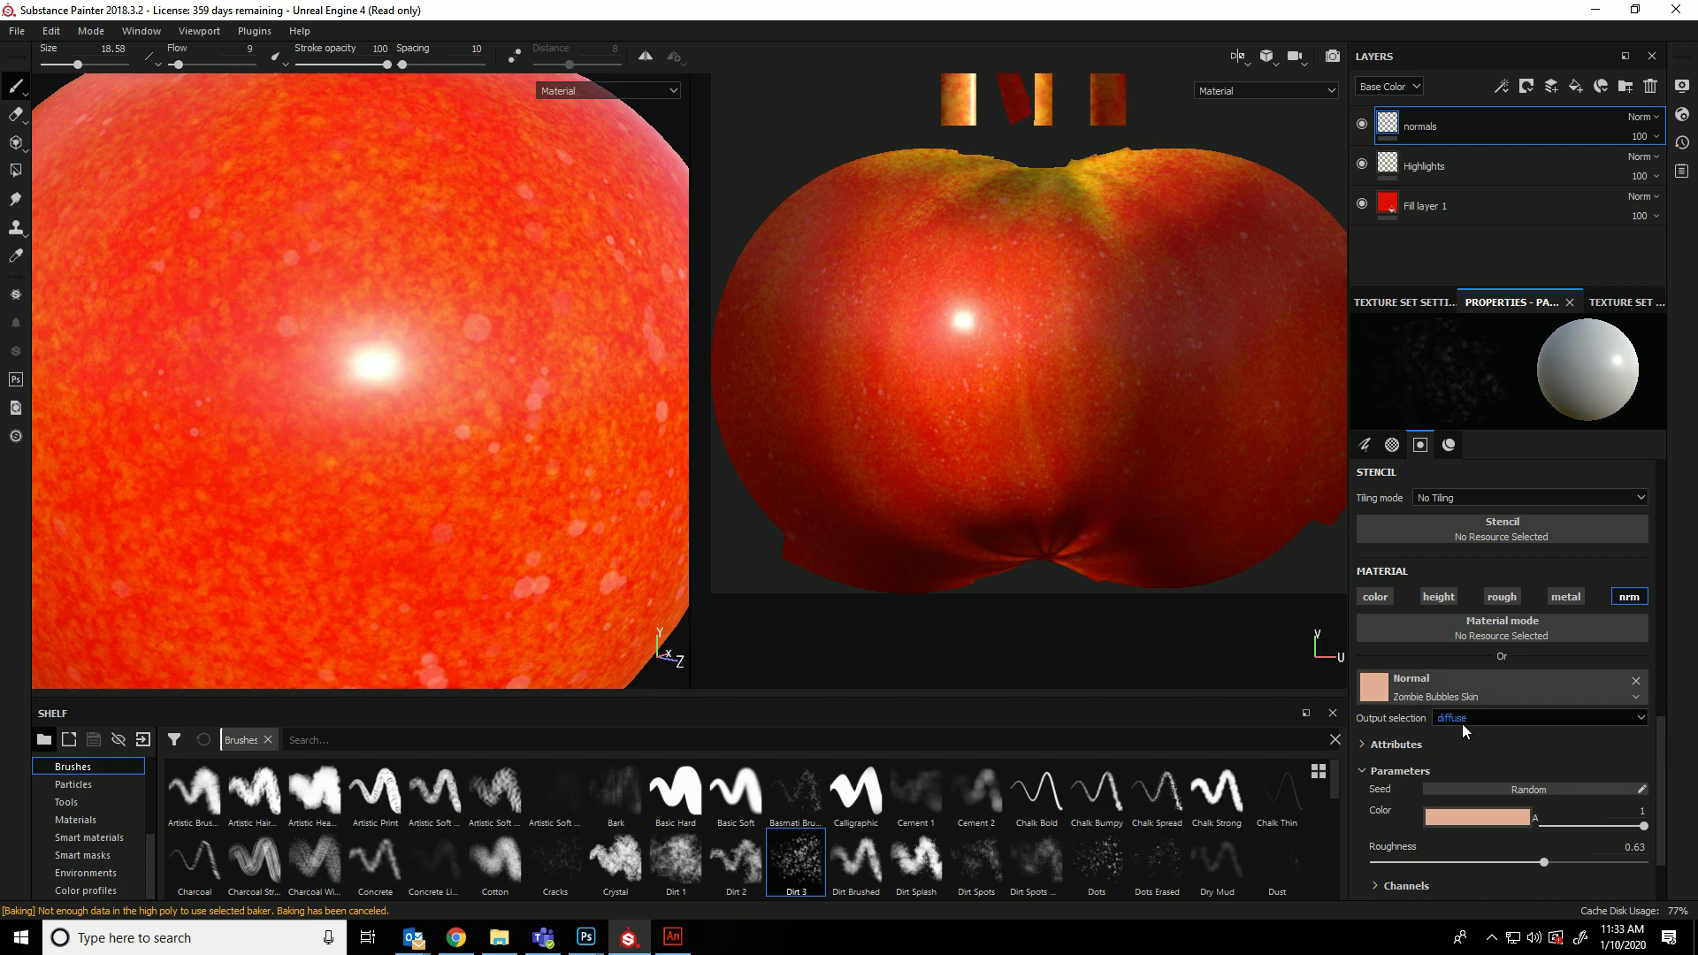
{"action": "left_click", "coordinate": [1537, 716]}
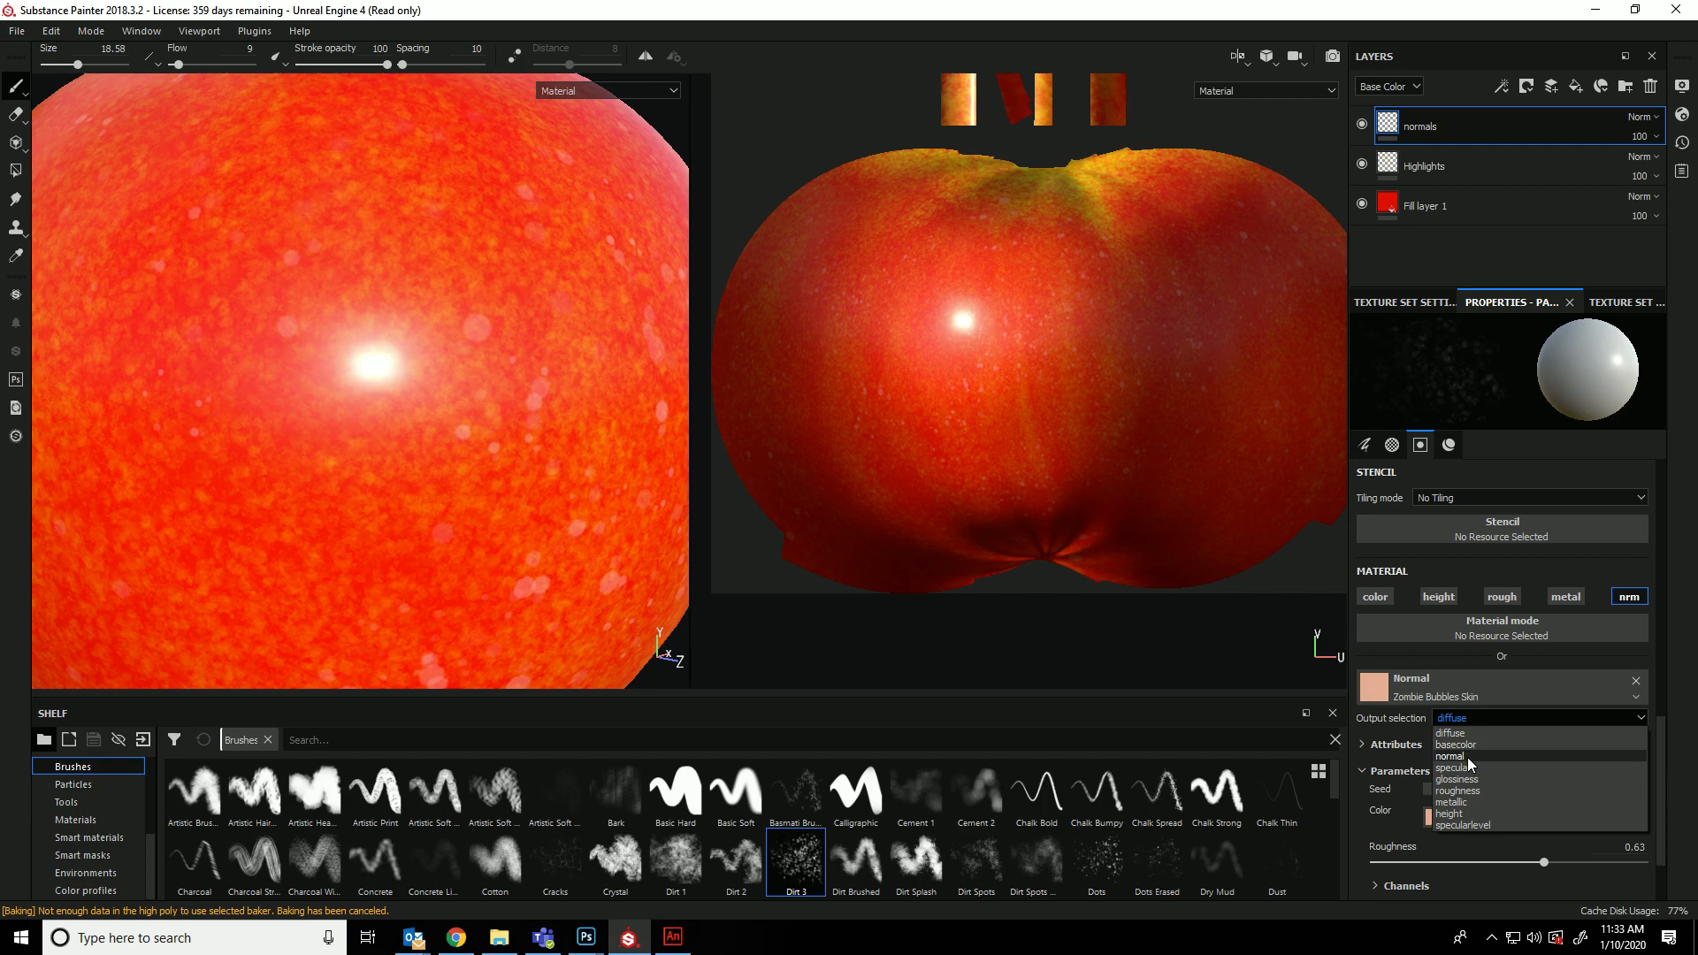
{"action": "left_click", "coordinate": [1450, 755]}
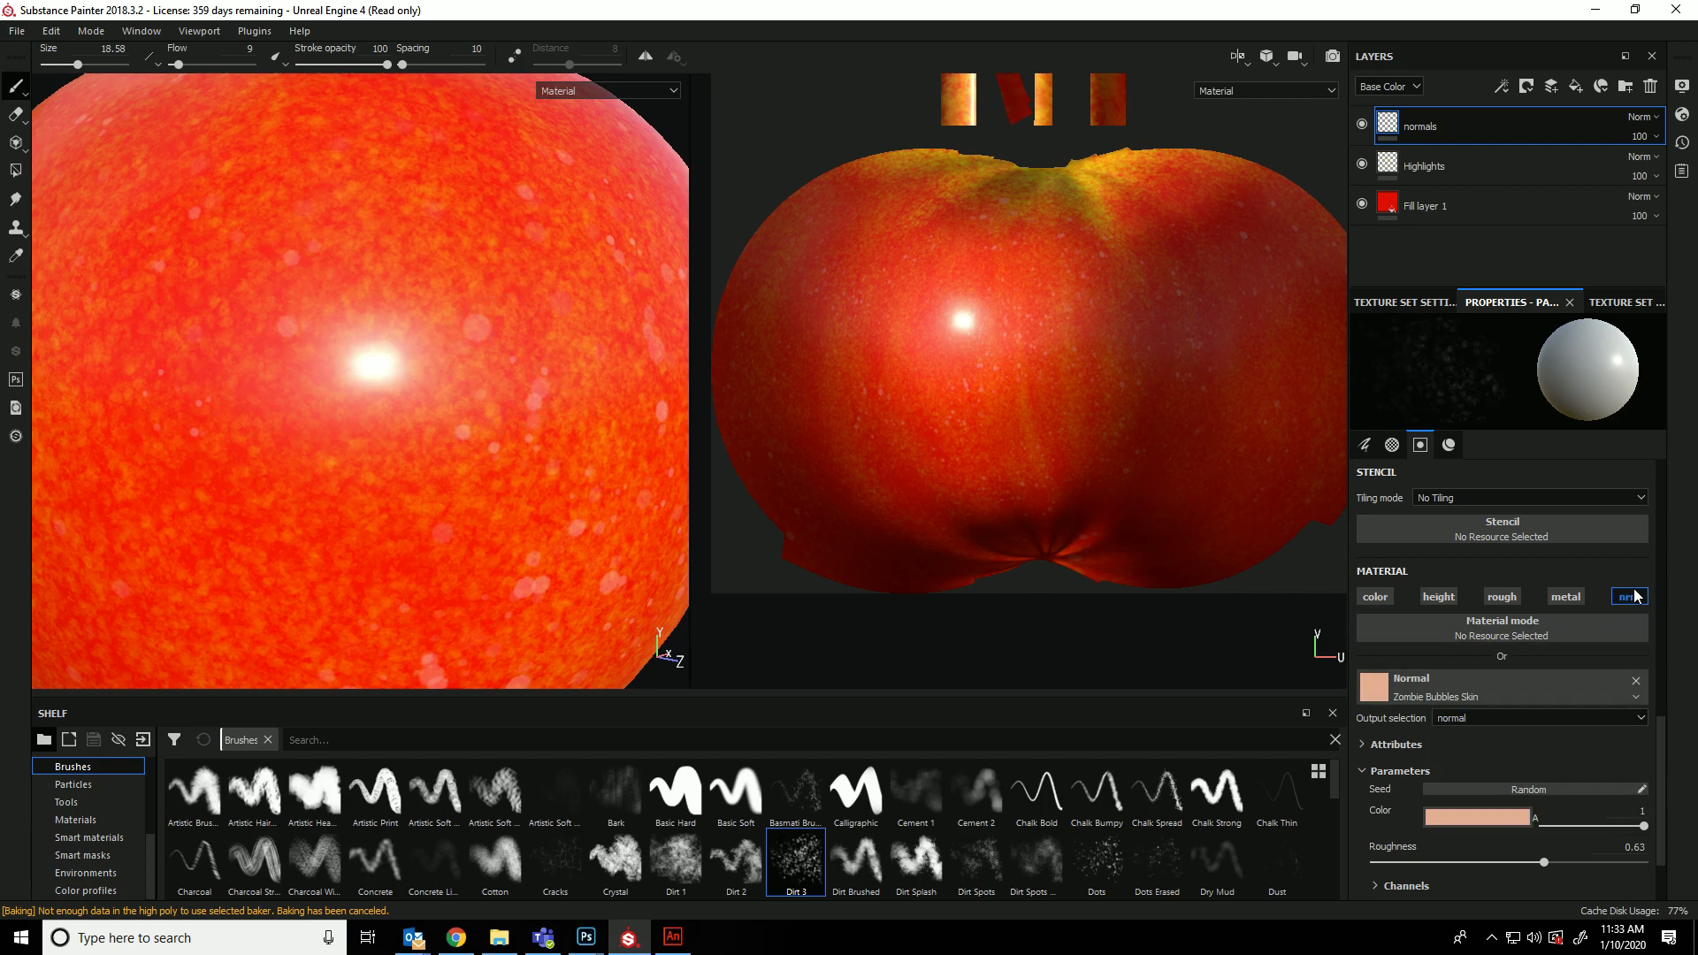
Reselect Zombie Bubbles Skin for the nrm channel so it keeps the normal output.
{"action": "left_click", "coordinate": [1627, 596]}
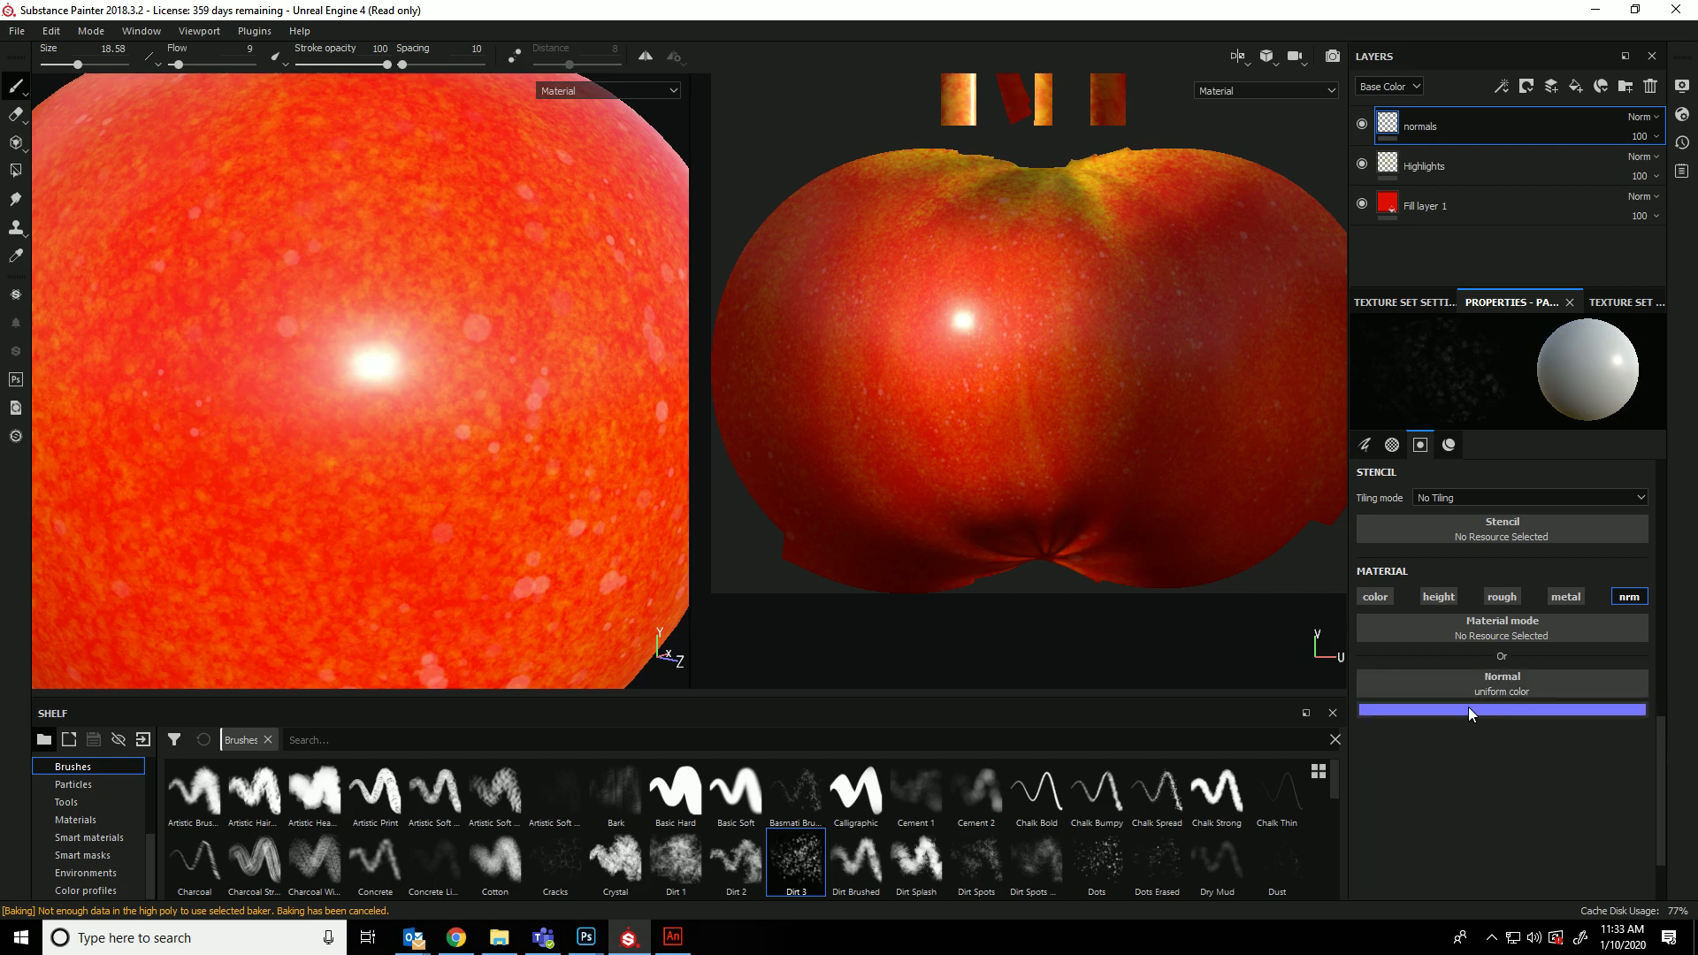
{"action": "type", "text": "zomb"}
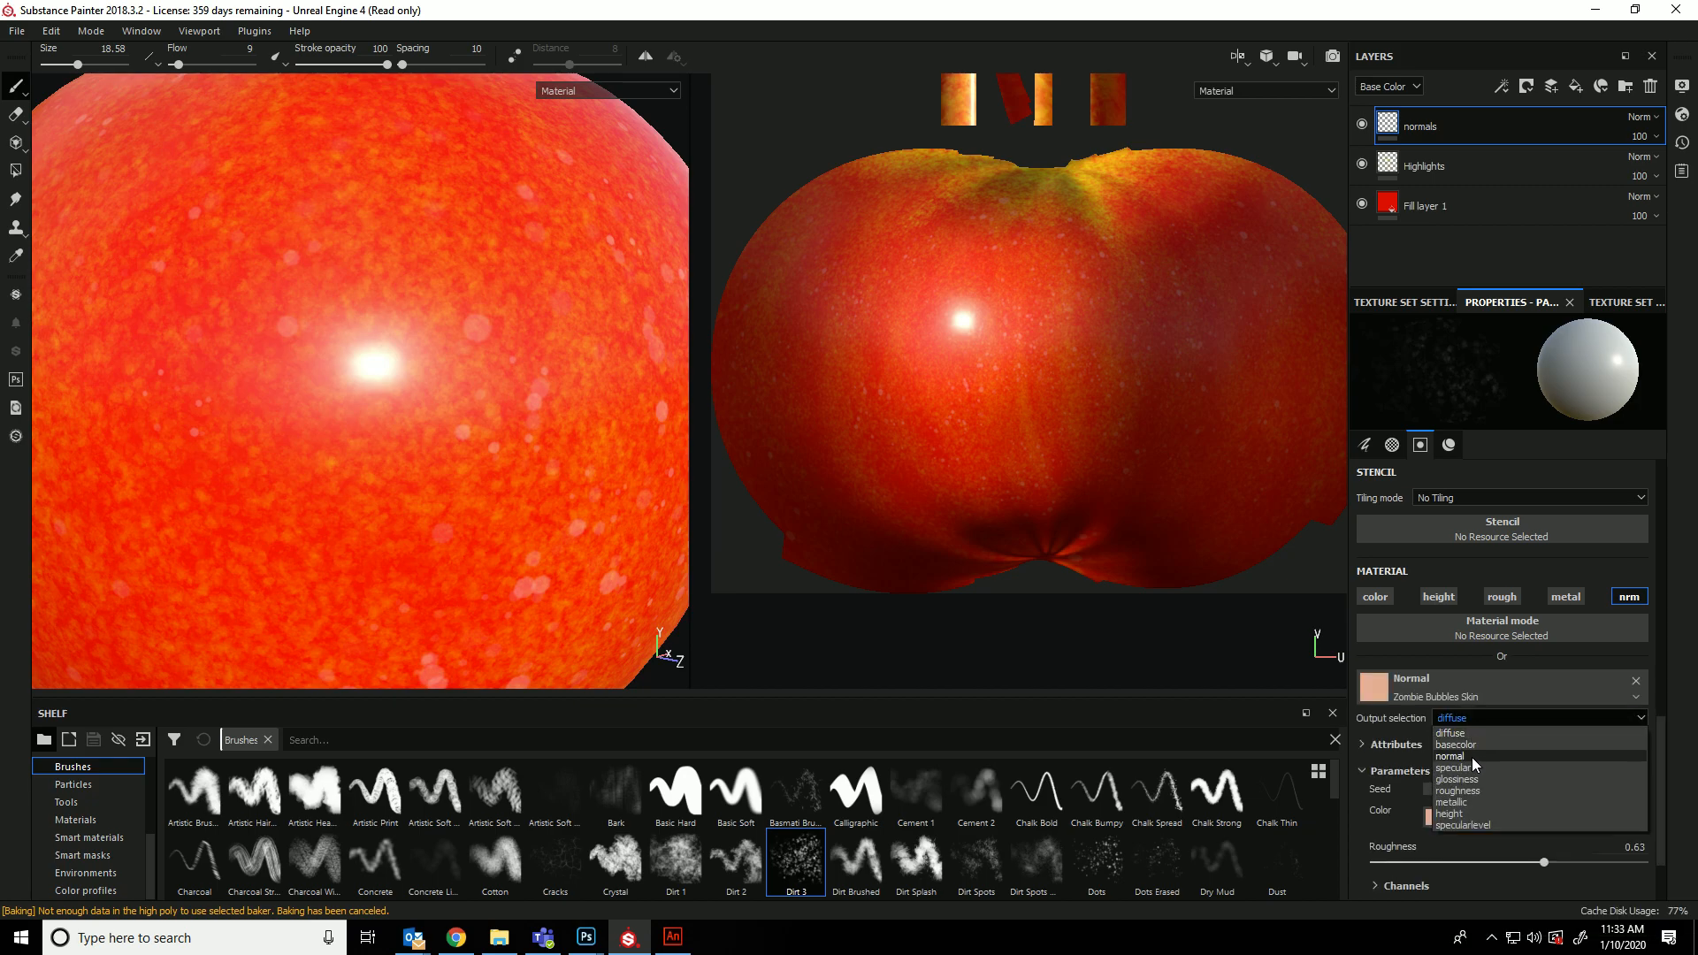
{"action": "left_click", "coordinate": [1454, 755]}
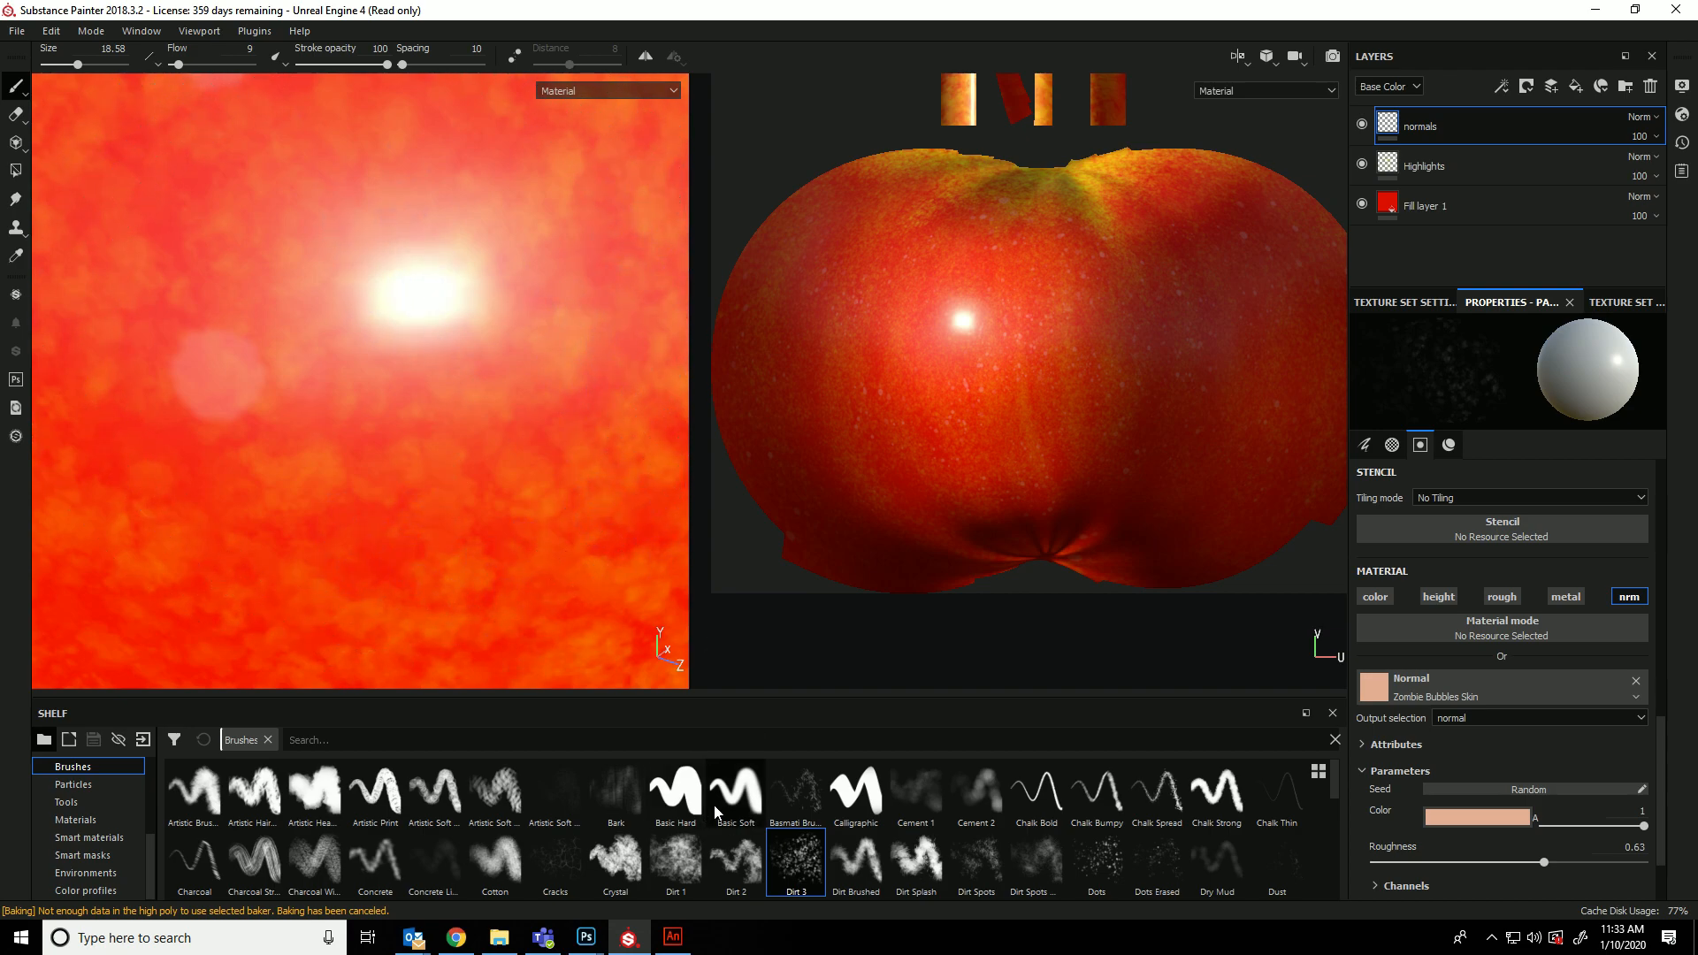
Try Basic Soft, Cement 2 and Artistic Heavy brushes, then settle on the Bark brush.
{"action": "left_click", "coordinate": [736, 793]}
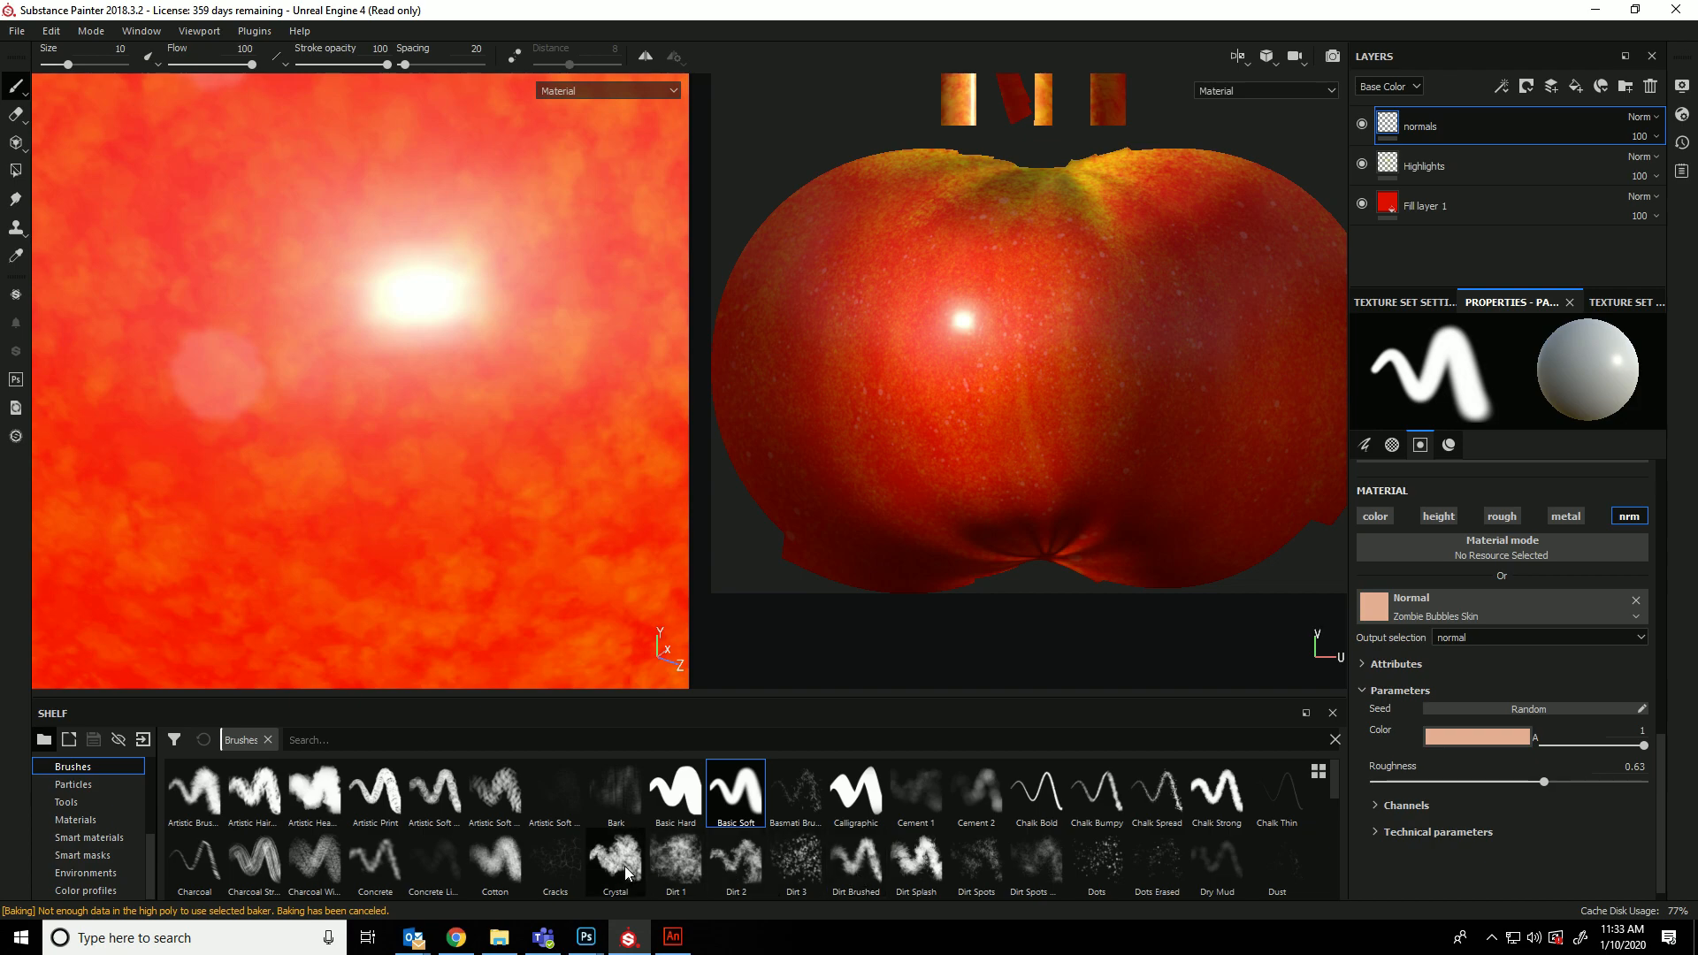
{"action": "left_click", "coordinate": [496, 862]}
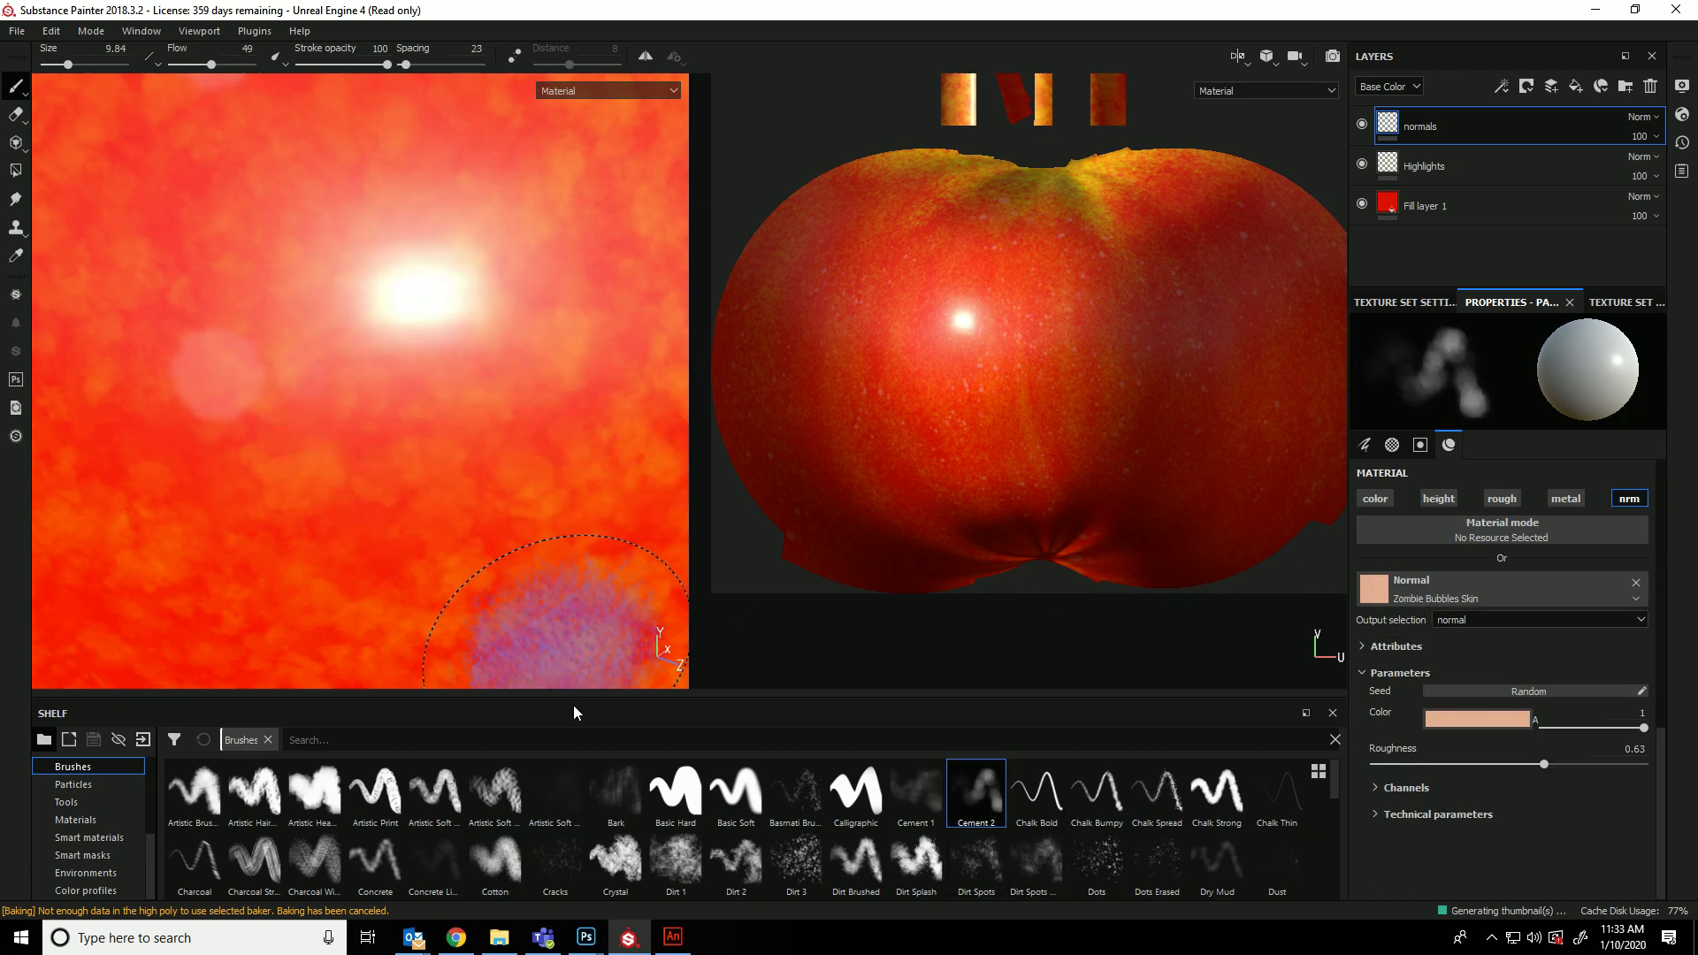
{"action": "left_click", "coordinate": [313, 791]}
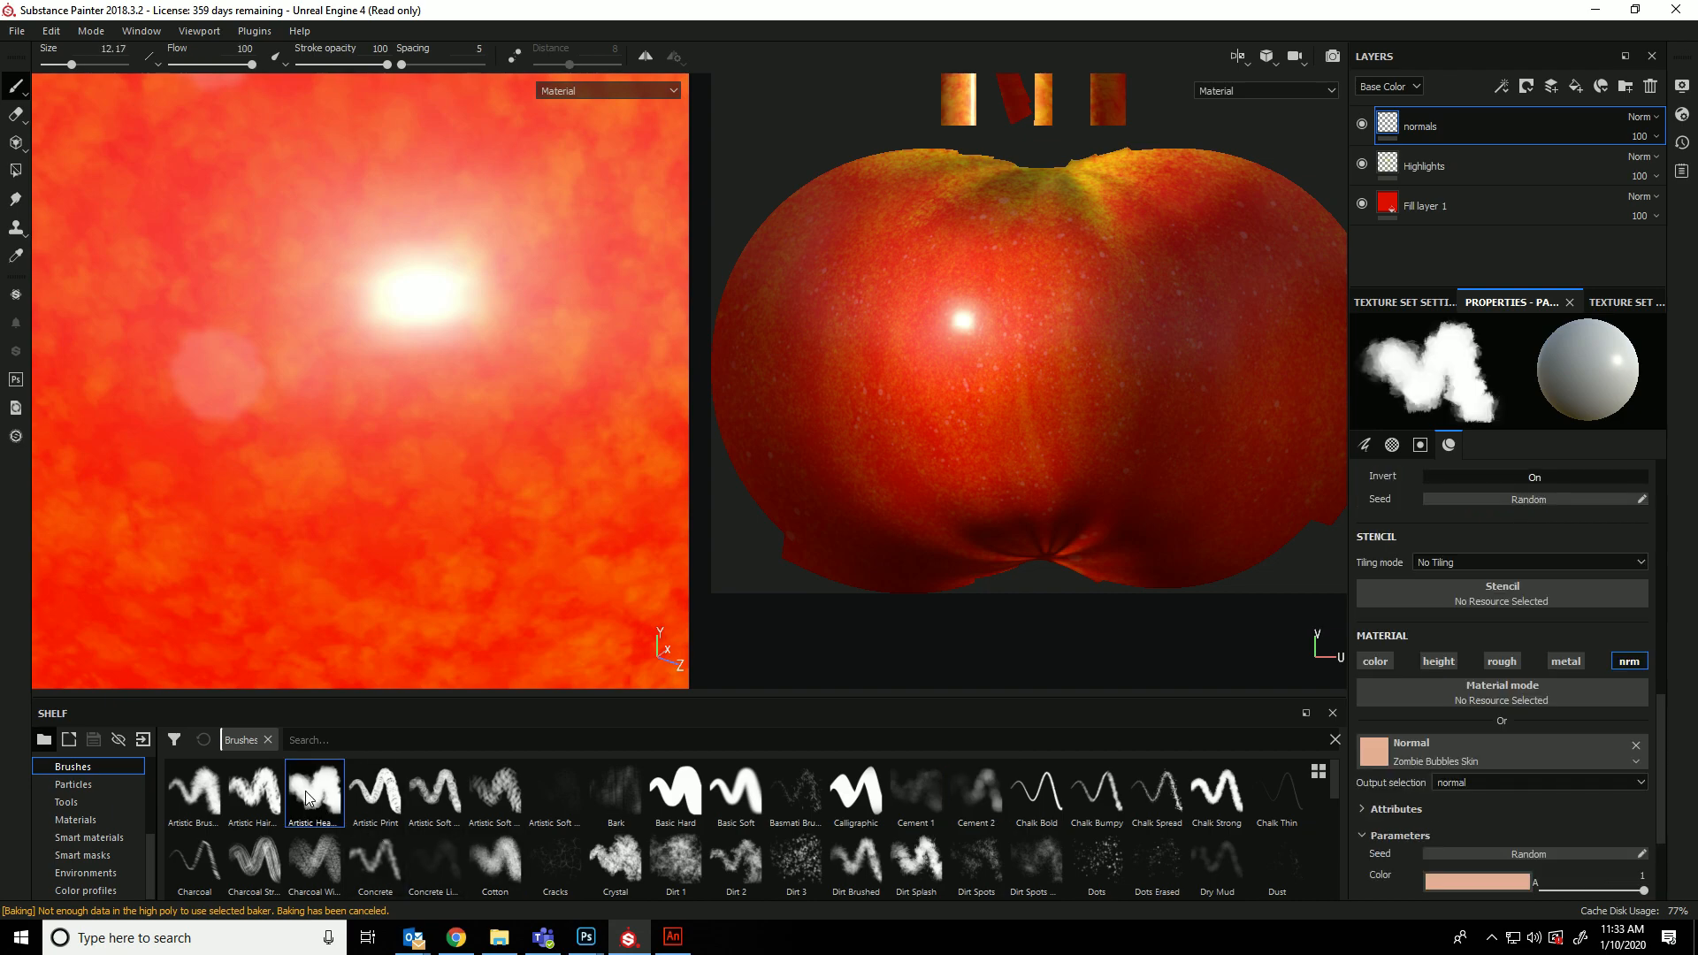
{"action": "left_click", "coordinate": [616, 793]}
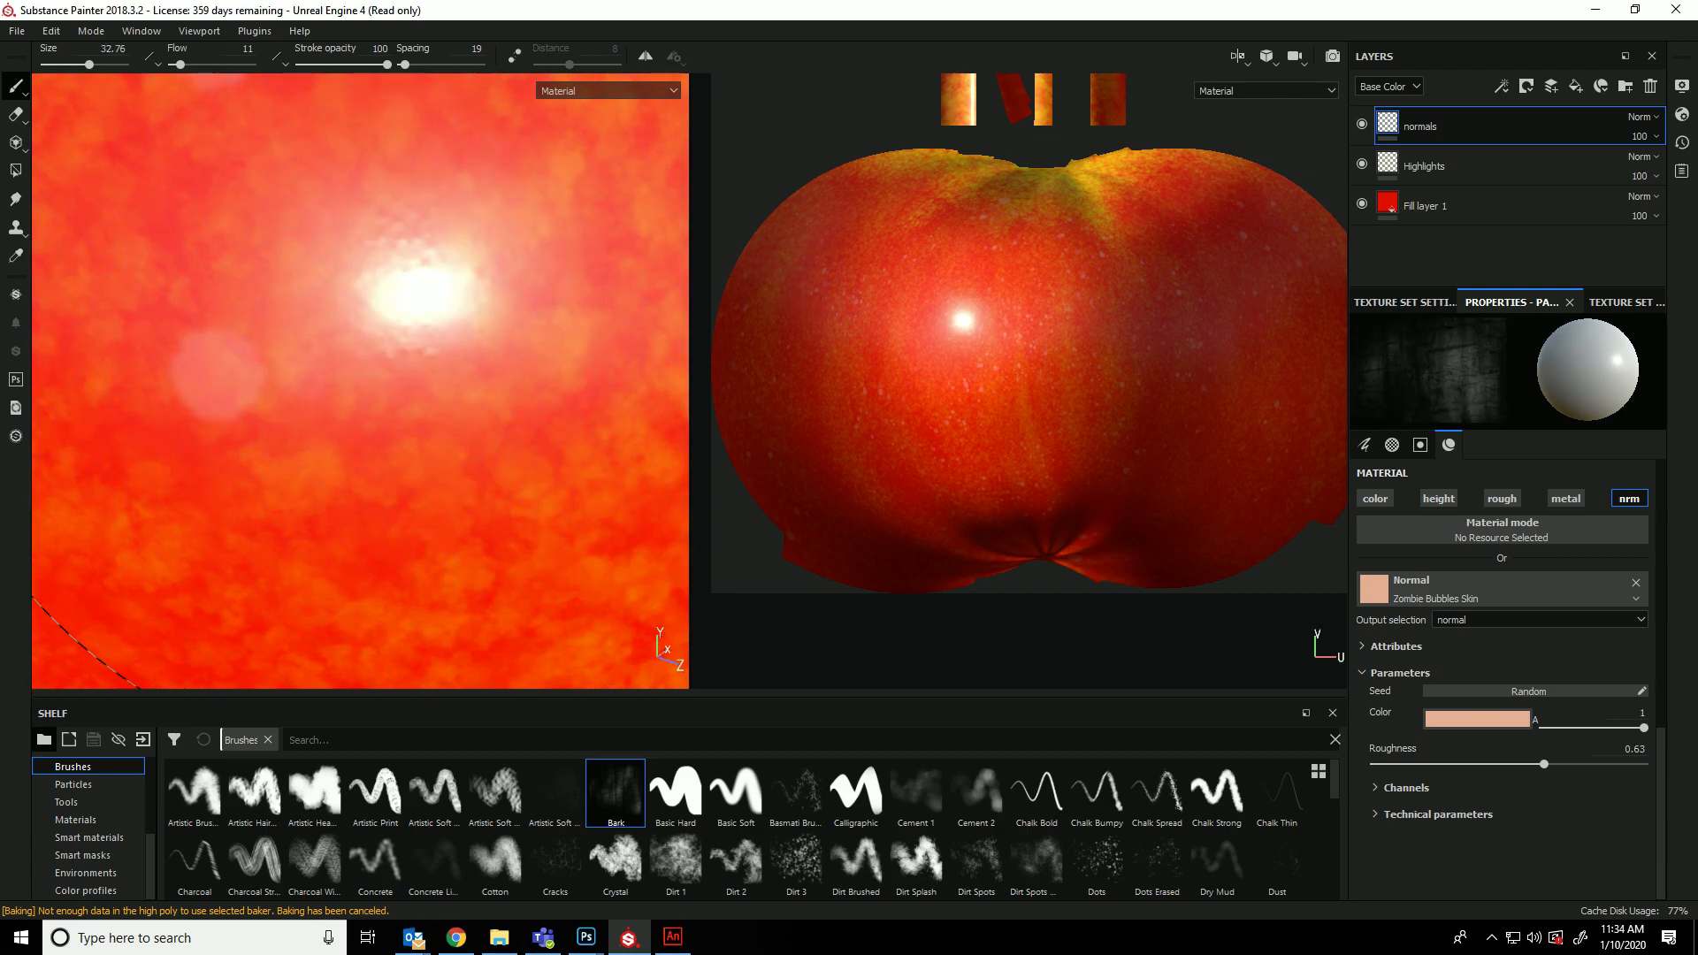
{"action": "left_click", "coordinate": [1264, 91]}
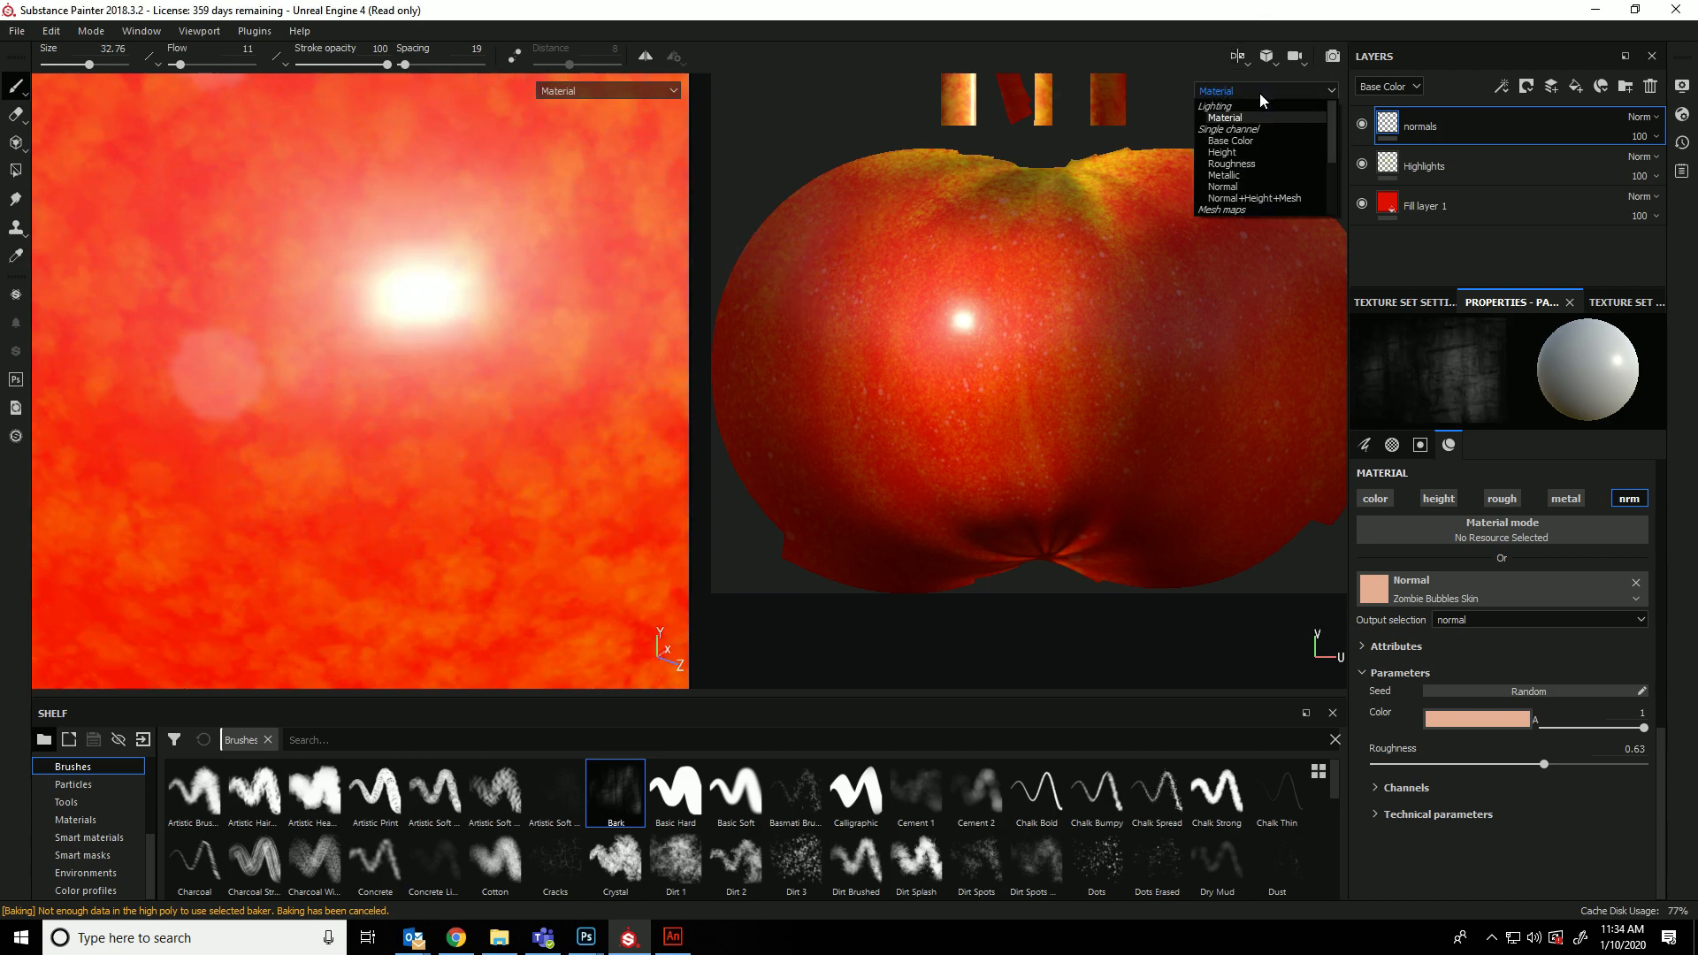
View the Normal channel, paint bubbly detail over the whole UV layout, then return to Material view.
{"action": "left_click", "coordinate": [1223, 186]}
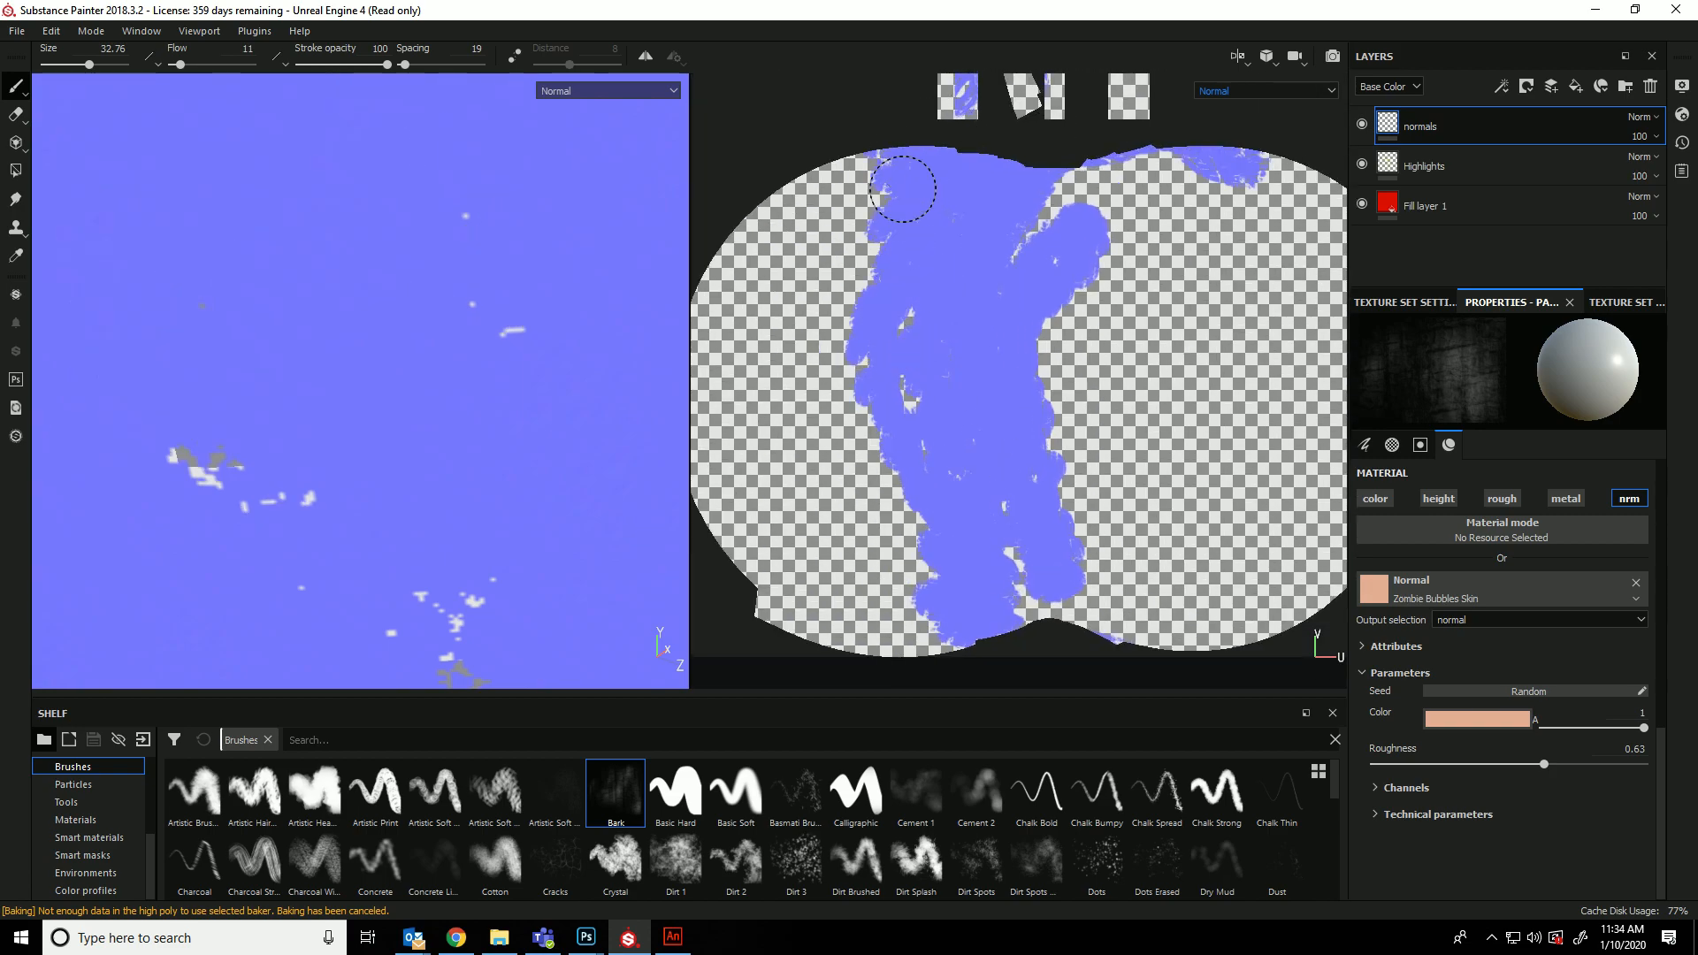
{"action": "left_click_drag", "start_coordinate": [903, 189], "coordinate": [856, 536]}
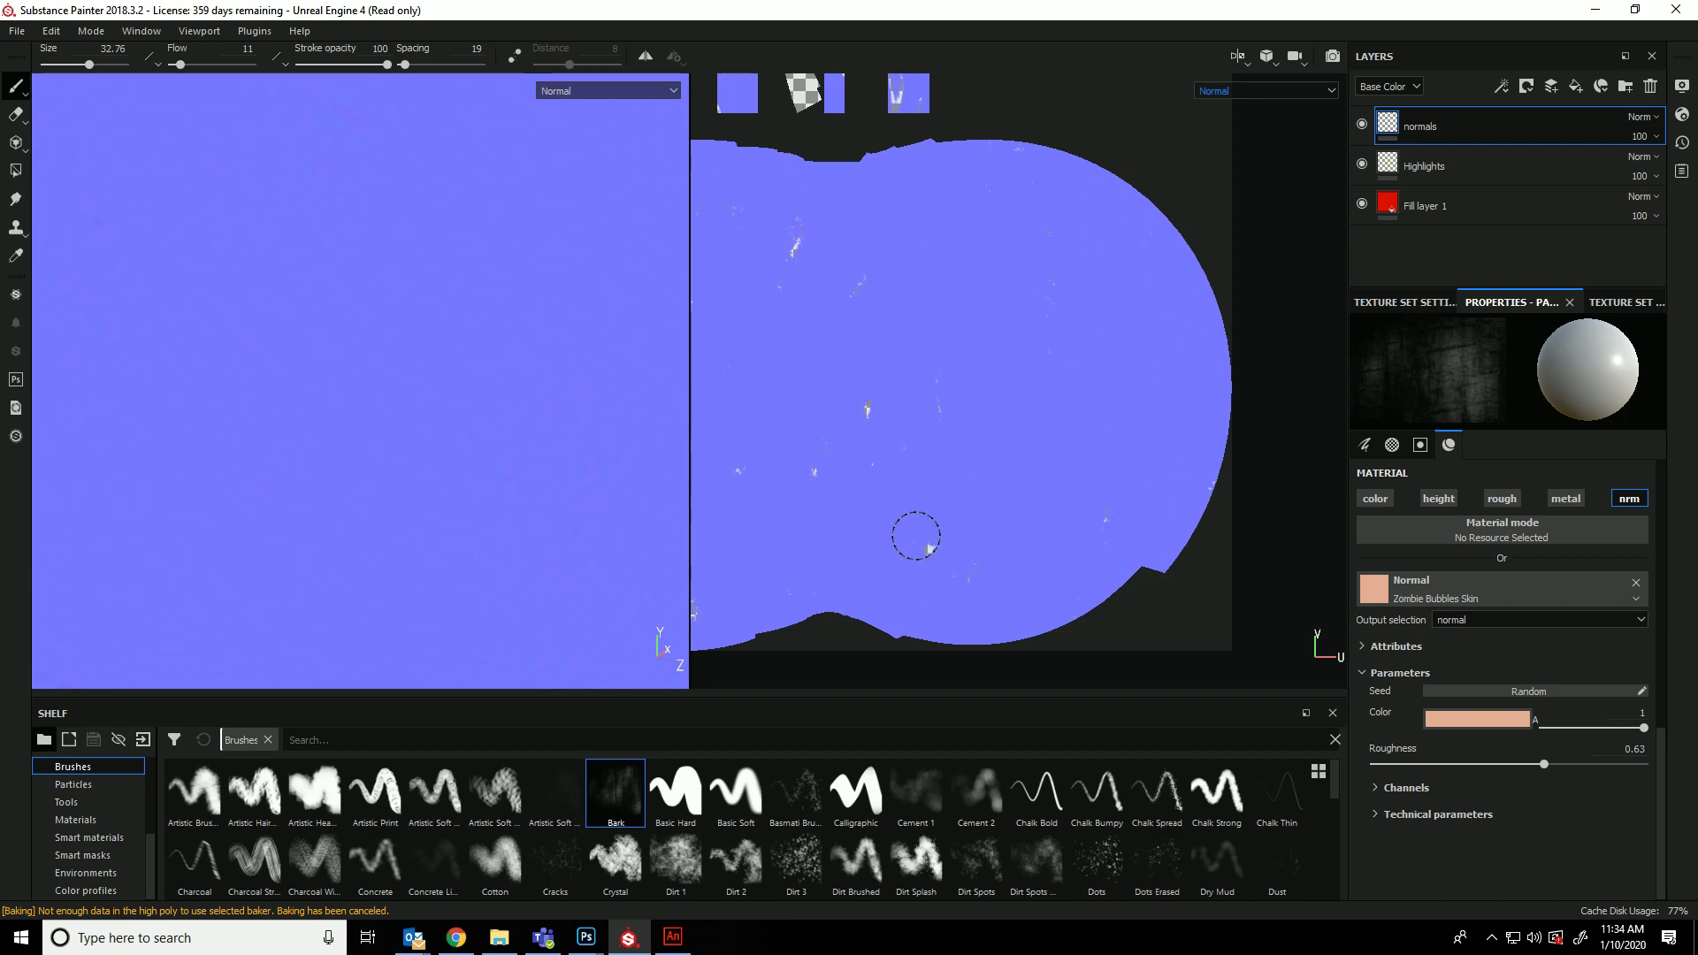
{"action": "mouse_move", "coordinate": [810, 398]}
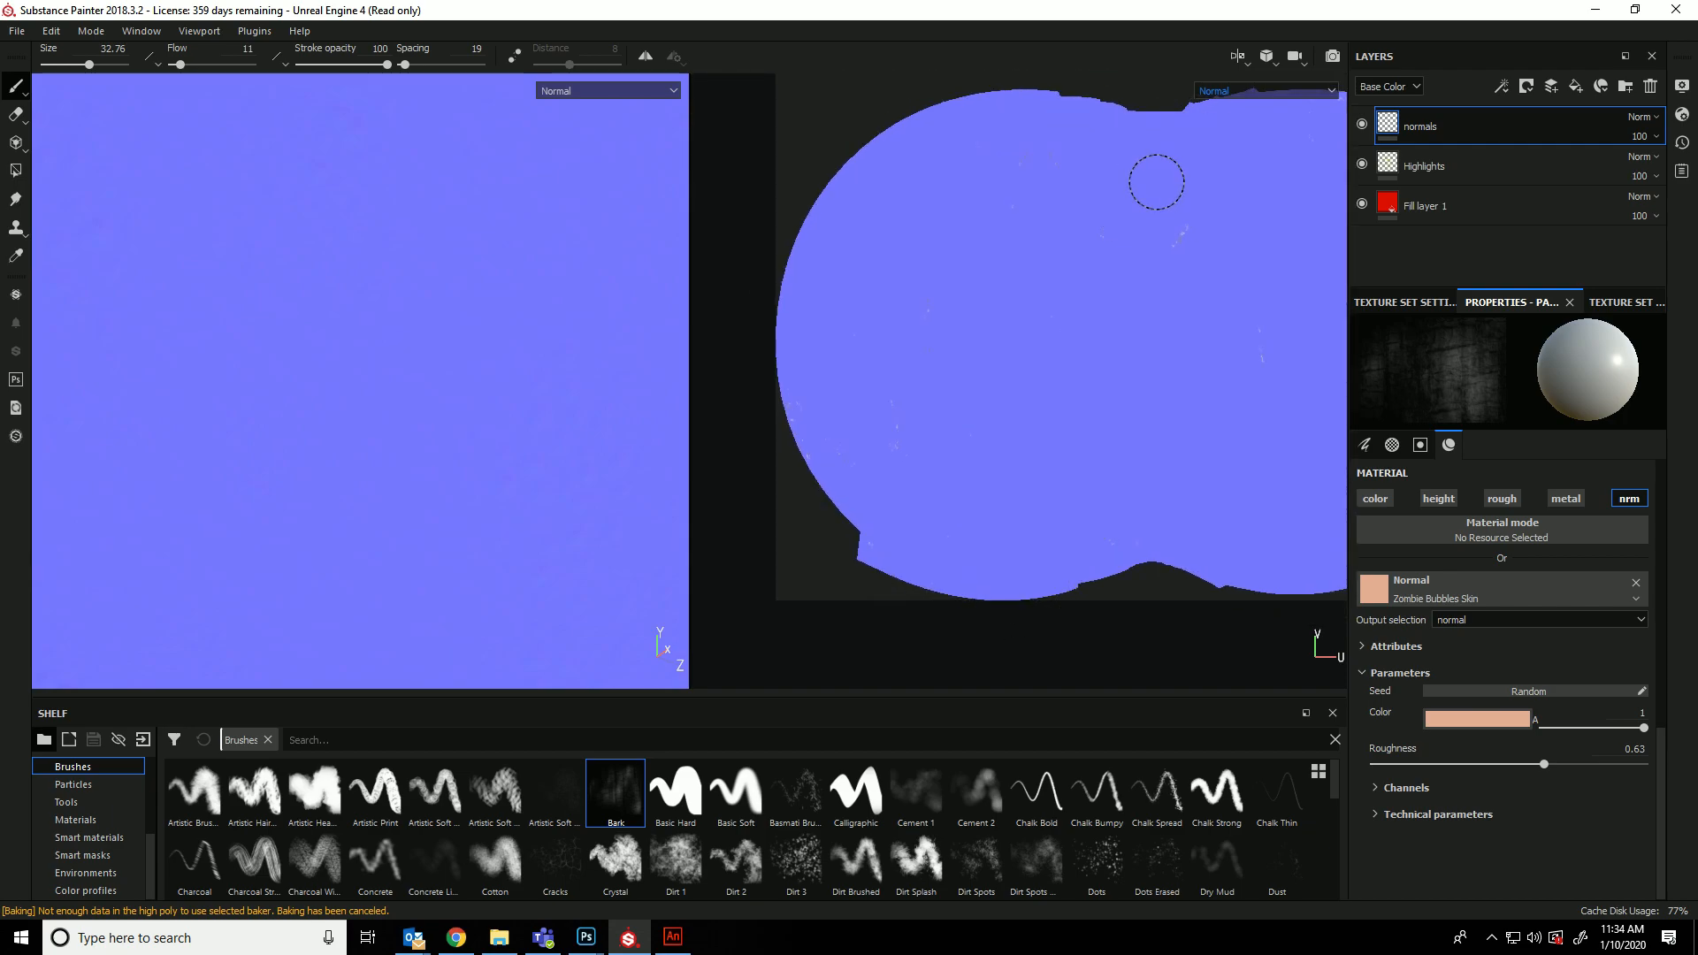
{"action": "left_click", "coordinate": [1262, 90]}
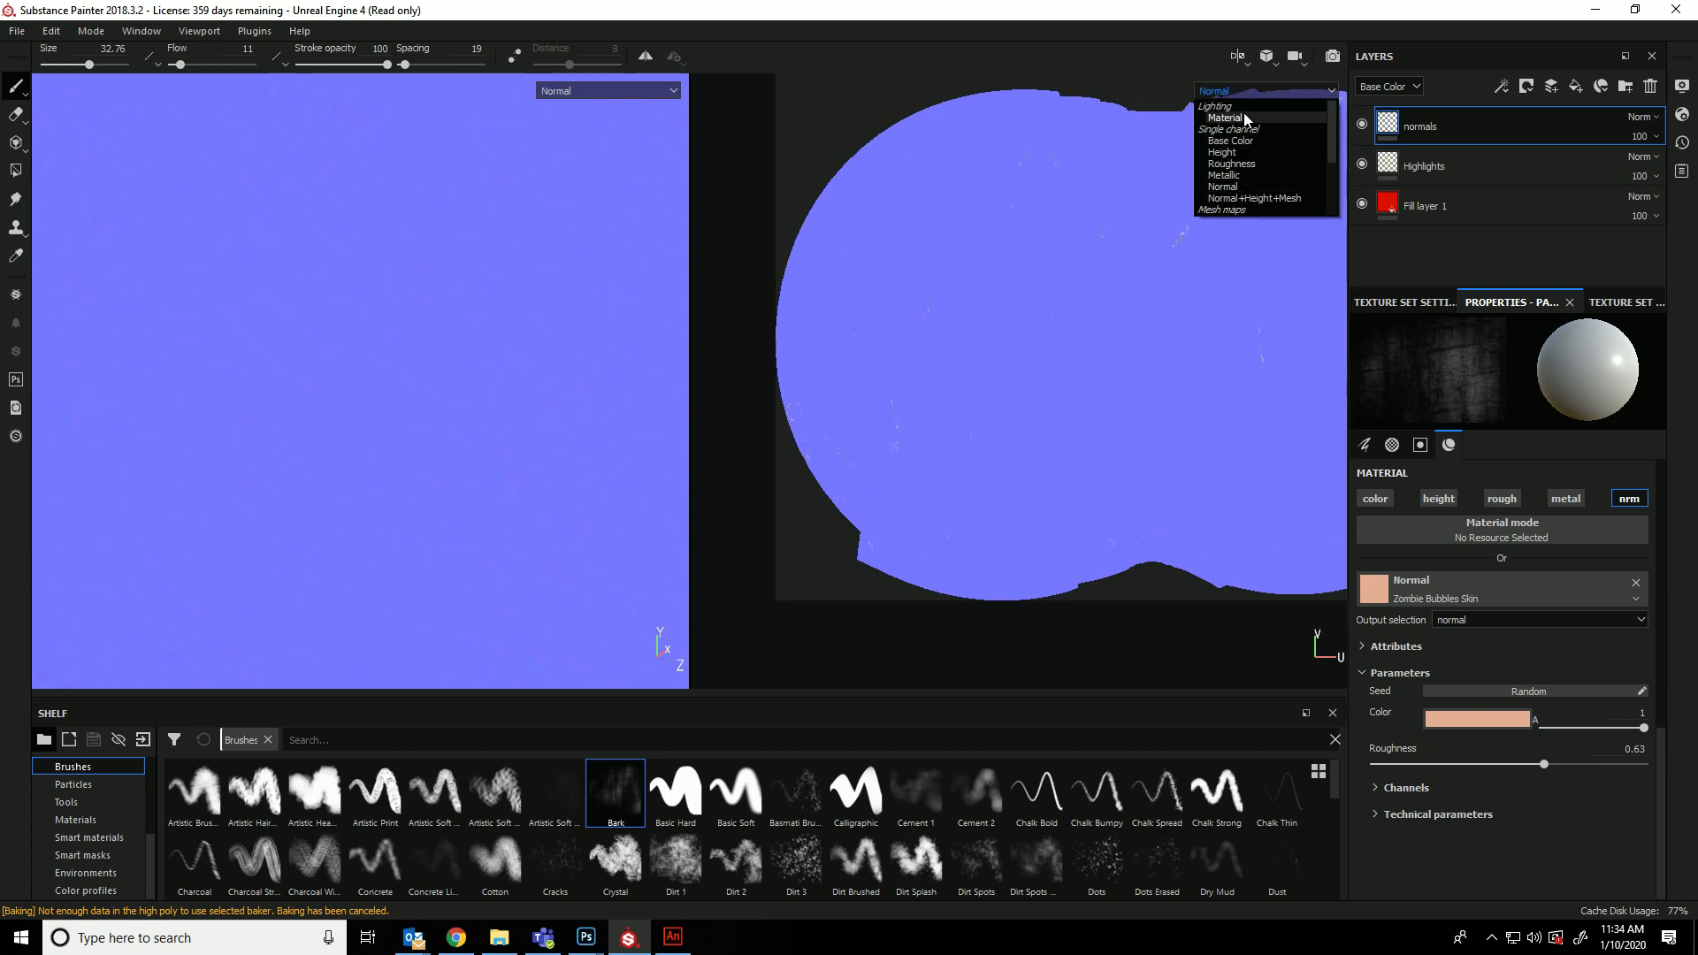
{"action": "left_click", "coordinate": [1226, 117]}
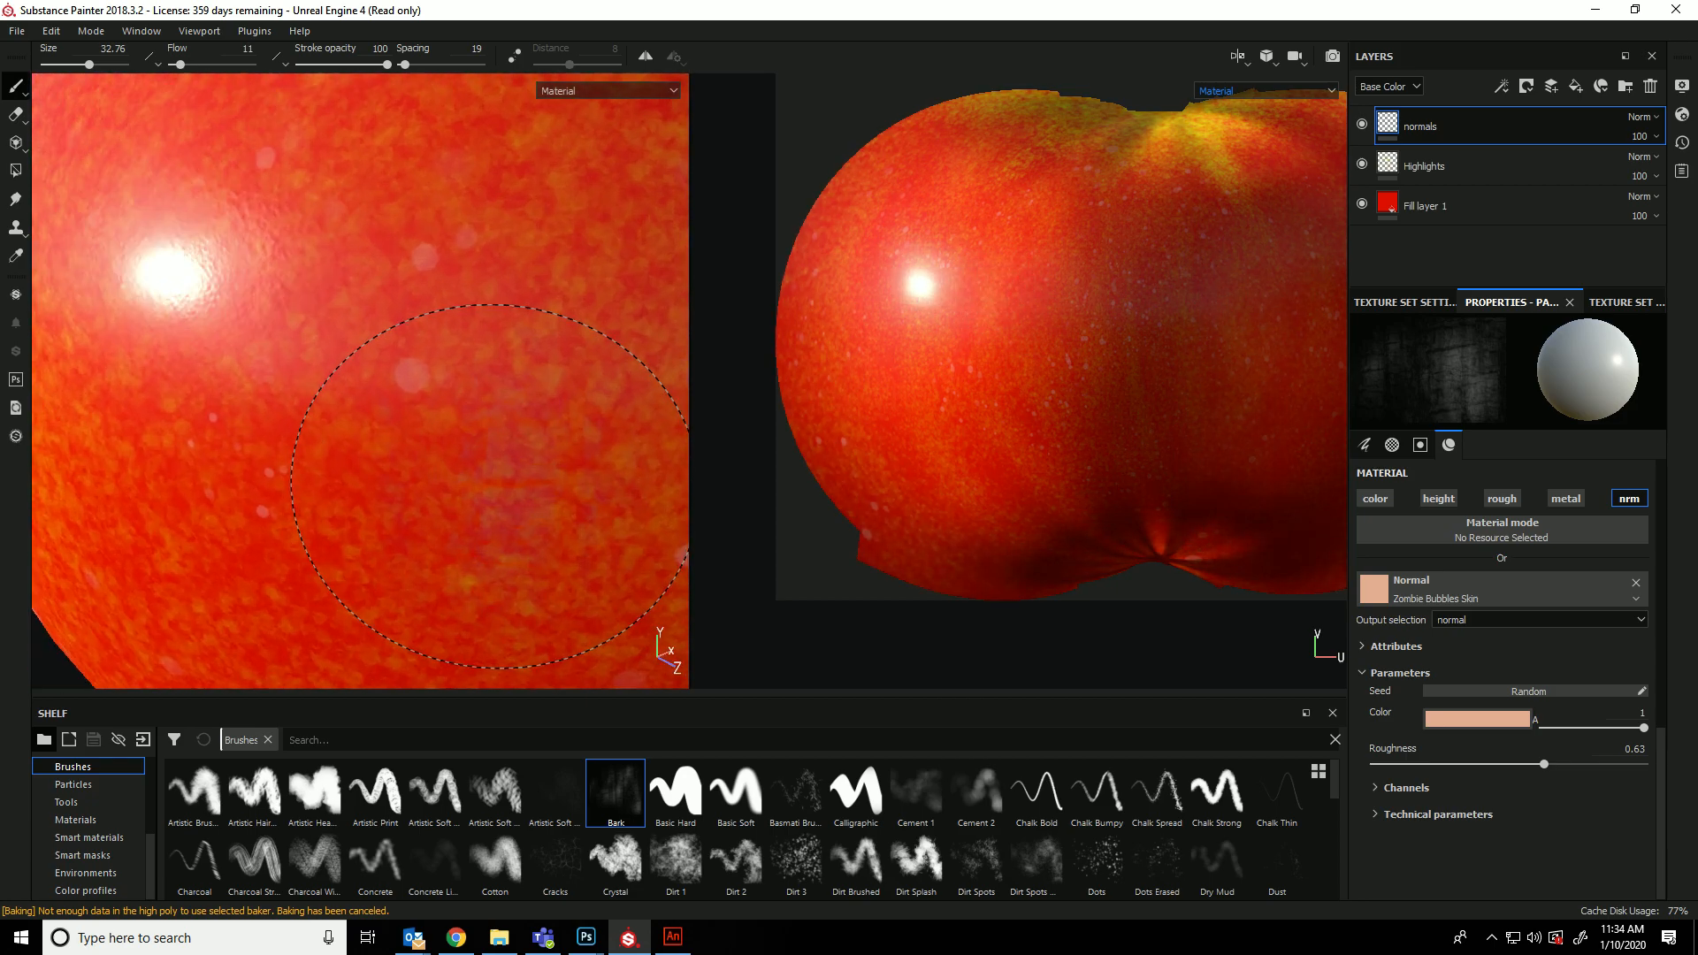
Lower the normals layer opacity to 51 and toggle it to compare the apple.
{"action": "scroll", "scroll_direction": "down", "scroll_amount": 3}
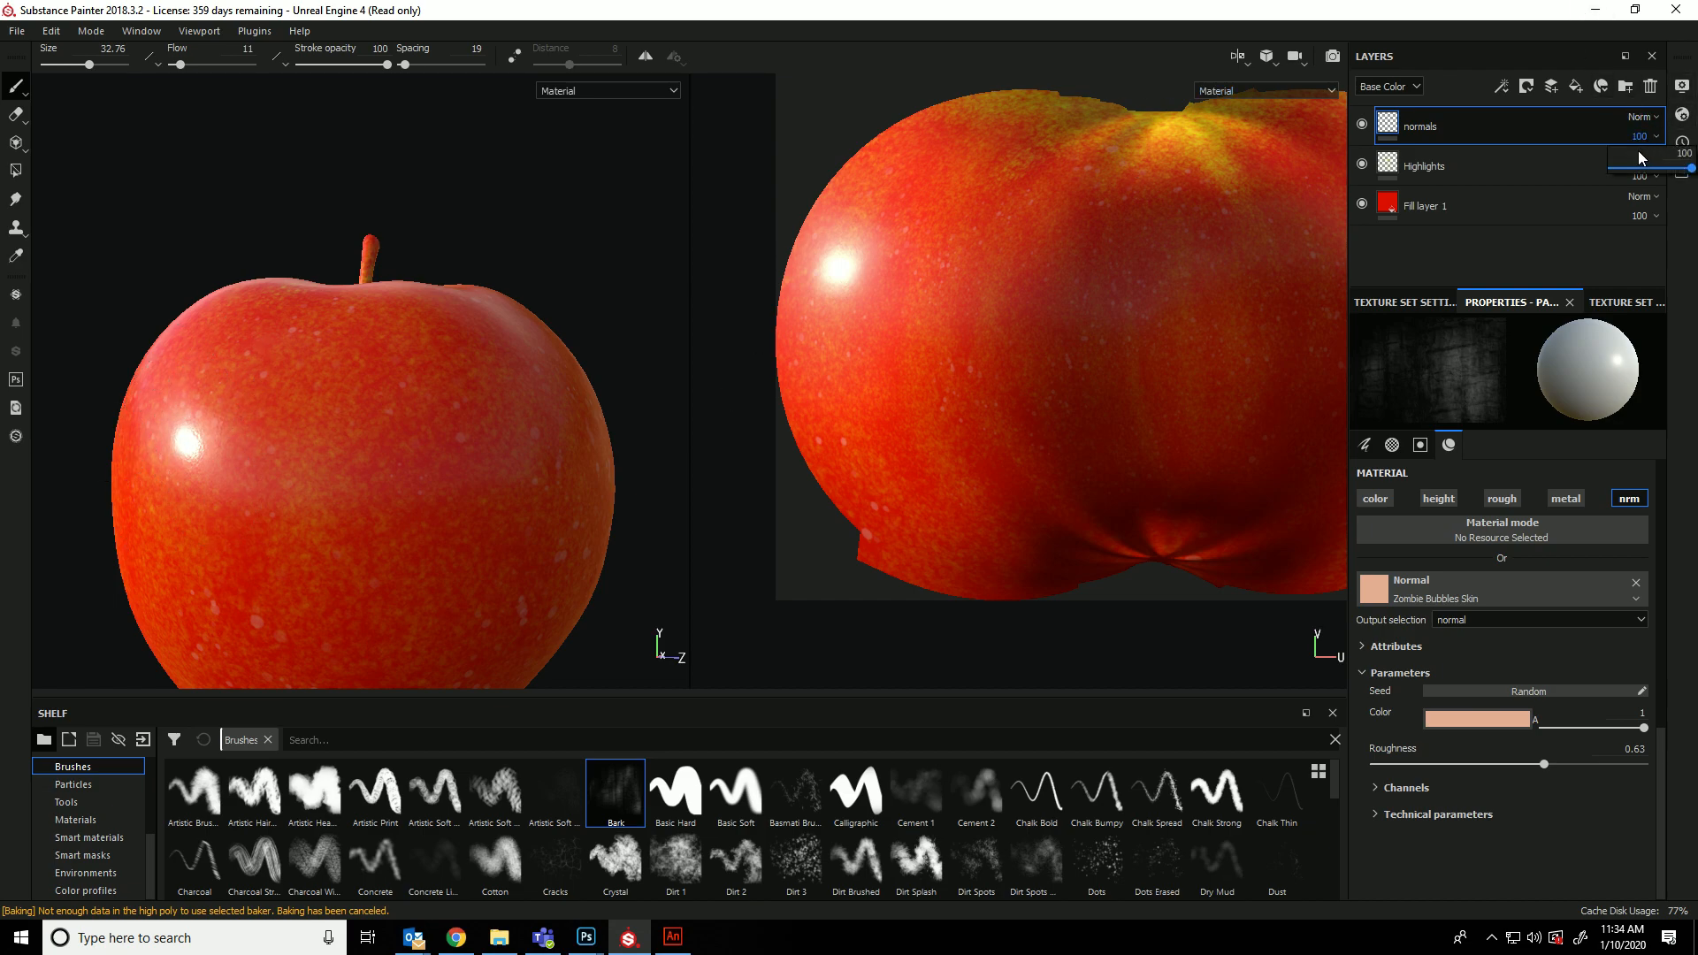
{"action": "left_click_drag", "start_coordinate": [1674, 168], "coordinate": [1614, 168]}
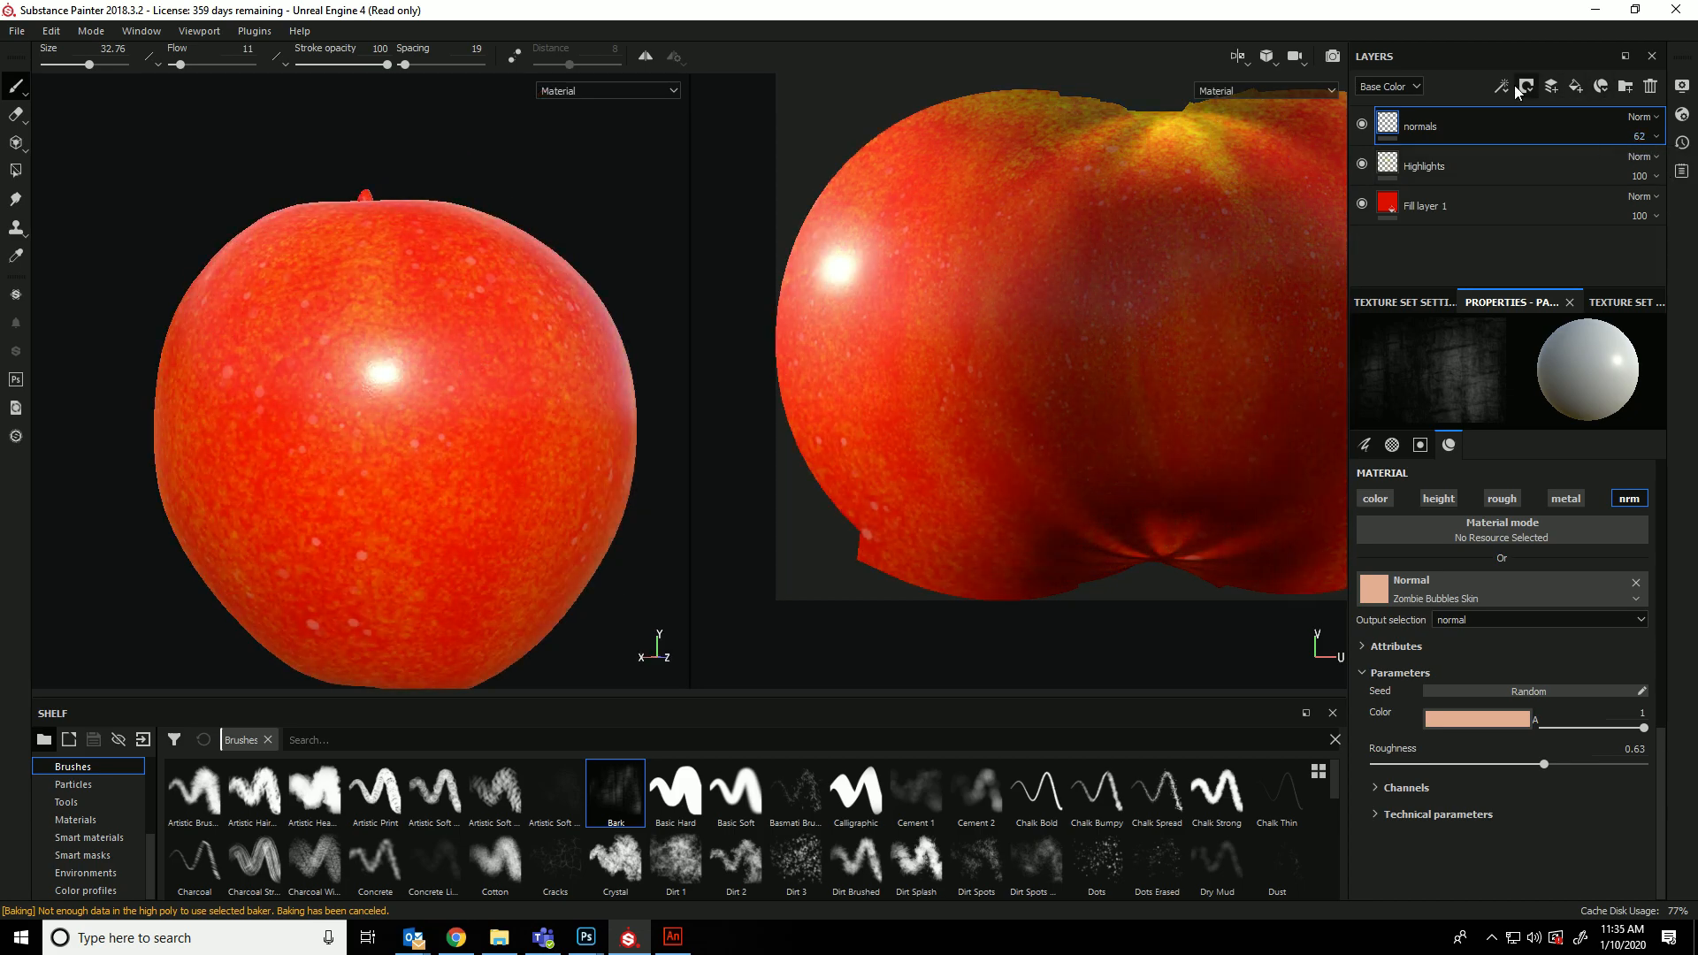
{"action": "left_click", "coordinate": [1362, 127]}
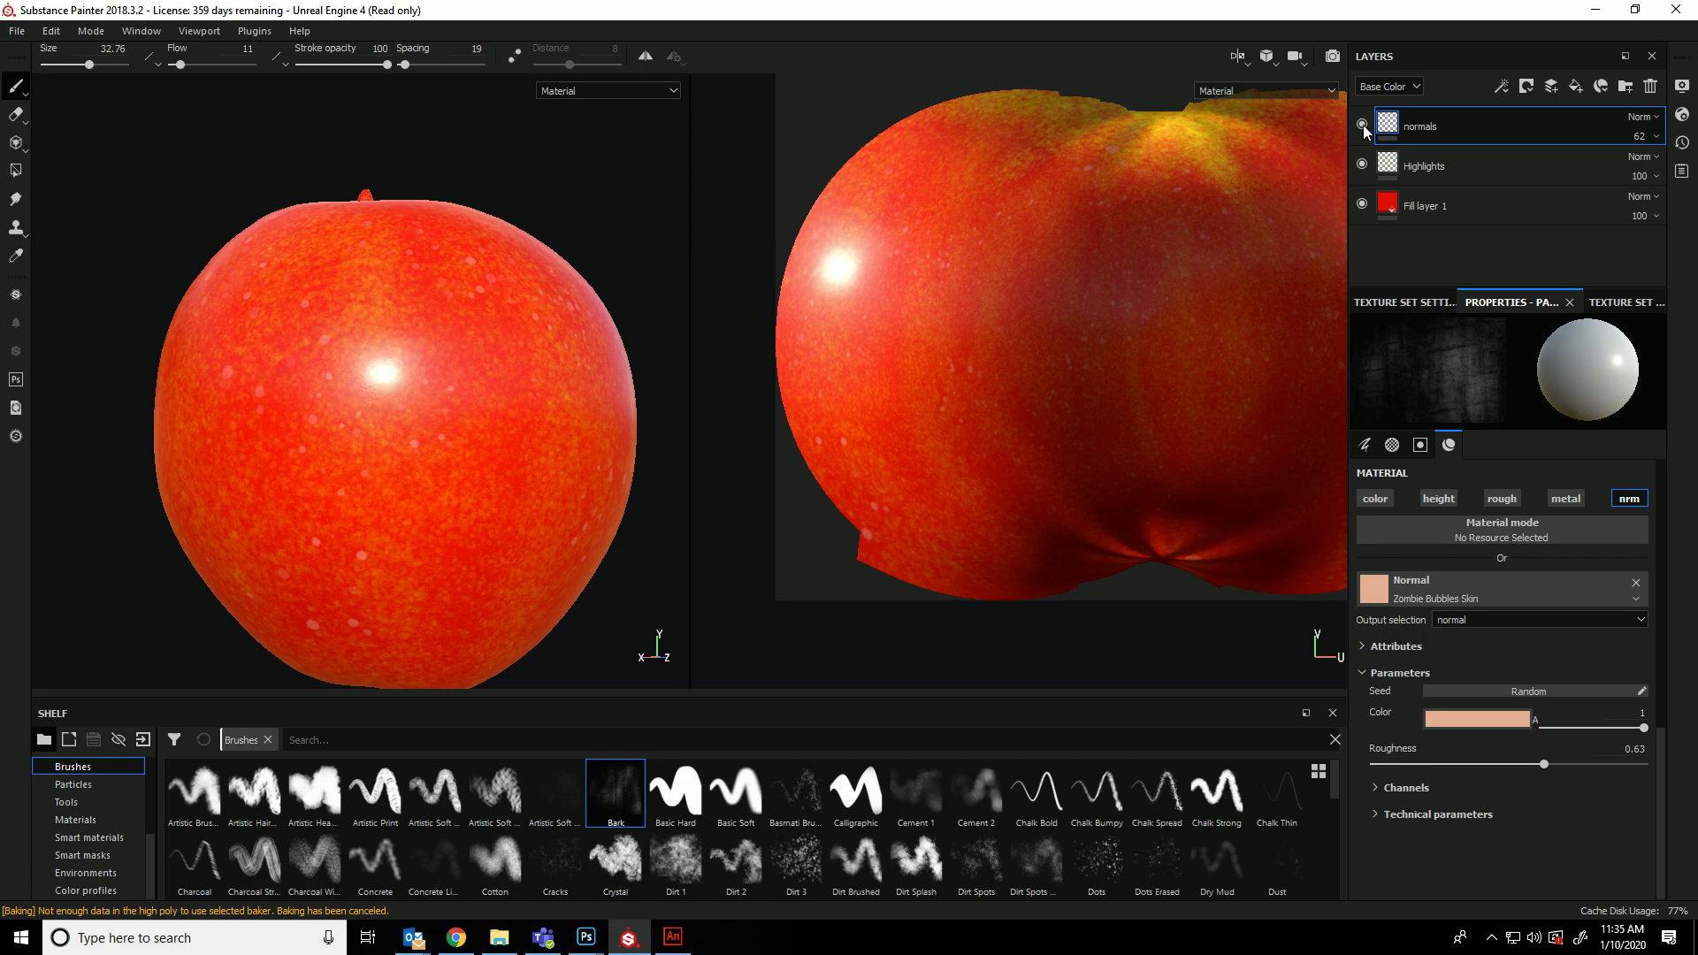
{"action": "mouse_move", "coordinate": [407, 525]}
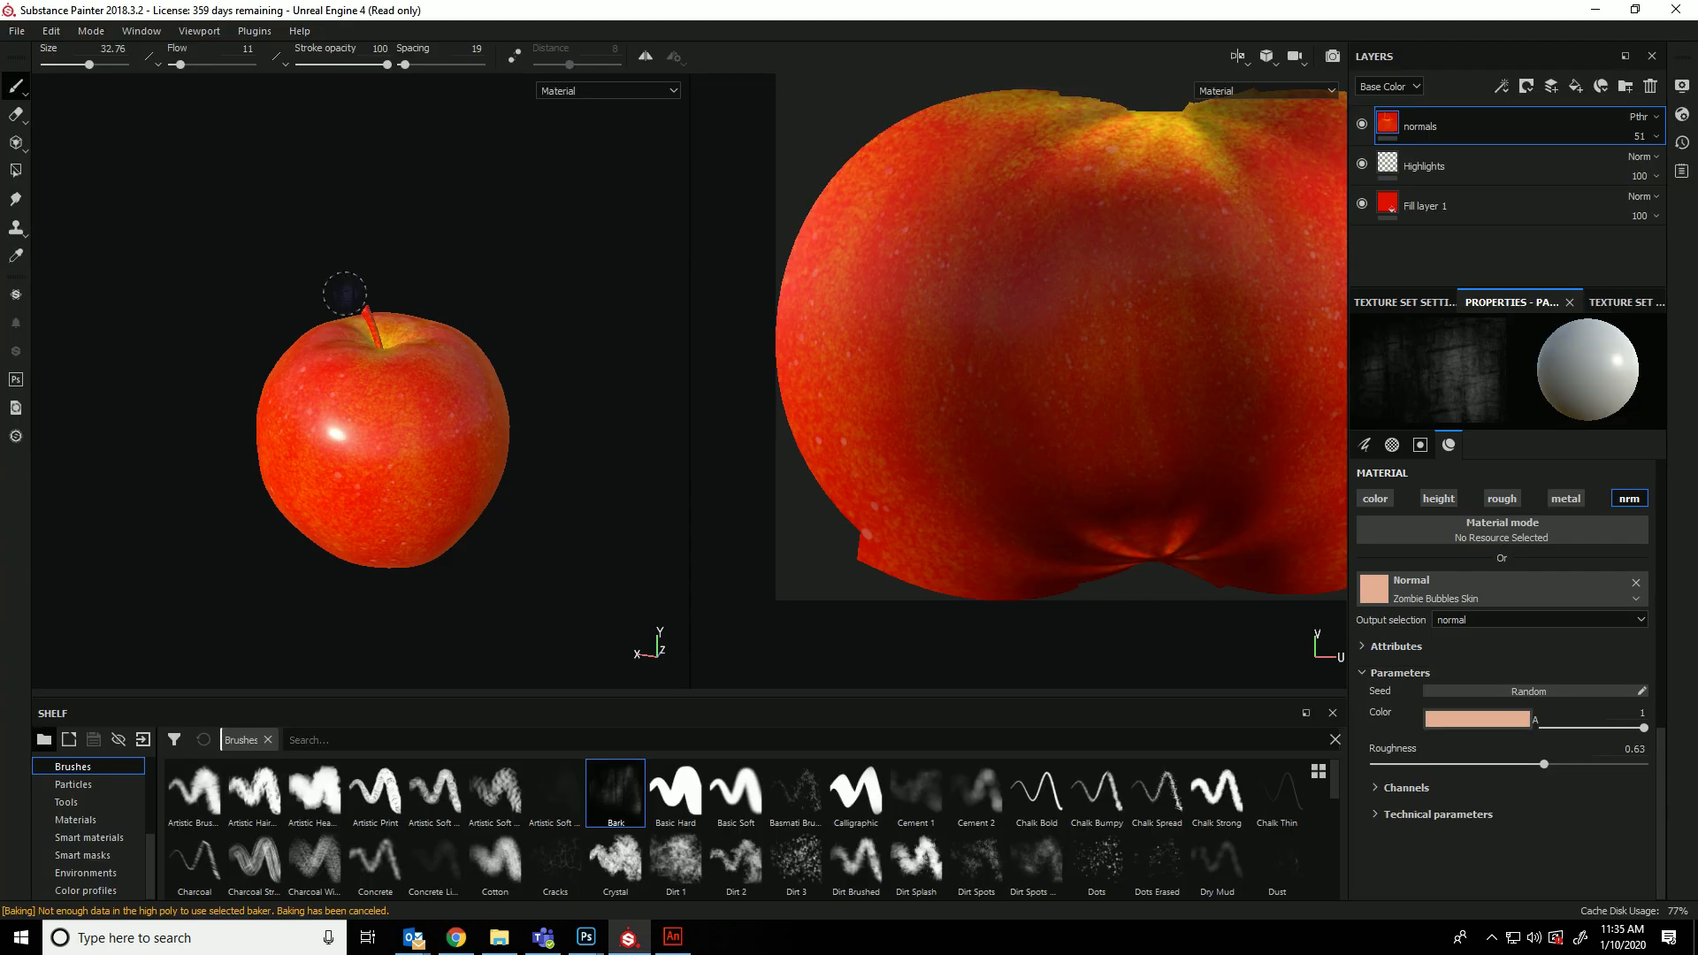
{"action": "left_click", "coordinate": [1426, 206]}
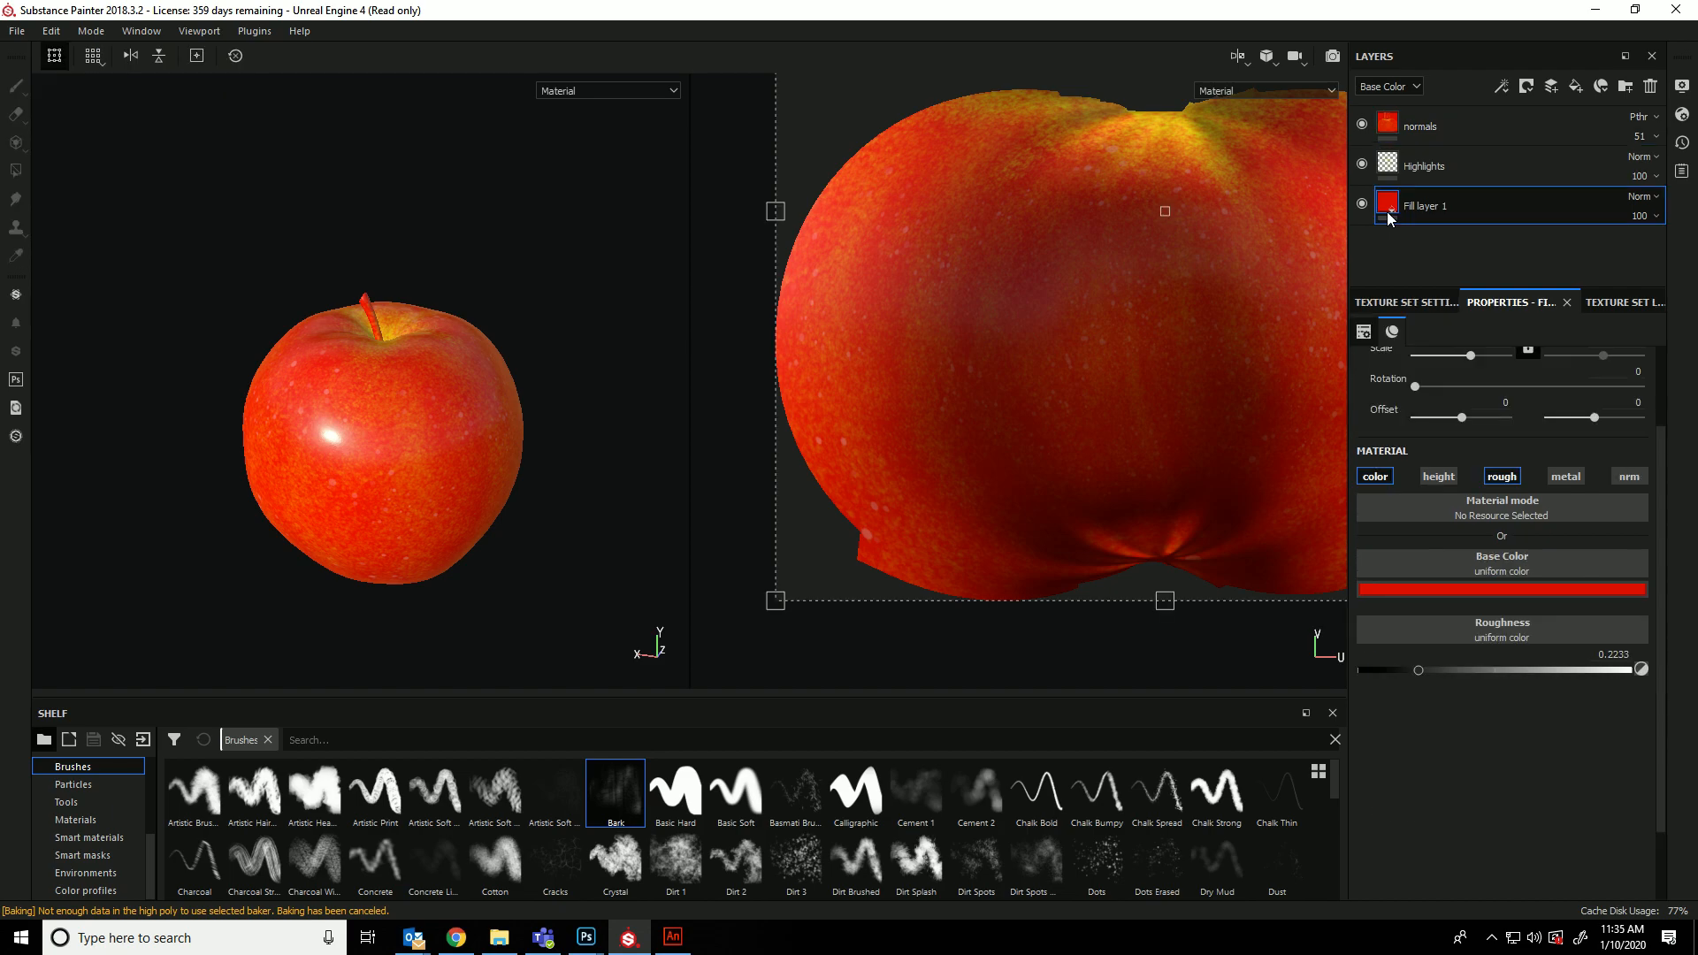
Set the normals layer blend mode back to Normal at 51 opacity.
{"action": "left_click", "coordinate": [1643, 117]}
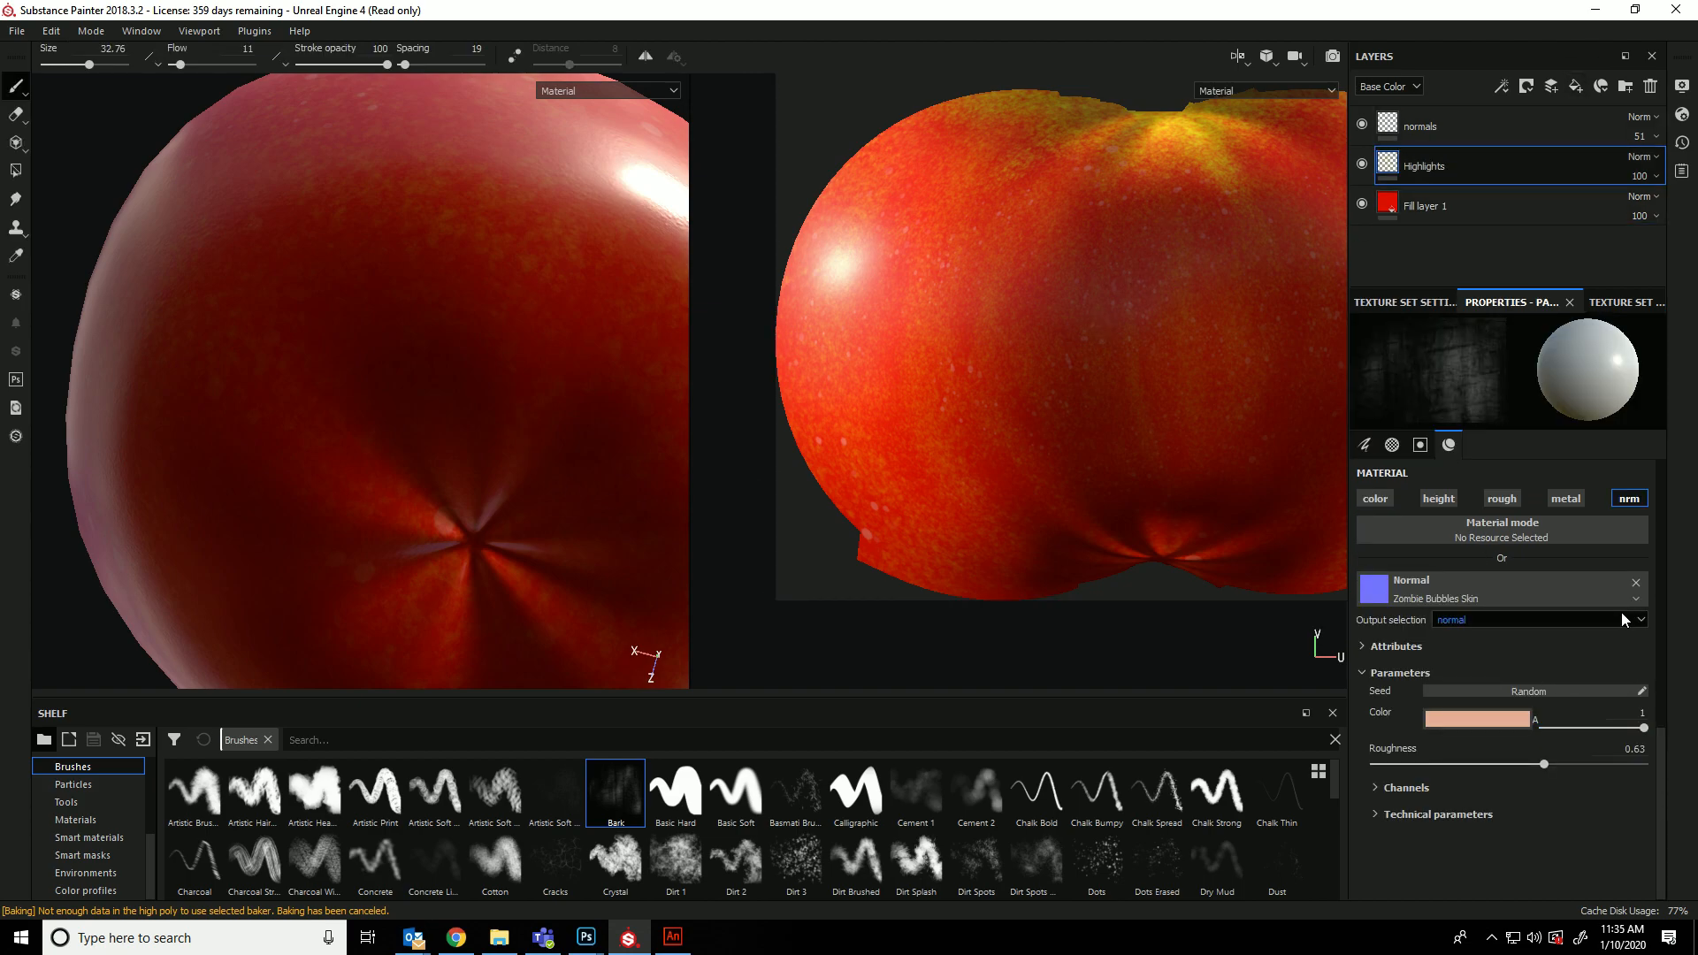
Disable the brush's nrm channel, enable color and pick a dark golden base colour.
{"action": "left_click", "coordinate": [1372, 501]}
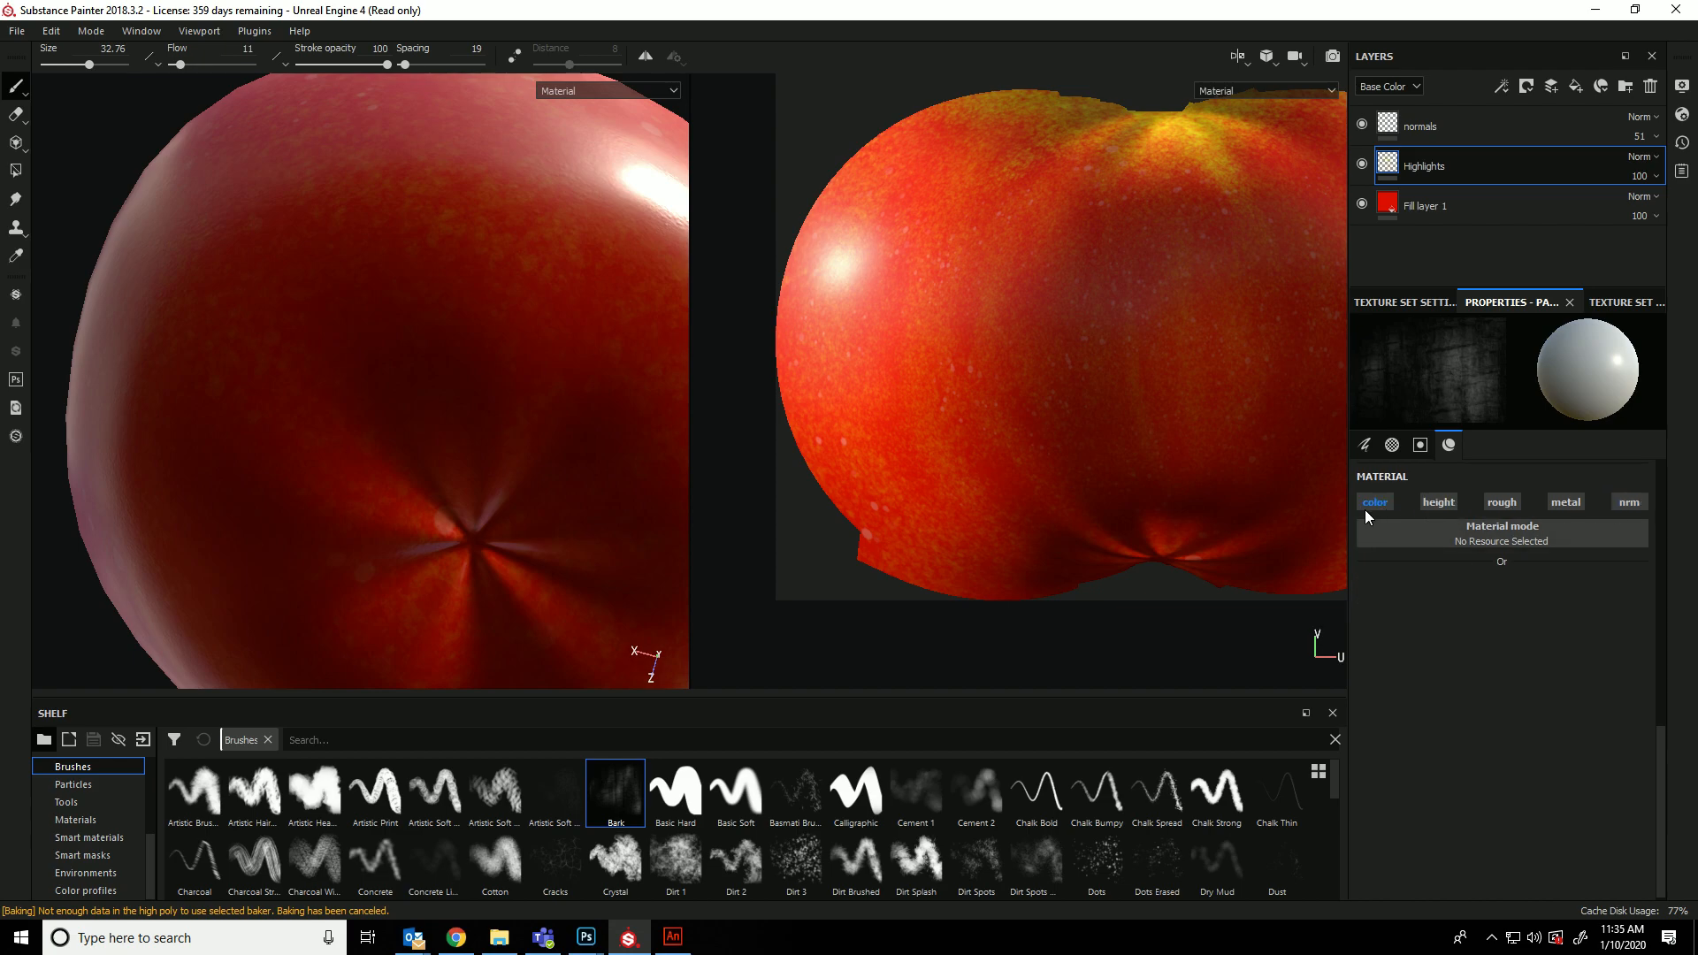
{"action": "left_click", "coordinate": [1374, 500]}
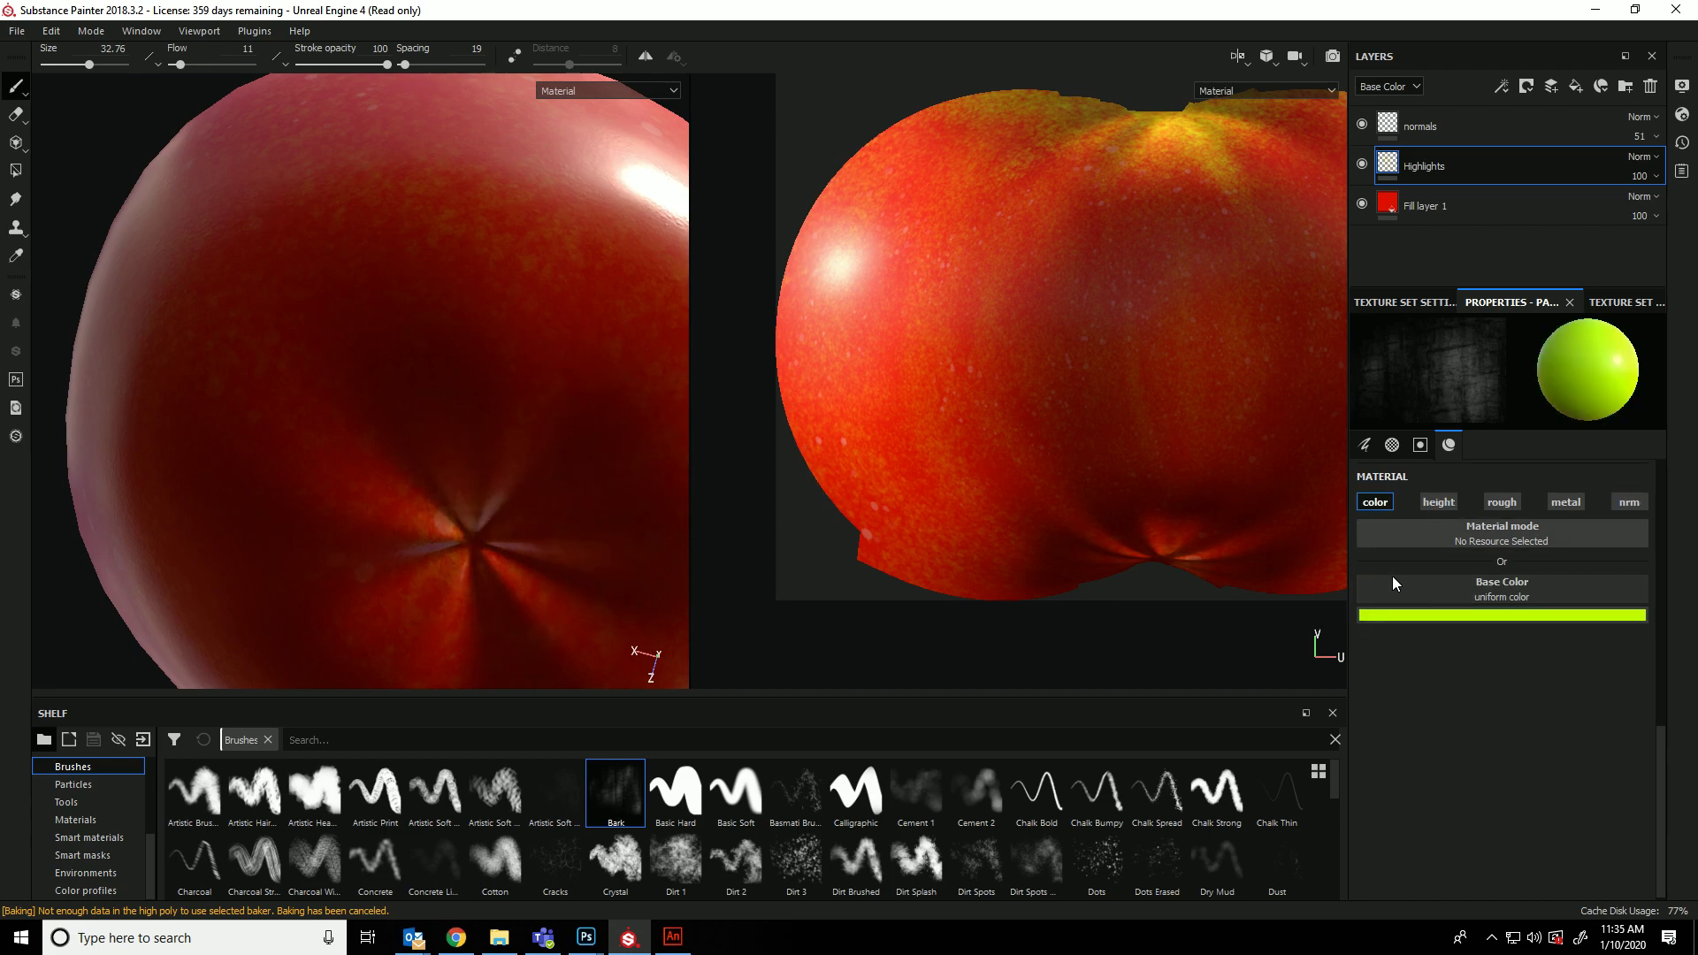
{"action": "left_click", "coordinate": [1502, 614]}
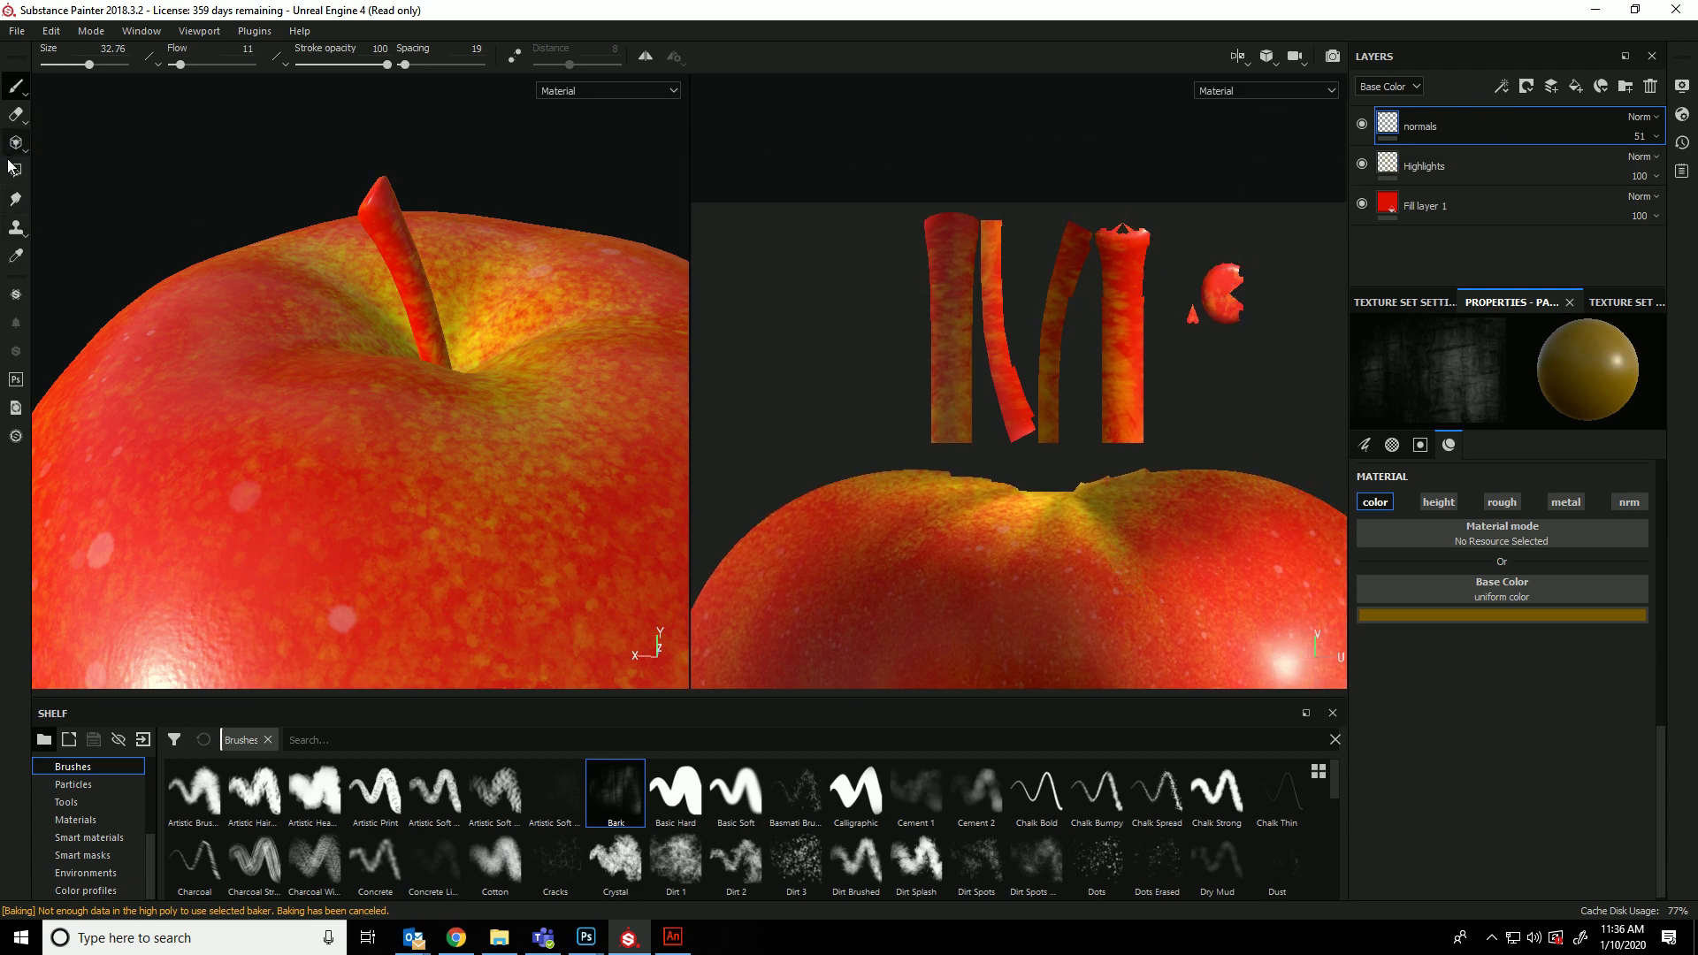
Mask Fill layer 1 with Polygon Fill so the stem polygons stay untextured white.
{"action": "left_click", "coordinate": [16, 117]}
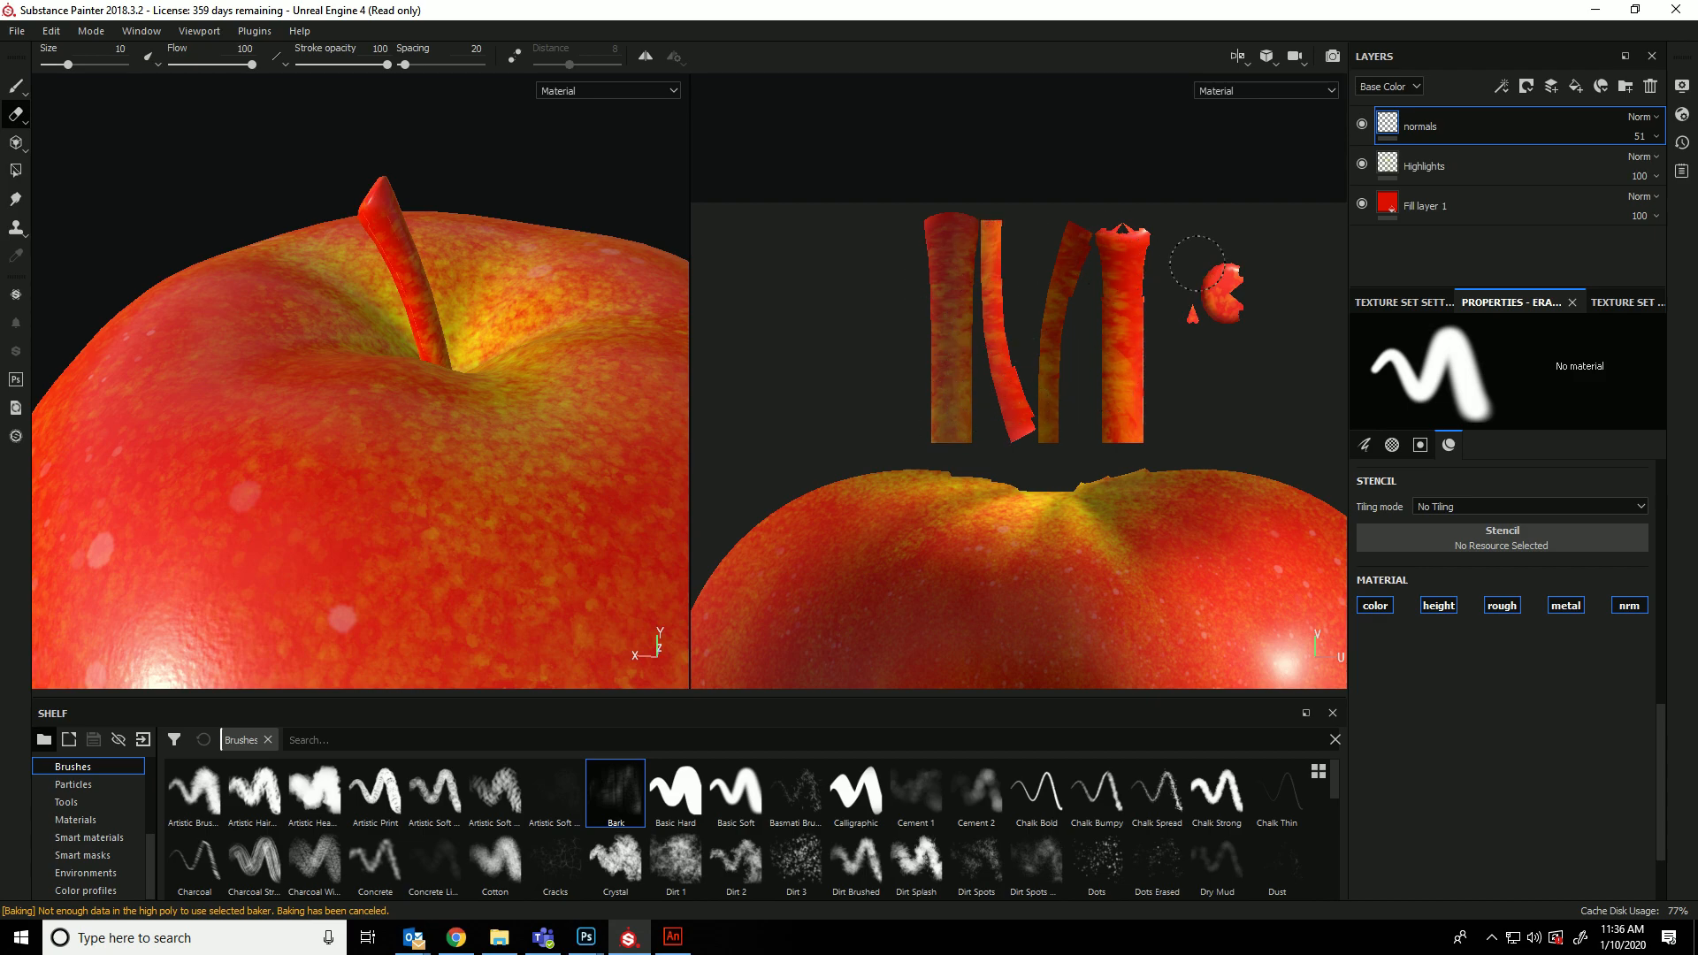
{"action": "left_click", "coordinate": [1422, 166]}
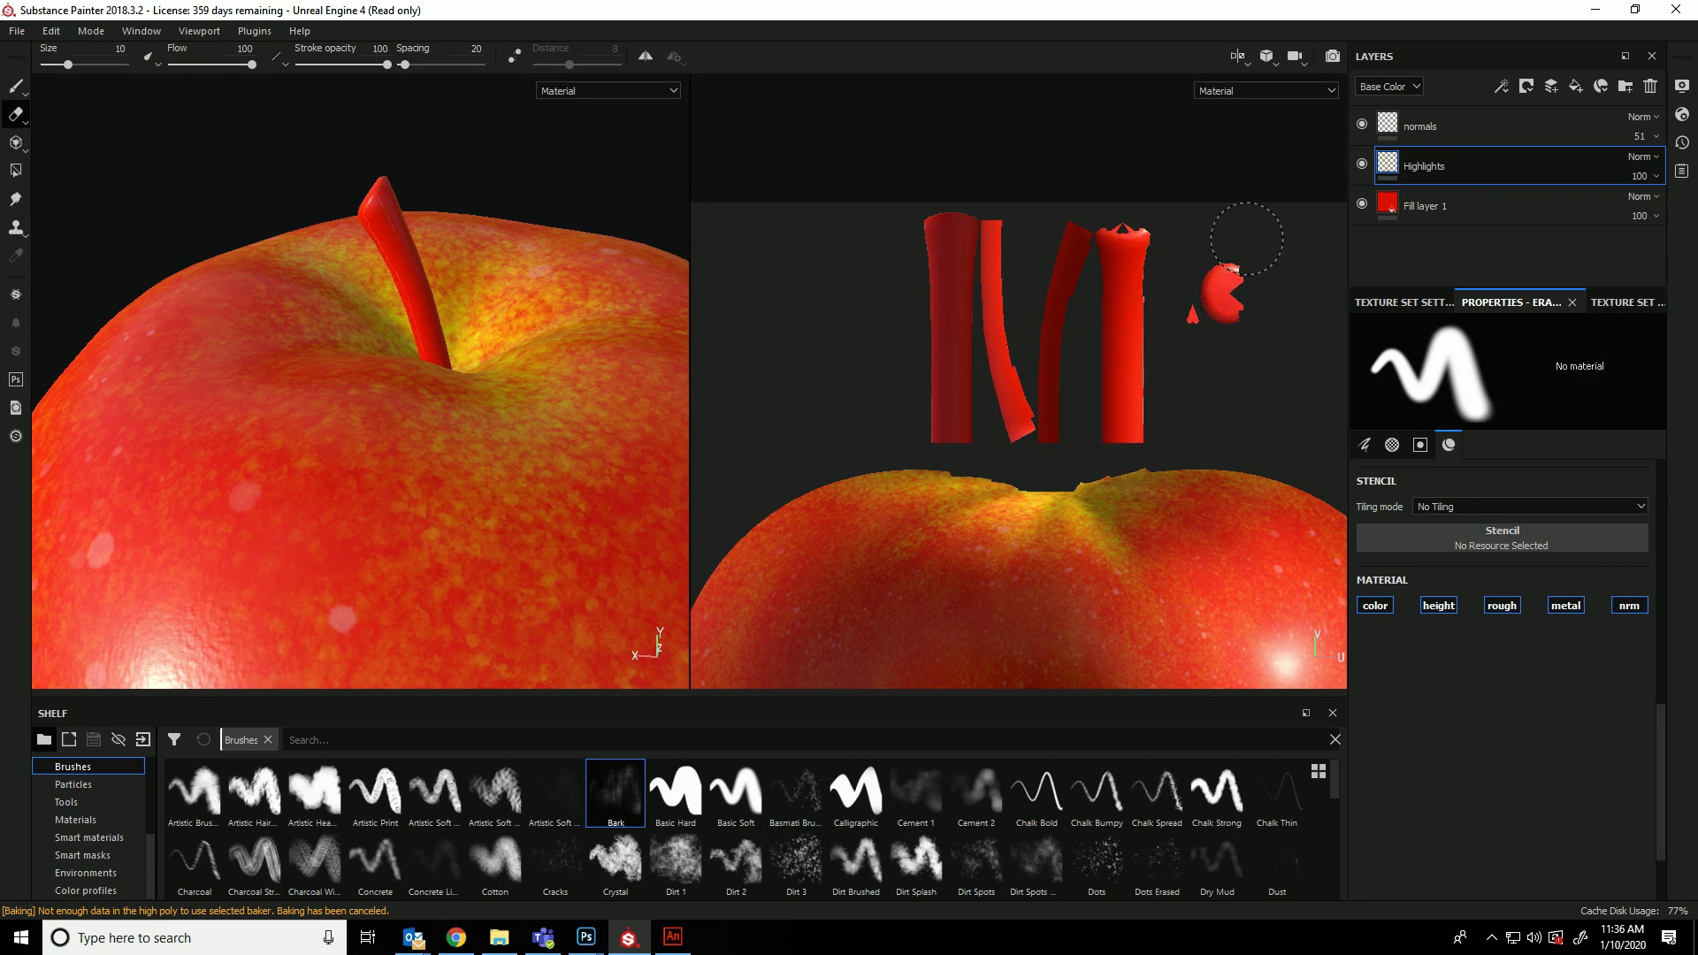
{"action": "left_click", "coordinate": [1426, 206]}
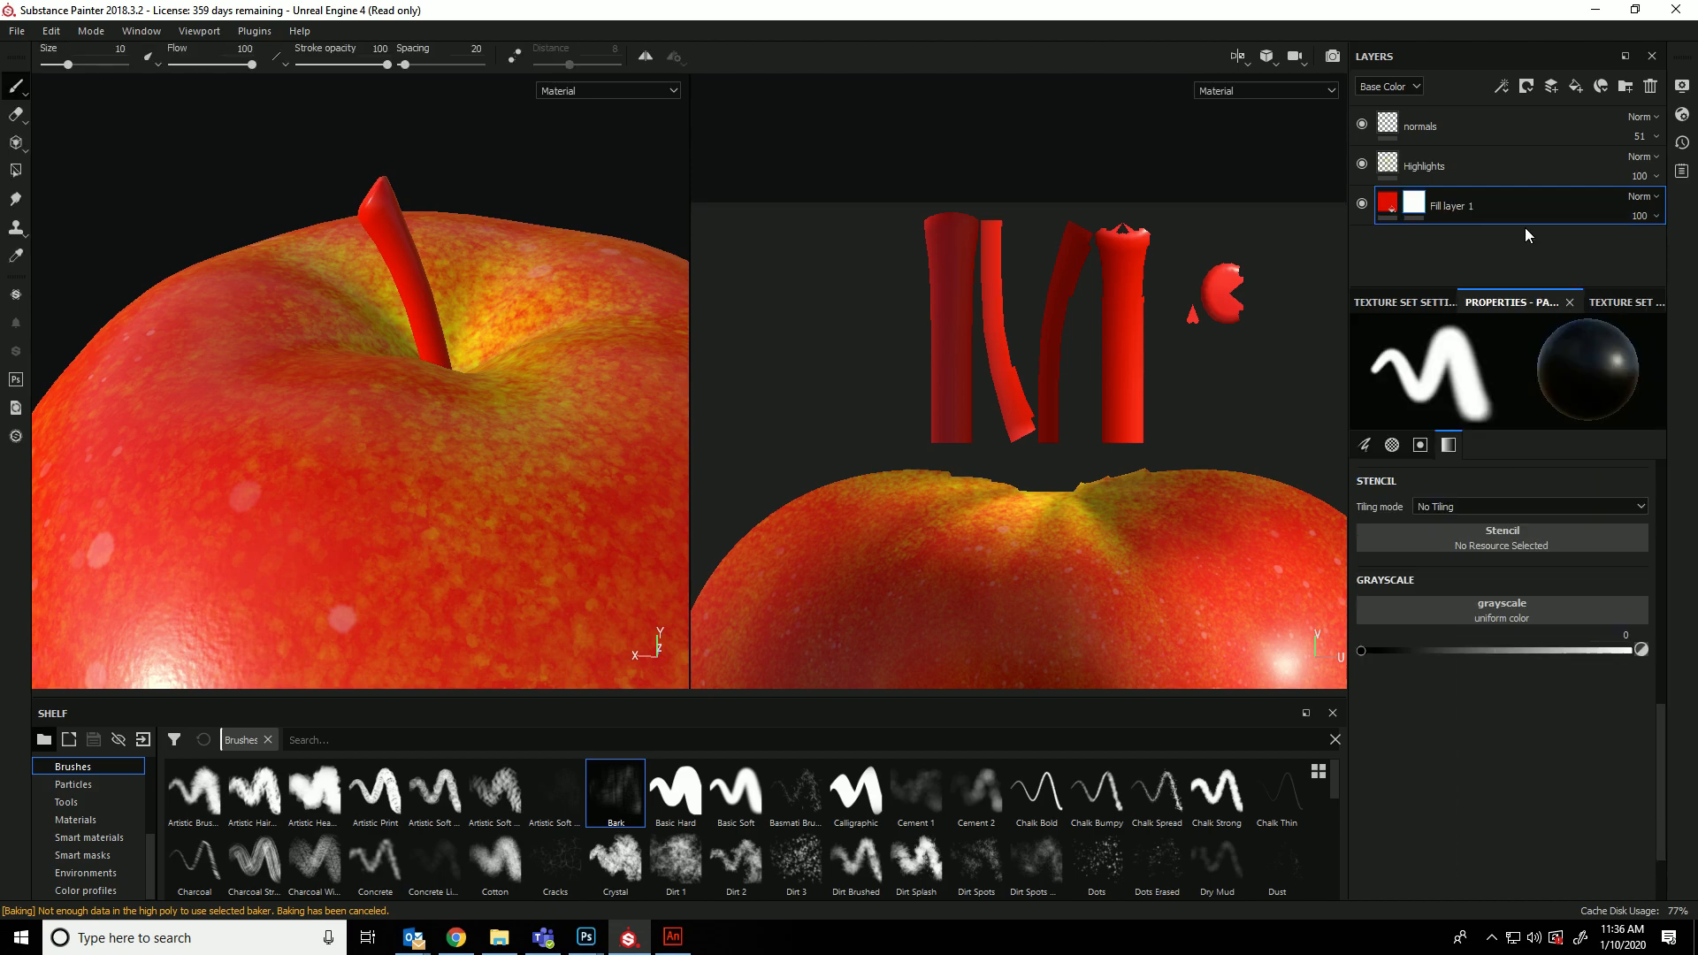
{"action": "left_click", "coordinate": [16, 115]}
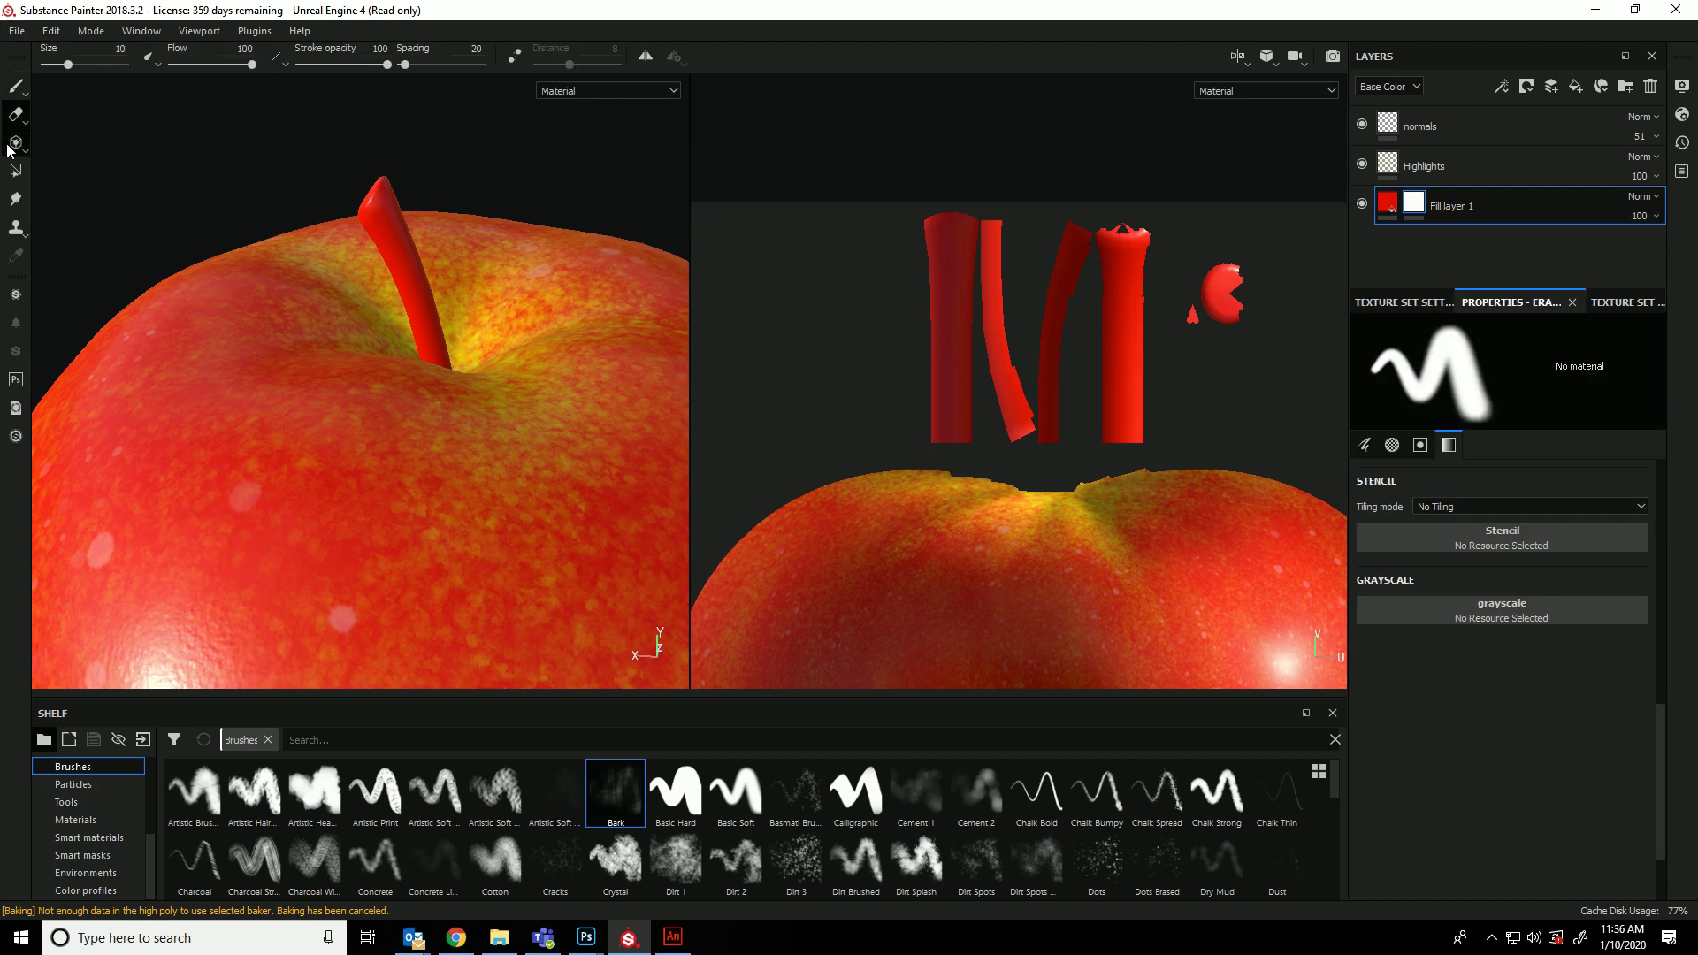
{"action": "left_click", "coordinate": [16, 170]}
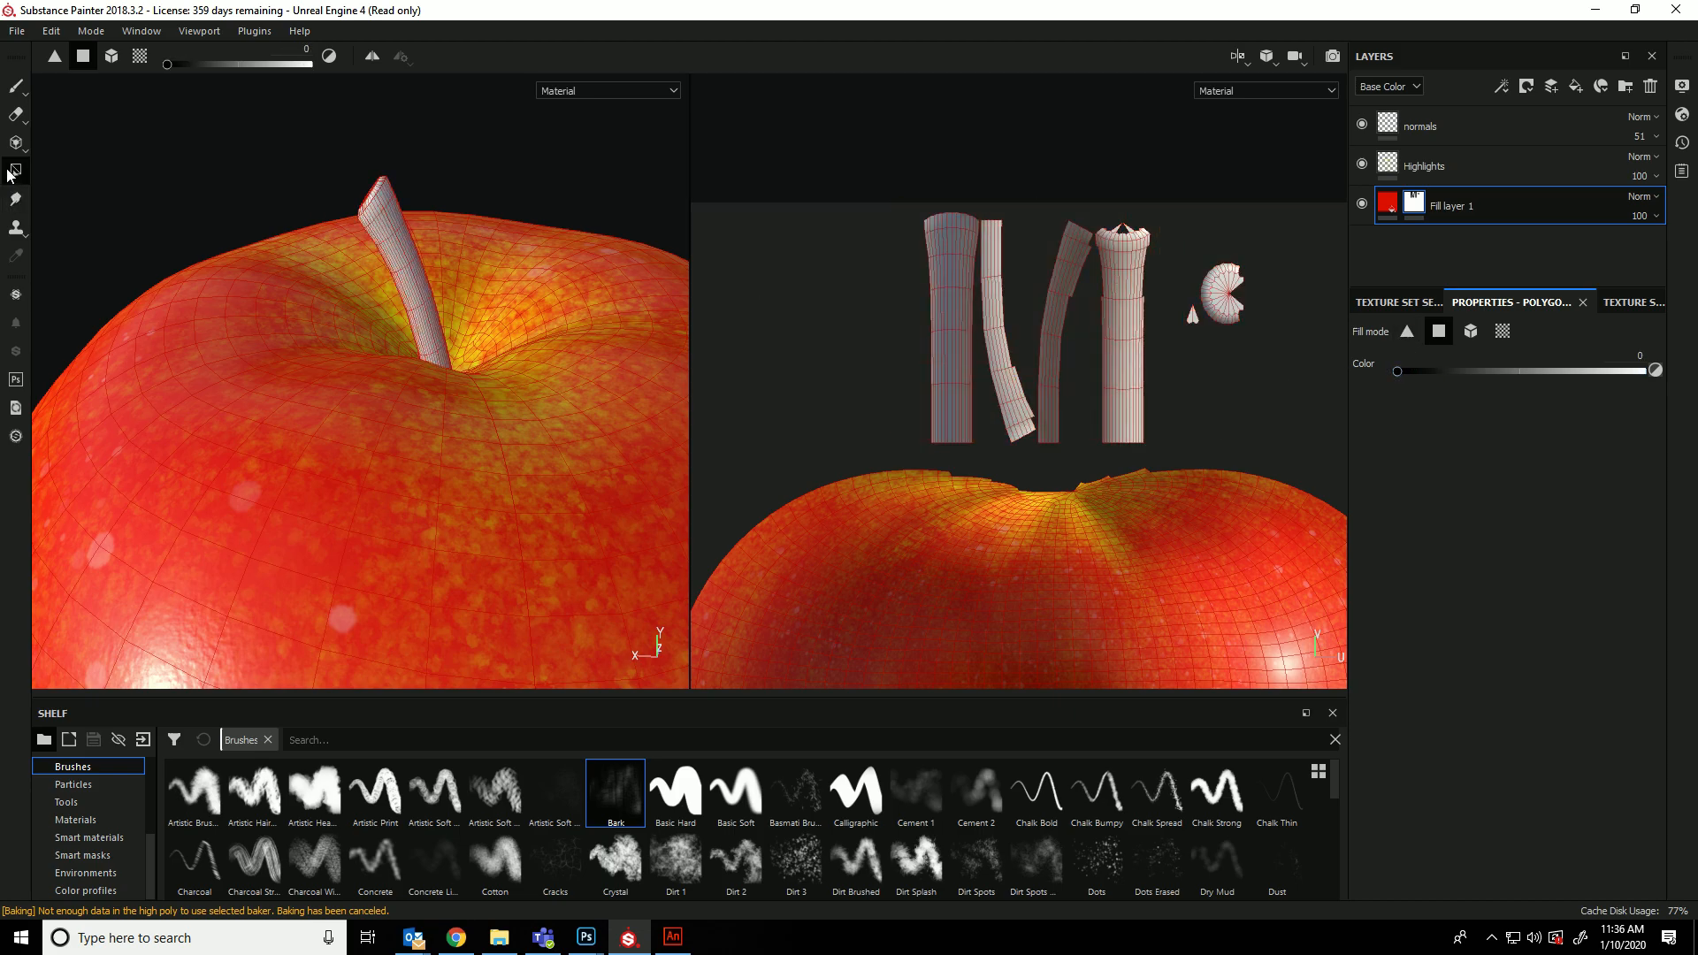
{"action": "mouse_move", "coordinate": [16, 173]}
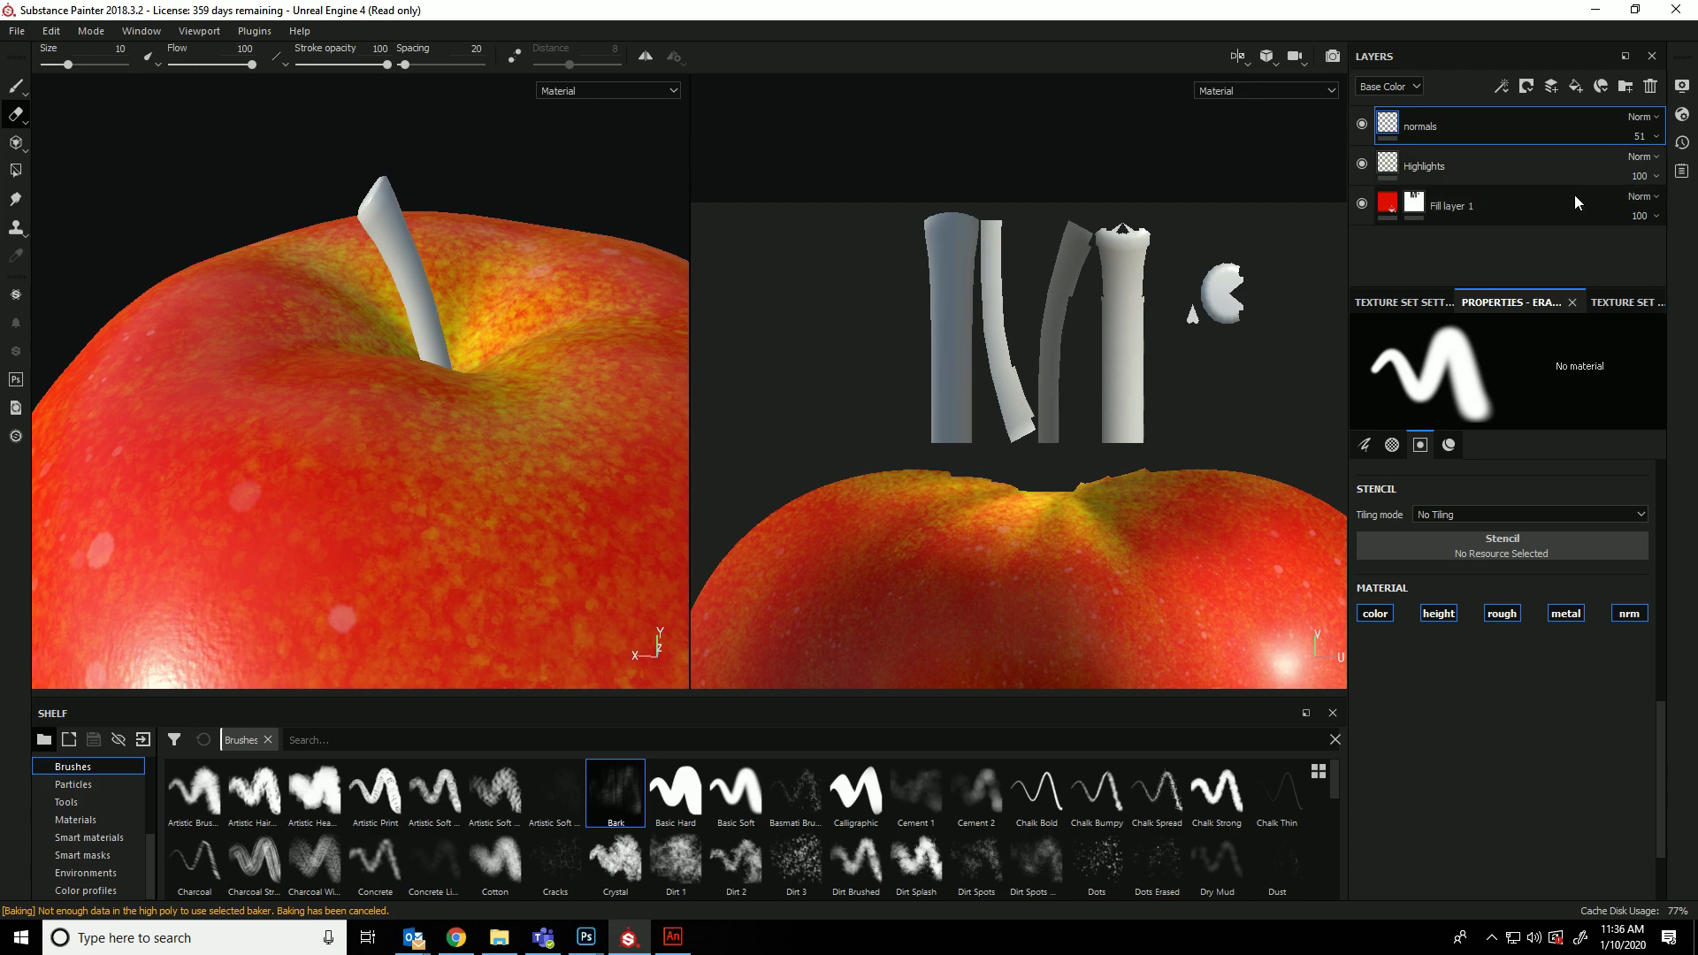
{"action": "left_click", "coordinate": [1450, 206]}
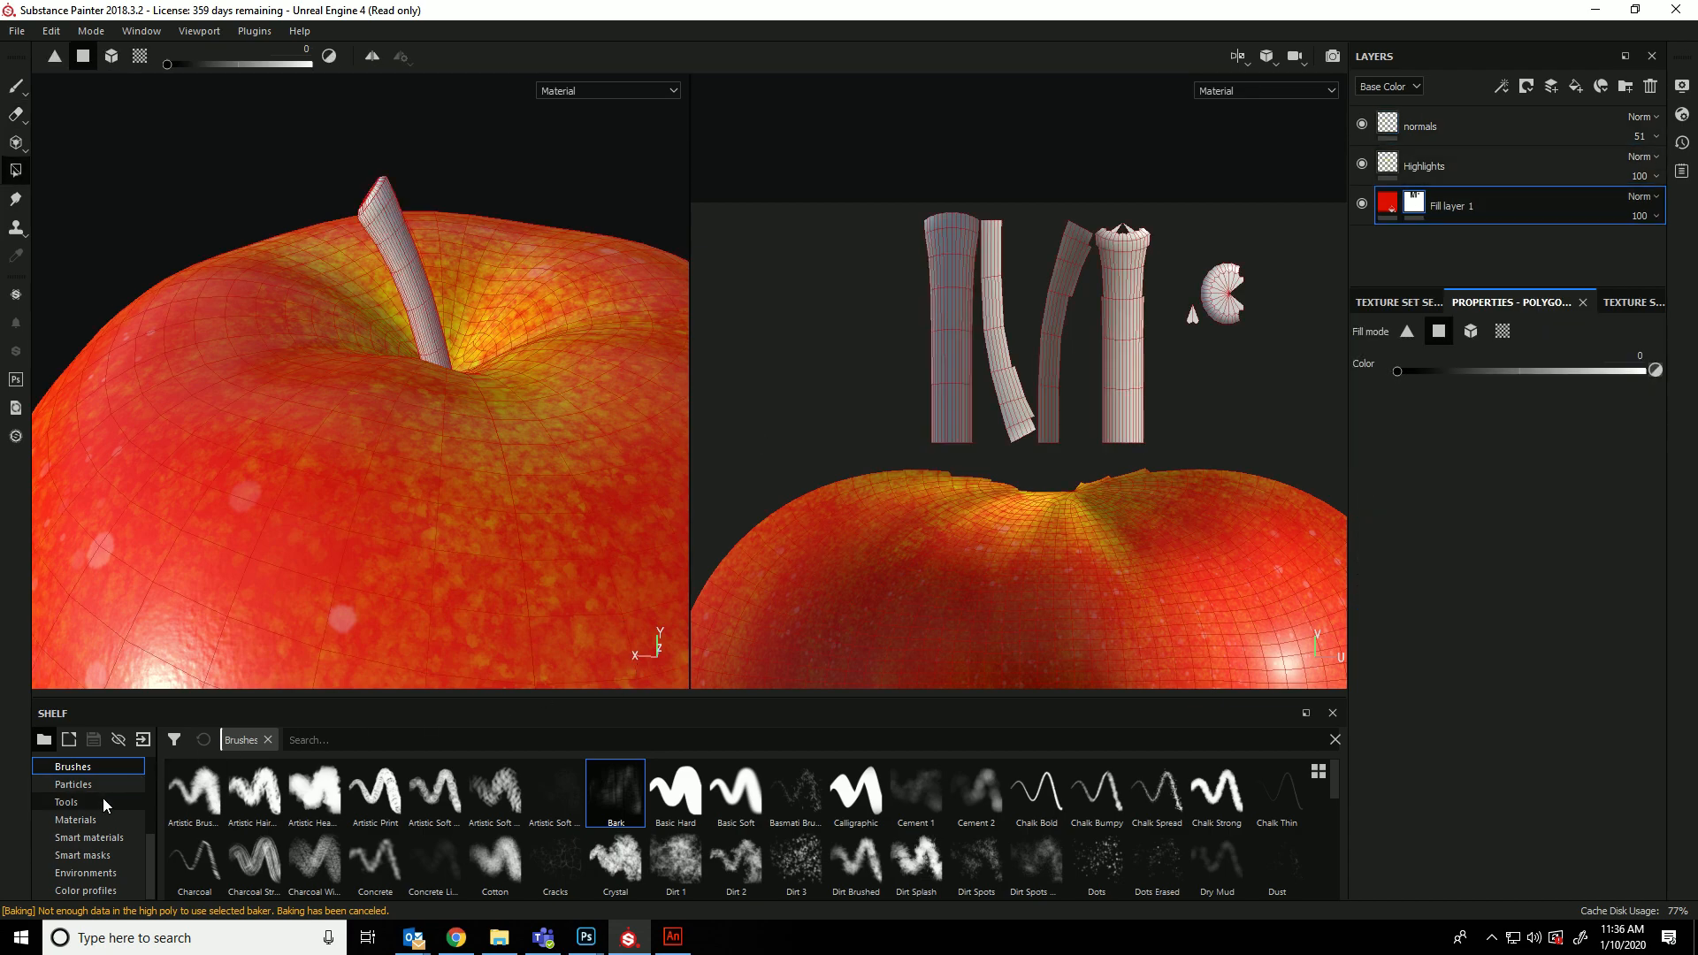
Place a Wood Walnut material layer from the shelf on top with roughness about 0.86.
{"action": "left_click", "coordinate": [74, 819]}
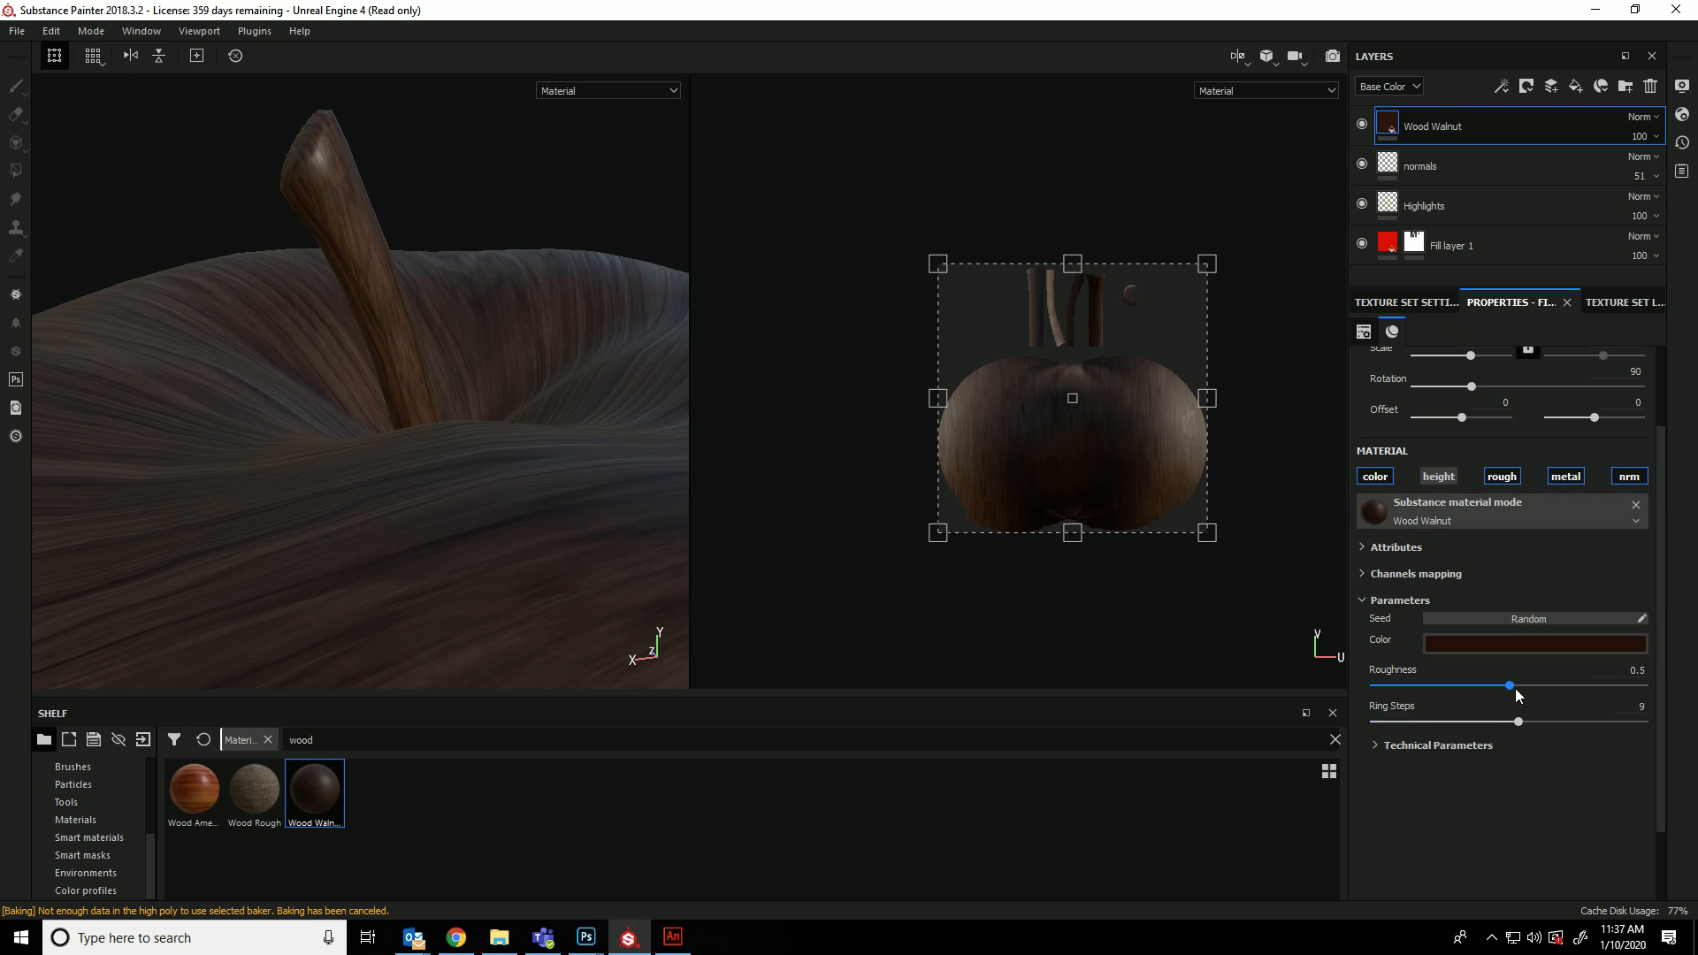
{"action": "left_click_drag", "start_coordinate": [1508, 686], "coordinate": [1604, 687]}
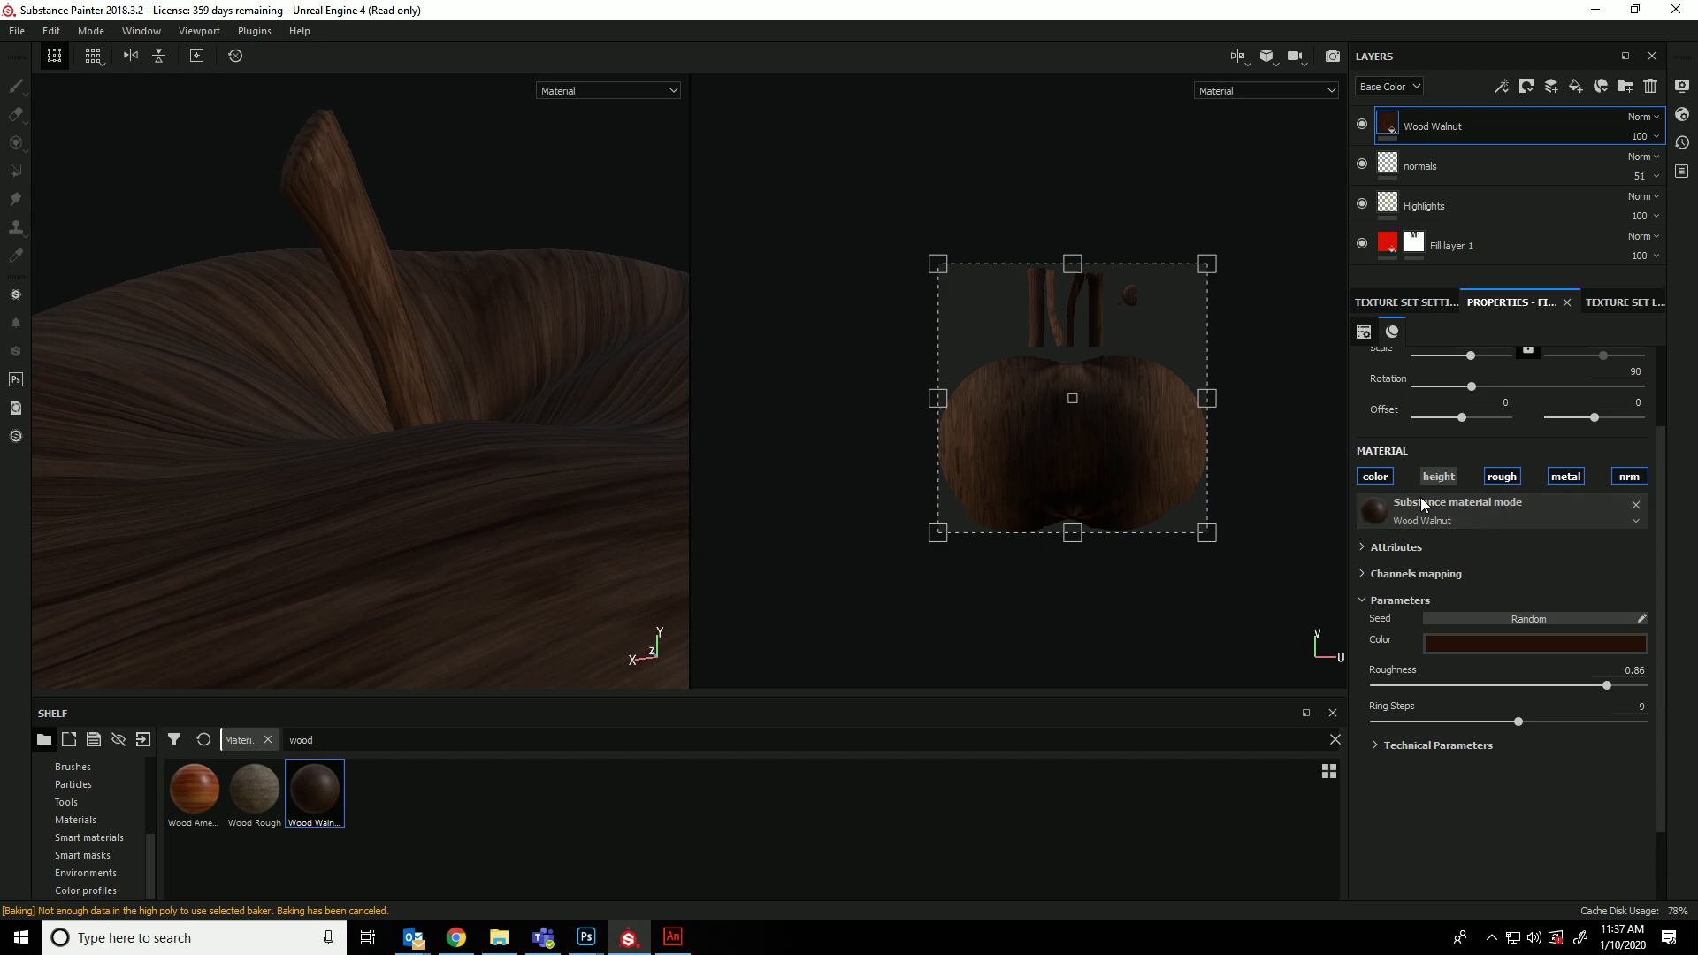
{"action": "mouse_move", "coordinate": [1214, 480]}
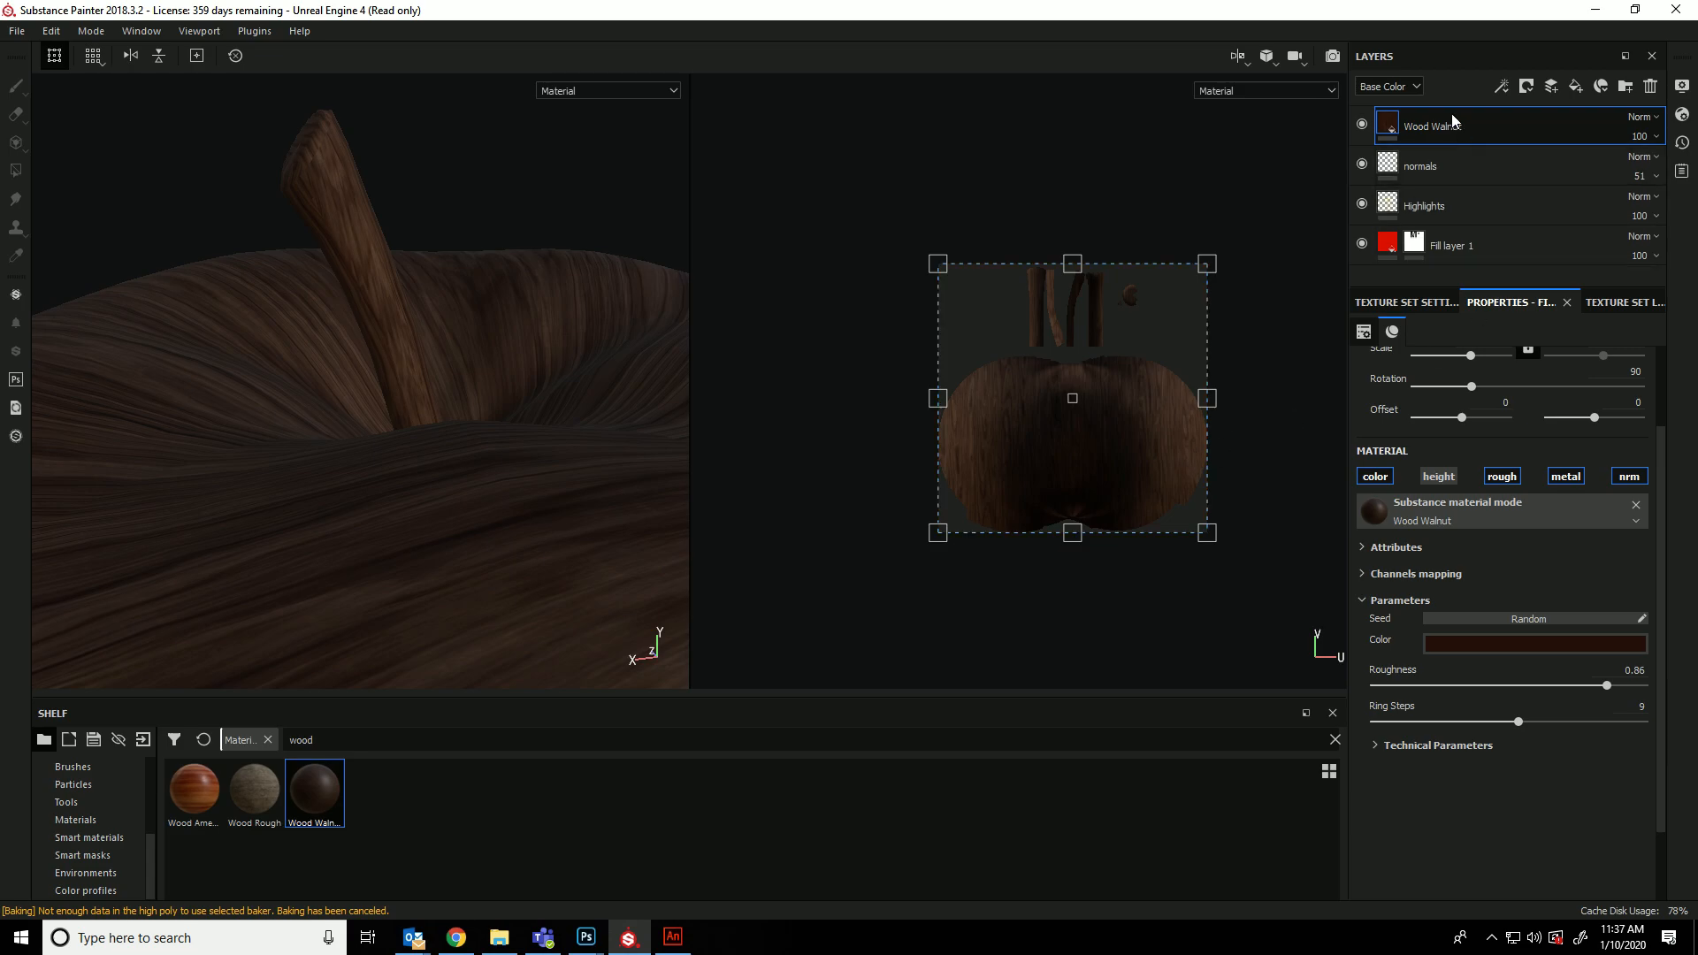
Give the Wood Walnut layer a black mask so wood shows only on the stem.
{"action": "right_click", "coordinate": [1429, 125]}
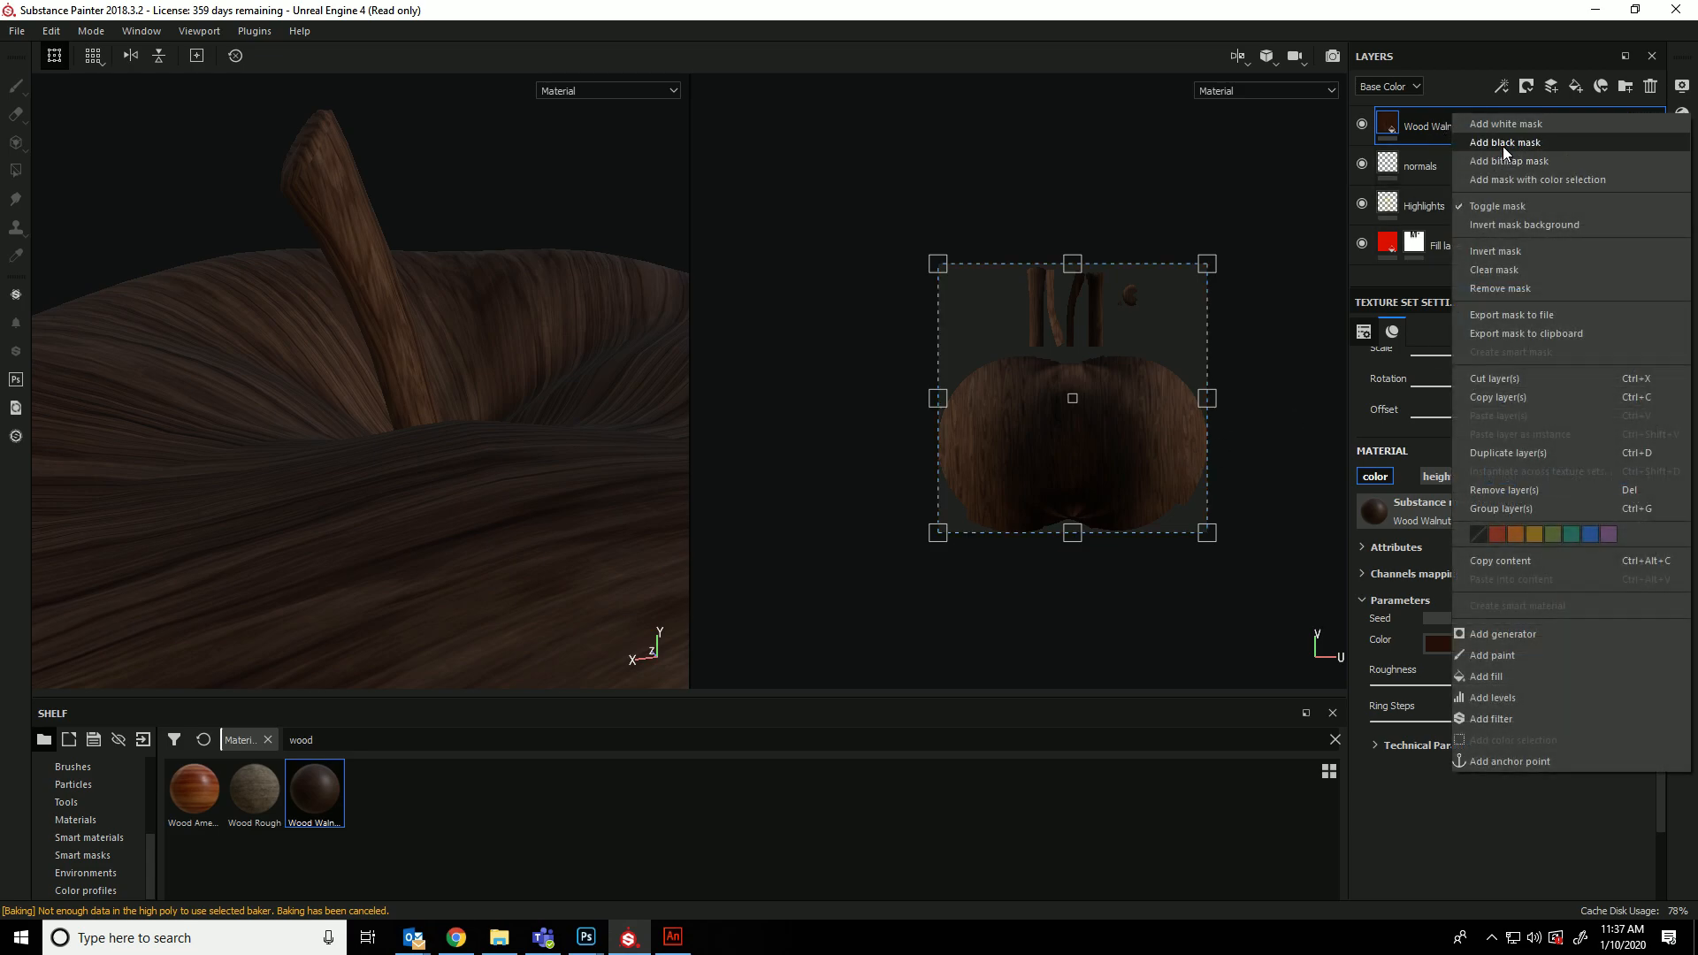
{"action": "left_click", "coordinate": [1504, 124]}
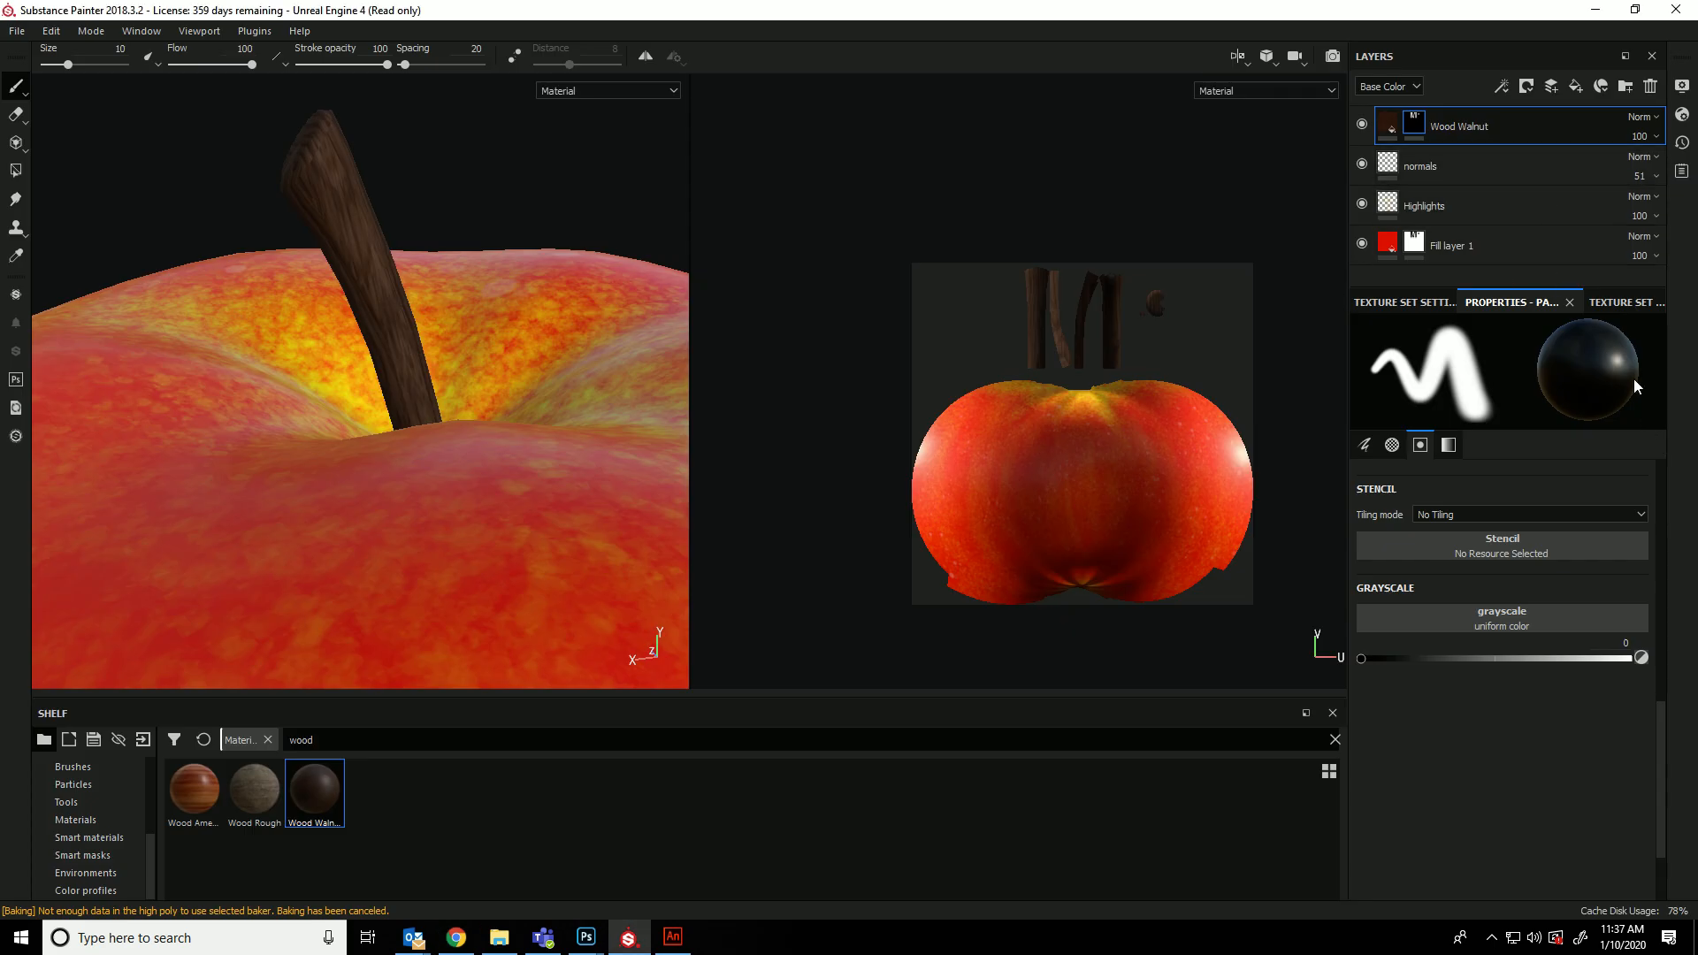
{"action": "mouse_move", "coordinate": [1576, 85]}
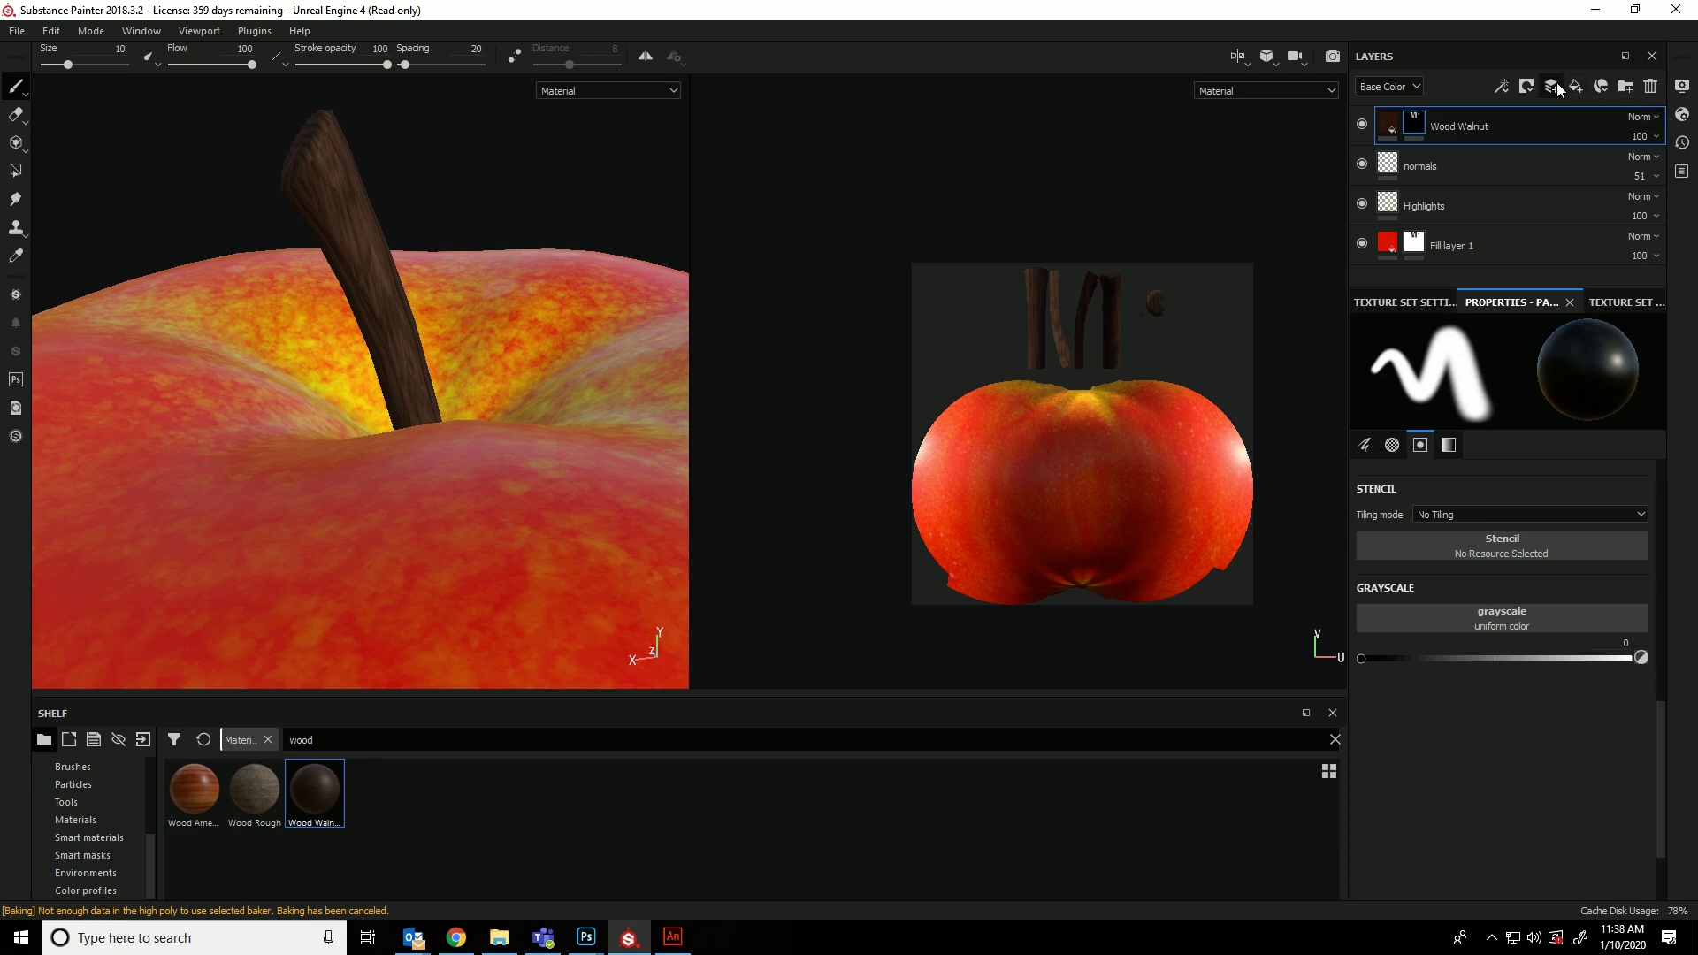
Paint soft yellow-green strokes over the stem on a new top layer with brush Flow 1.
{"action": "left_click", "coordinate": [1550, 85]}
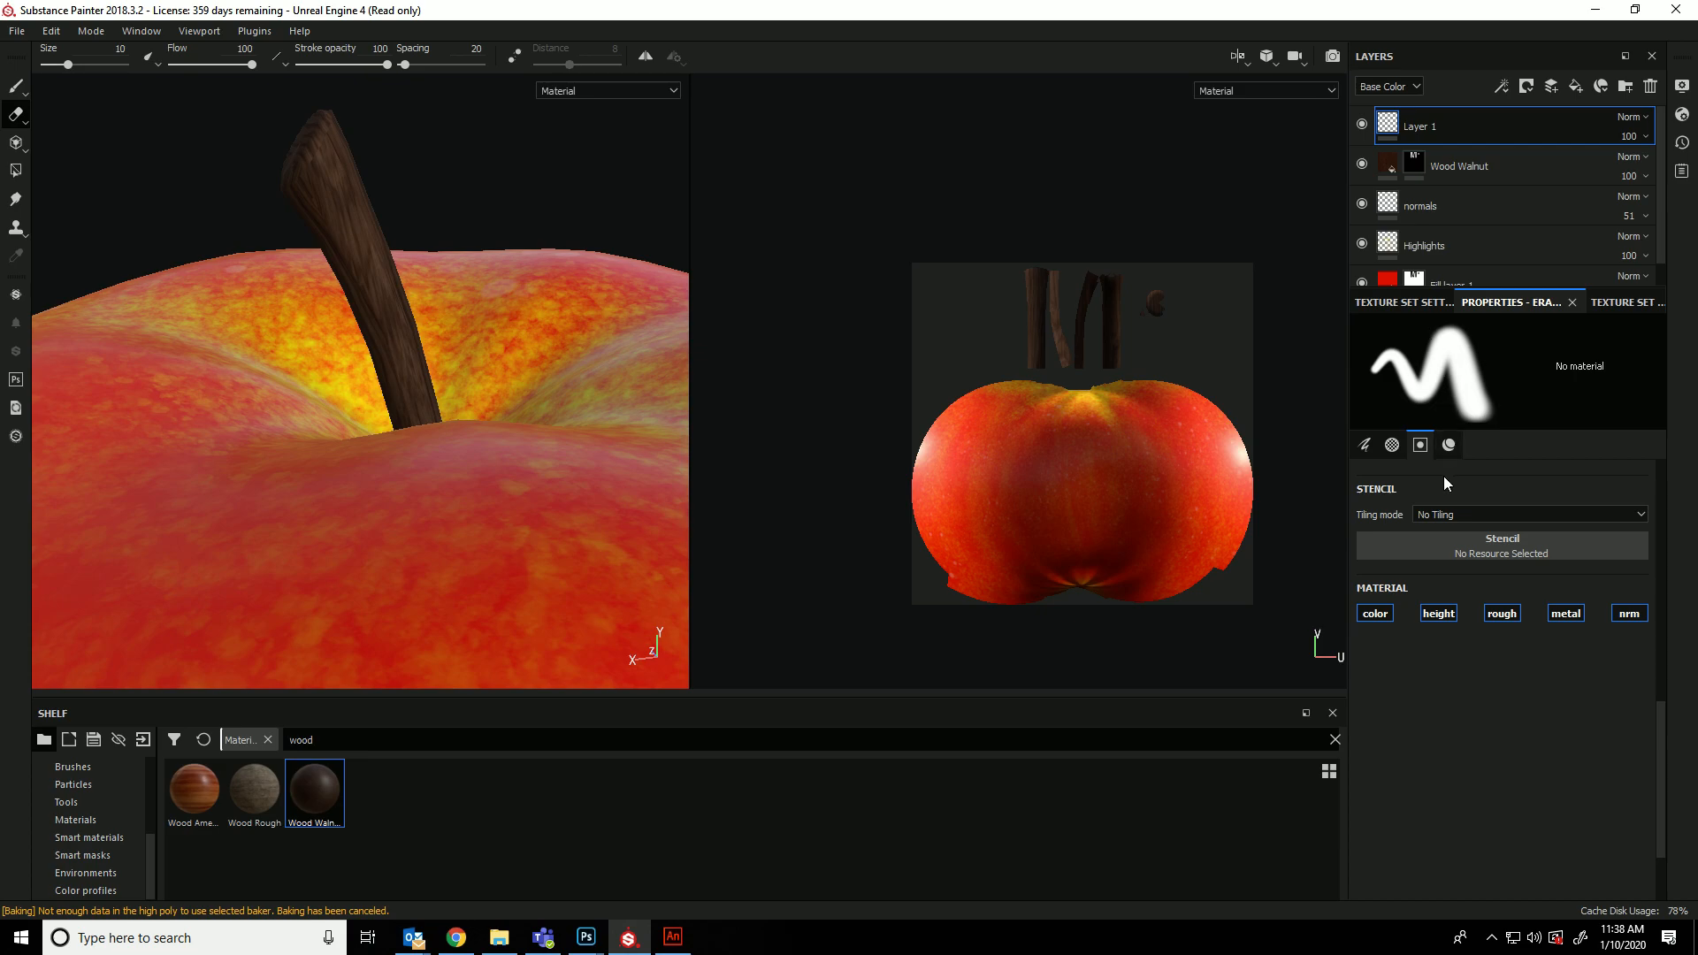
{"action": "mouse_move", "coordinate": [1470, 424]}
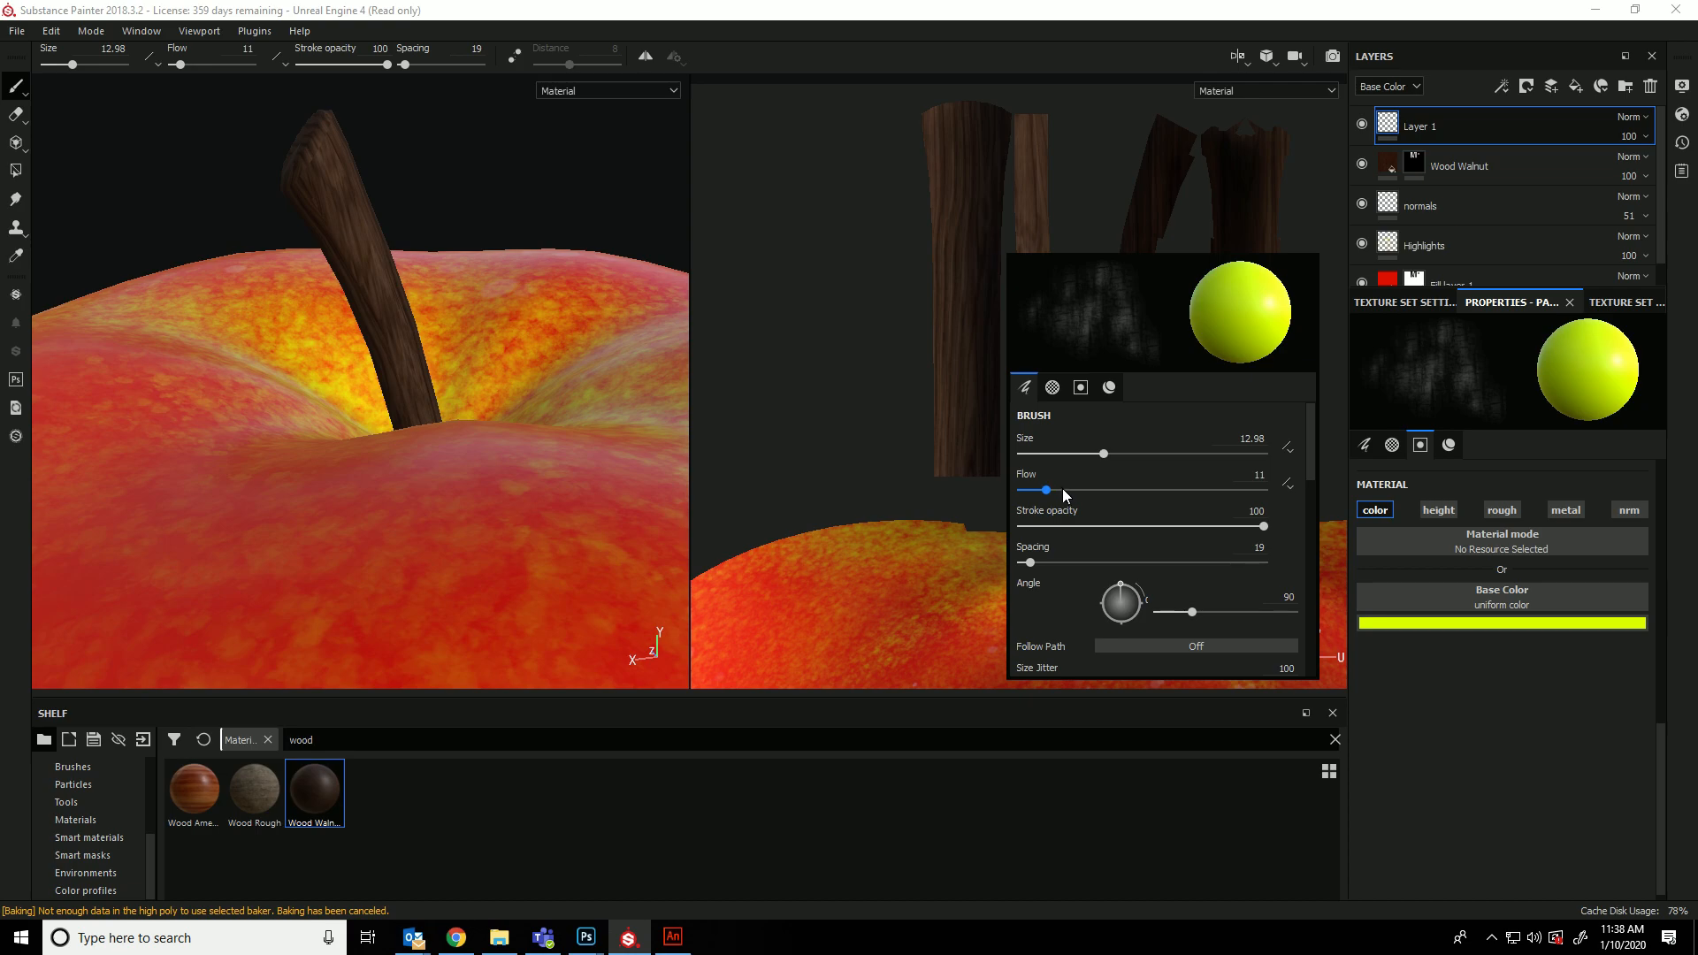
{"action": "left_click_drag", "start_coordinate": [1045, 490], "coordinate": [986, 490]}
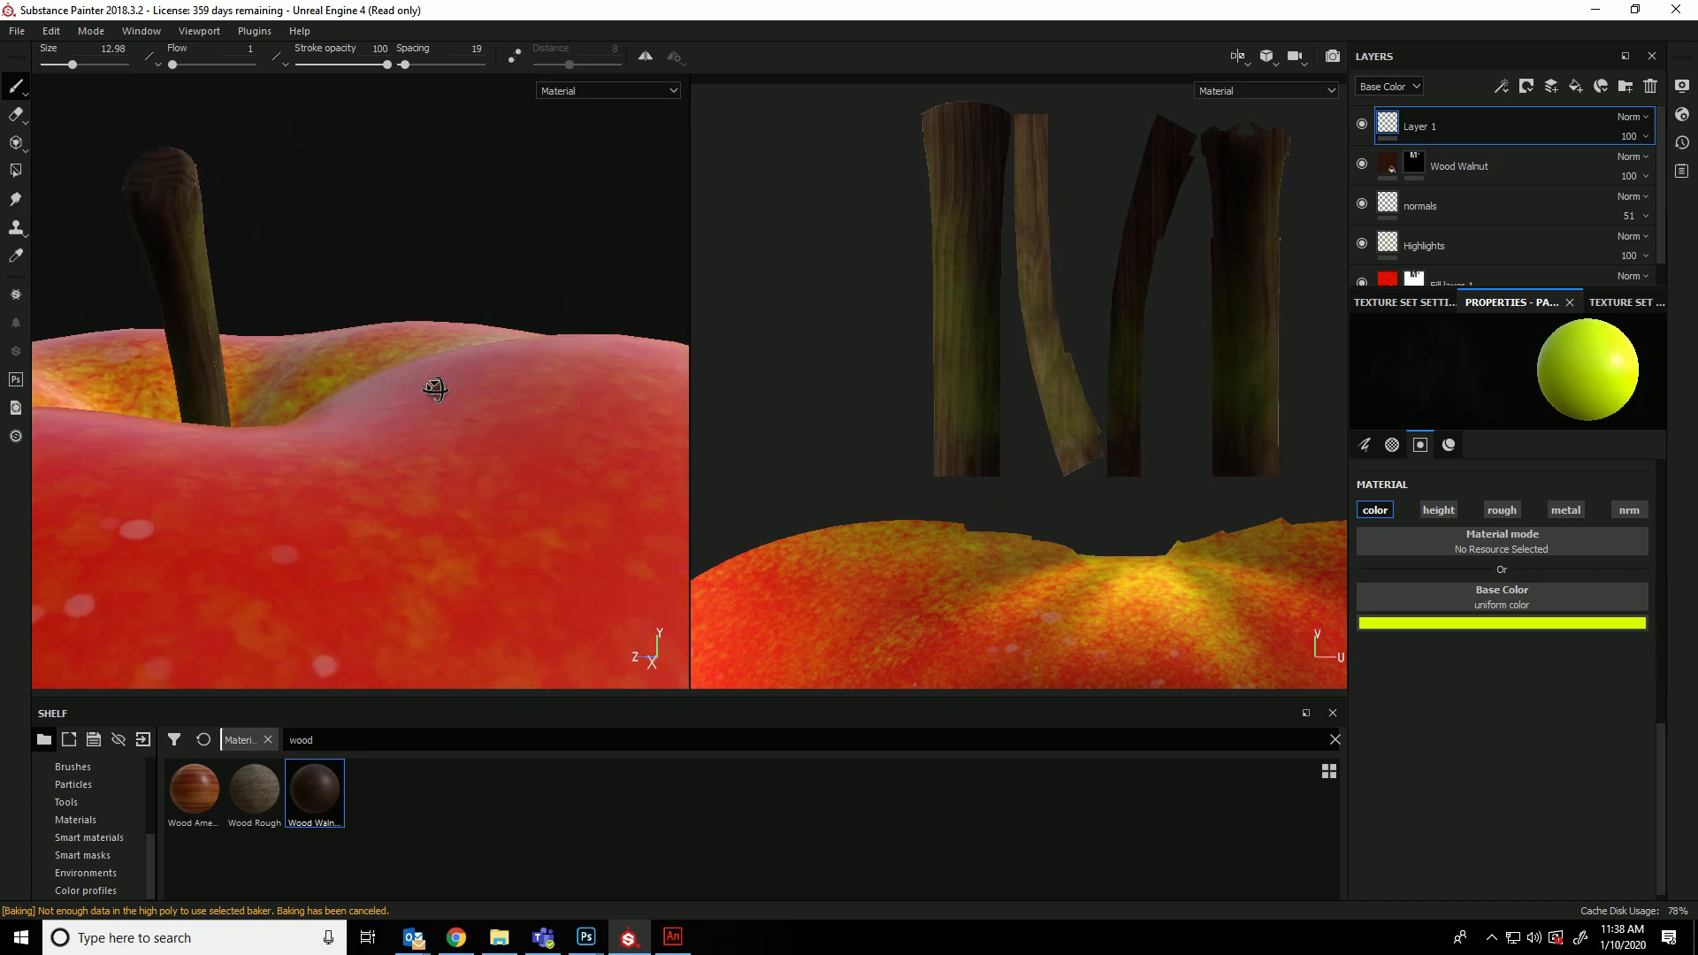
{"action": "left_click_drag", "start_coordinate": [434, 389], "coordinate": [223, 437]}
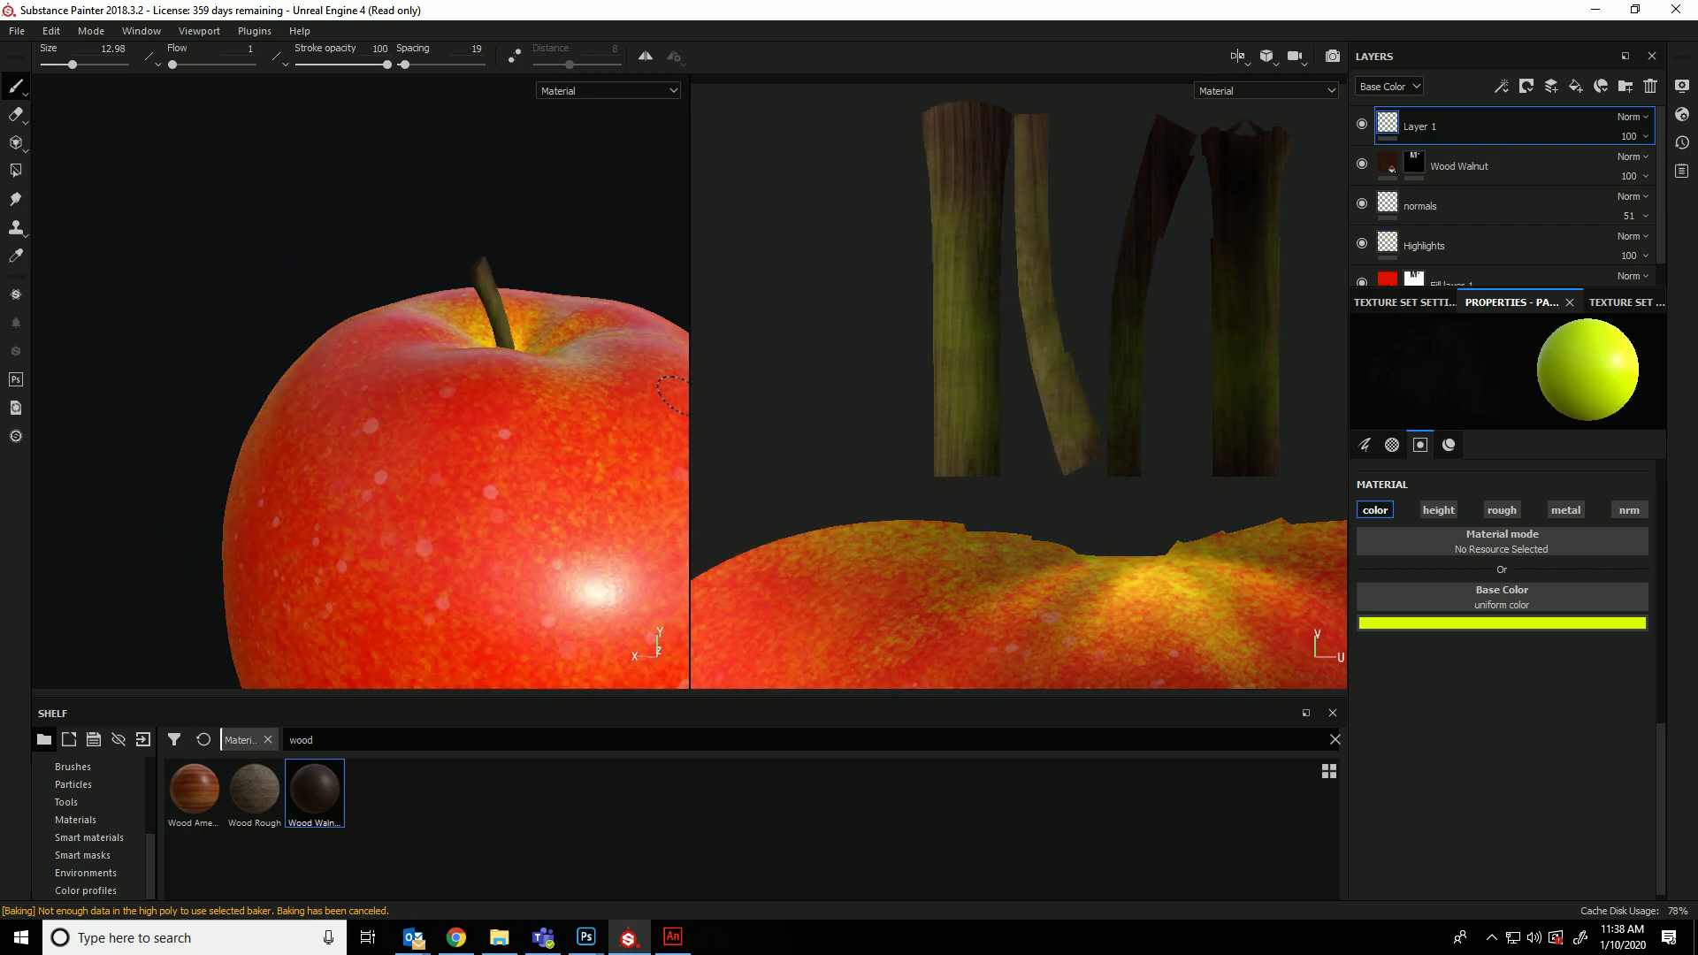
{"action": "left_click_drag", "start_coordinate": [488, 379], "coordinate": [586, 347]}
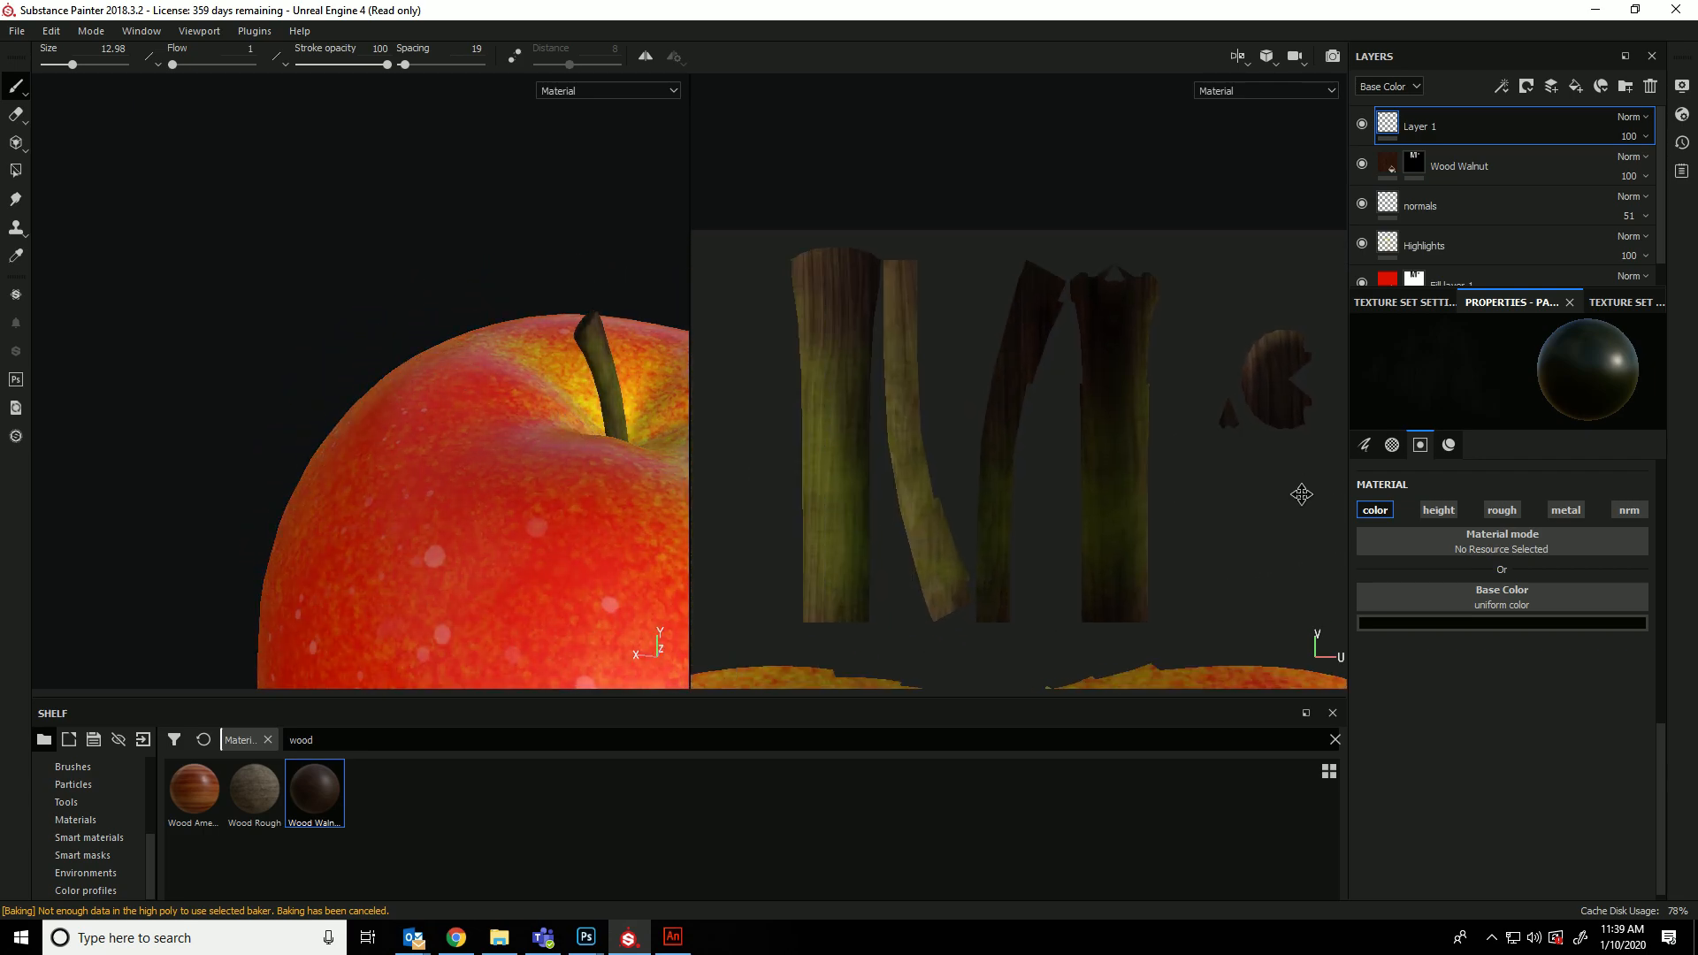
{"action": "left_click", "coordinate": [1502, 623]}
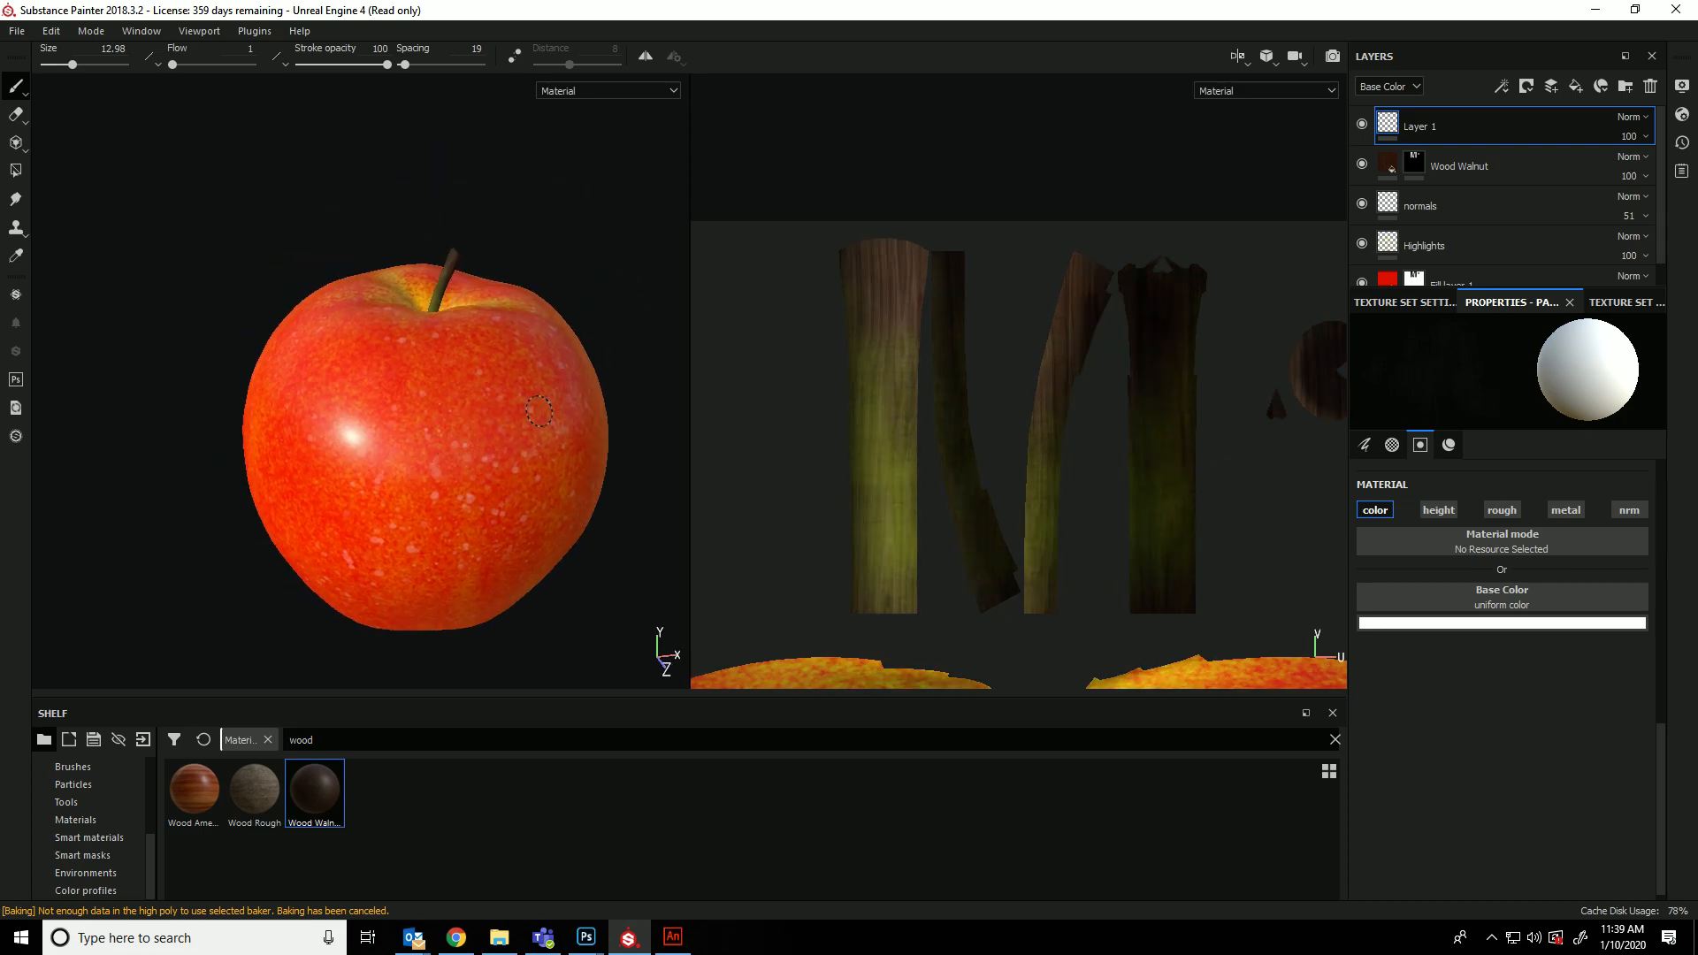
{"action": "scroll", "scroll_direction": "down", "scroll_amount": 3}
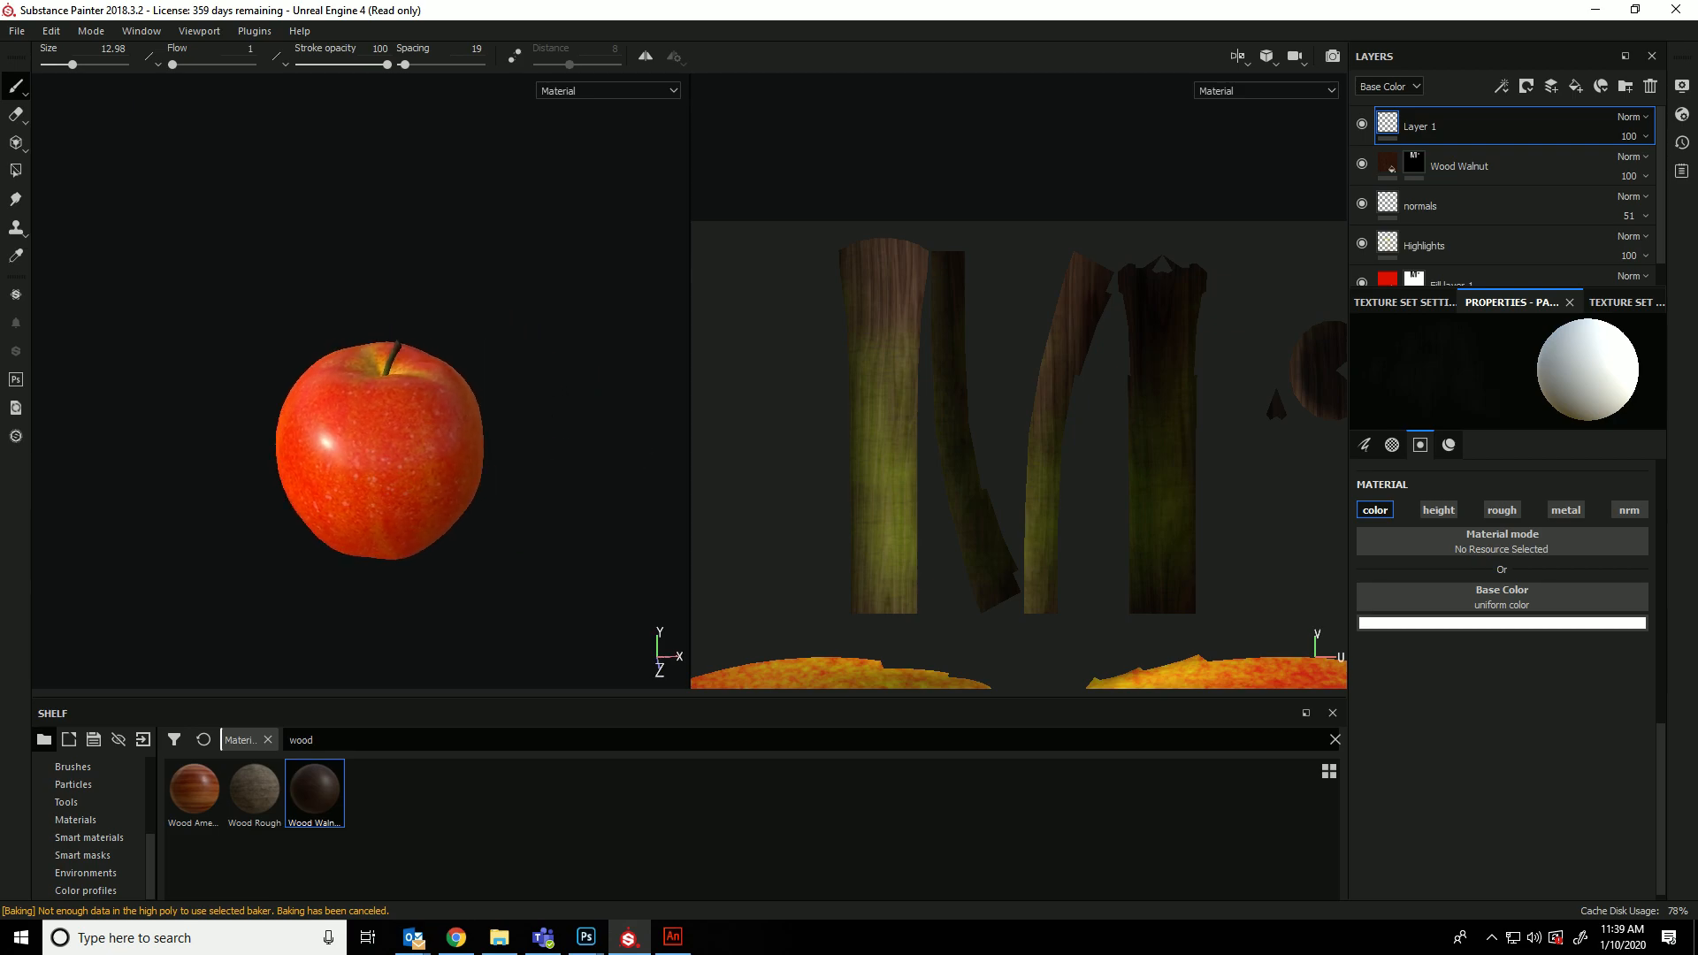
{"action": "left_click_drag", "start_coordinate": [378, 444], "coordinate": [454, 488]}
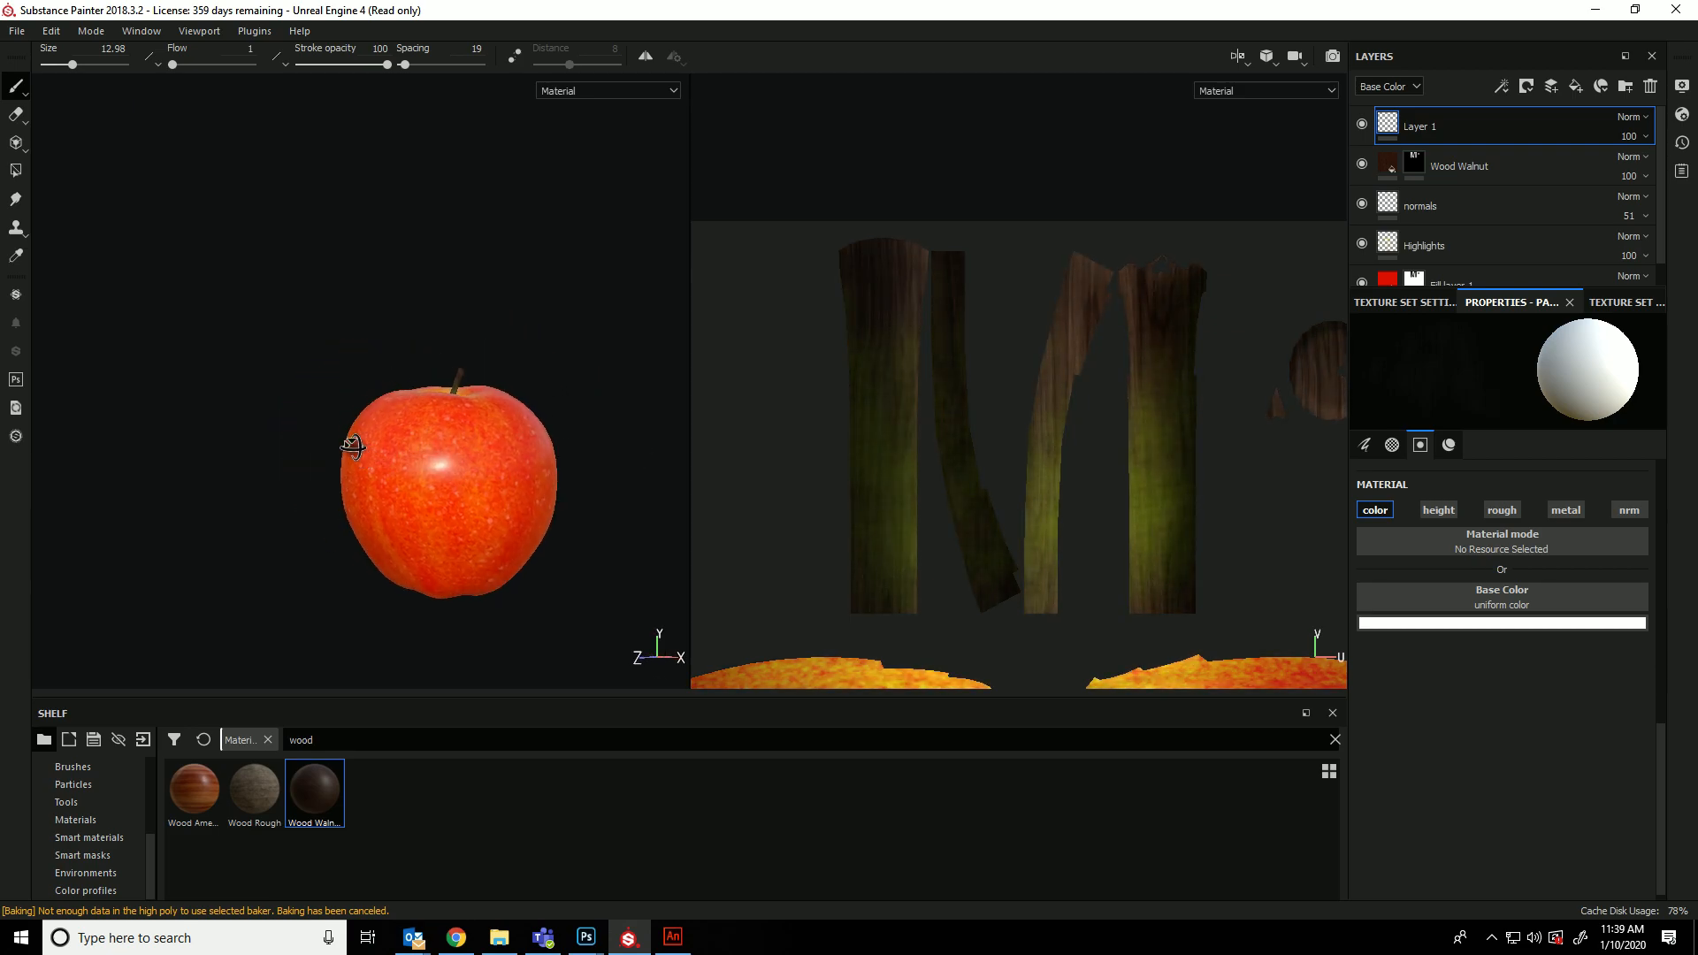
{"action": "left_click_drag", "start_coordinate": [352, 445], "coordinate": [520, 479]}
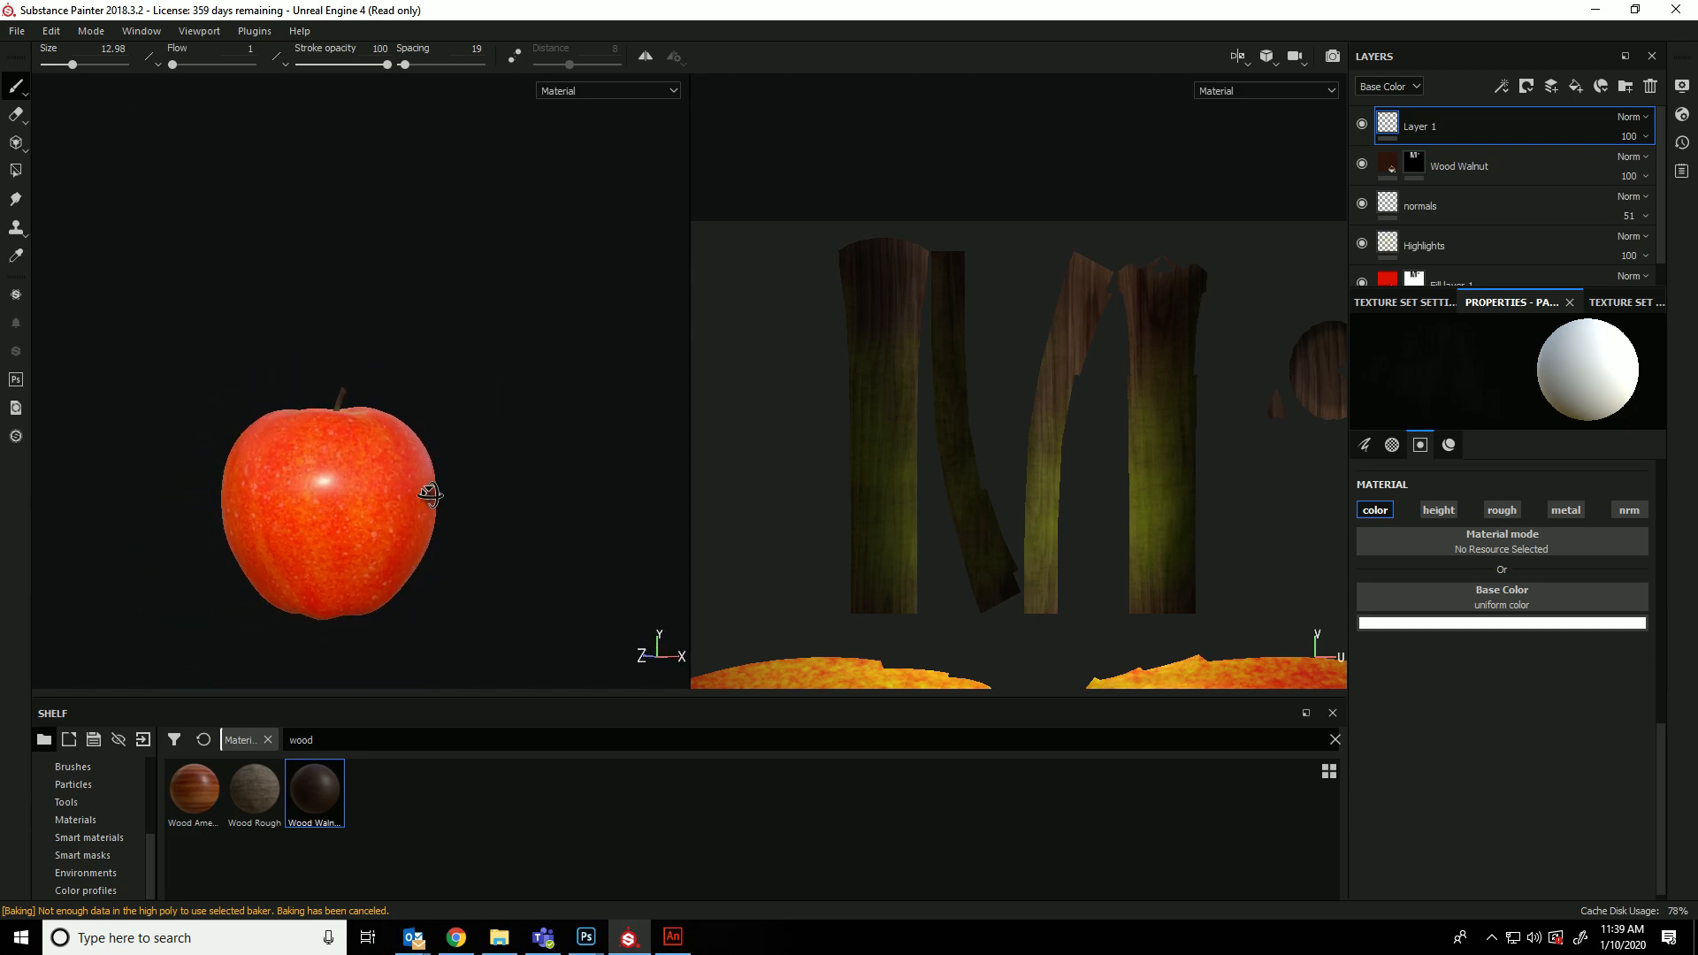
{"action": "left_click_drag", "start_coordinate": [428, 496], "coordinate": [520, 455]}
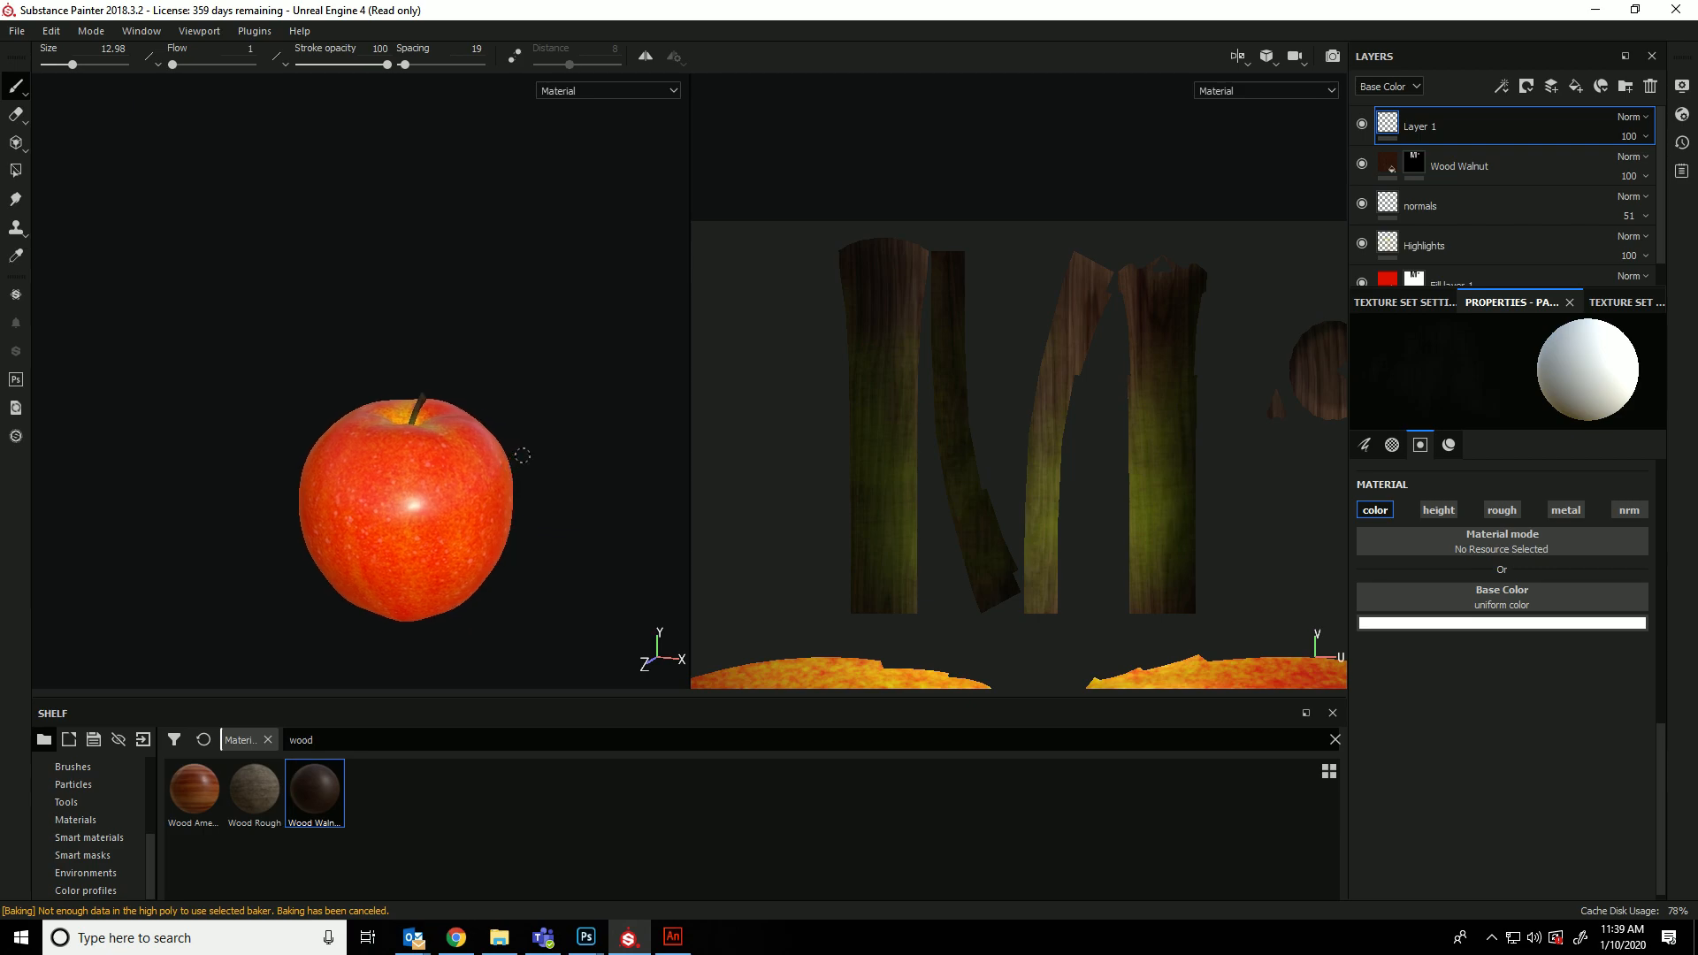
{"action": "mouse_move", "coordinate": [423, 244]}
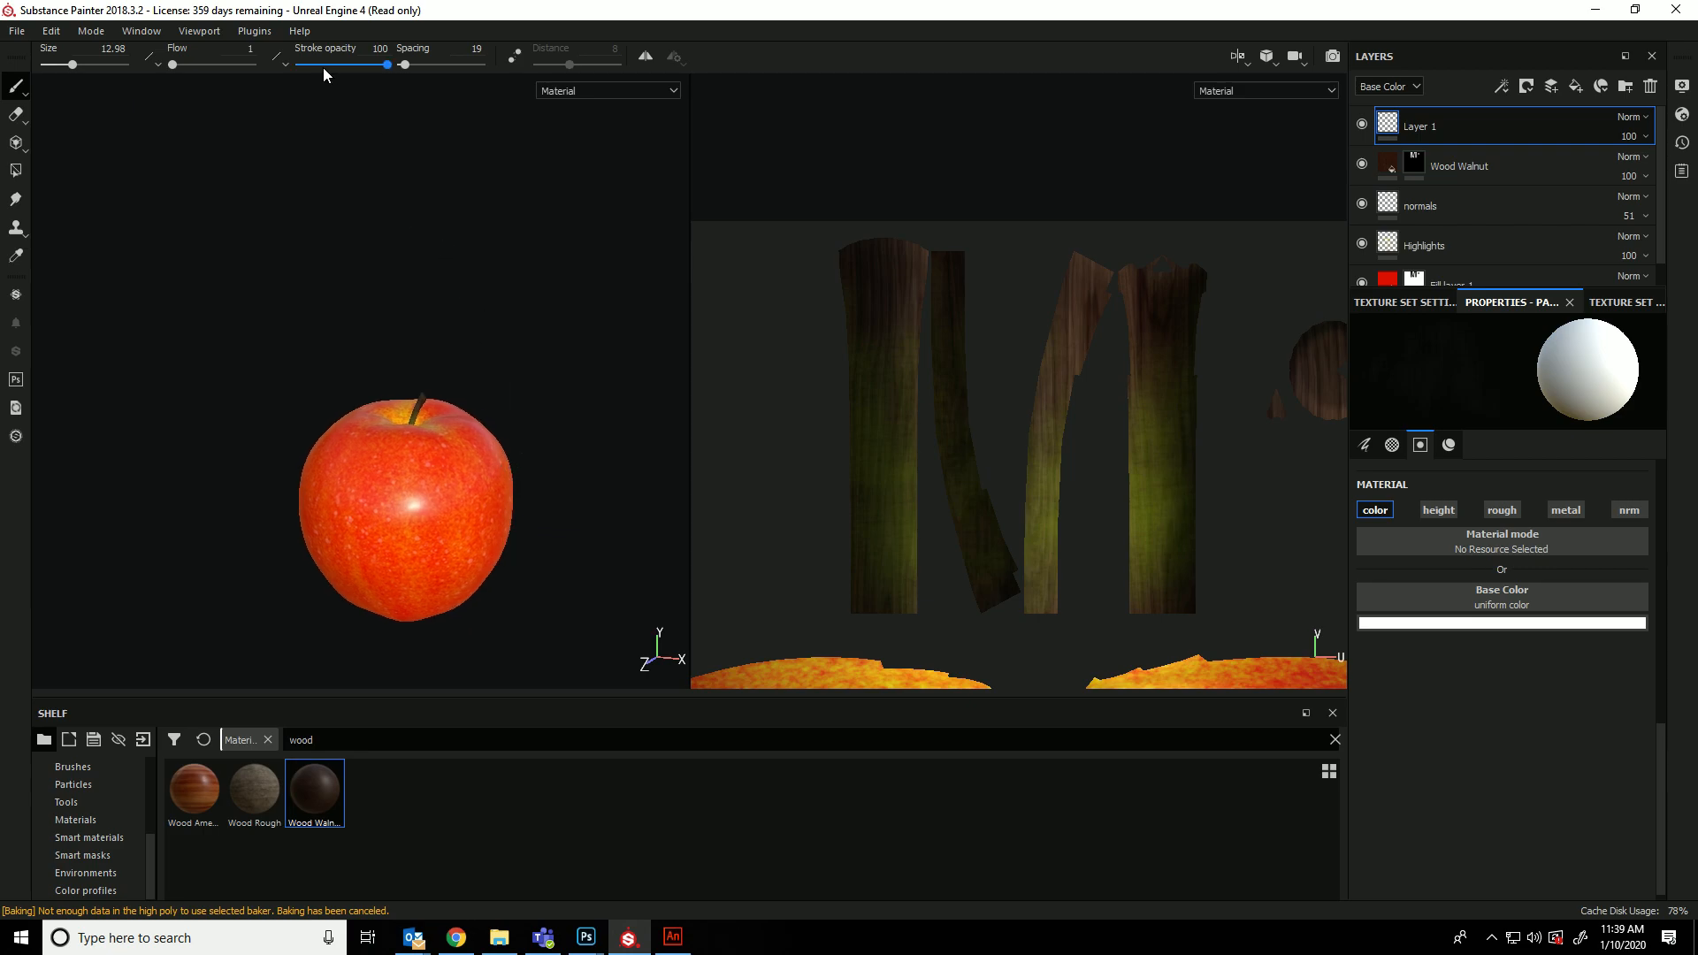
Export the lambert1 textures via File > Export Textures using the Sketchfab config.
{"action": "left_click", "coordinate": [49, 31]}
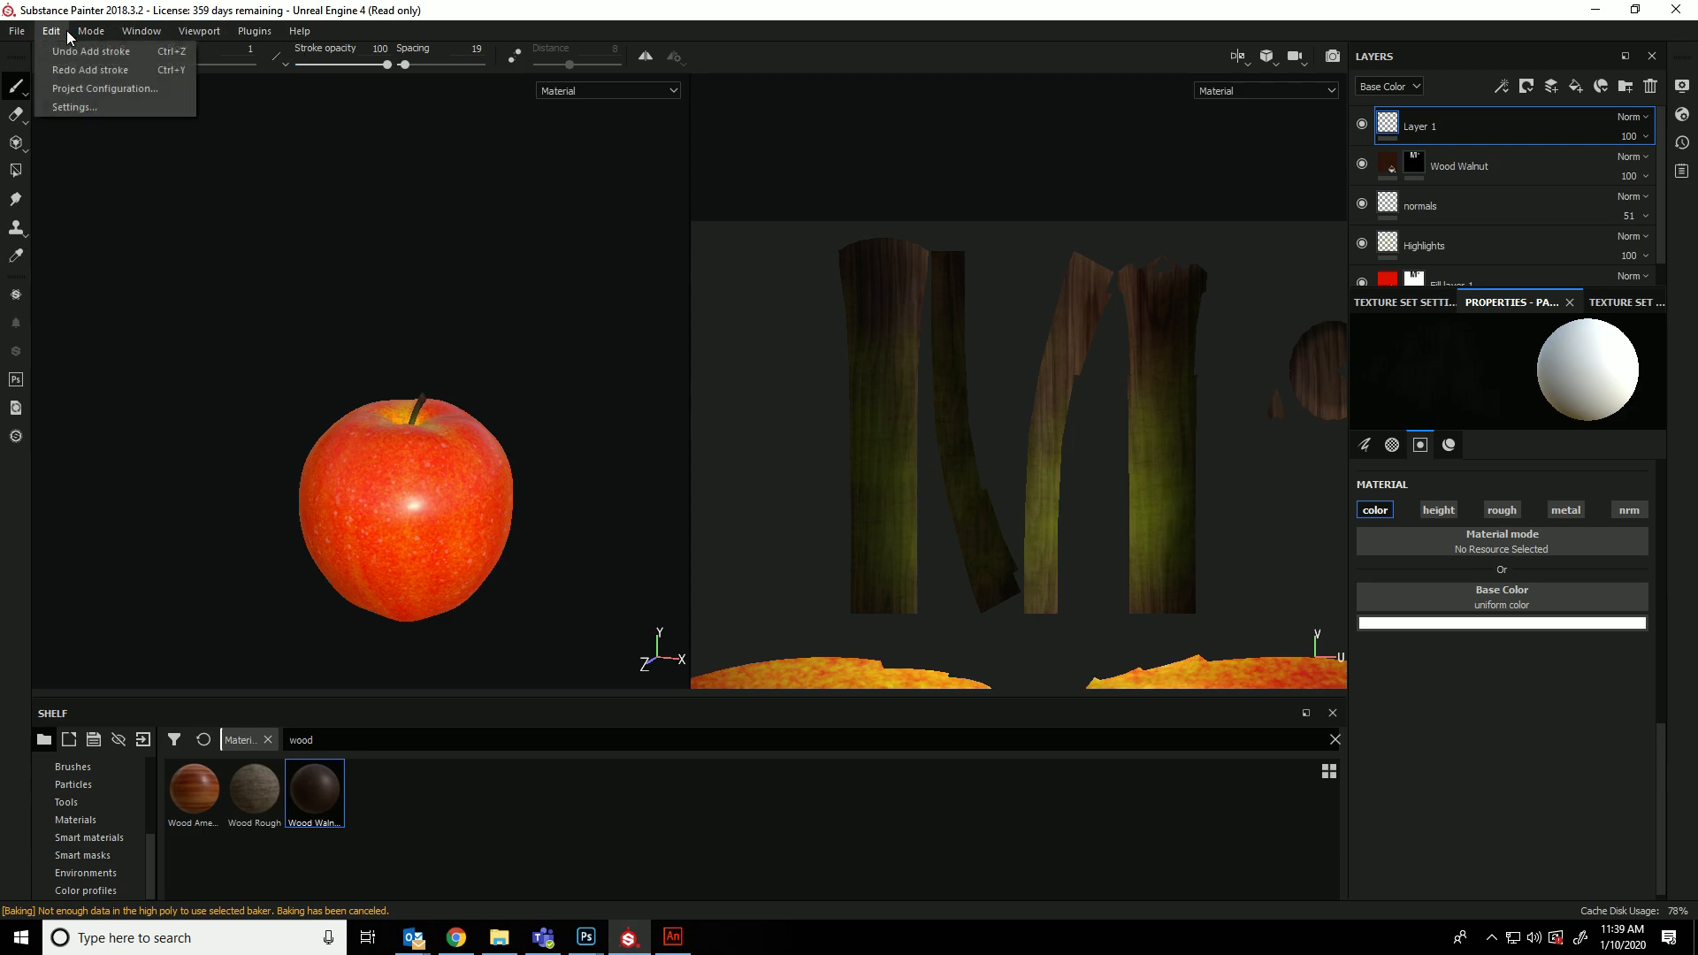
{"action": "left_click", "coordinate": [16, 30]}
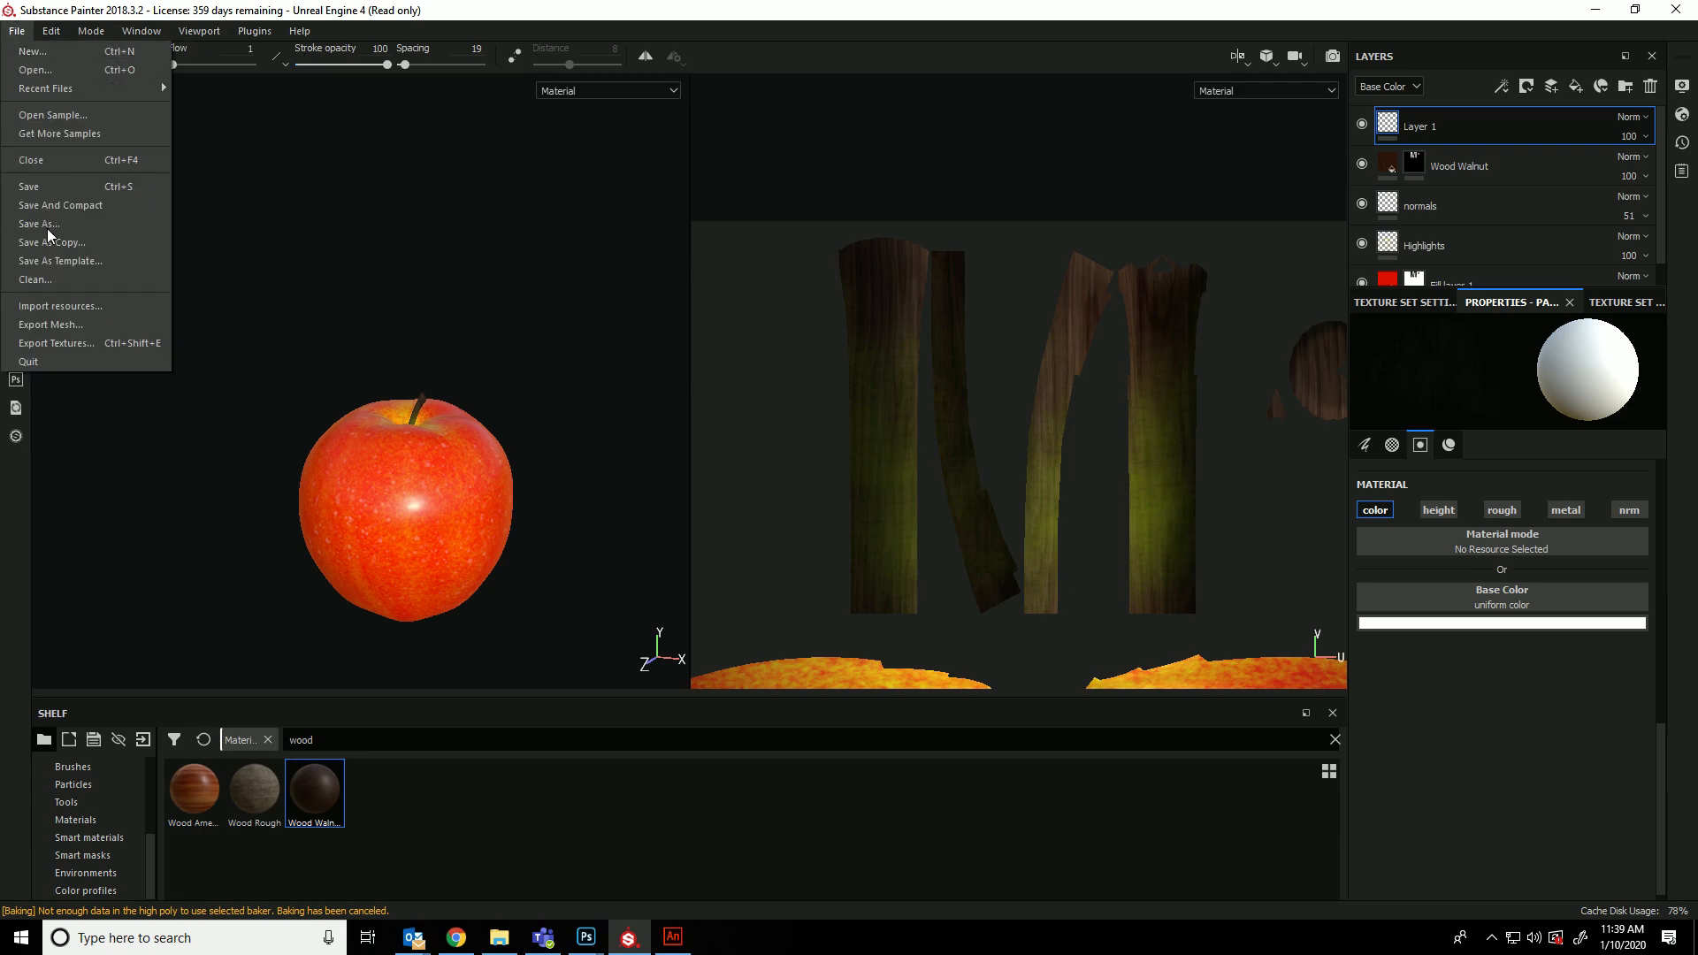
{"action": "mouse_move", "coordinate": [49, 325]}
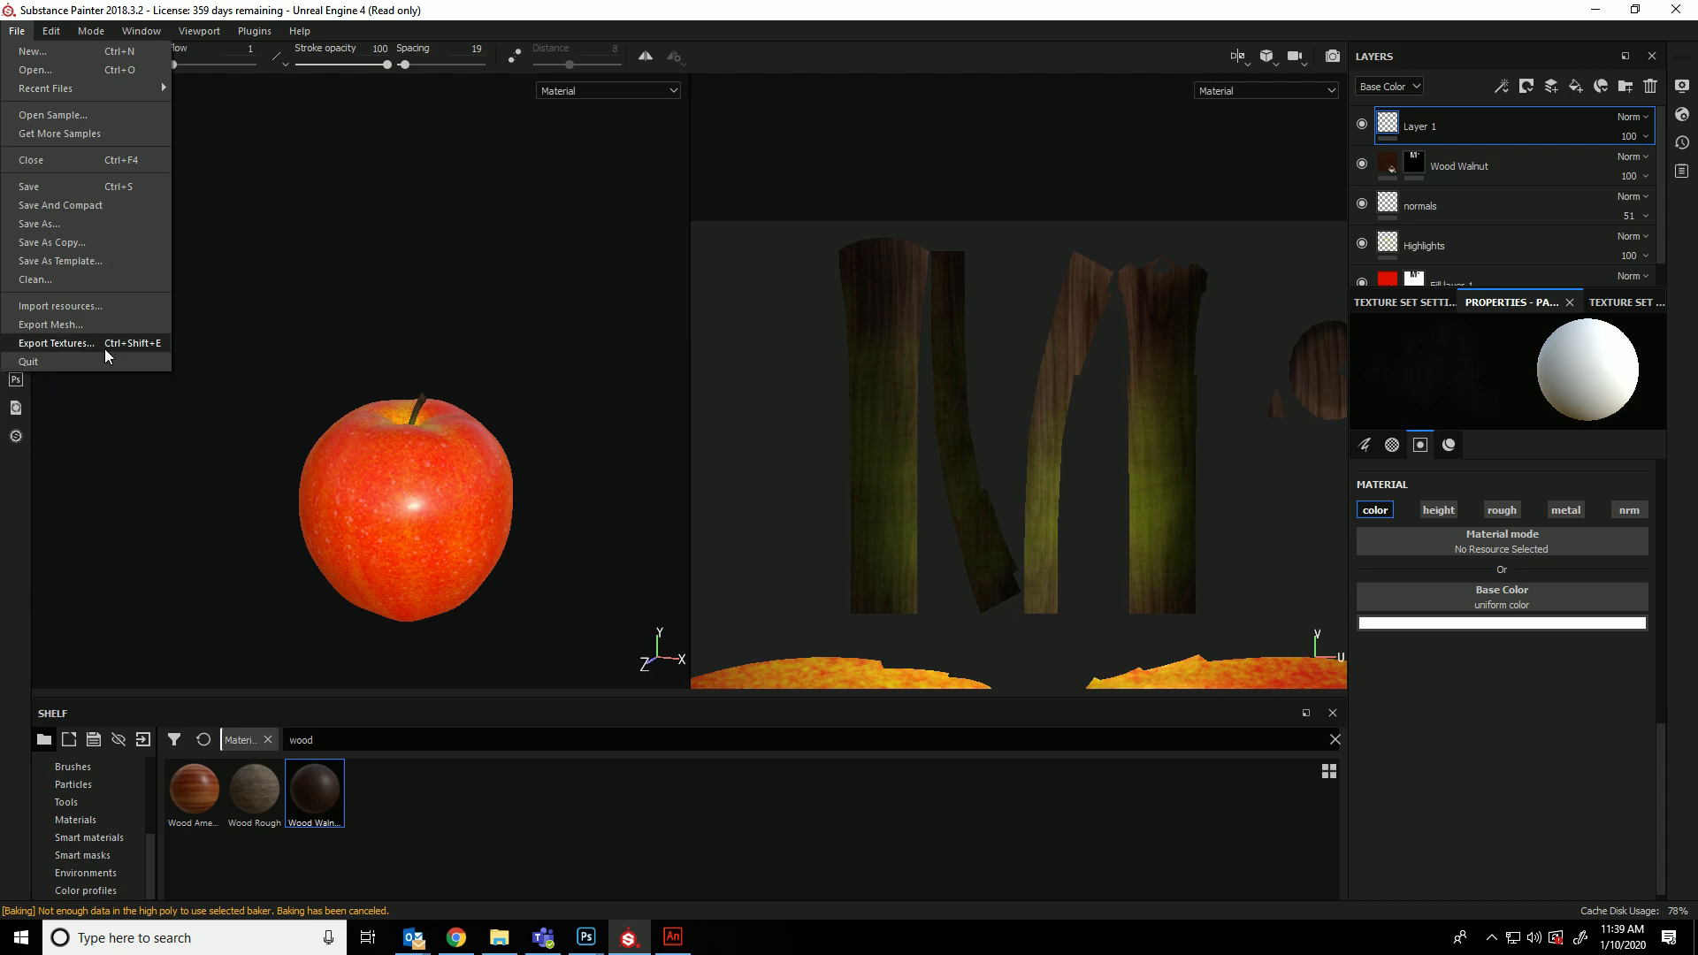
{"action": "left_click", "coordinate": [55, 343]}
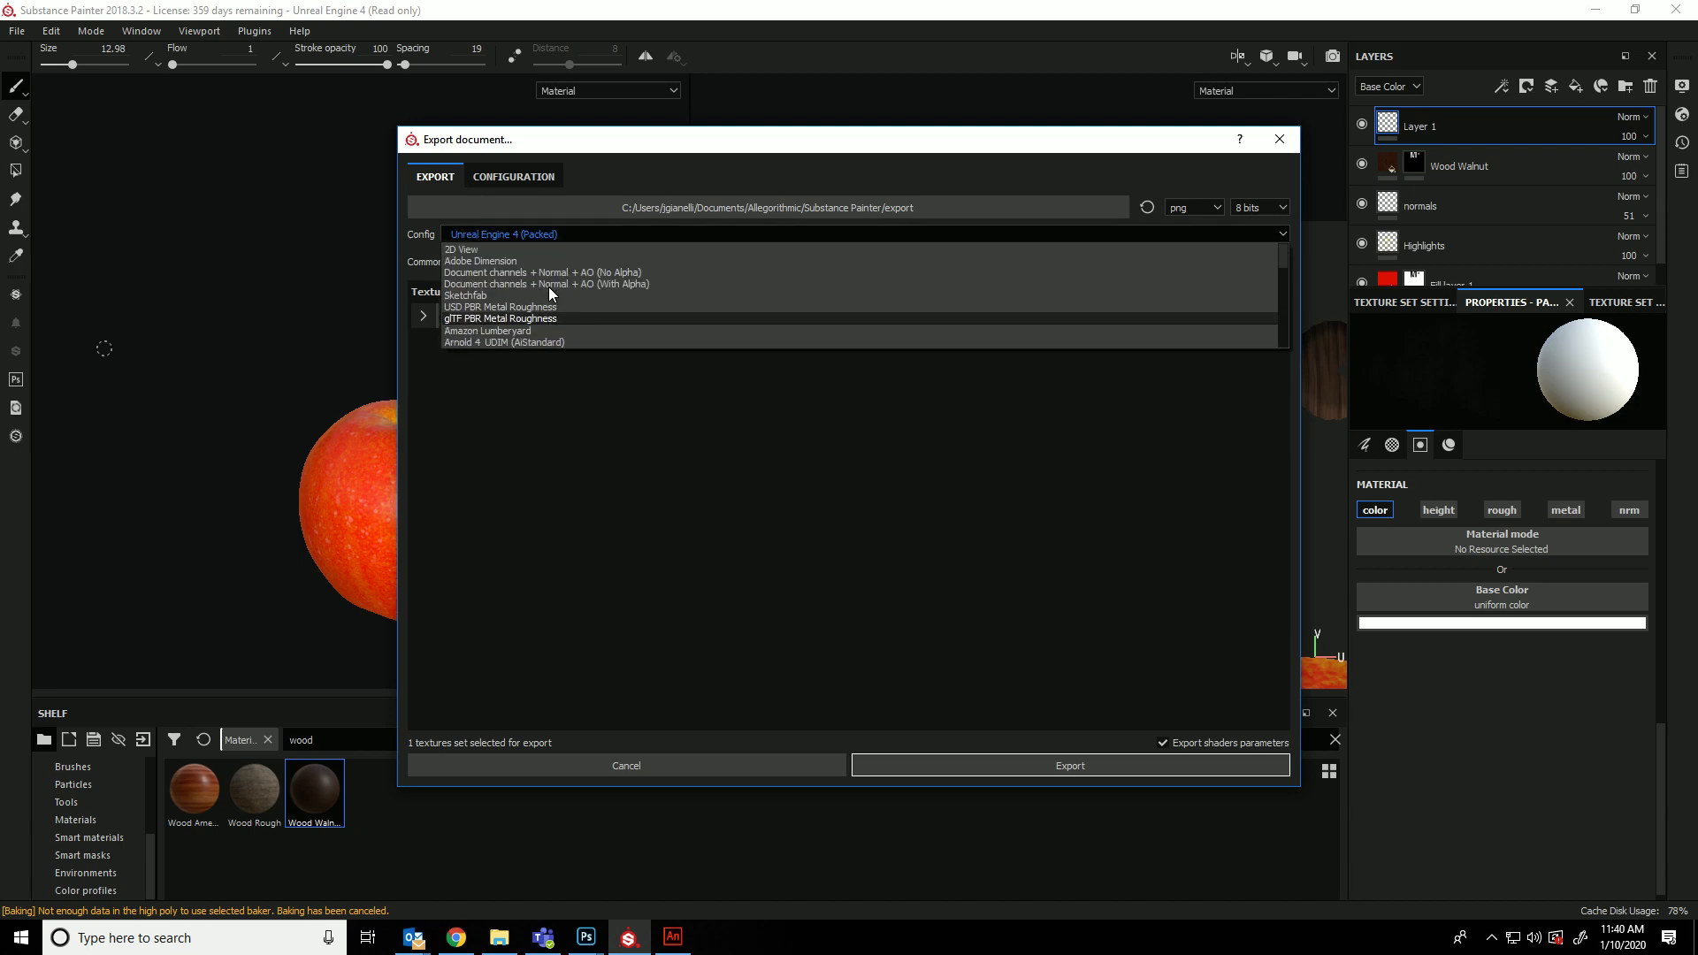
{"action": "left_click", "coordinate": [465, 295]}
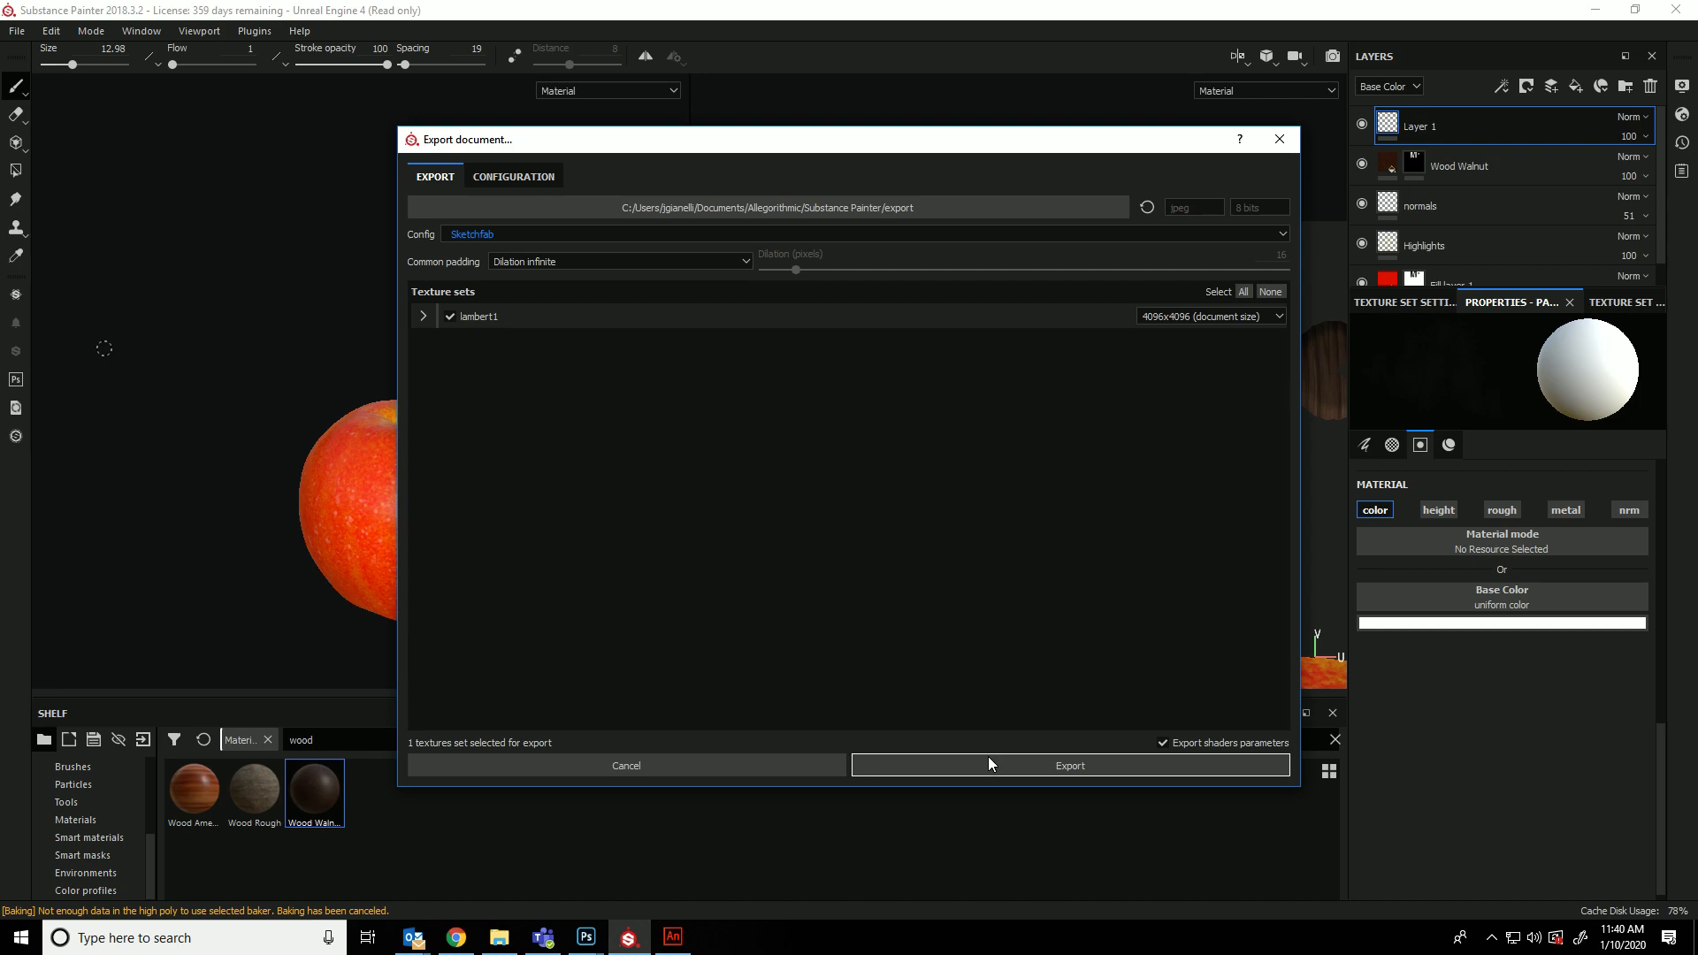
{"action": "mouse_move", "coordinate": [789, 225]}
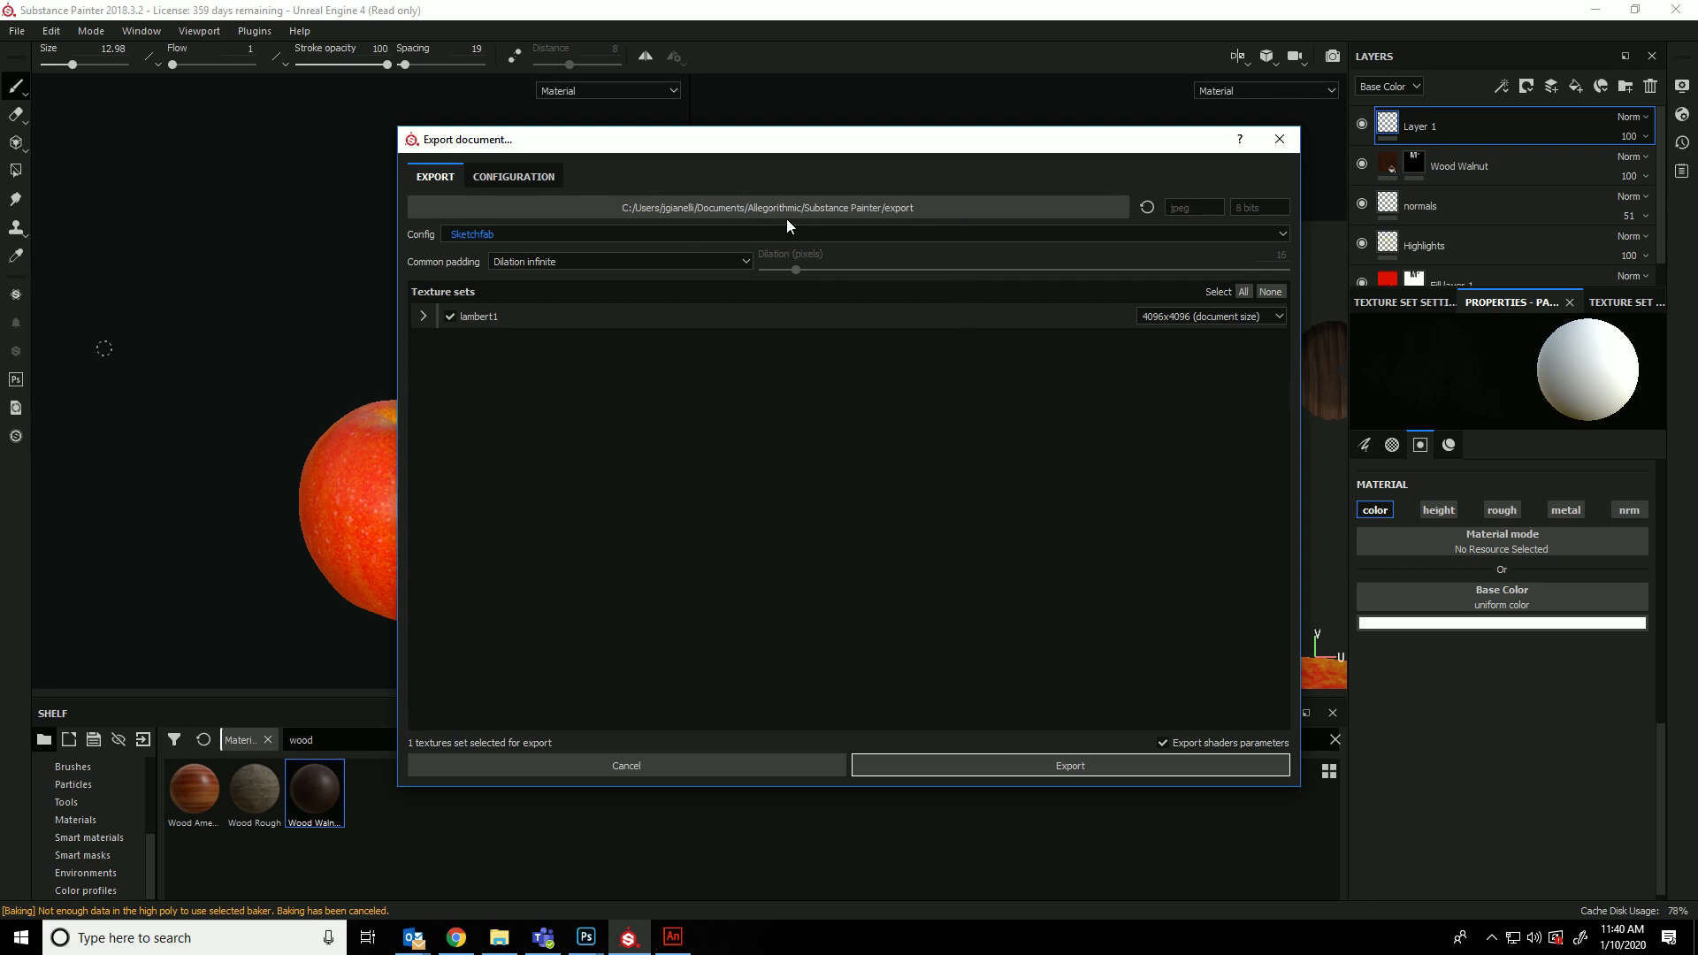
{"action": "left_click", "coordinate": [1068, 765]}
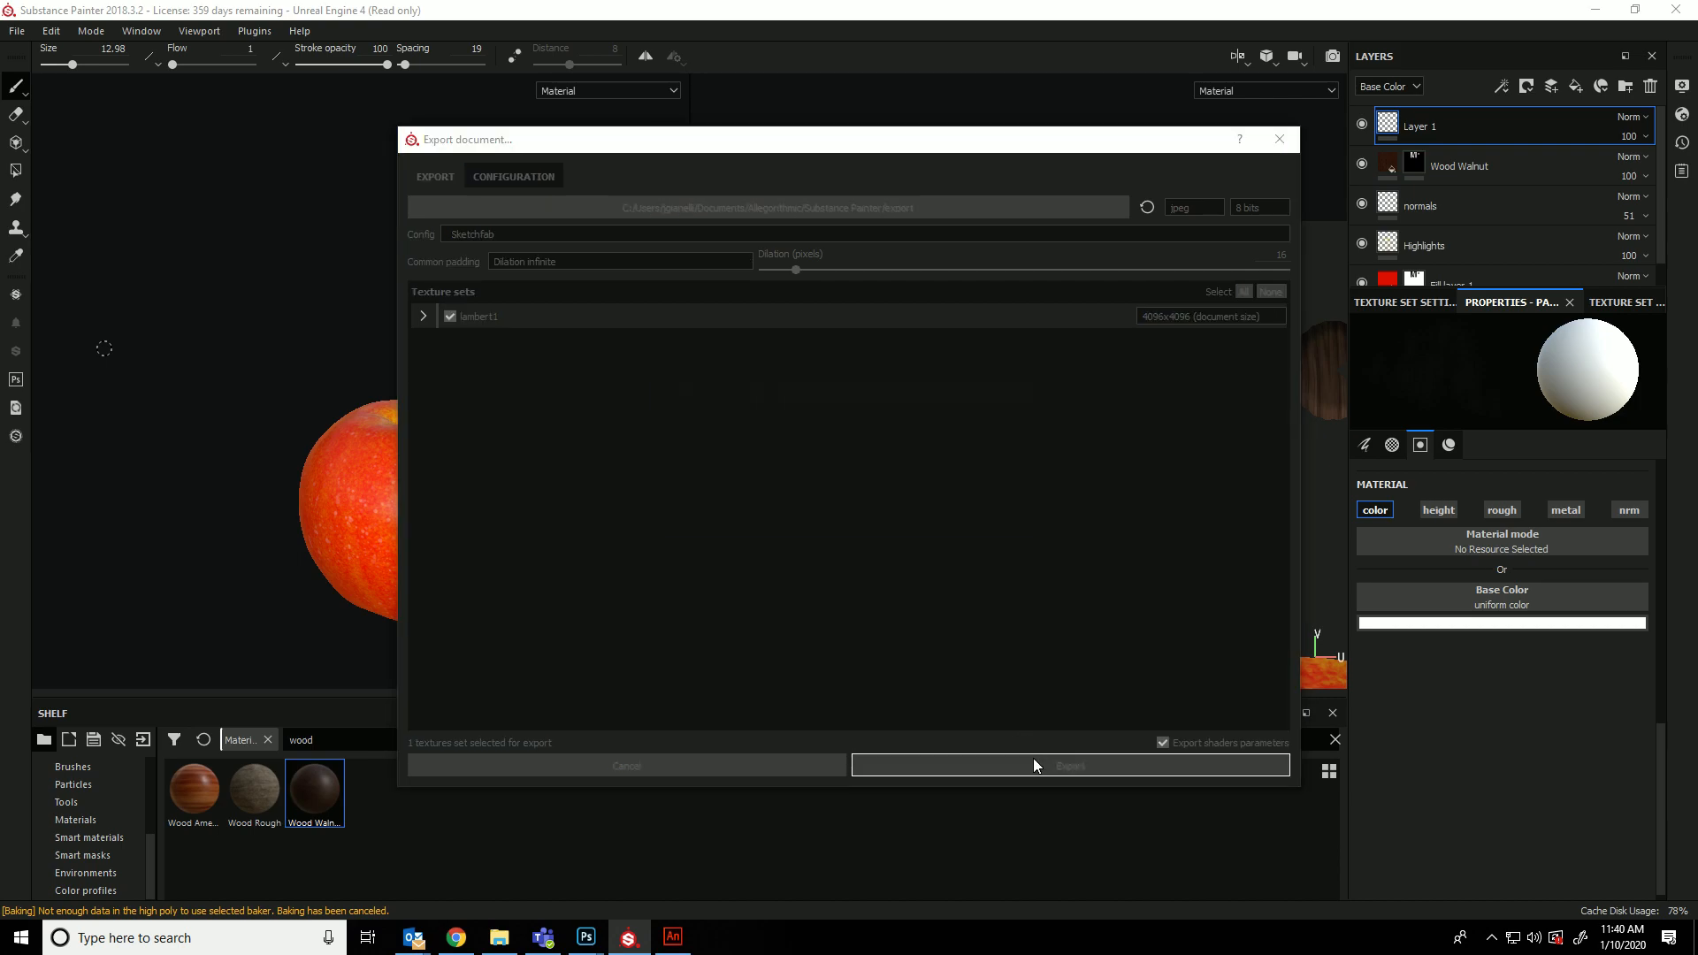
Log in to Sketchfab with e-mail and password, retrying after the authentication error.
{"action": "left_click", "coordinate": [1069, 766]}
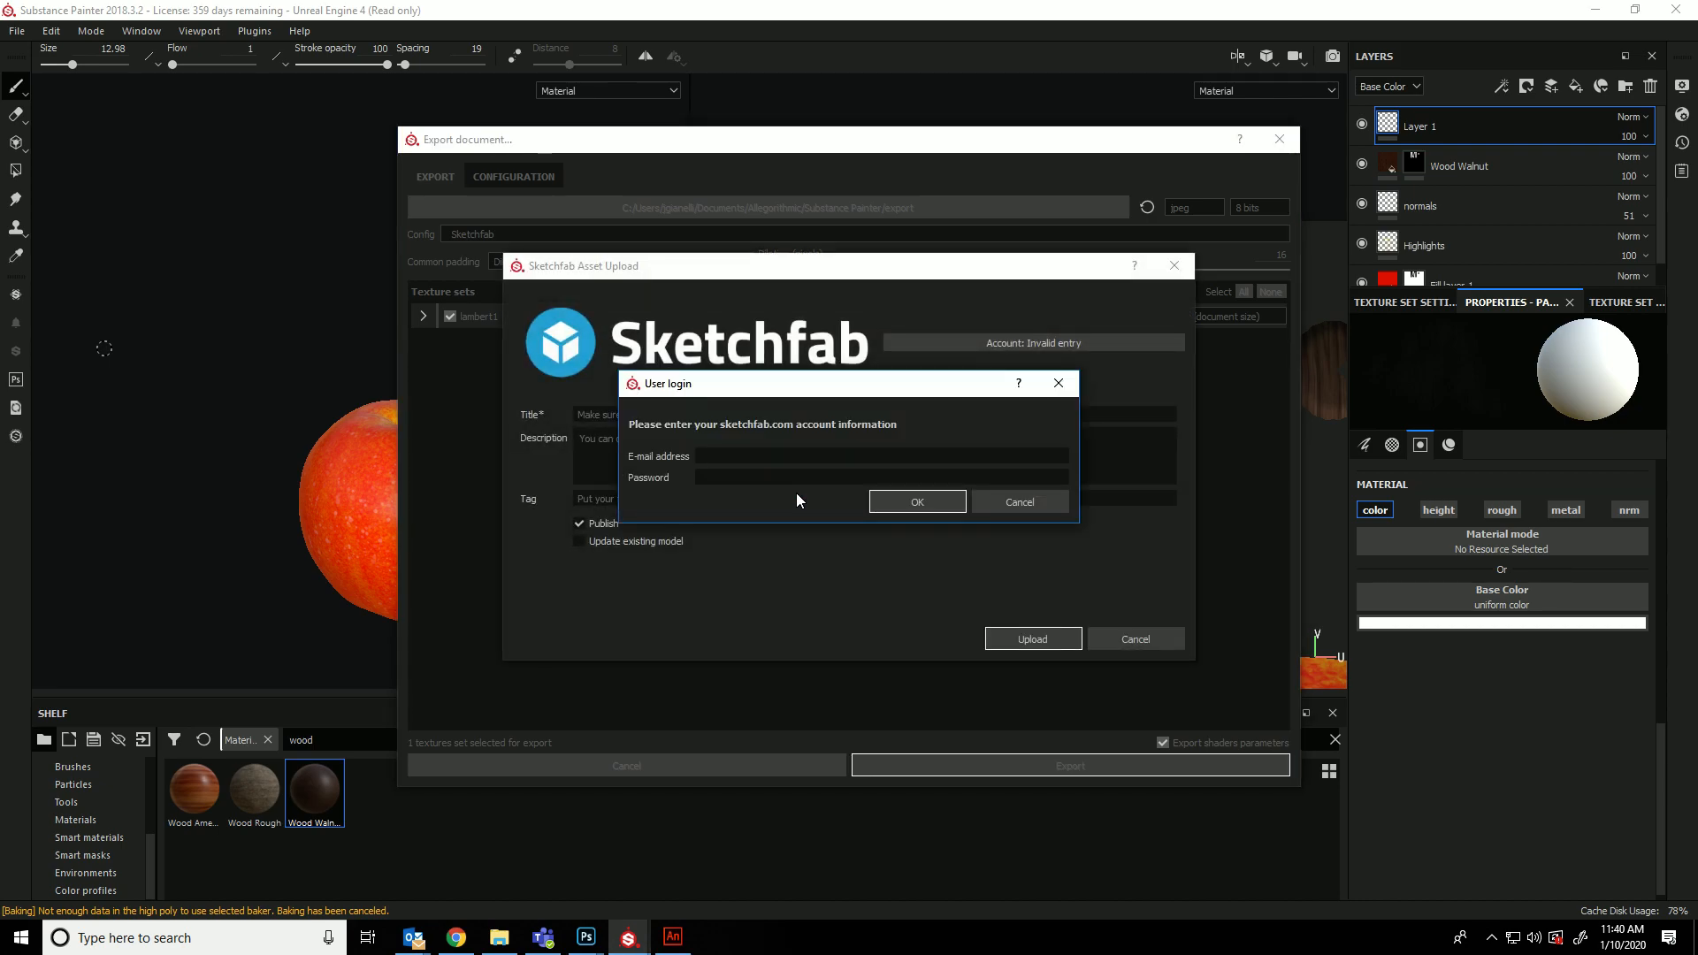
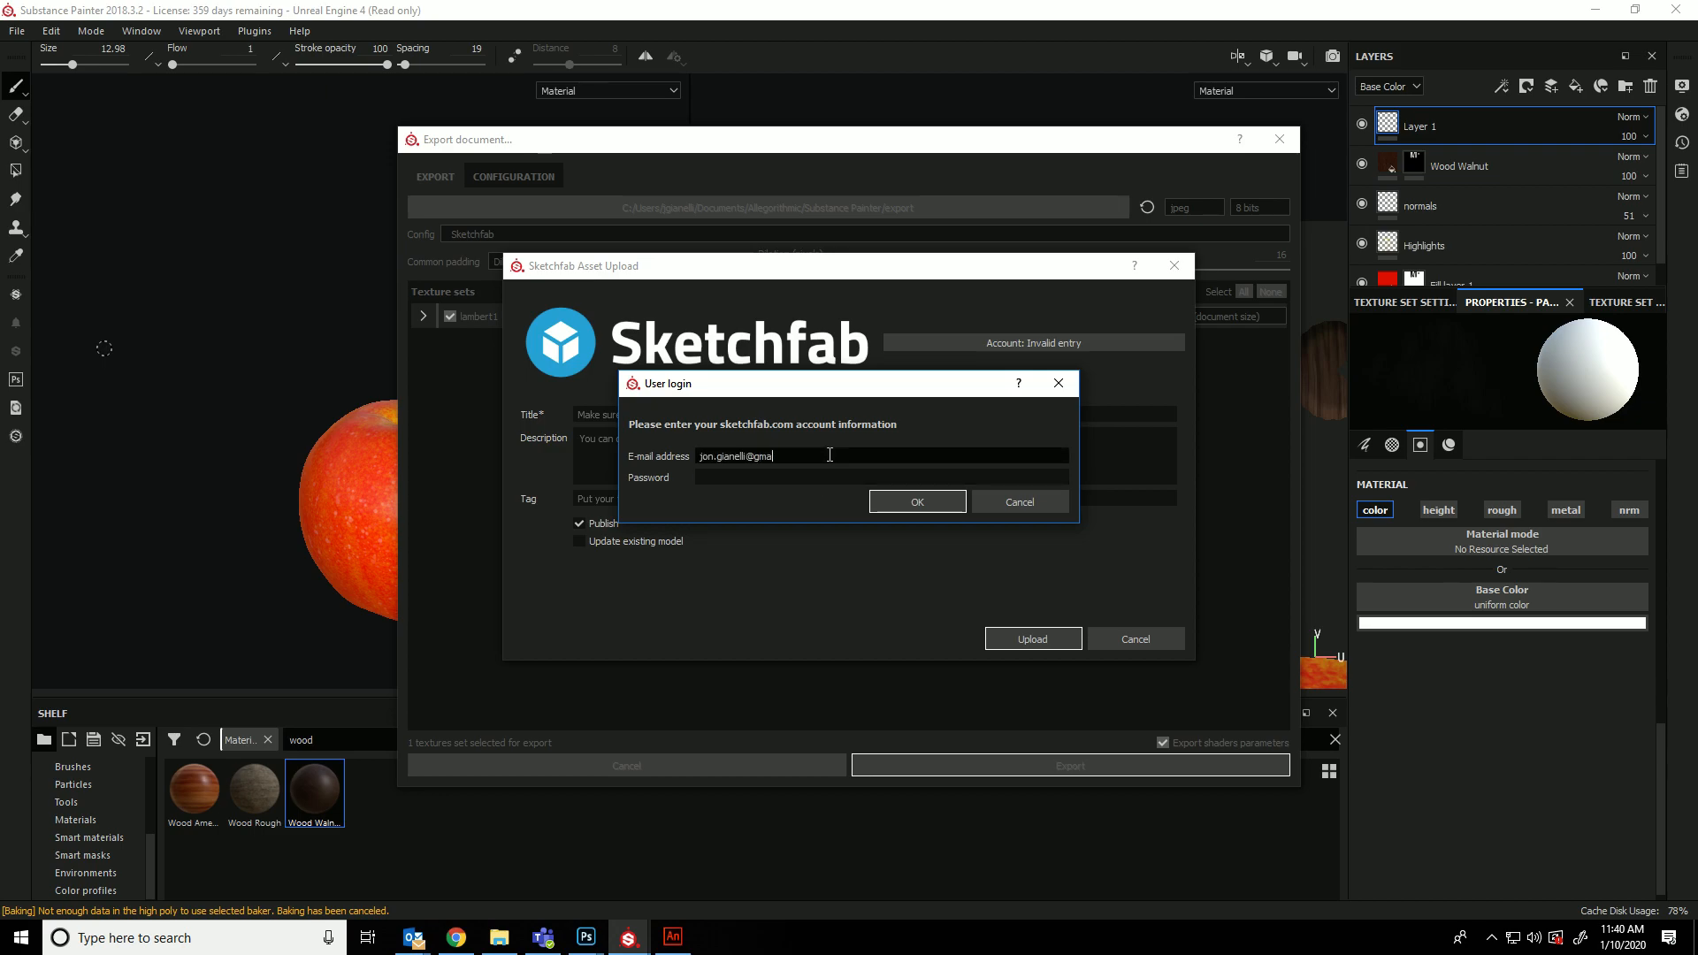
{"action": "left_click", "coordinate": [879, 478]}
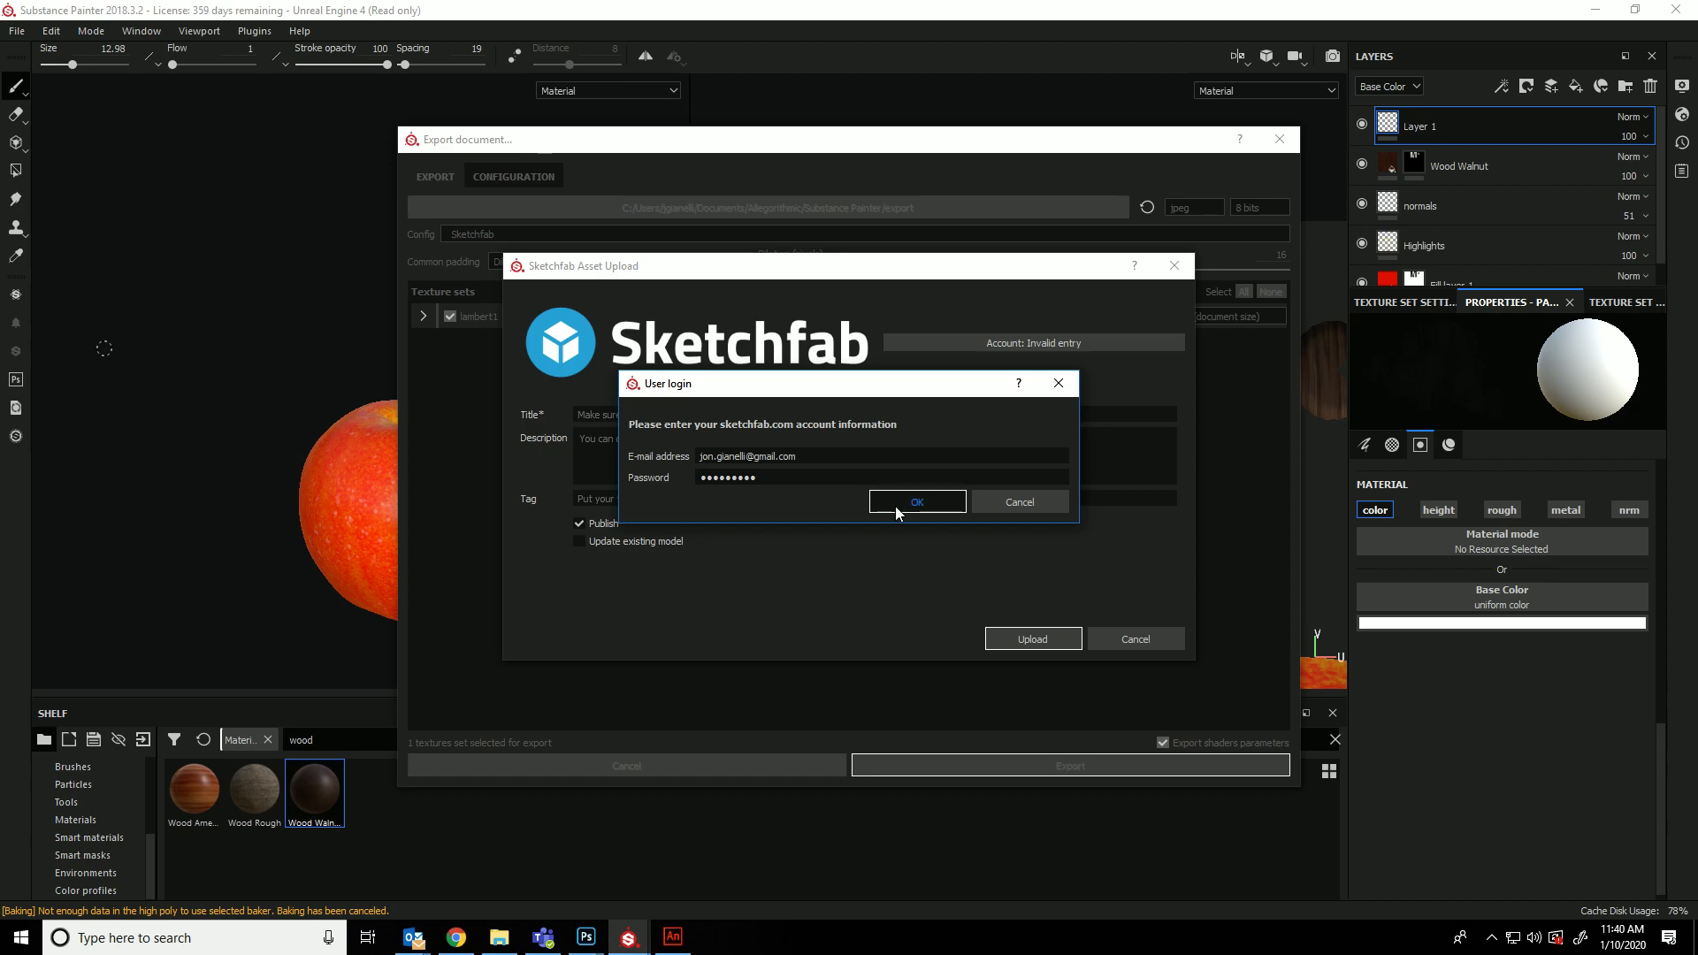
{"action": "left_click", "coordinate": [916, 501]}
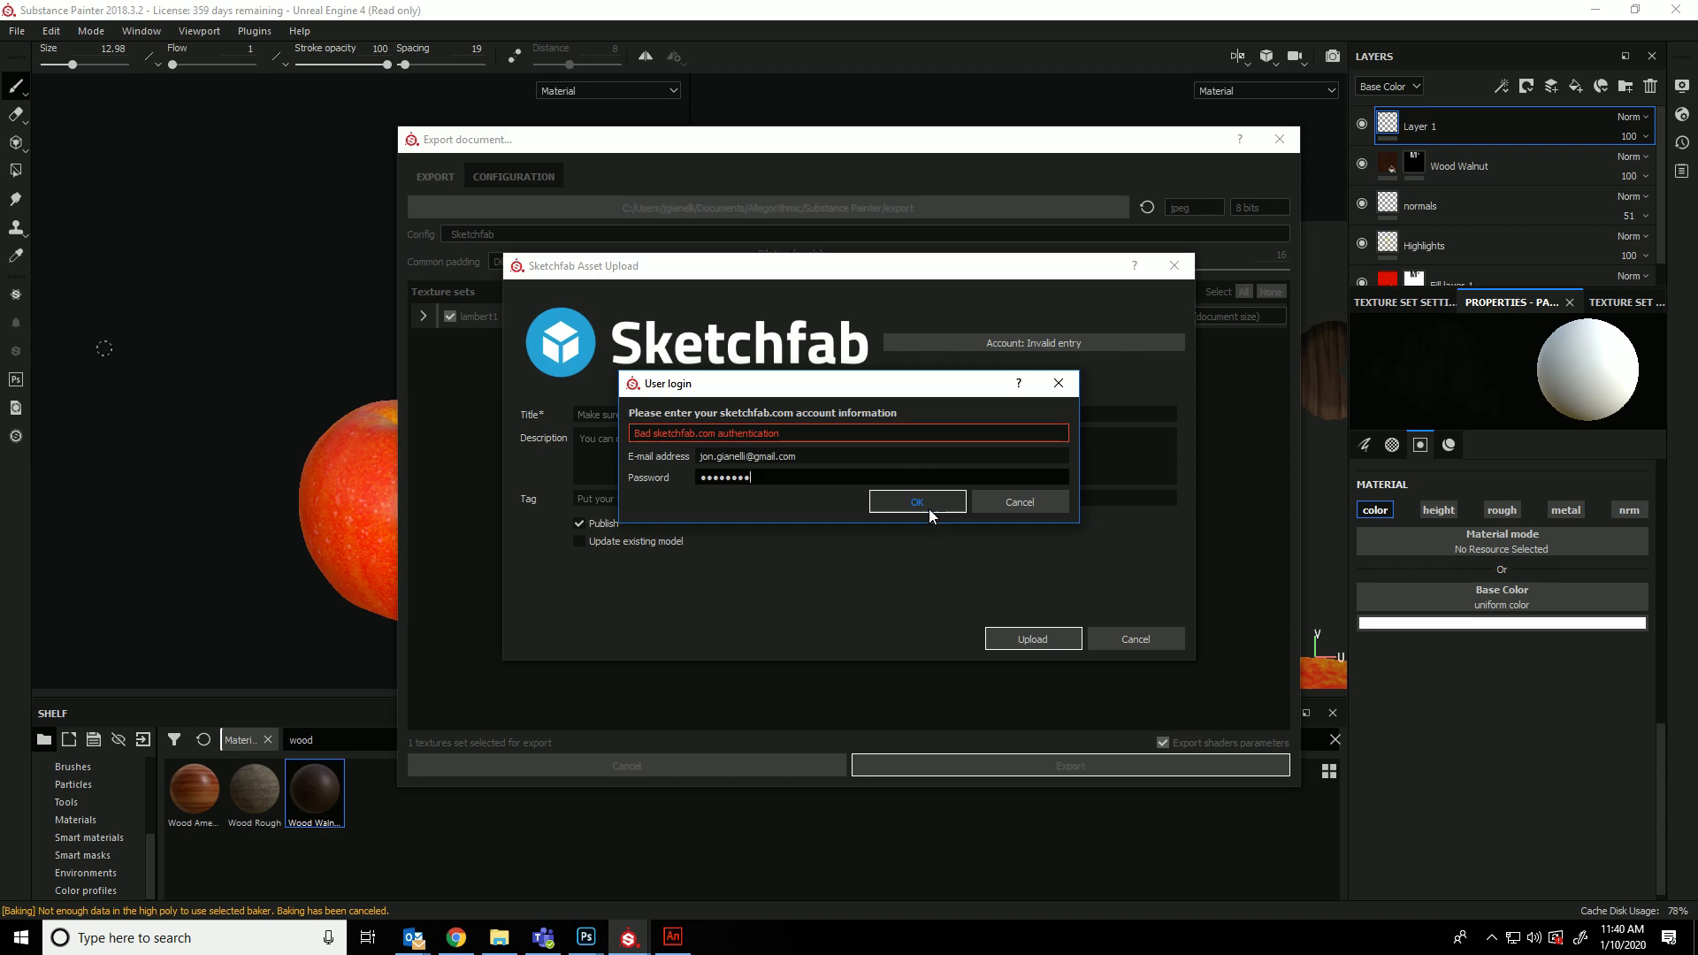
{"action": "left_click", "coordinate": [916, 501]}
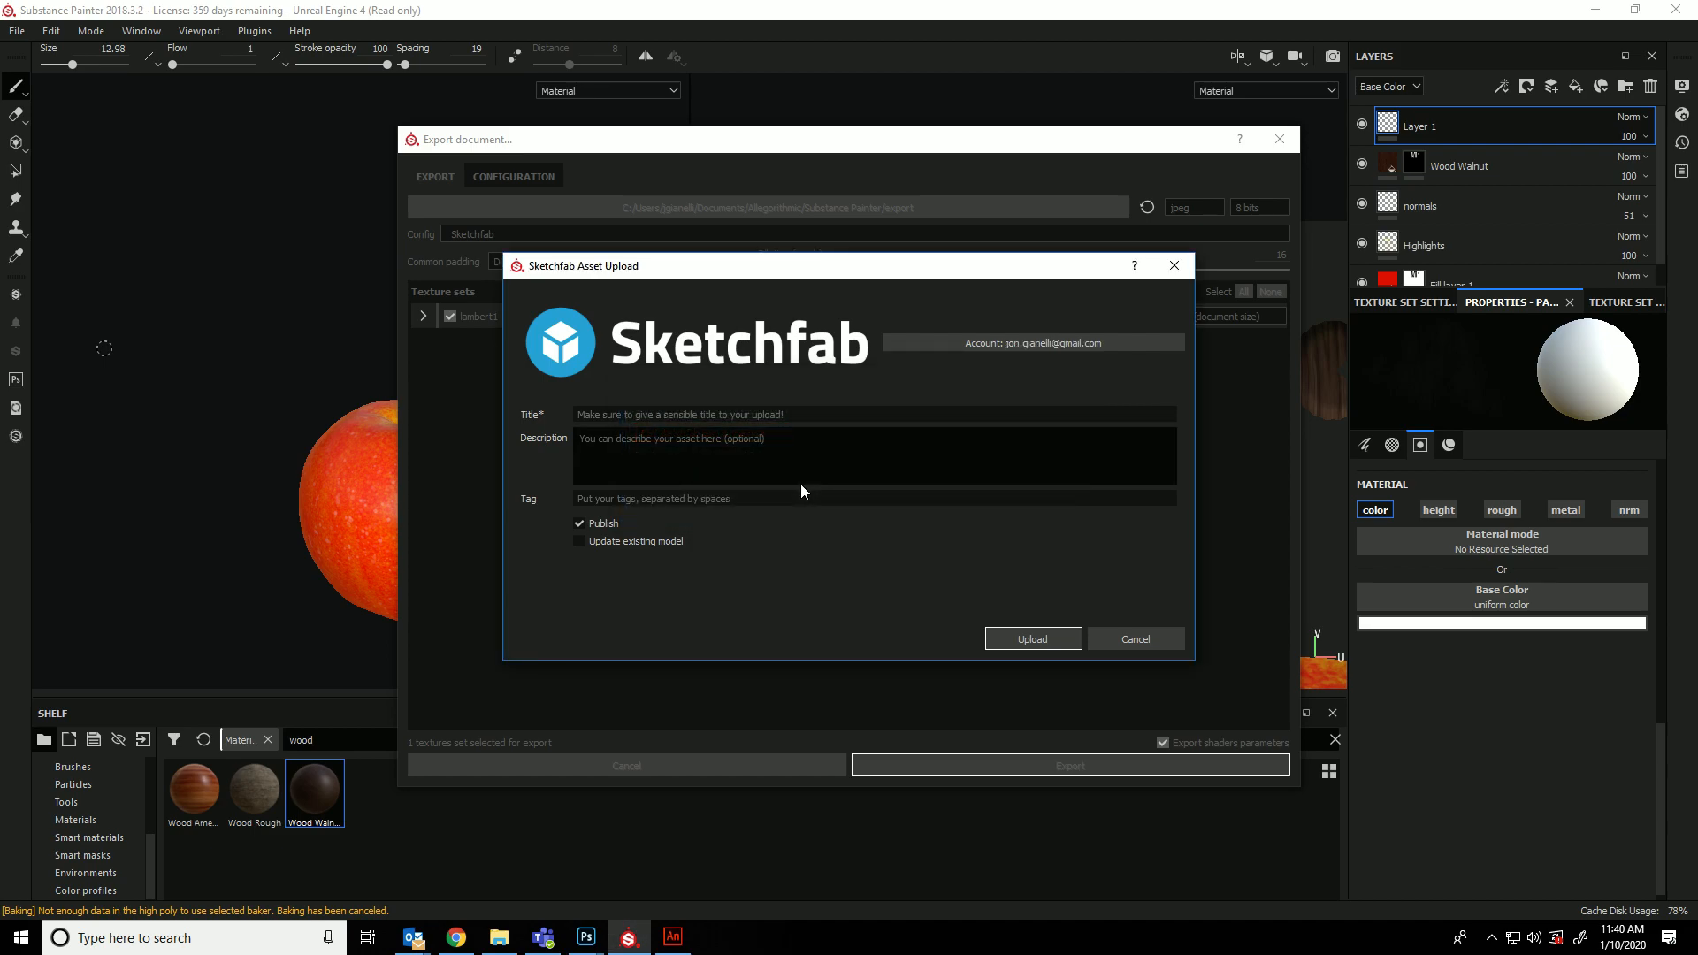
Upload the model titled 'Apple 02', described 'Its an apple', tagged 'apple, fruit'.
{"action": "type", "text": "A"}
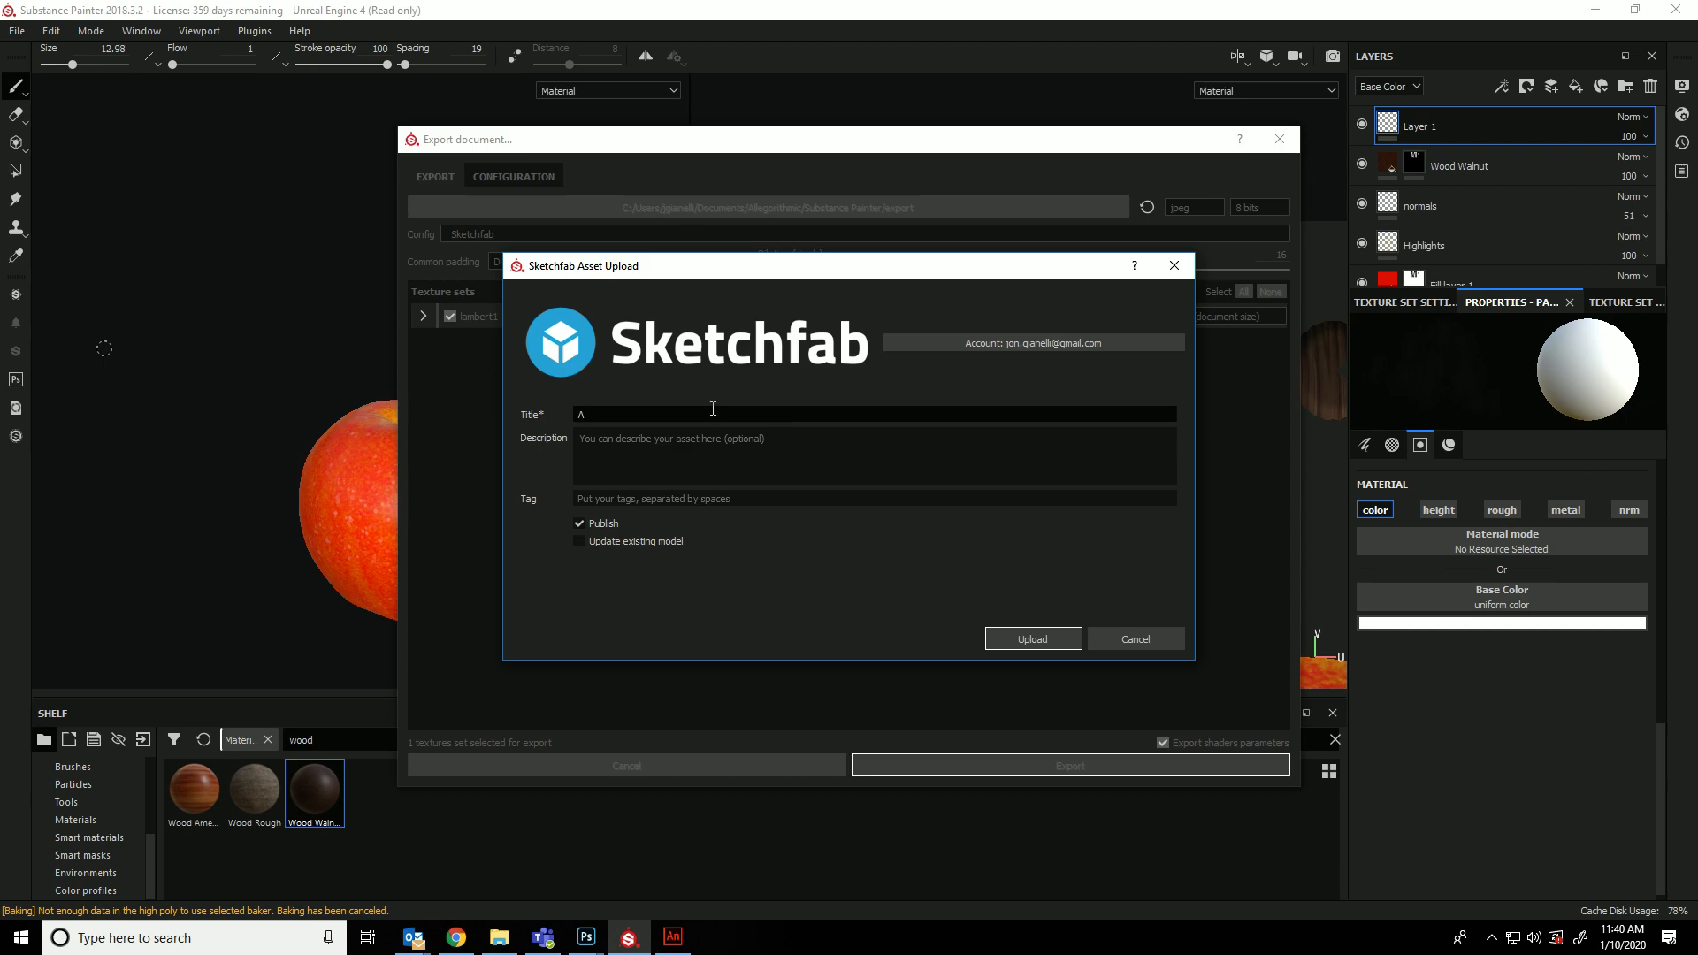
{"action": "type", "text": "pple 02"}
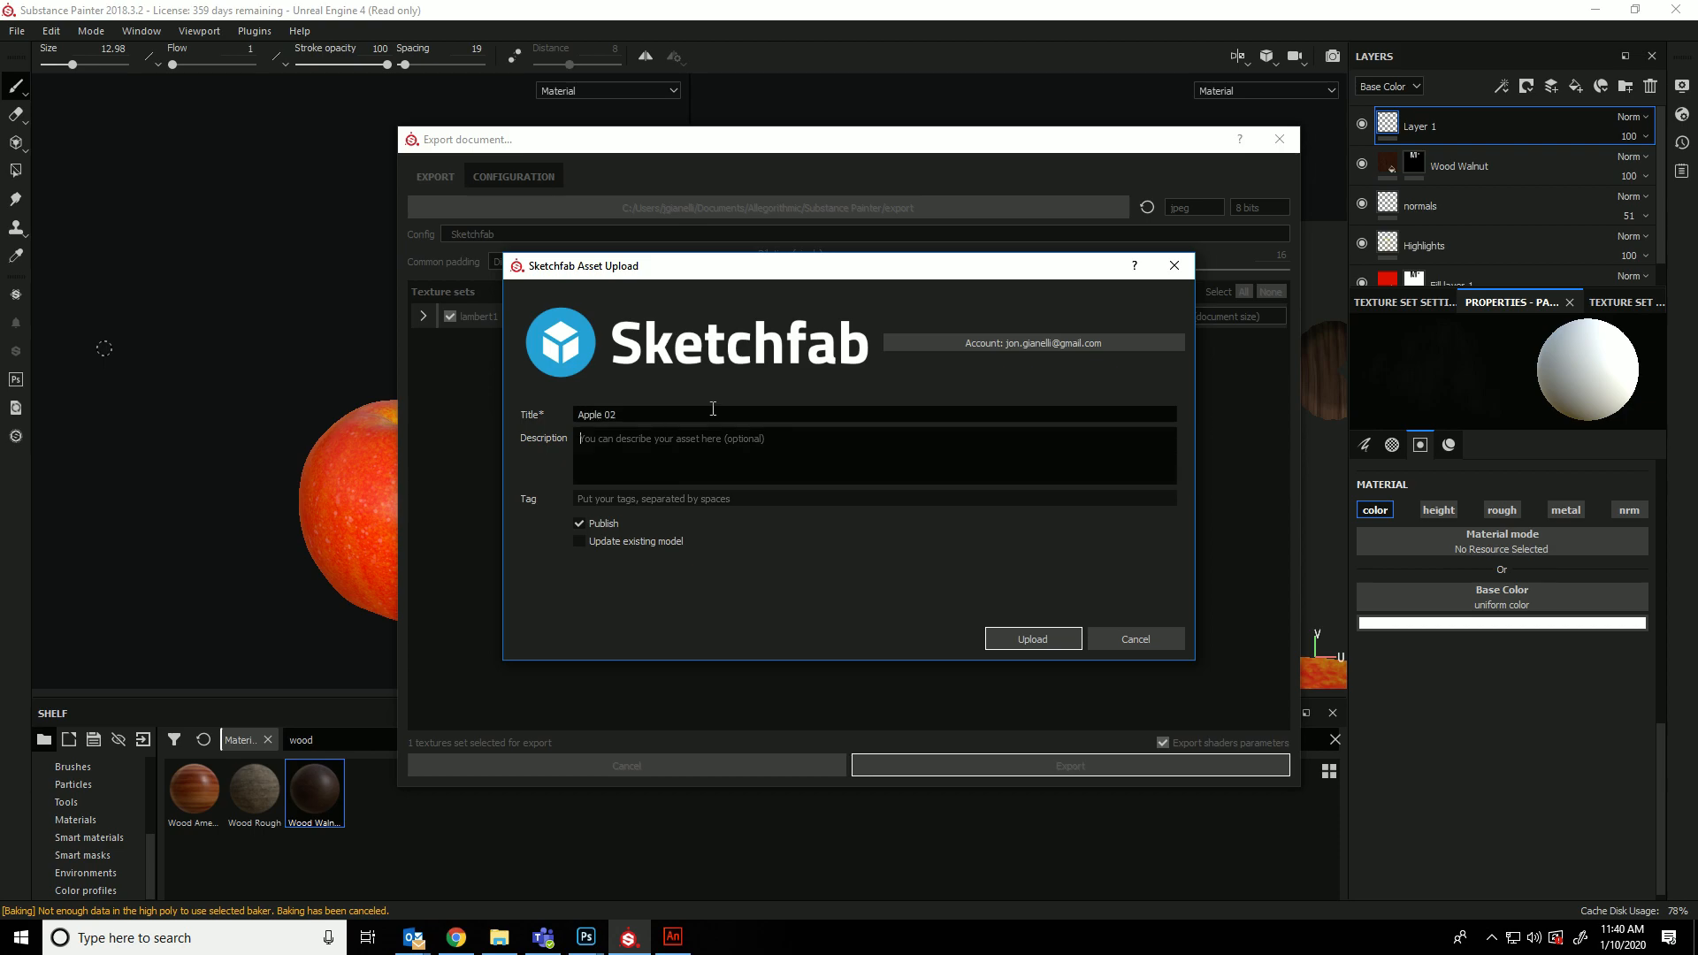
{"action": "type", "text": "Its an a"}
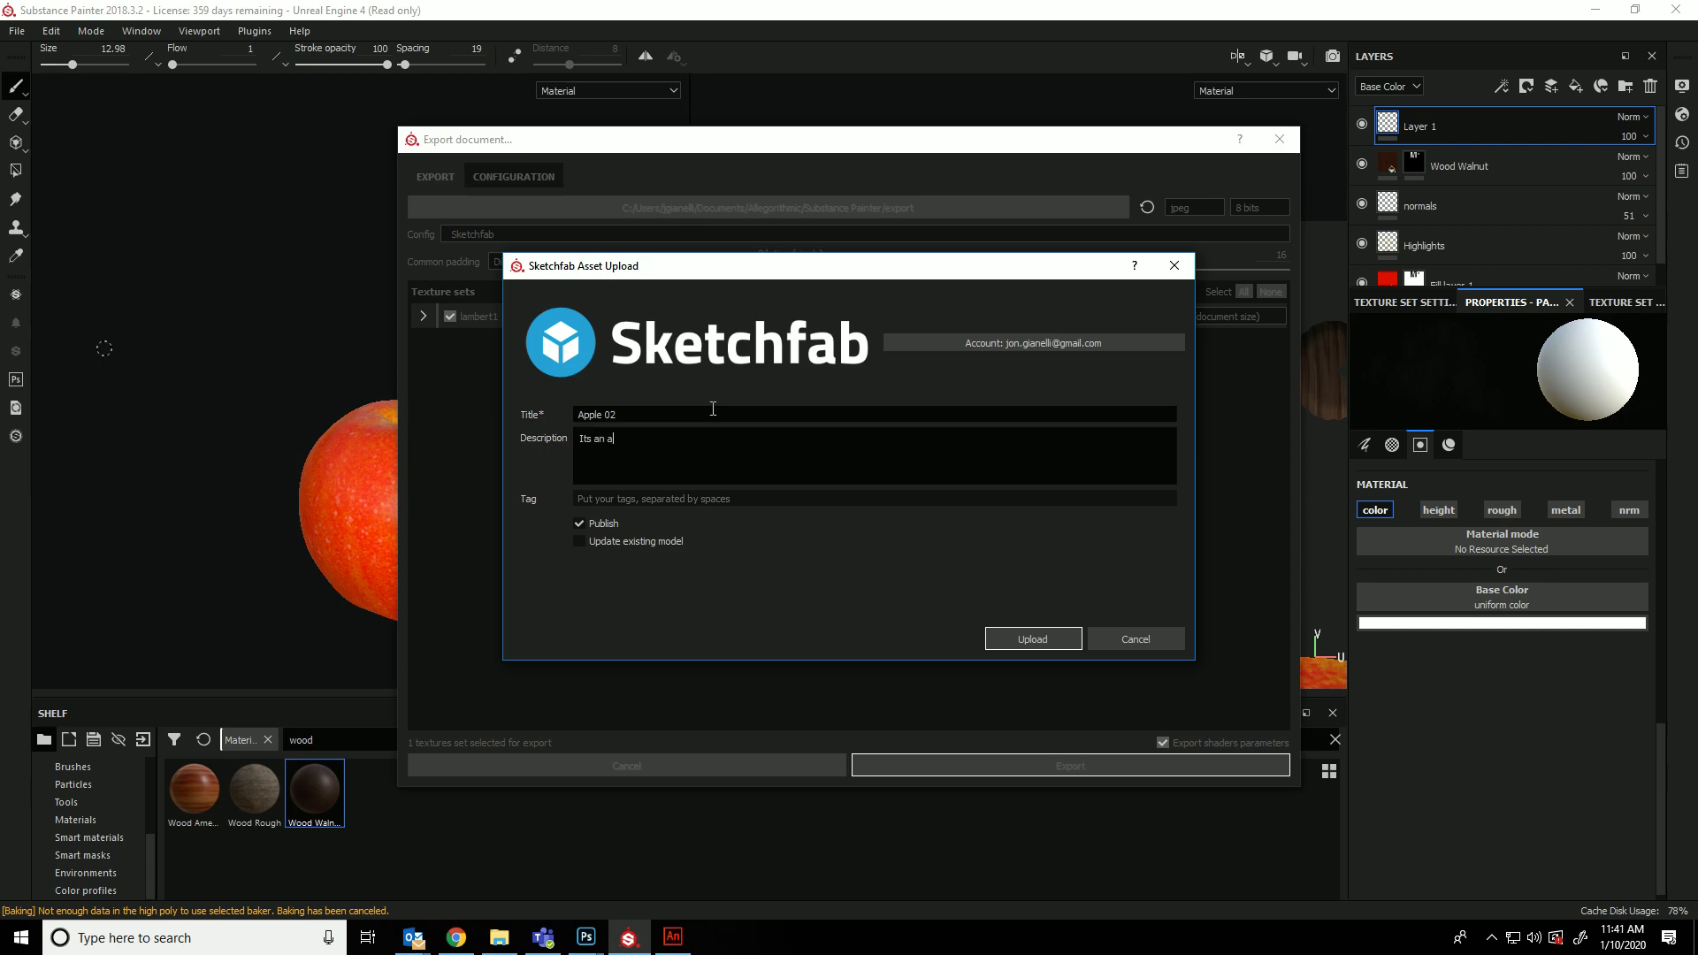
{"action": "type", "text": "pple"}
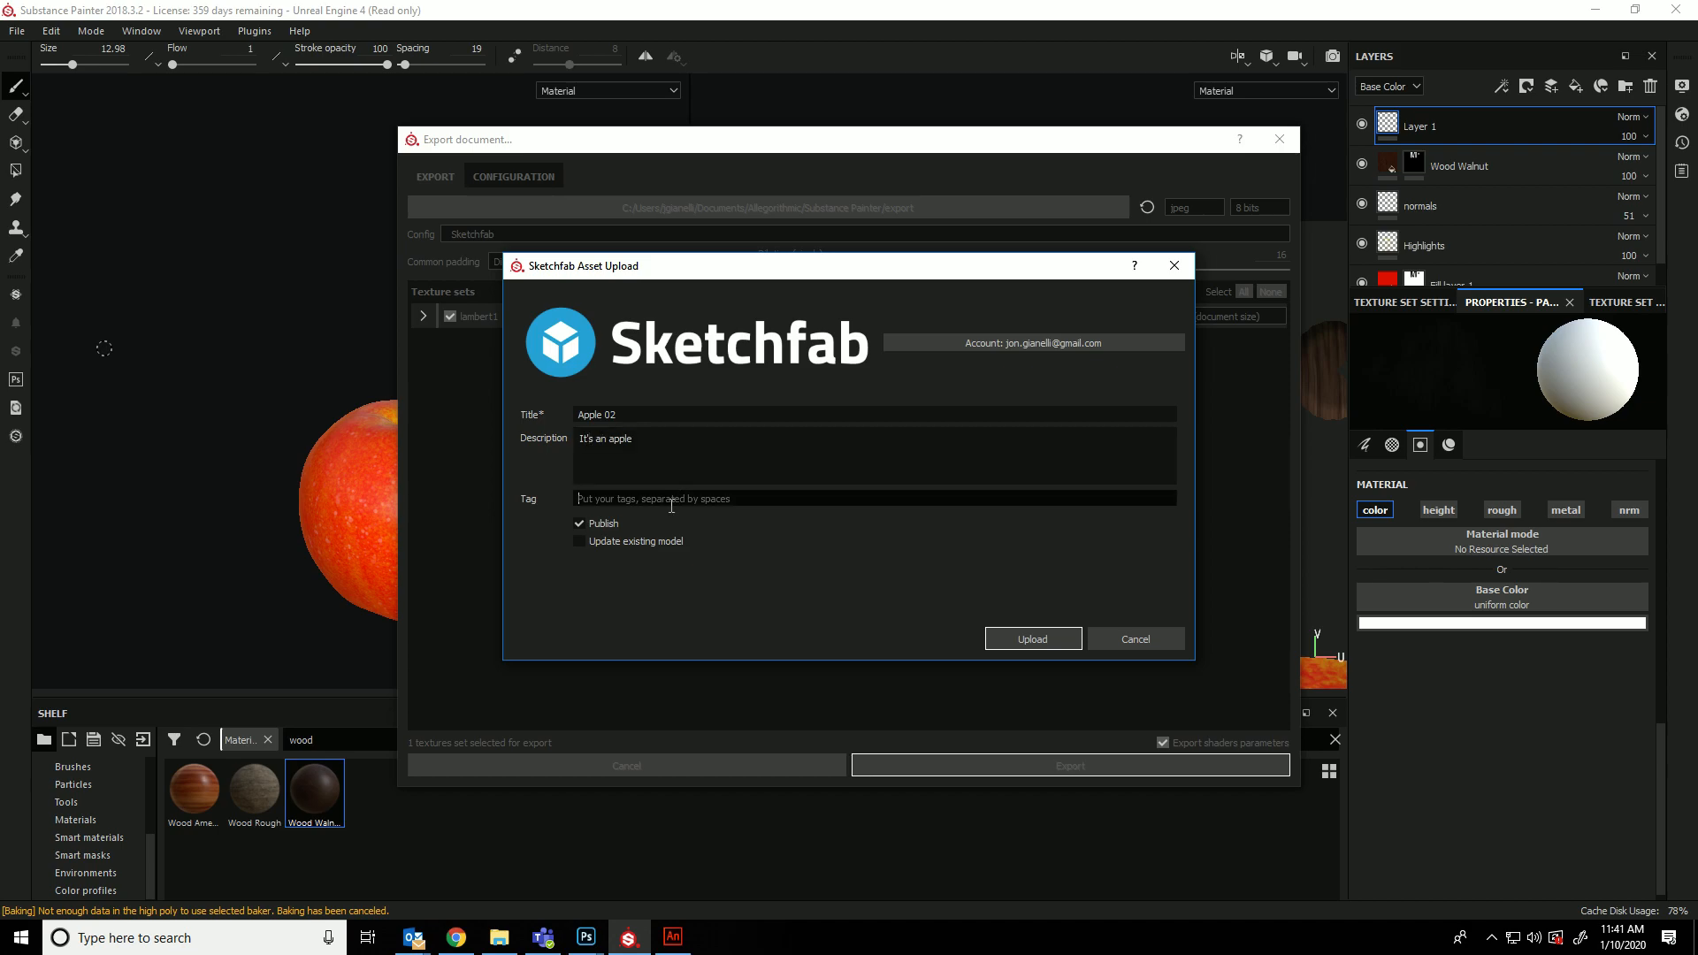
{"action": "type", "text": "apple,"}
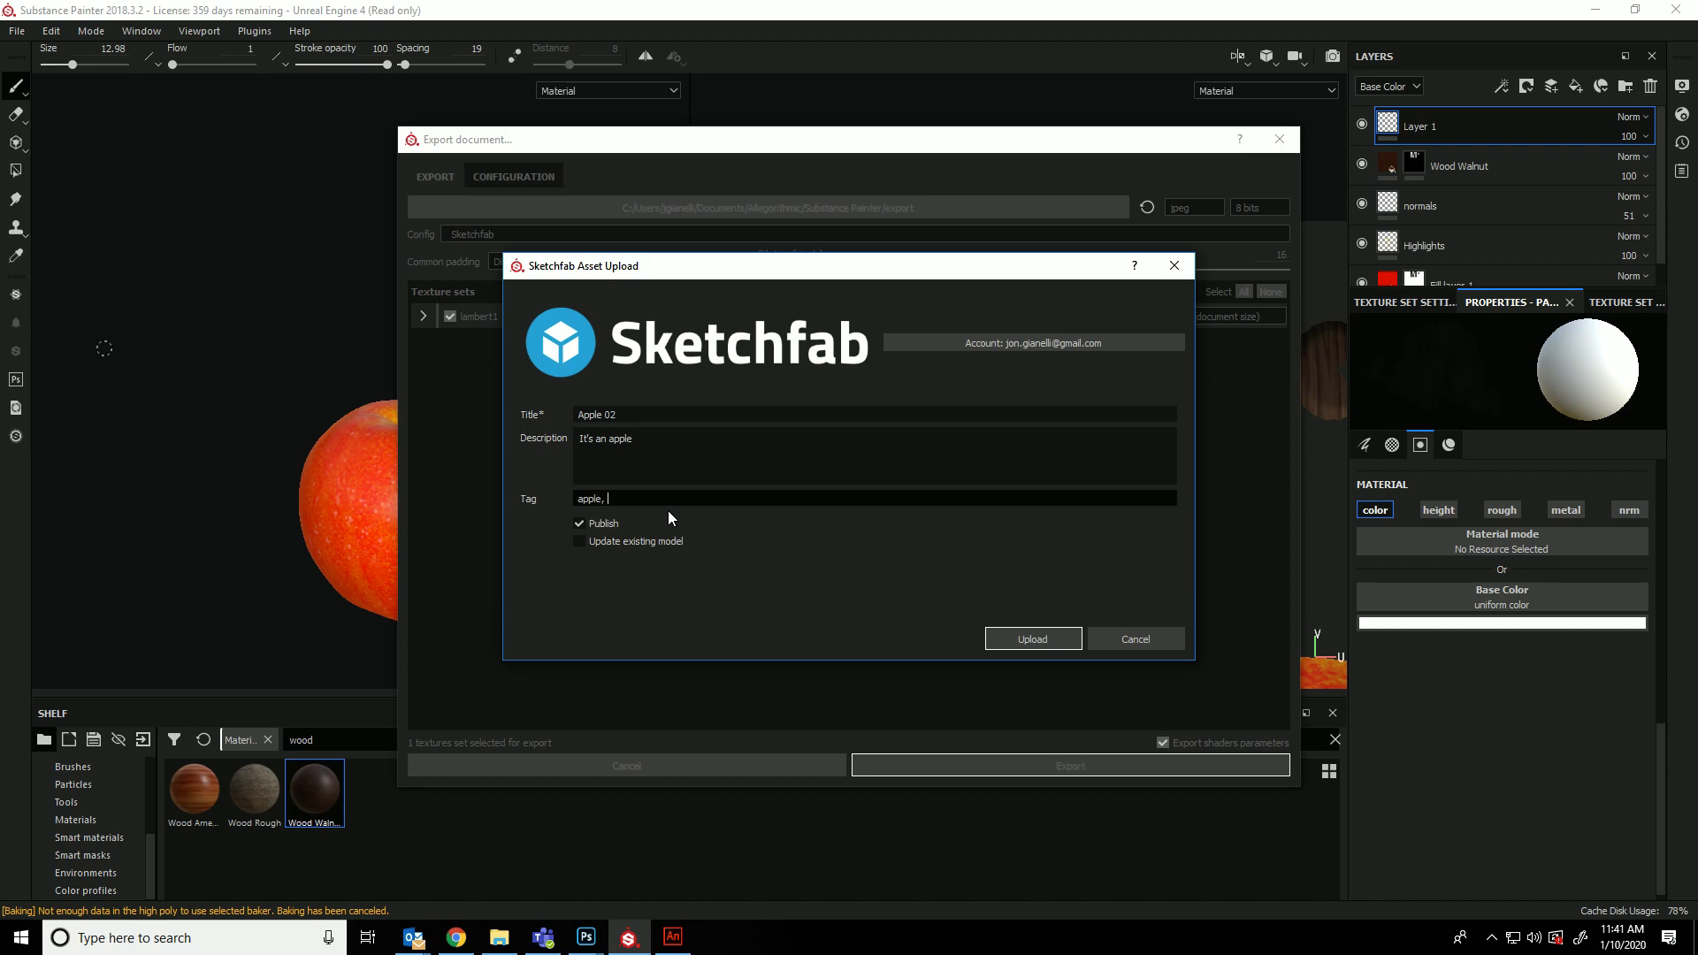
{"action": "type", "text": "fruit"}
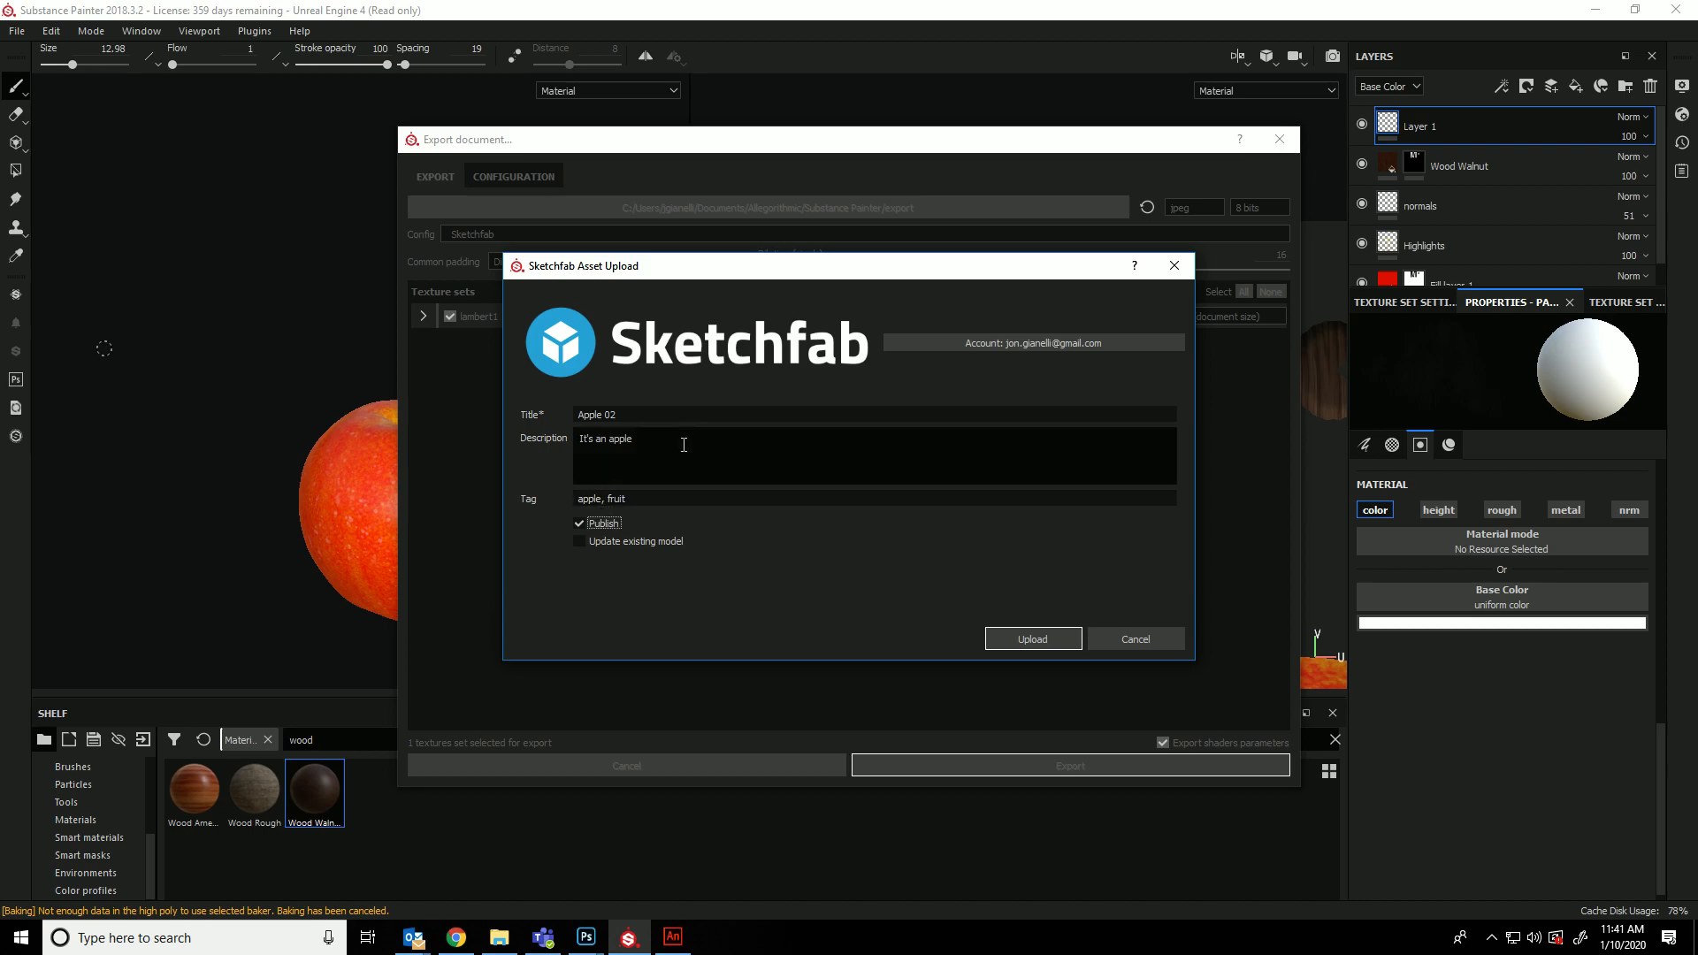
{"action": "left_click", "coordinate": [1031, 638]}
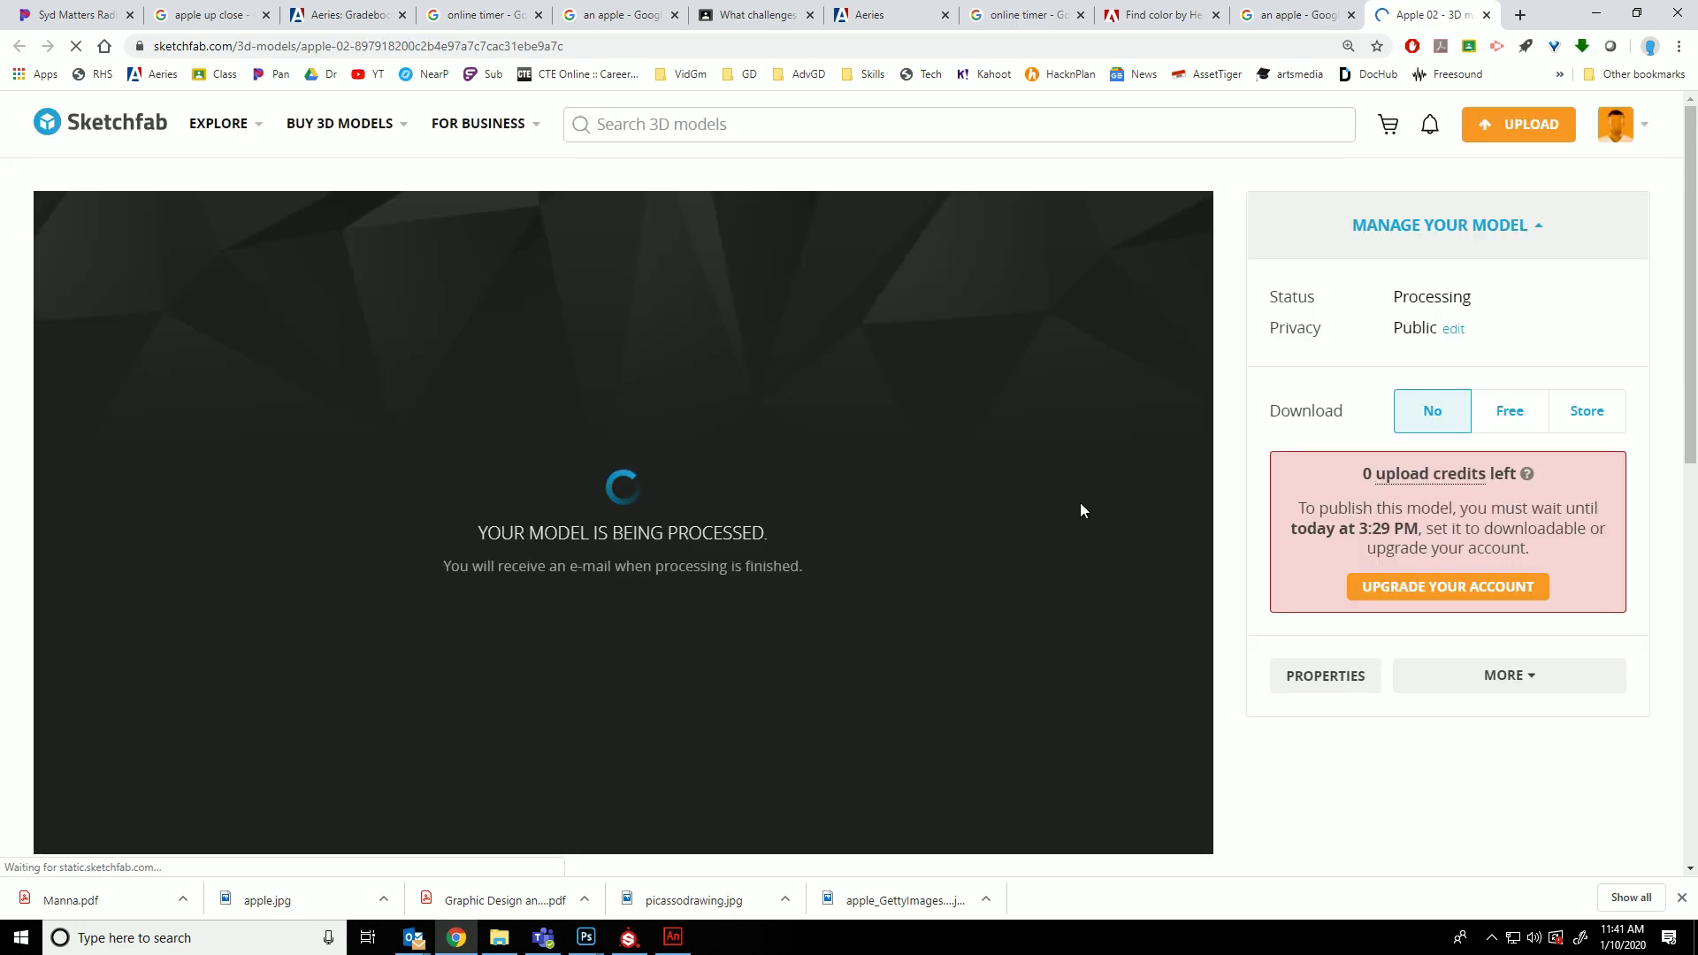
View the Apple 02 Sketchfab model page in Chrome while it processes.
{"action": "left_click", "coordinate": [1615, 124]}
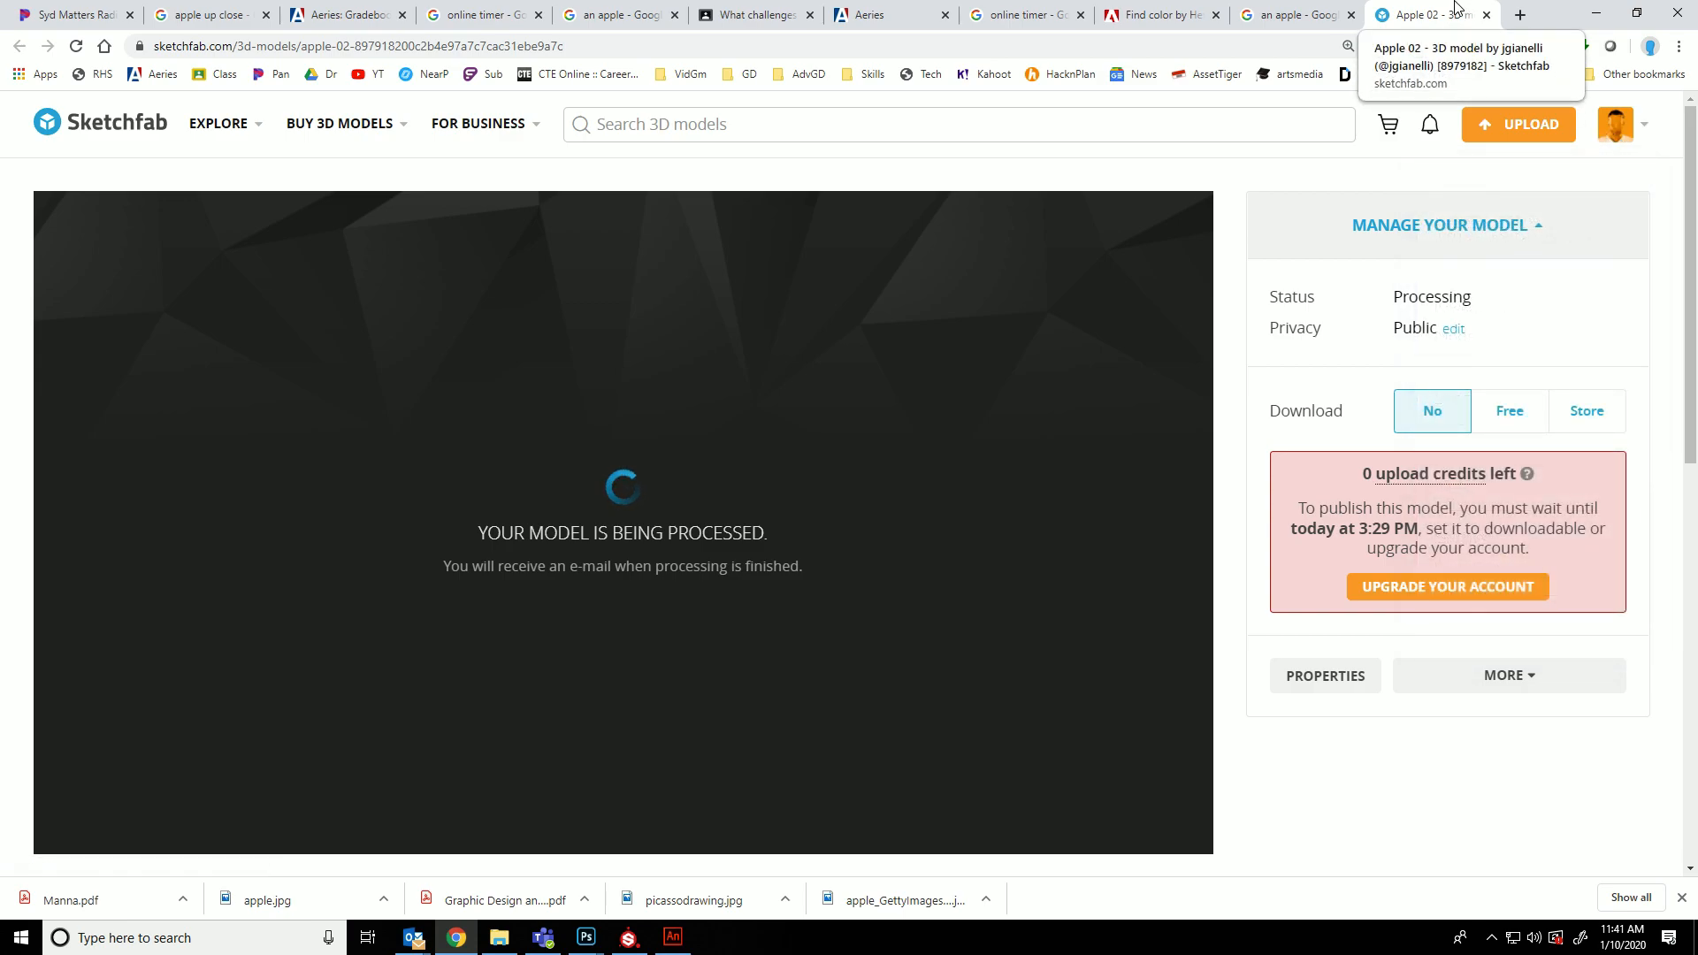
{"action": "mouse_move", "coordinate": [994, 548]}
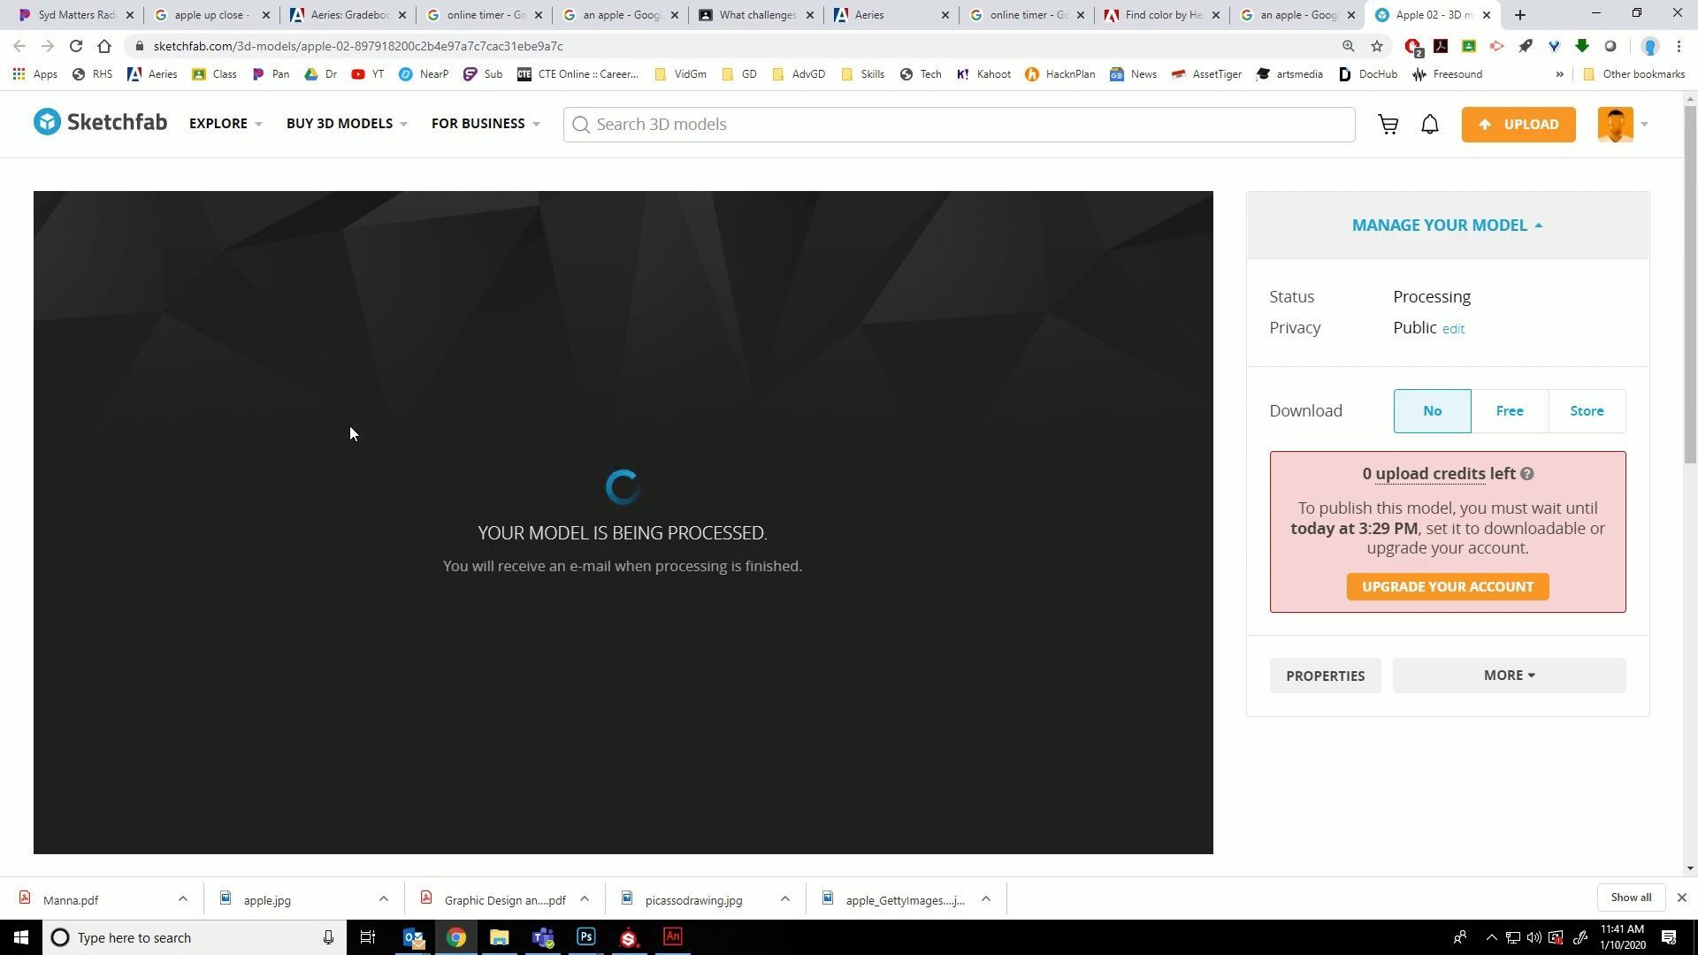
{"action": "left_click", "coordinate": [218, 124]}
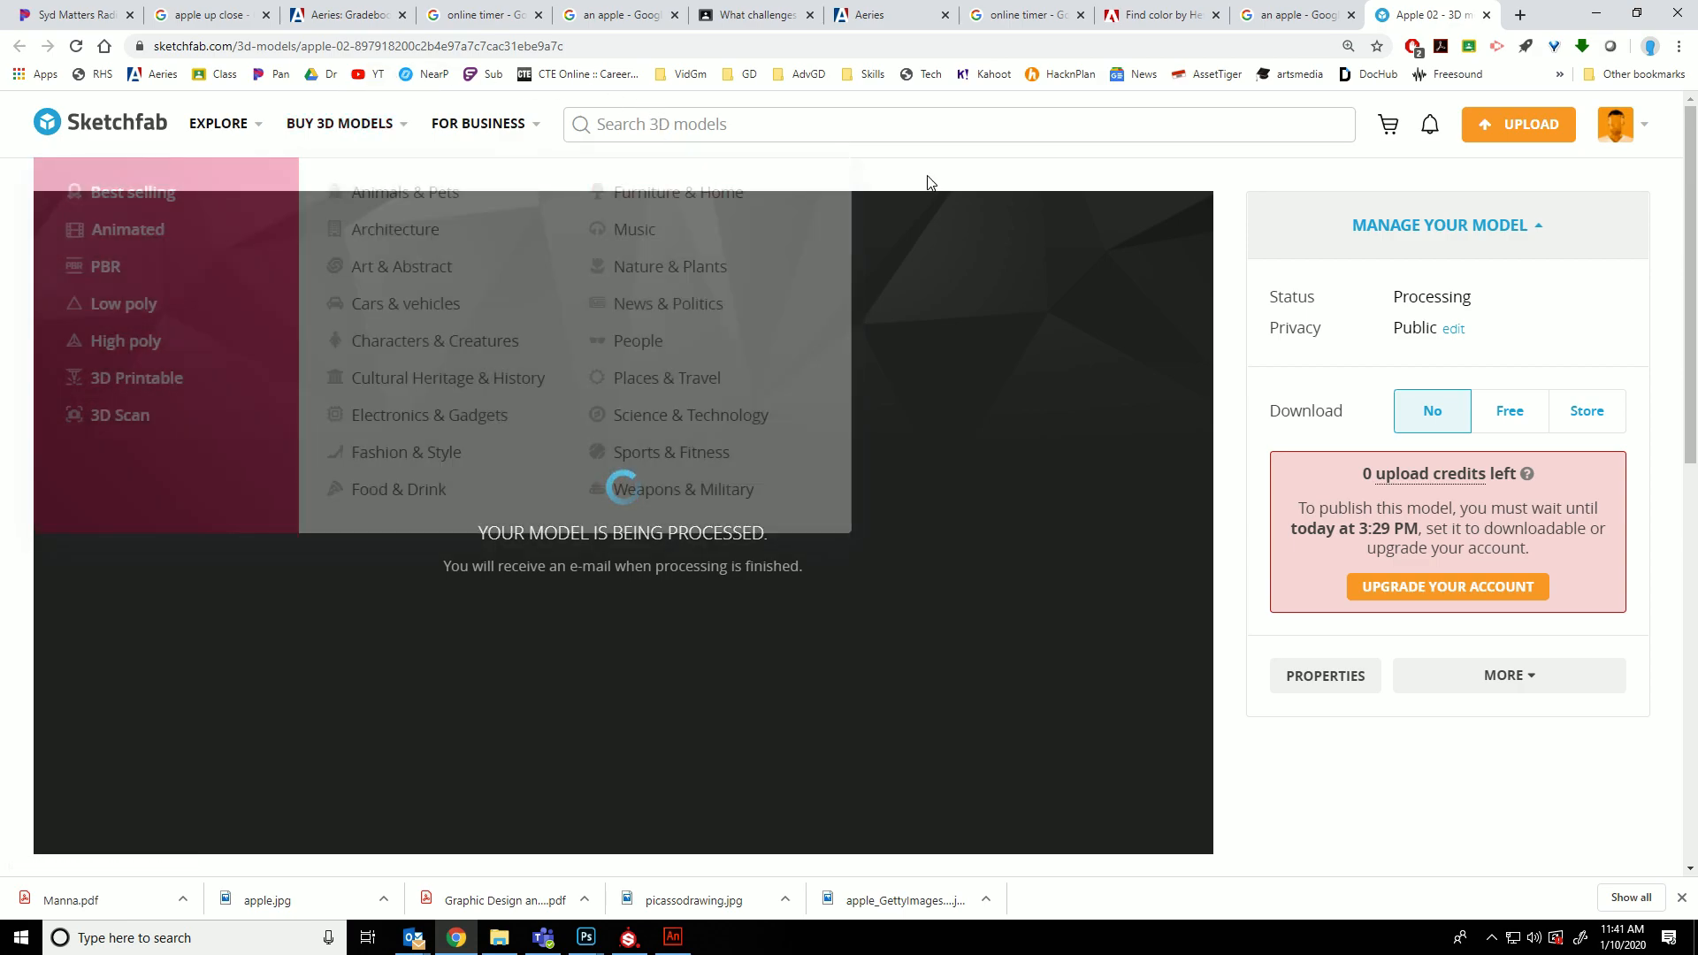